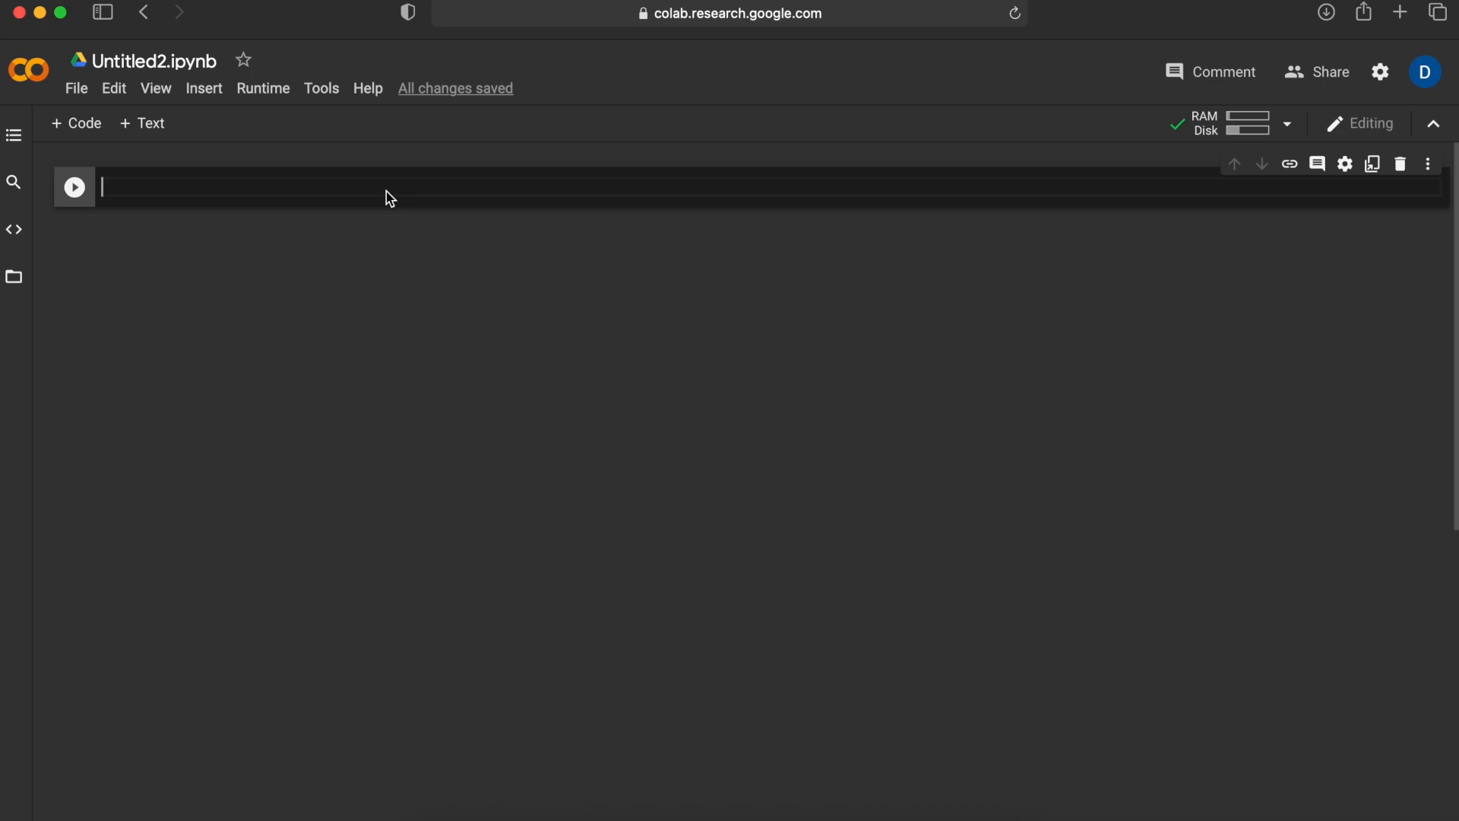
pyautogui.moveTo(140, 202)
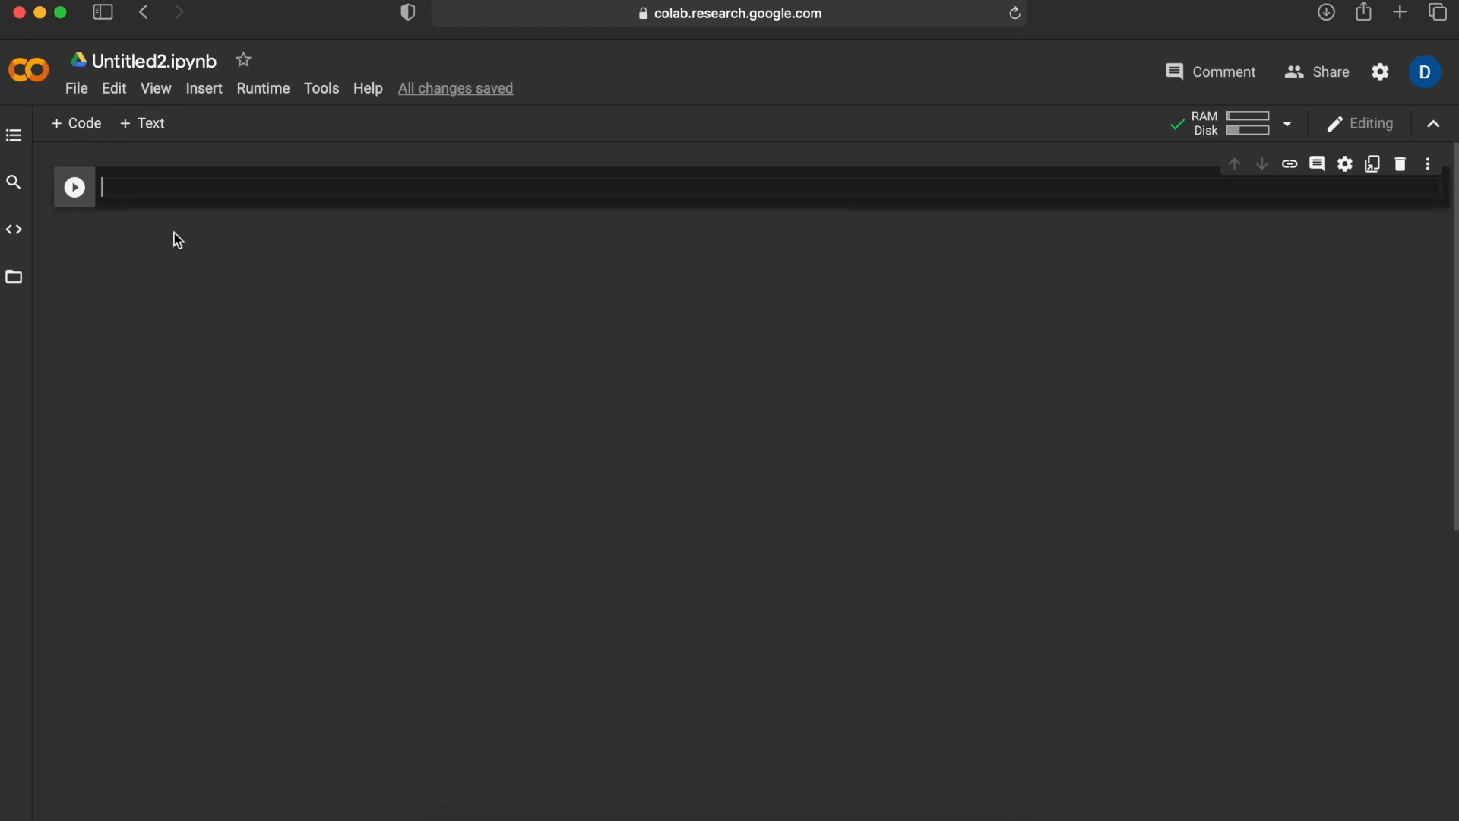
pyautogui.moveTo(702, 89)
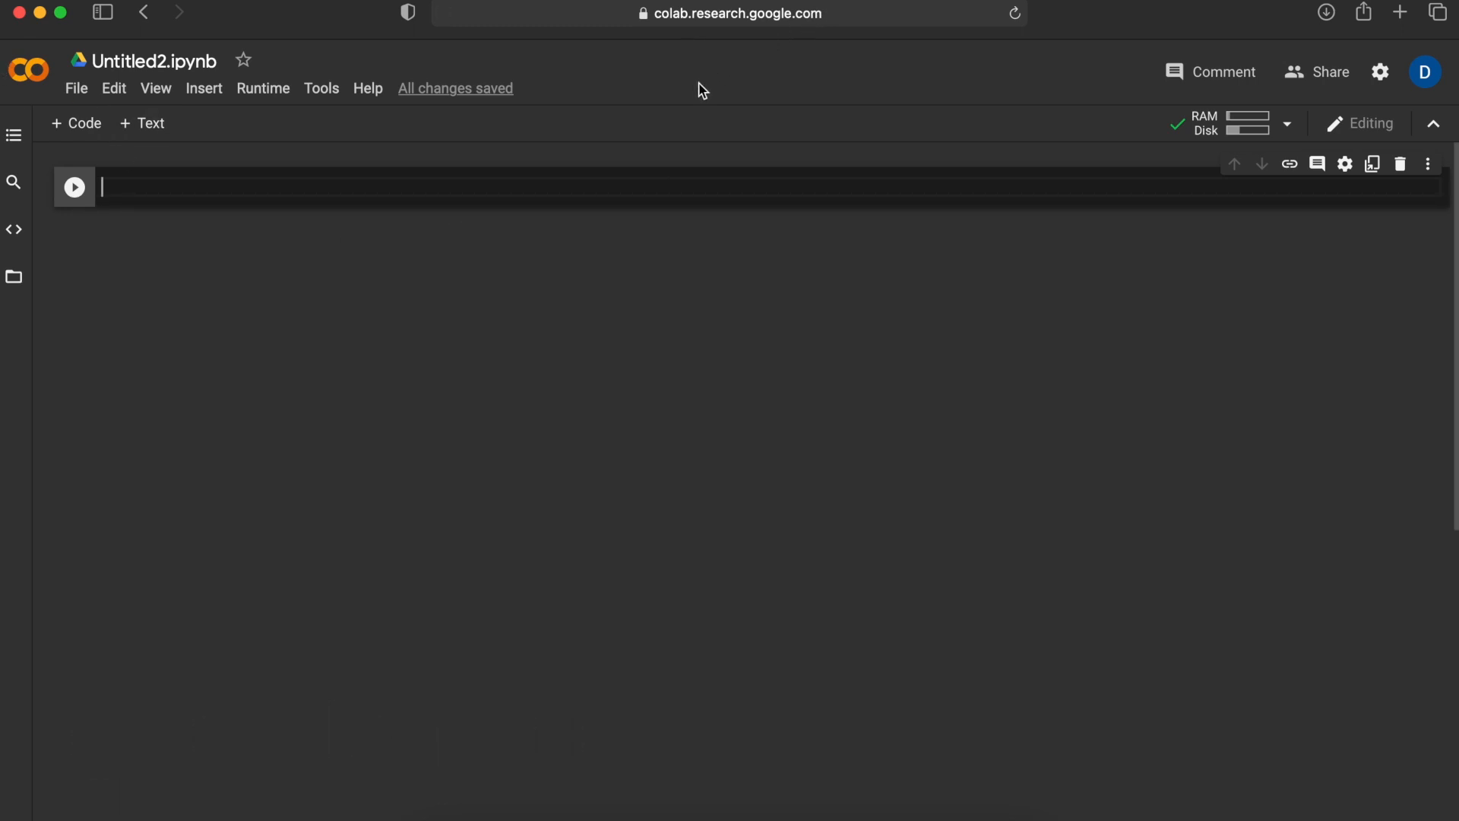
pyautogui.moveTo(578, 328)
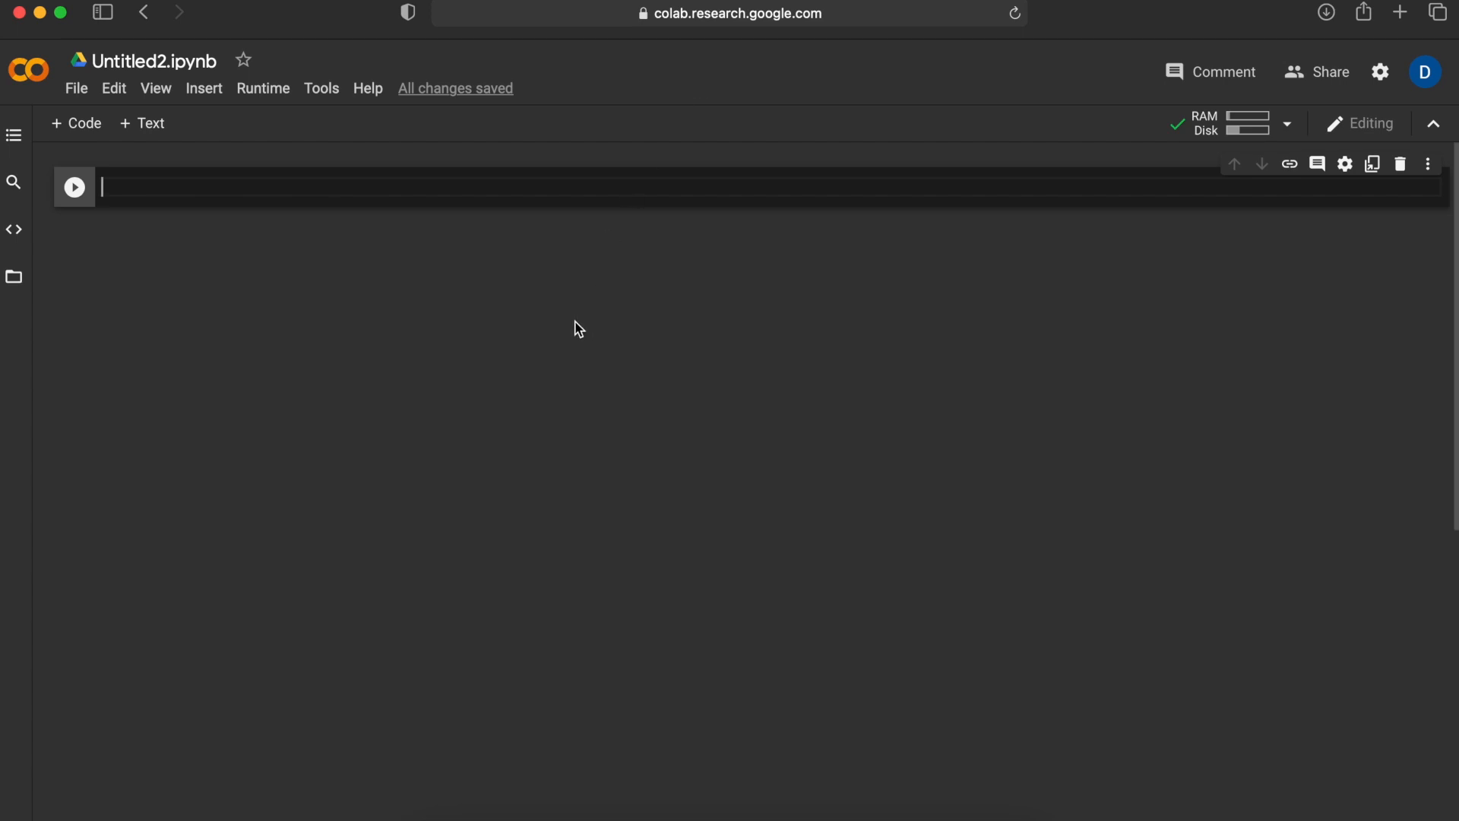
pyautogui.moveTo(579, 335)
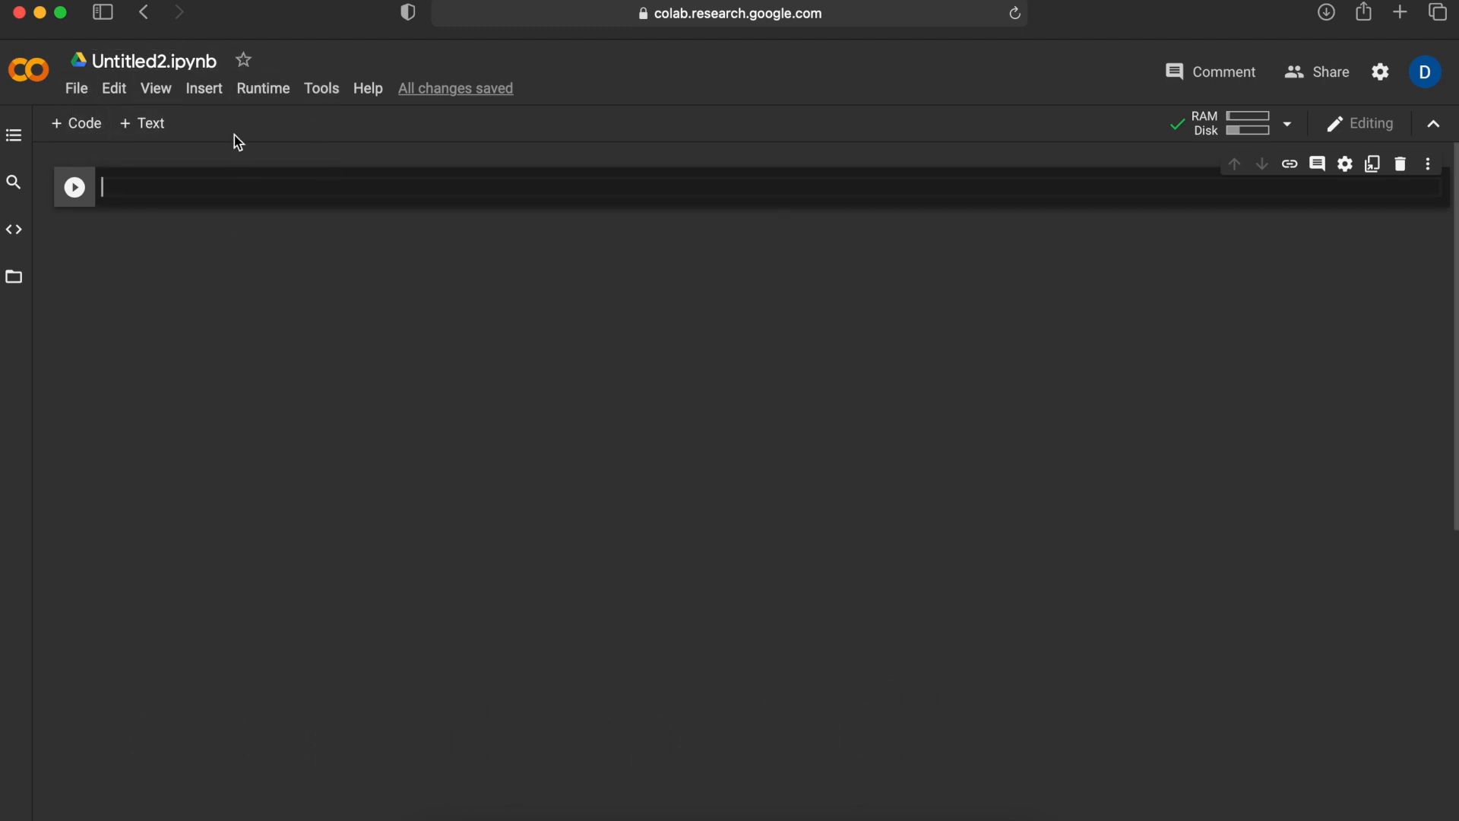
pyautogui.moveTo(158, 195)
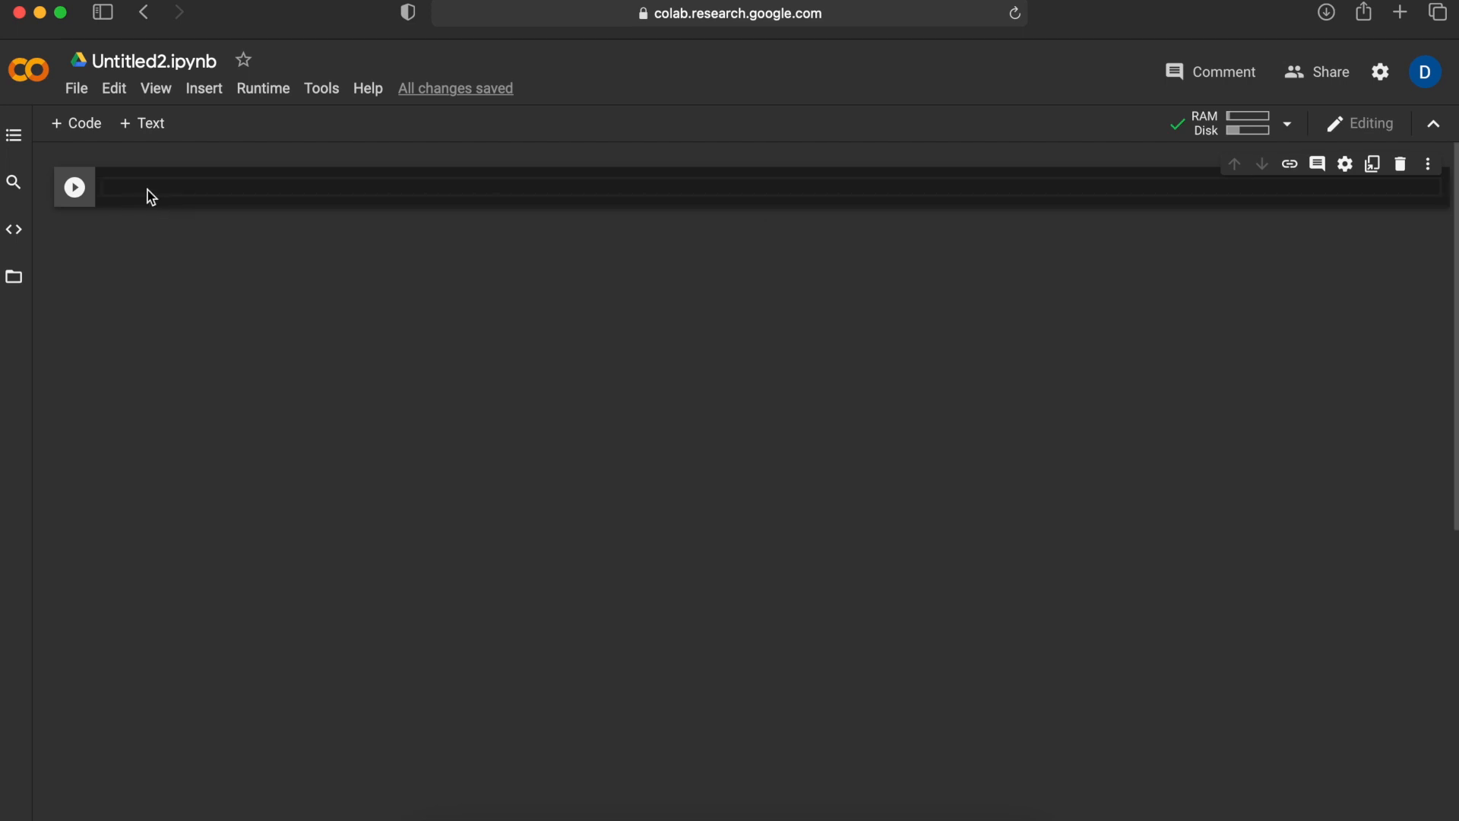
pyautogui.moveTo(162, 196)
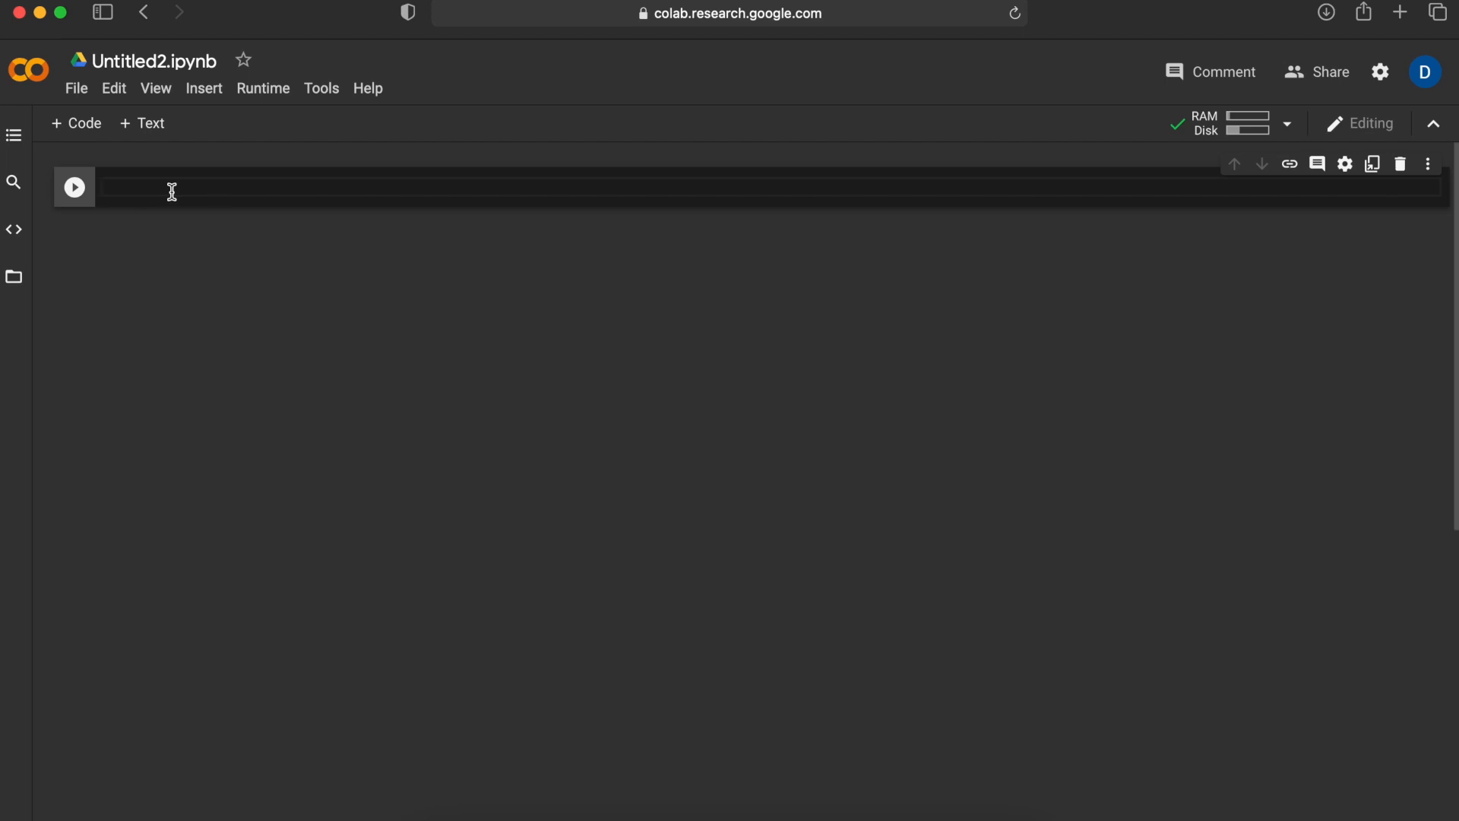
# - Import tensorflow as tf and matplotlib.pyplot as plt, then run the cell
pyautogui.write('import tensorfl')
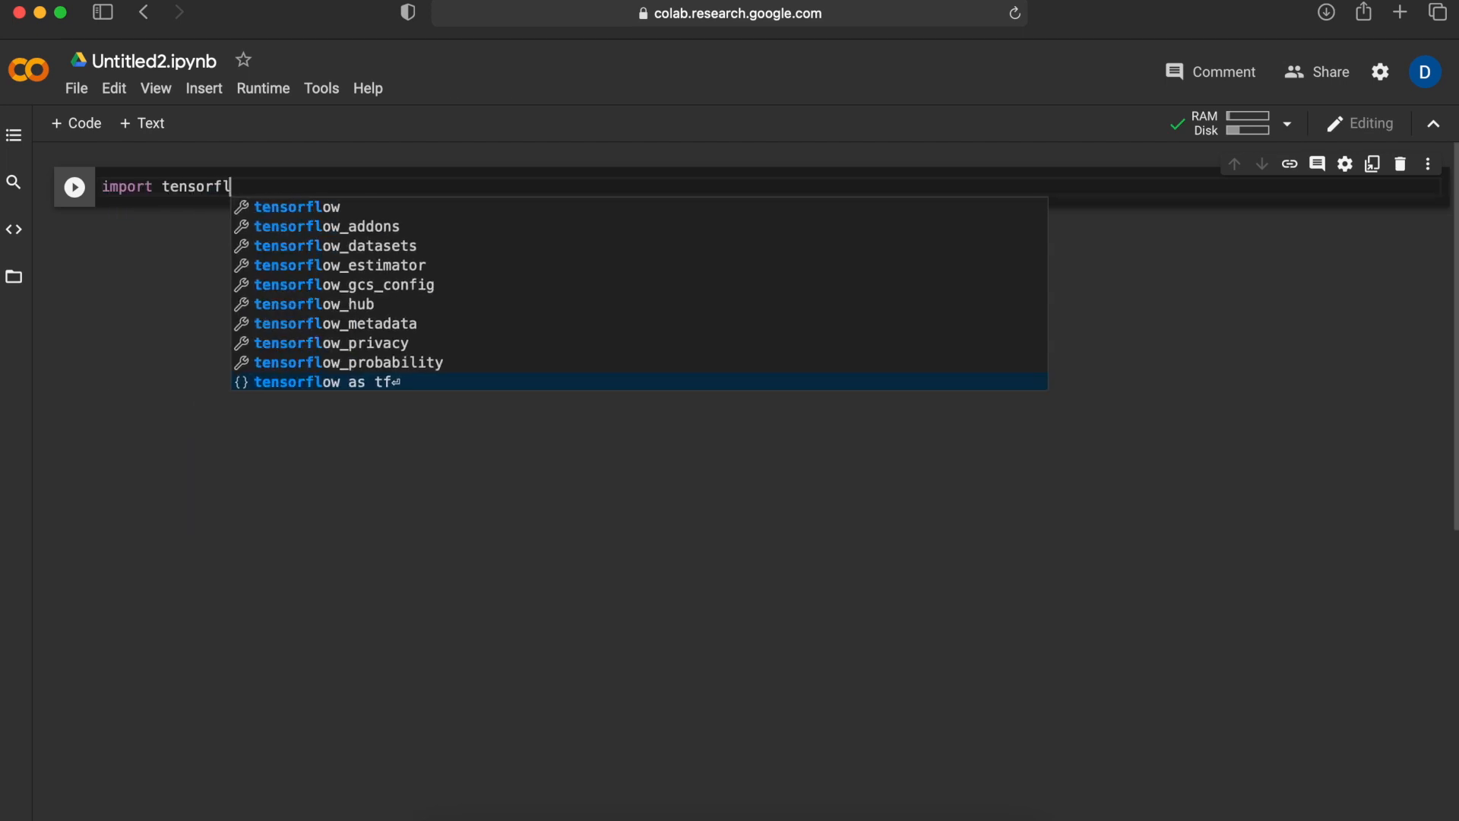
pyautogui.click(321, 381)
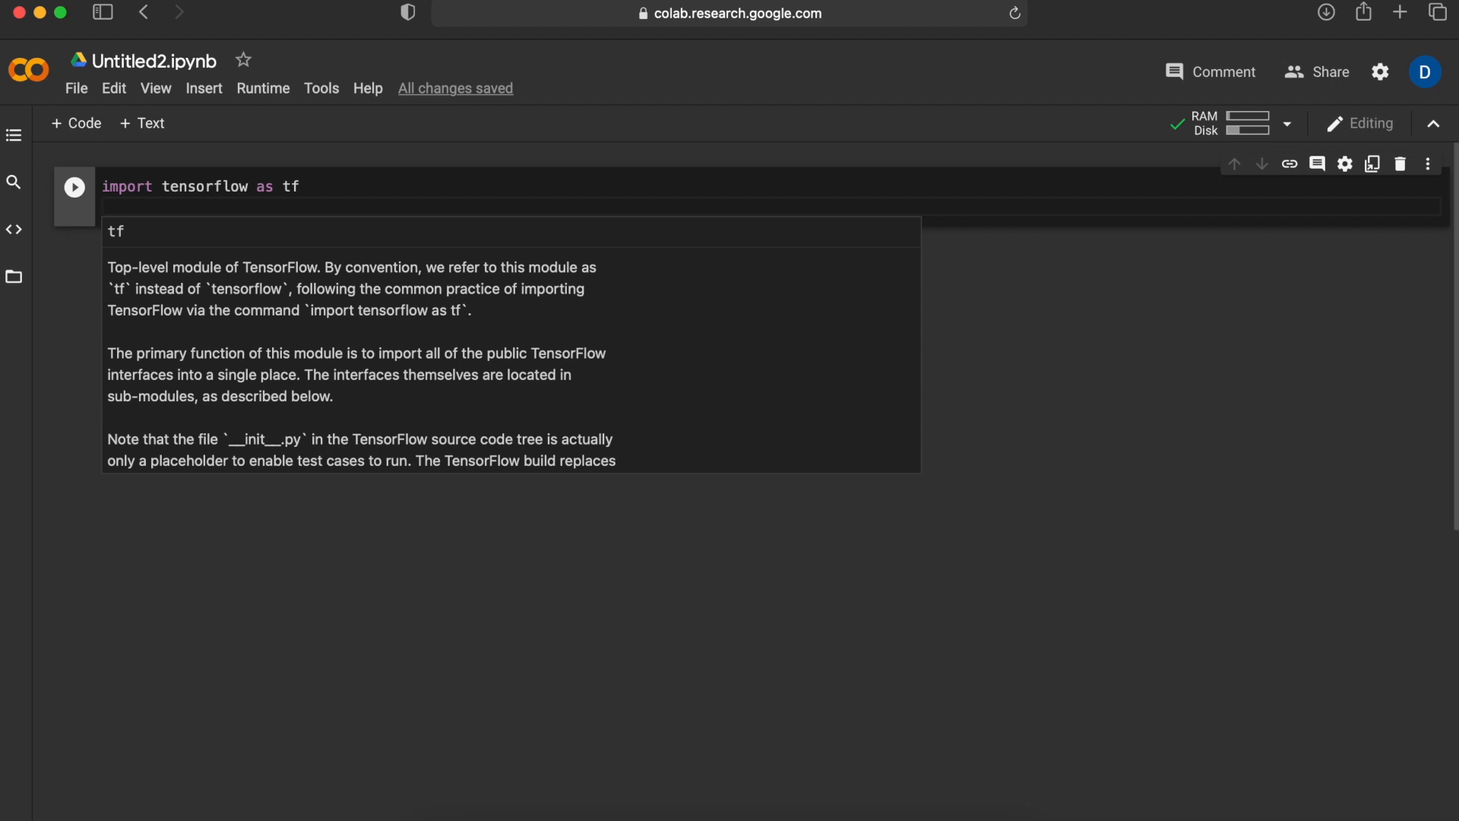
pyautogui.write('import mat')
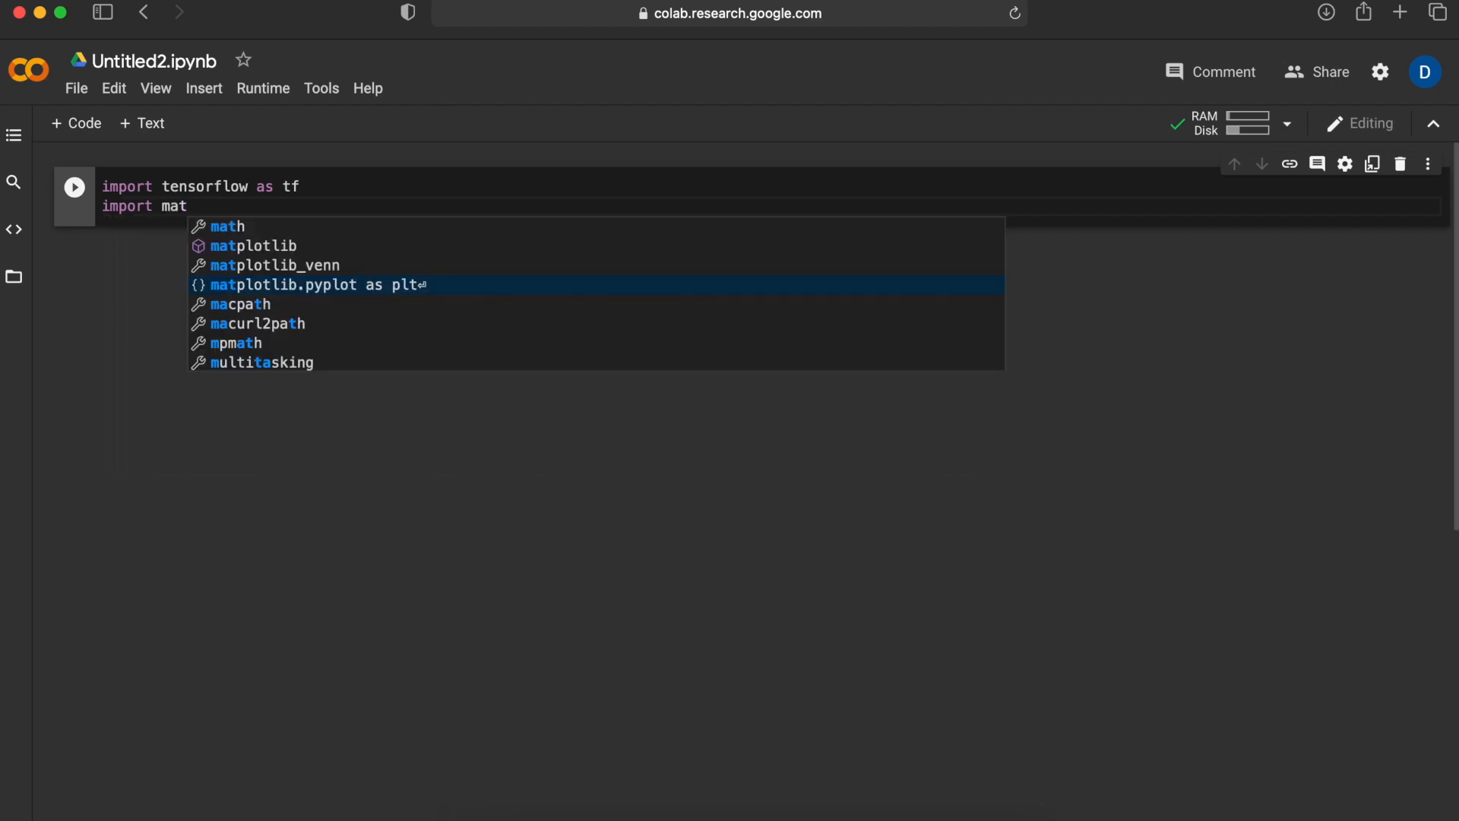
pyautogui.click(307, 286)
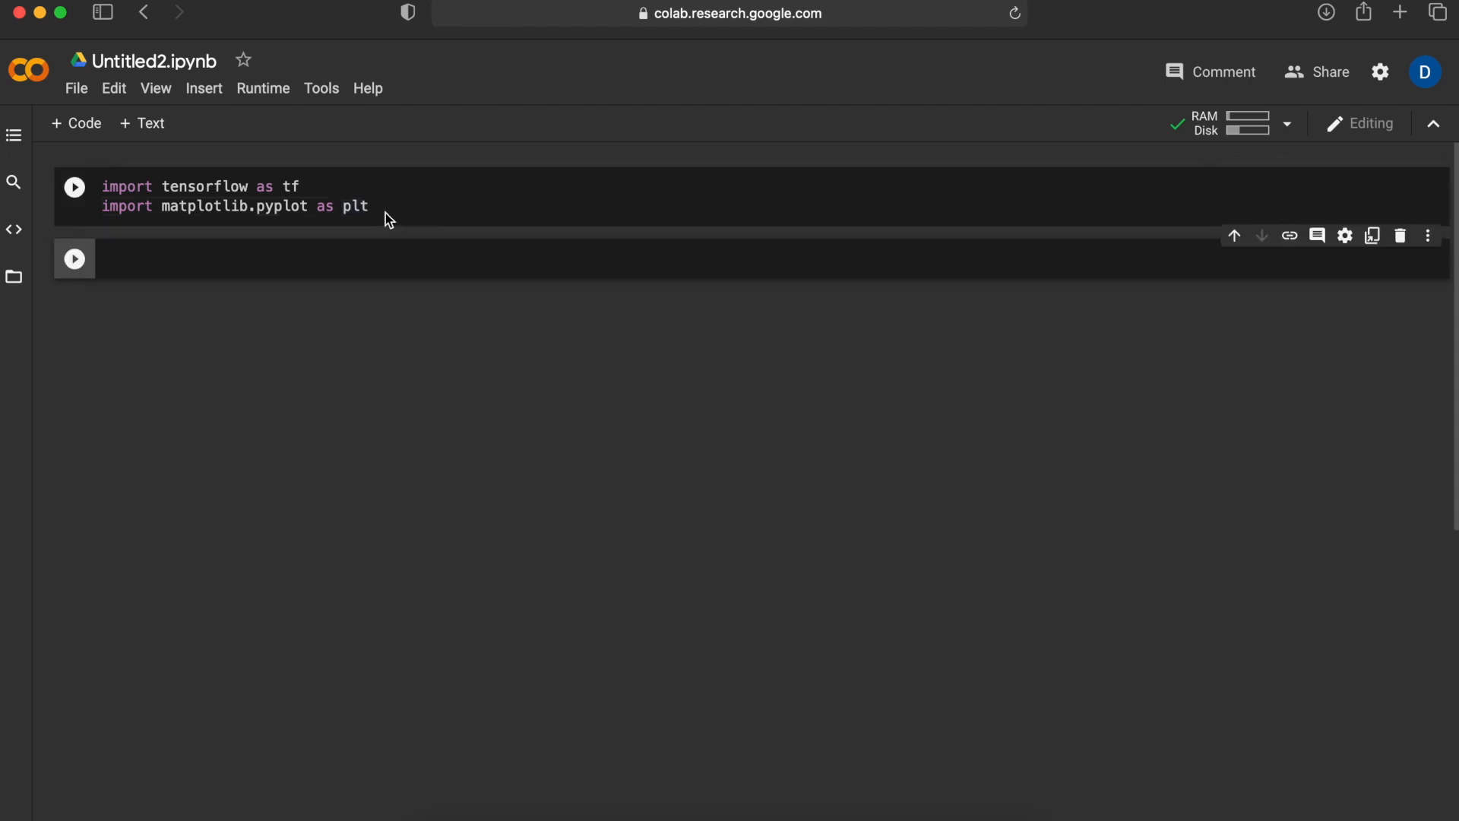
pyautogui.press('shift+enter')
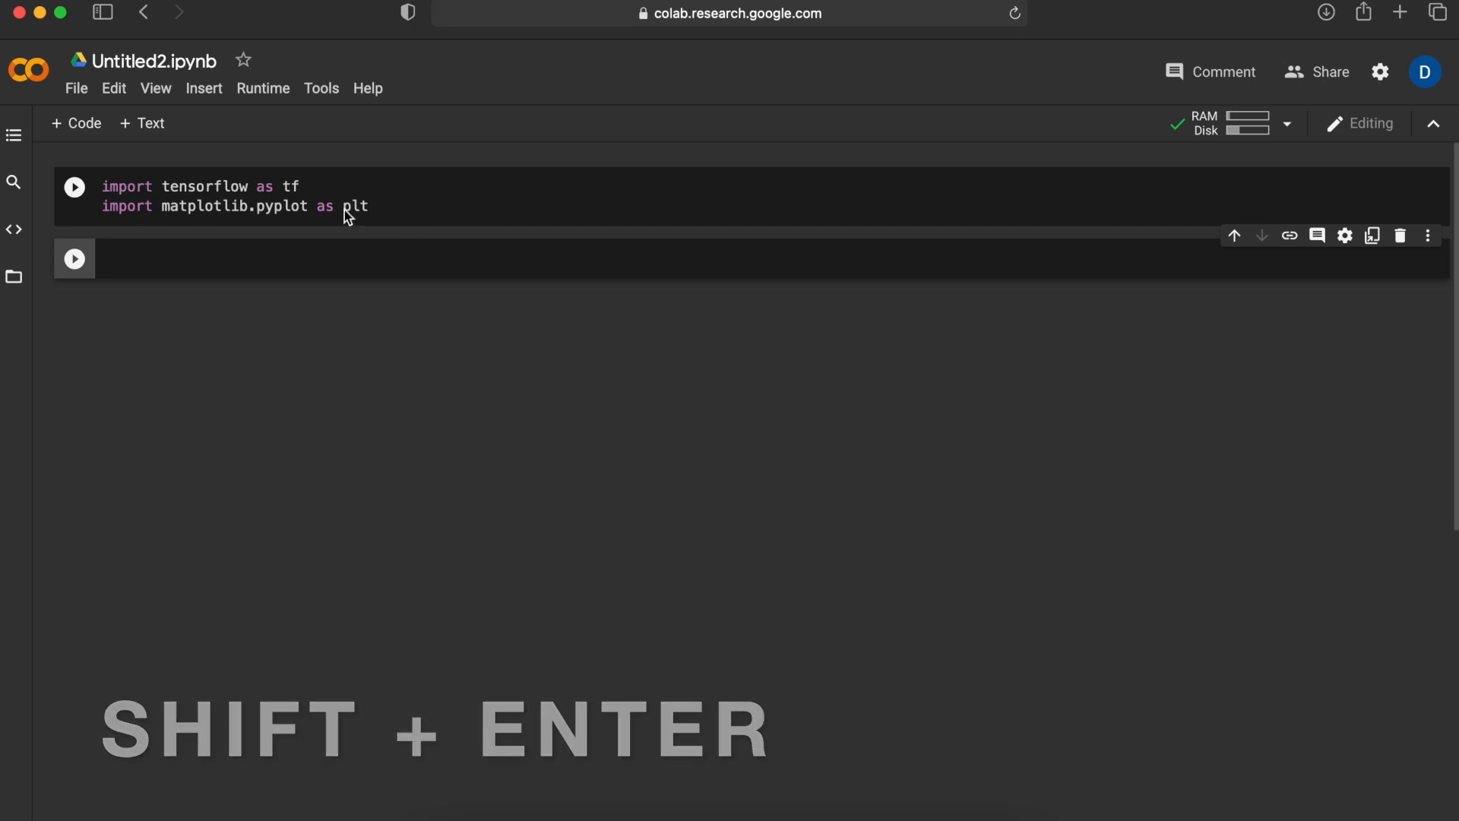
pyautogui.press('shift+enter')
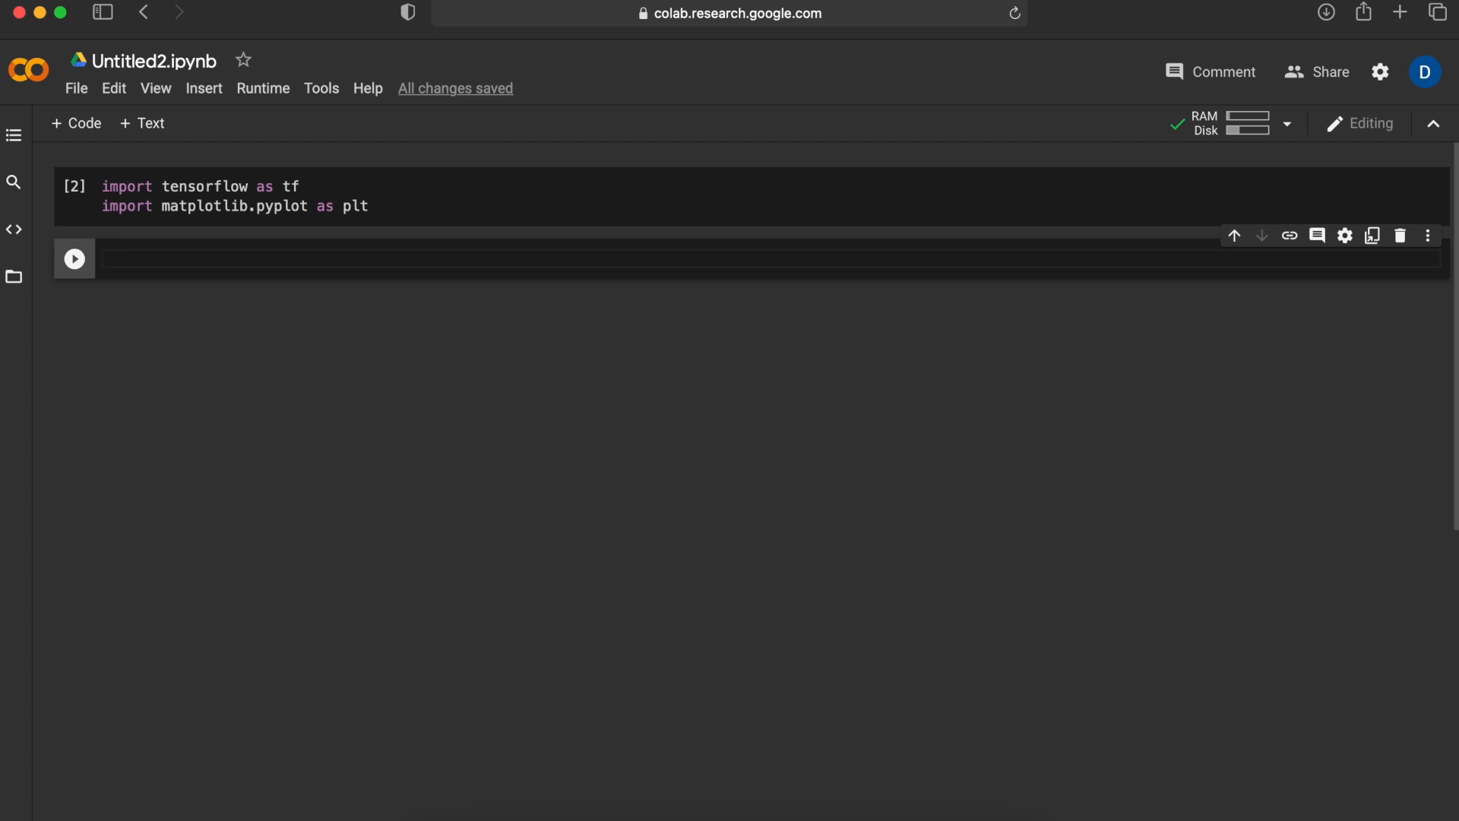
# - Write a comment and unpack tf.keras.datasets.mnist.load_data() into train and test images and labels
pyautogui.write('# get the data')
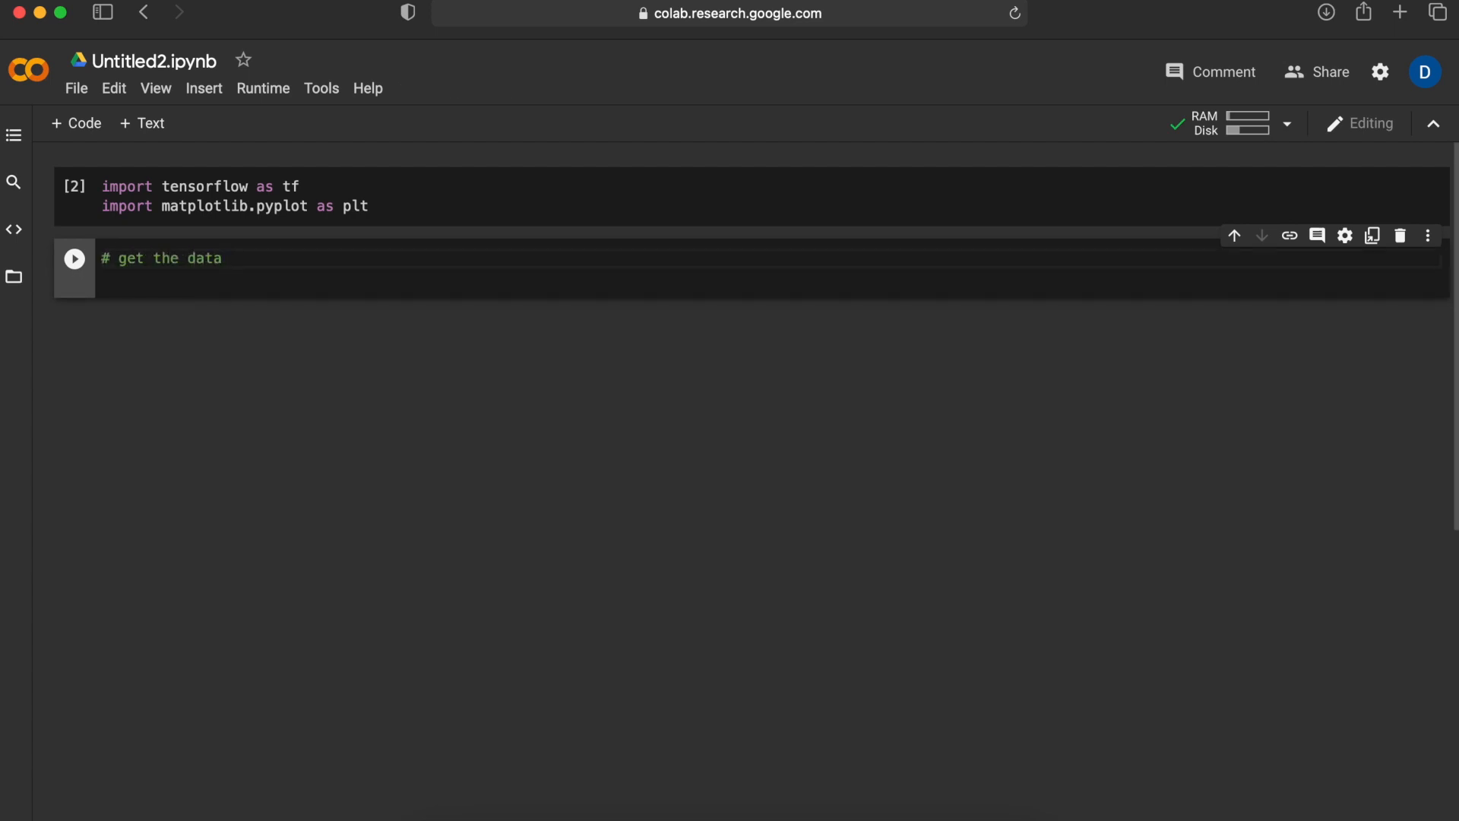
pyautogui.write('and split it to training and test')
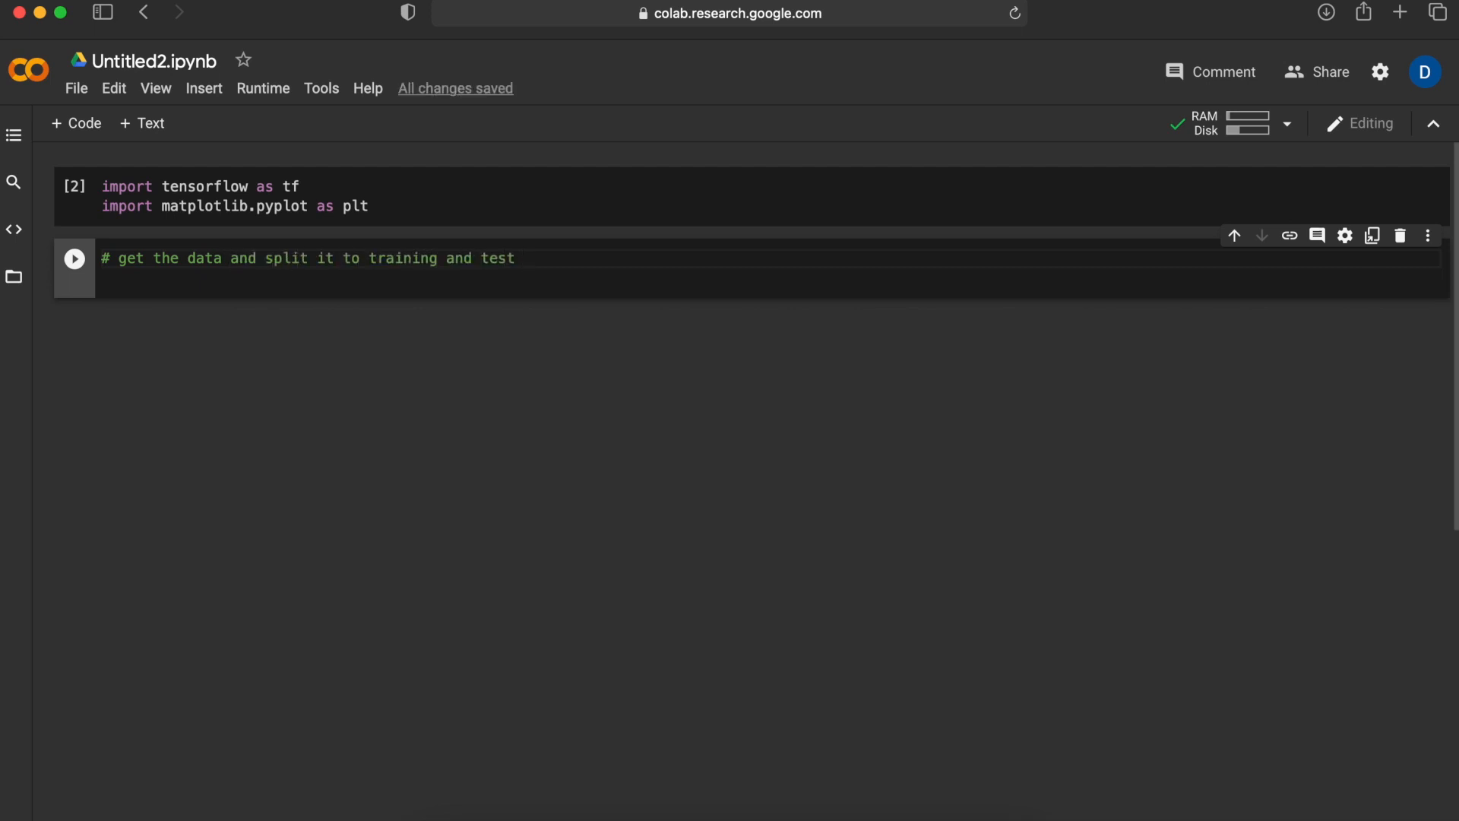
pyautogui.write('datasets')
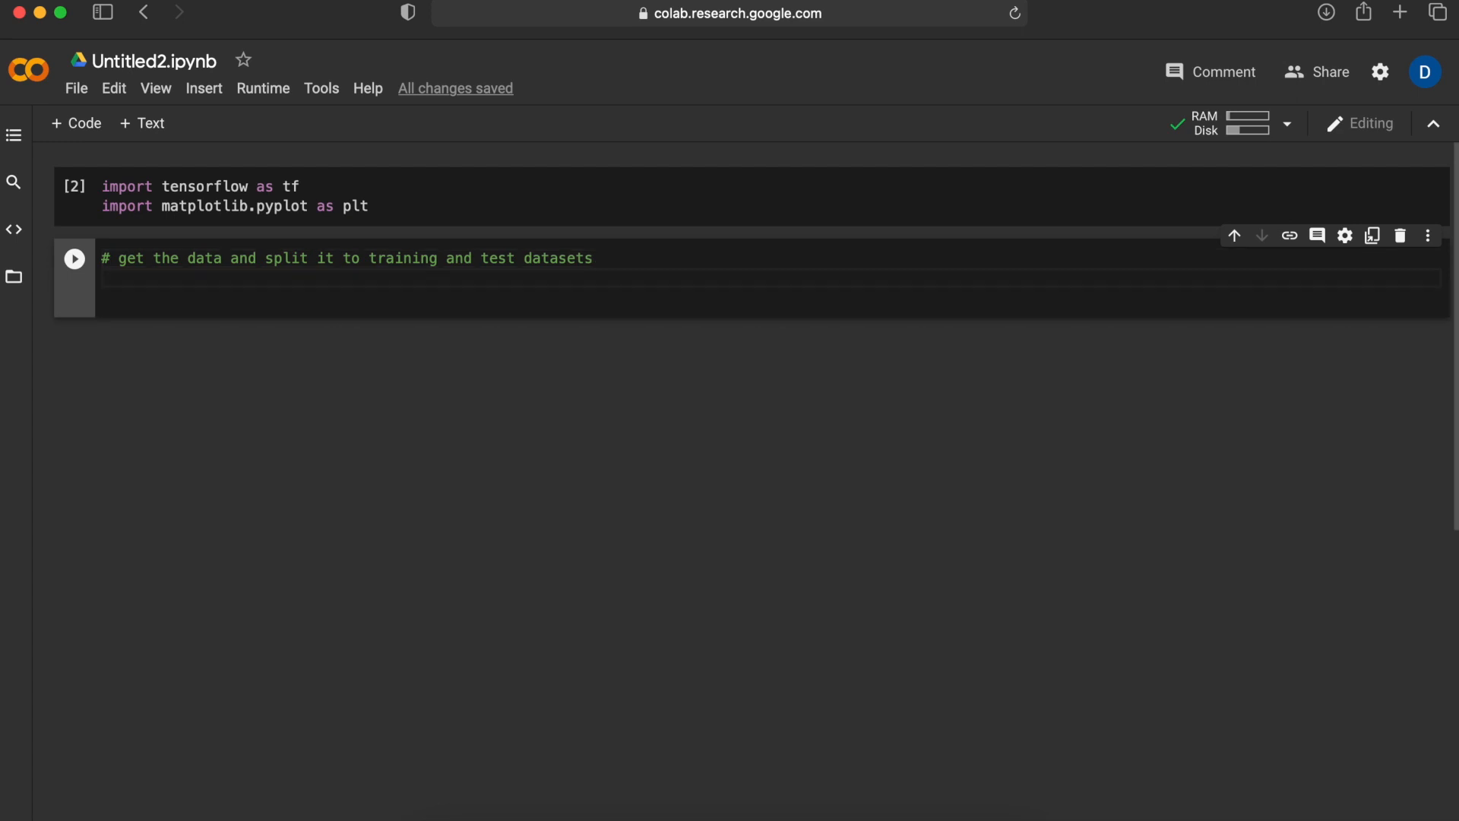
pyautogui.write('tf.keras')
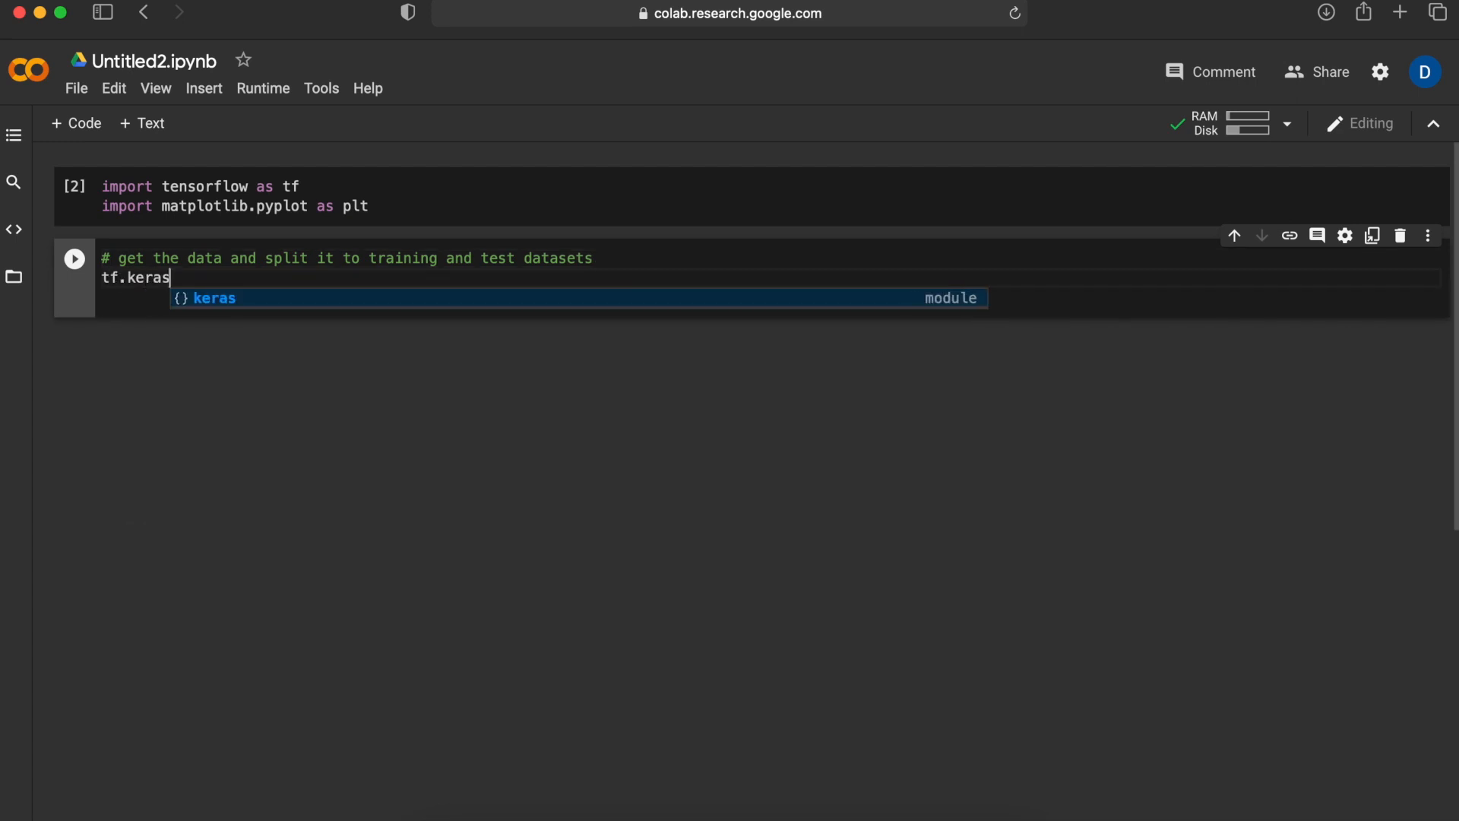
pyautogui.write('.datasets.')
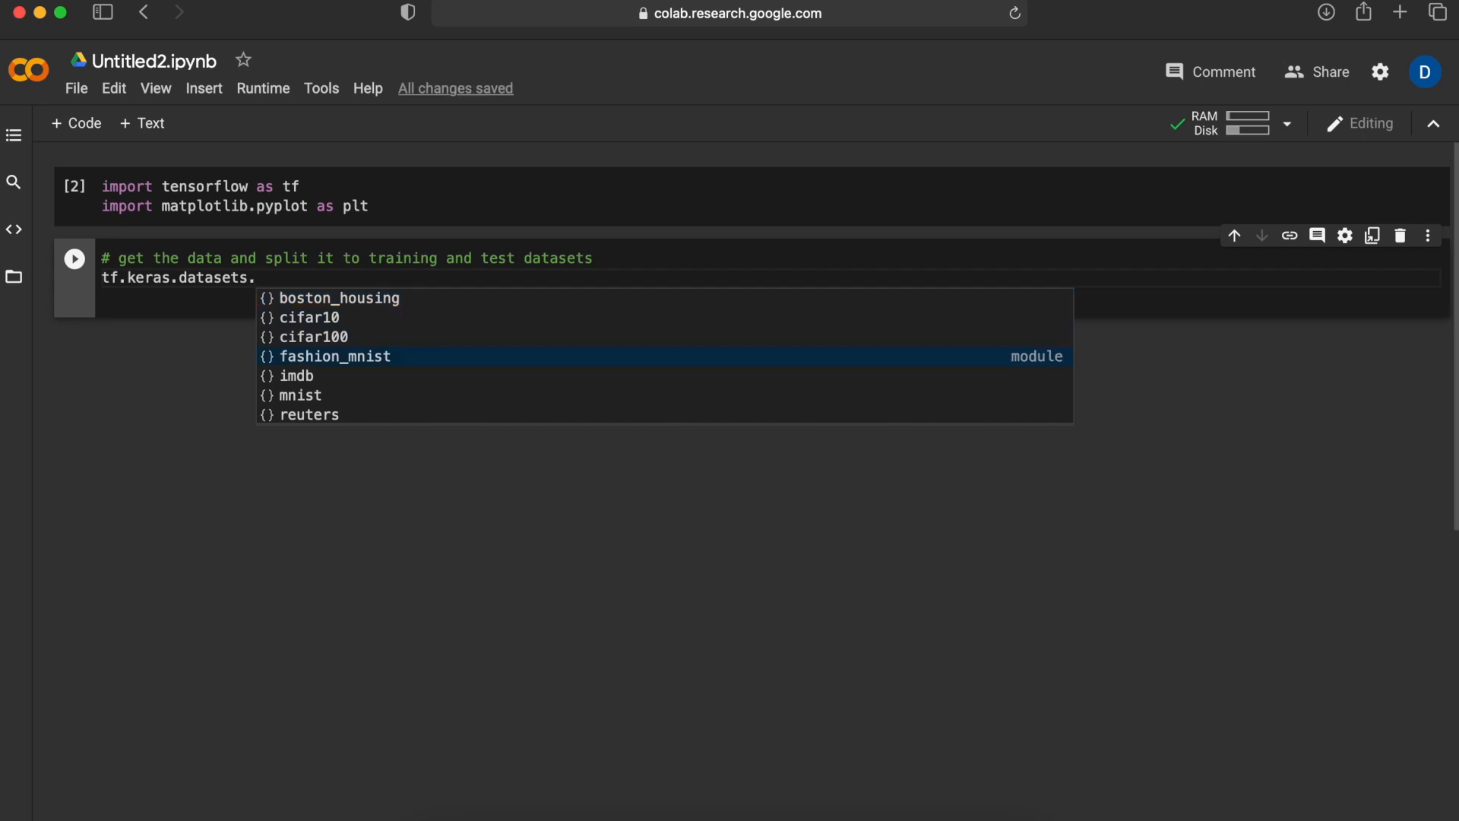
pyautogui.press('Down')
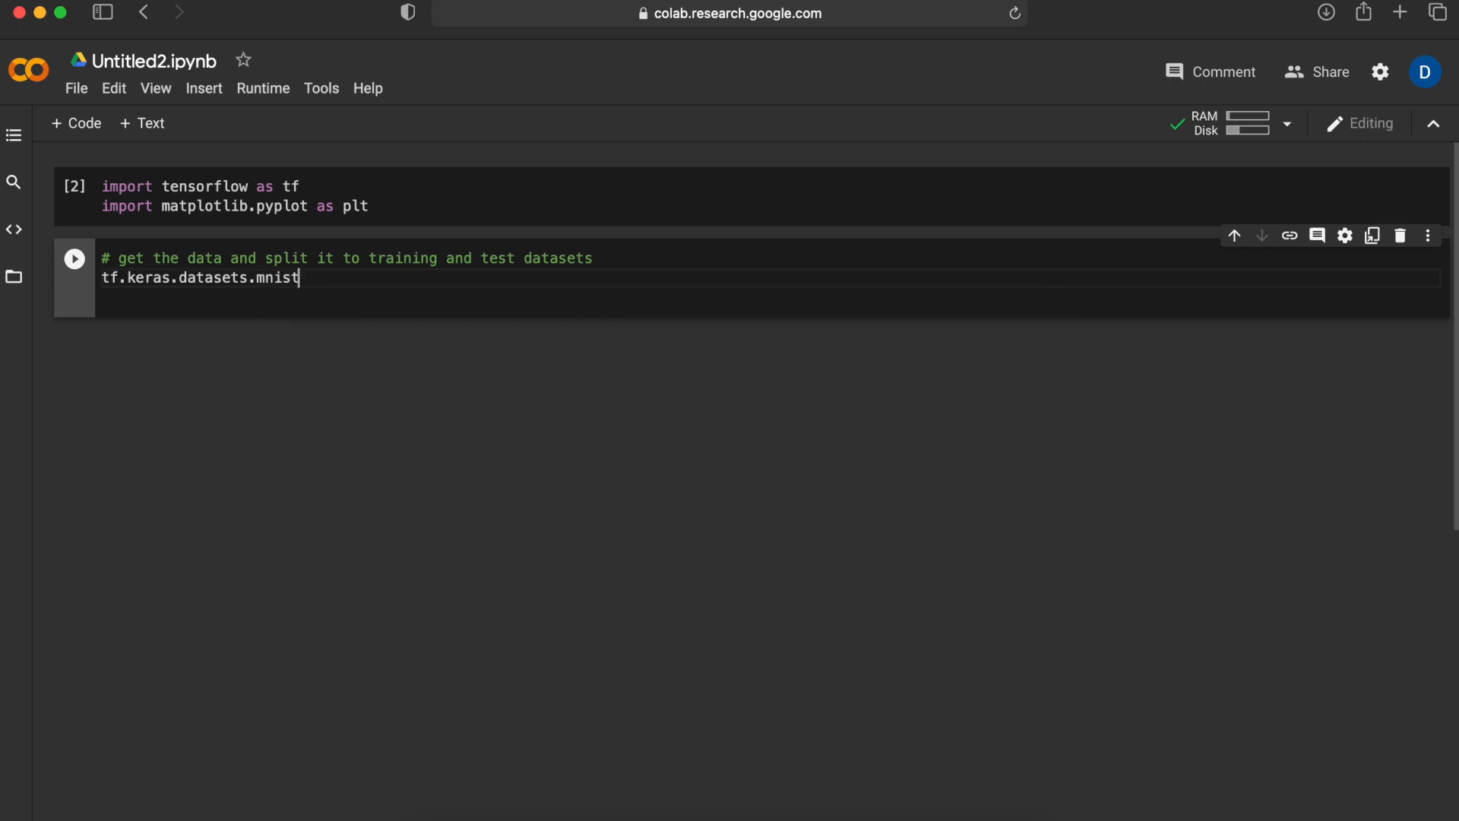
pyautogui.write('.load_data')
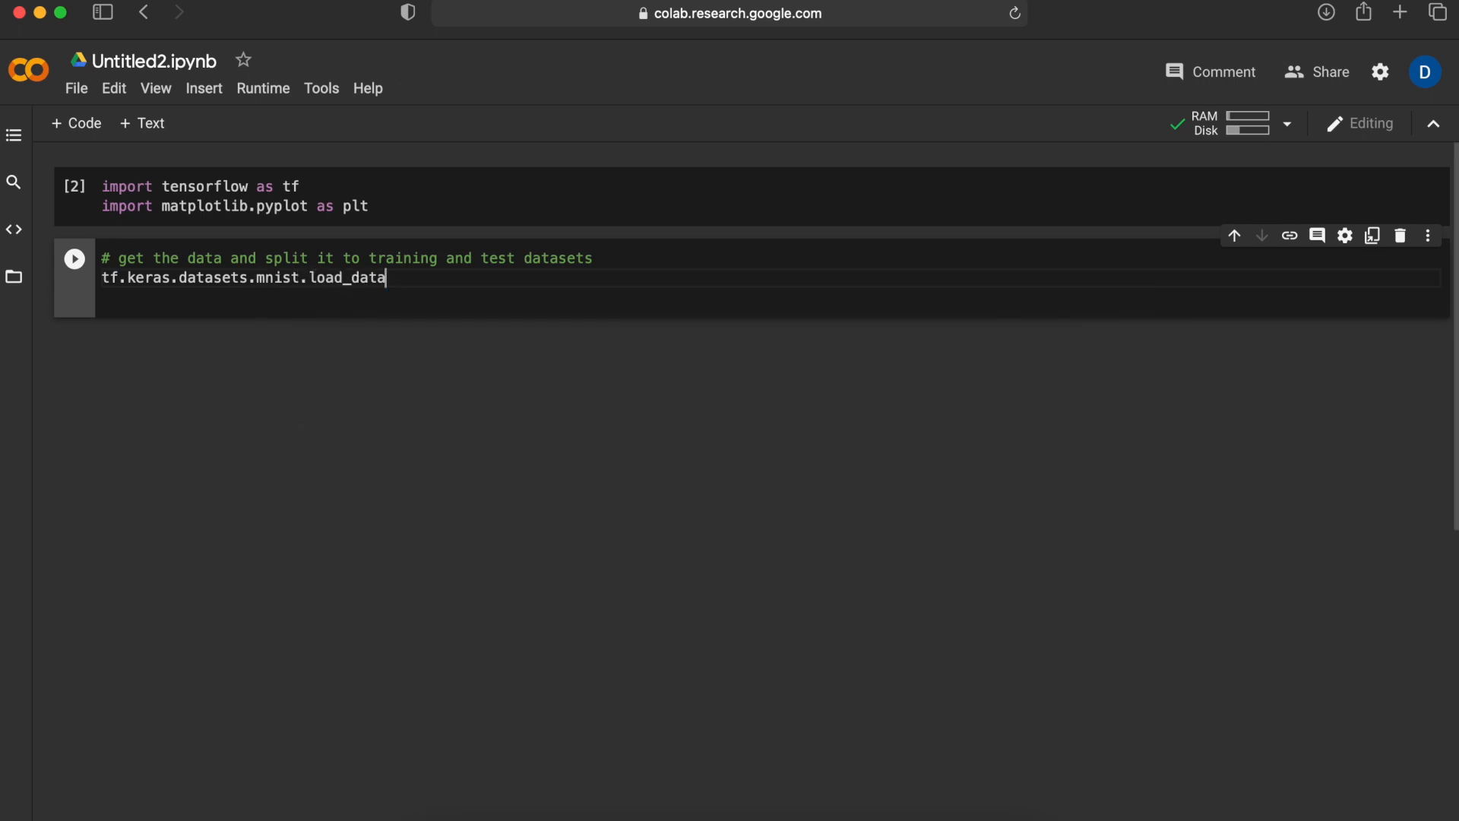
pyautogui.write('() =')
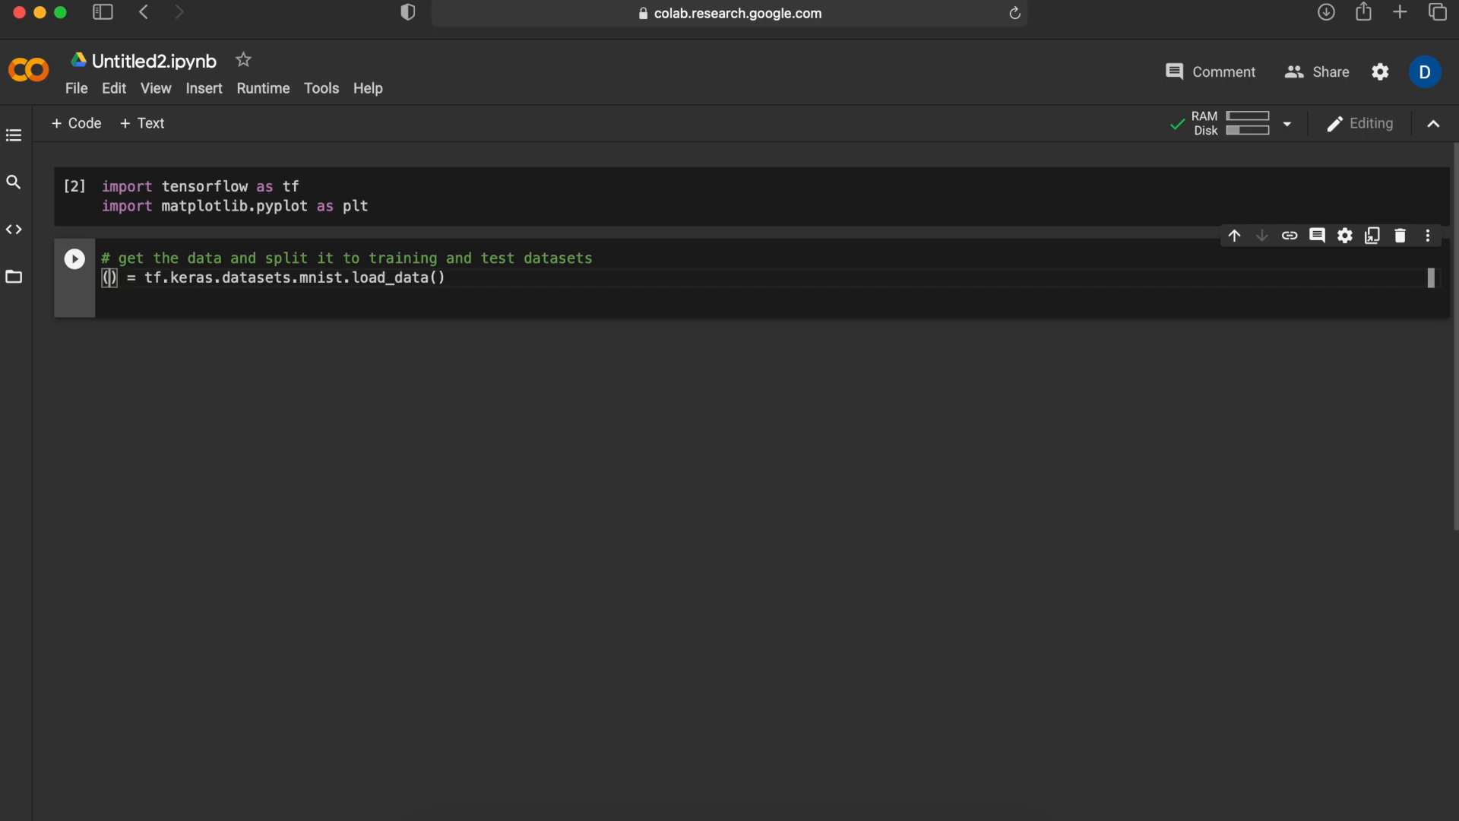
pyautogui.write('(train_images, train_labels), (test_images, test_labels')
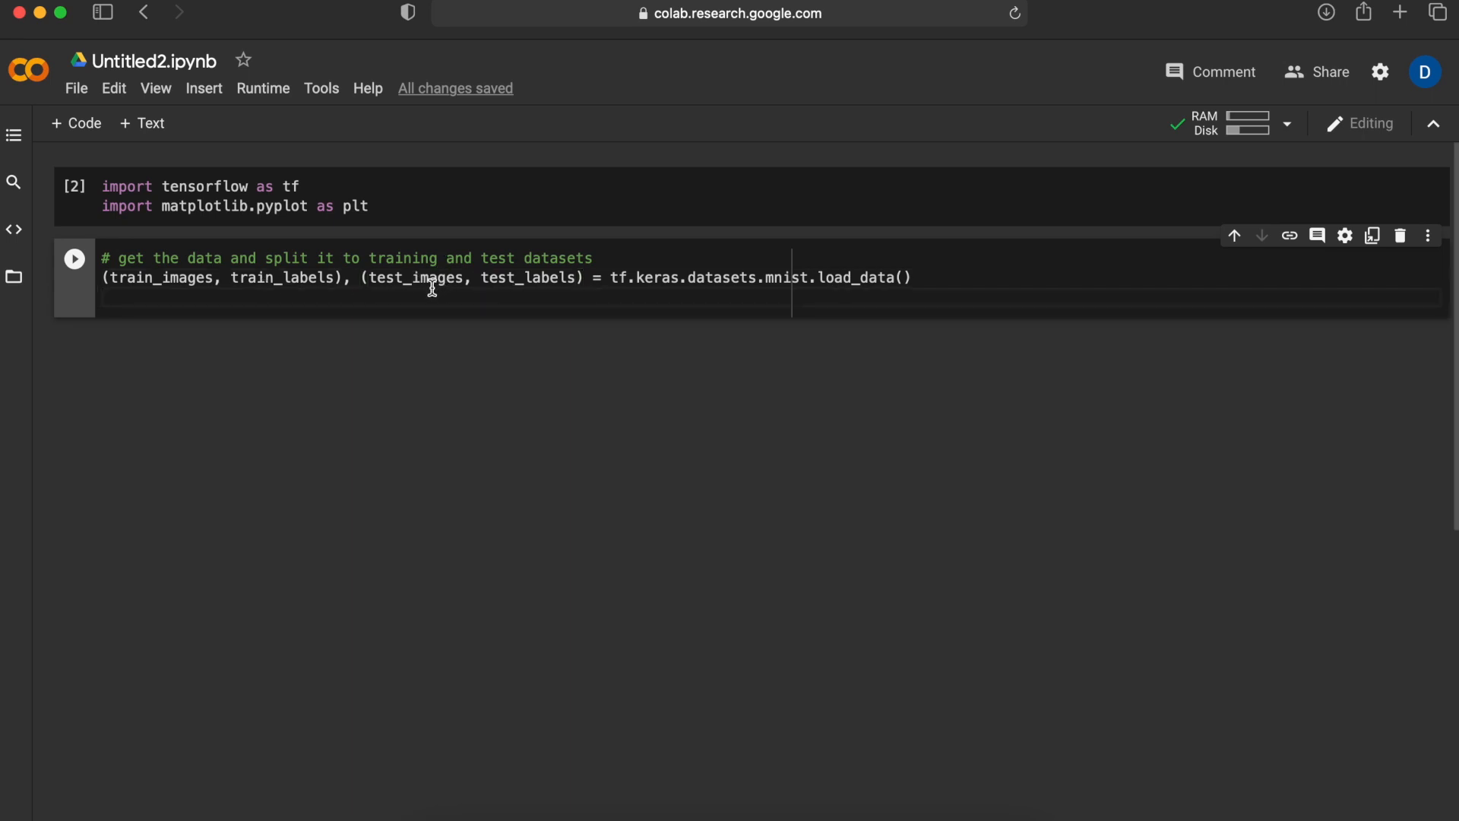
# - Review the train_images and test_images/test_labels names, then run the cell to download MNIST
pyautogui.doubleClick(137, 277)
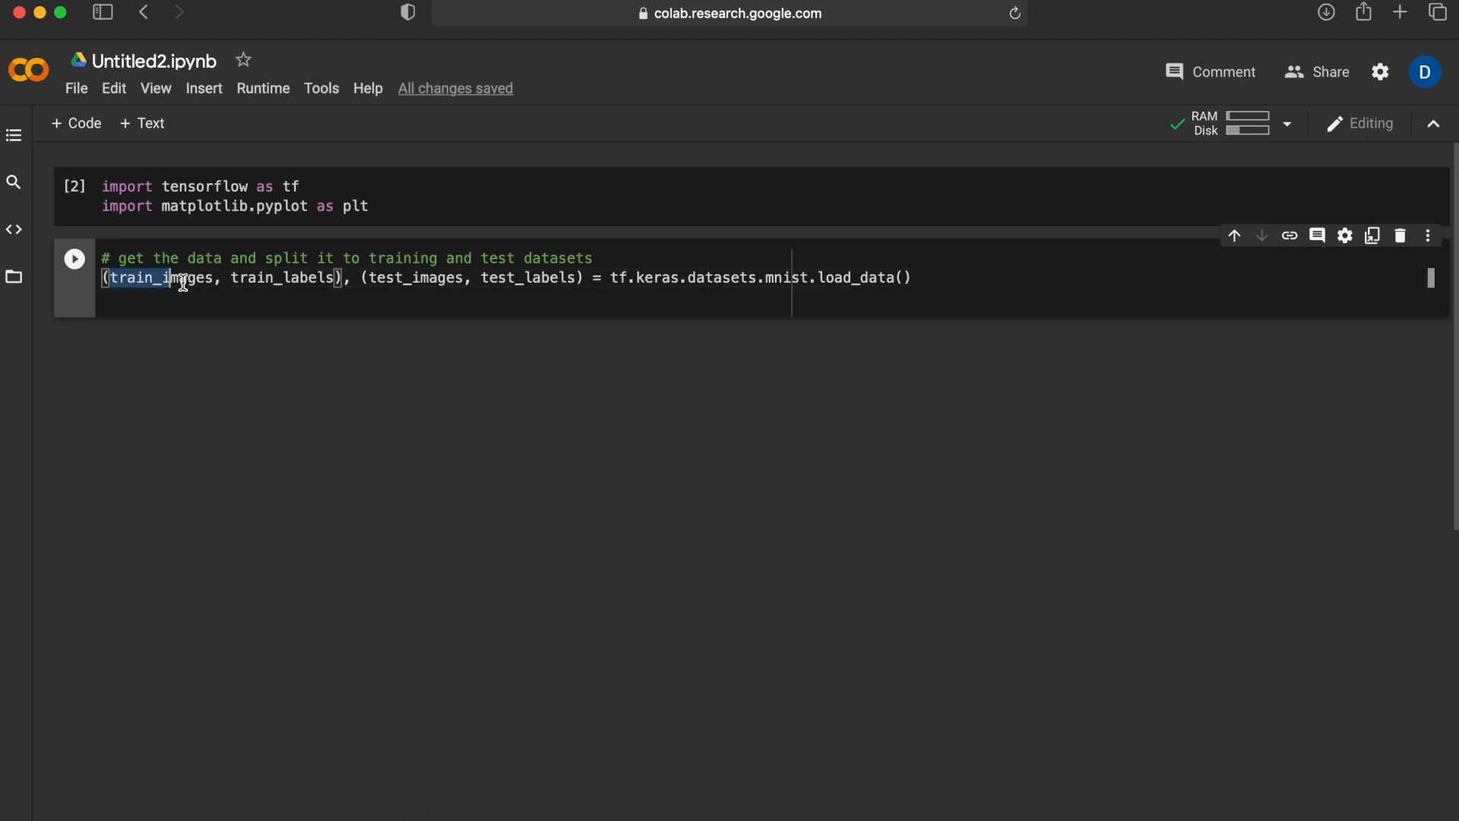
pyautogui.click(364, 277)
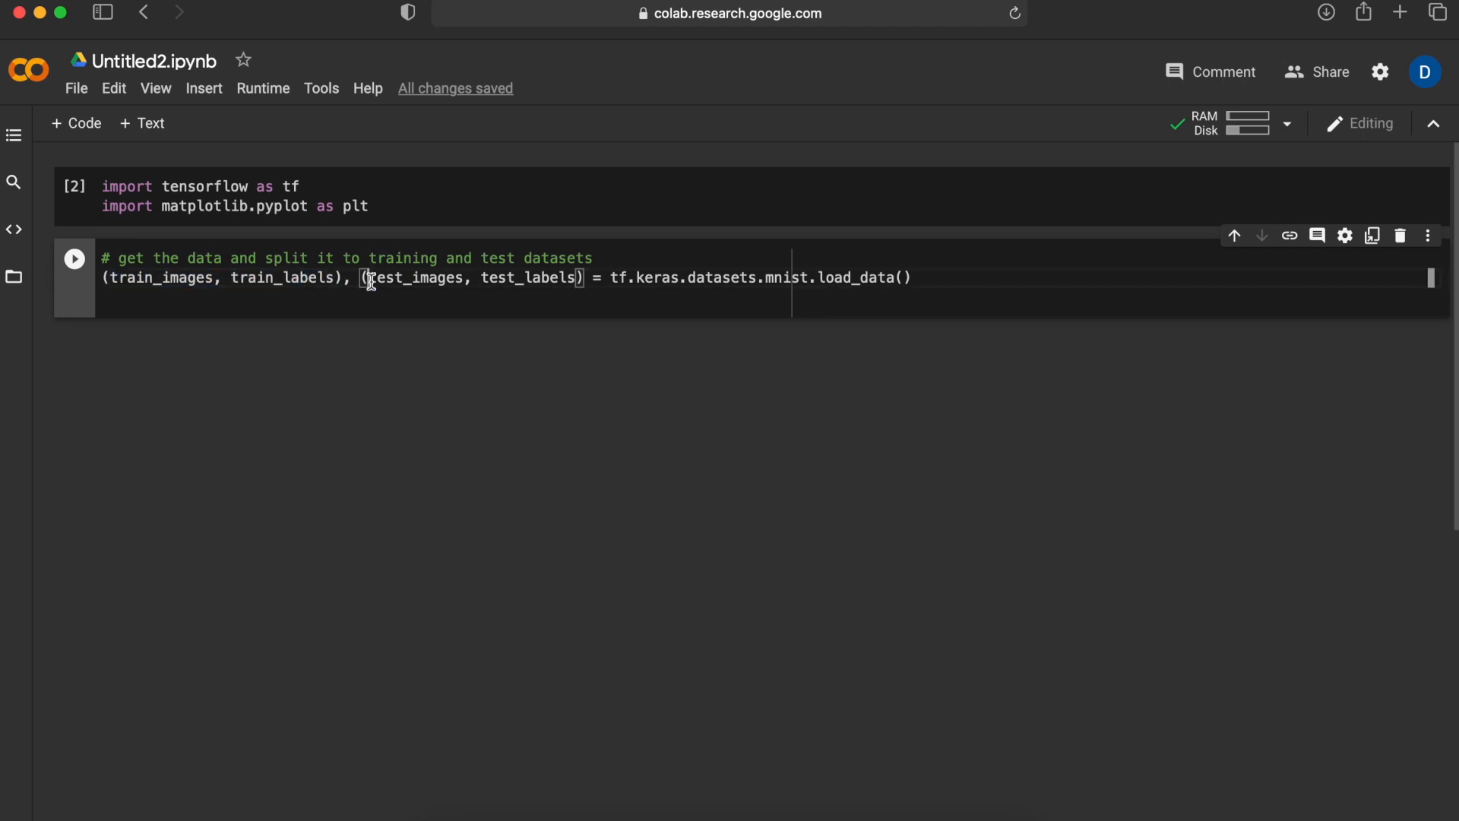
pyautogui.moveTo(368, 278); pyautogui.dragTo(584, 278)
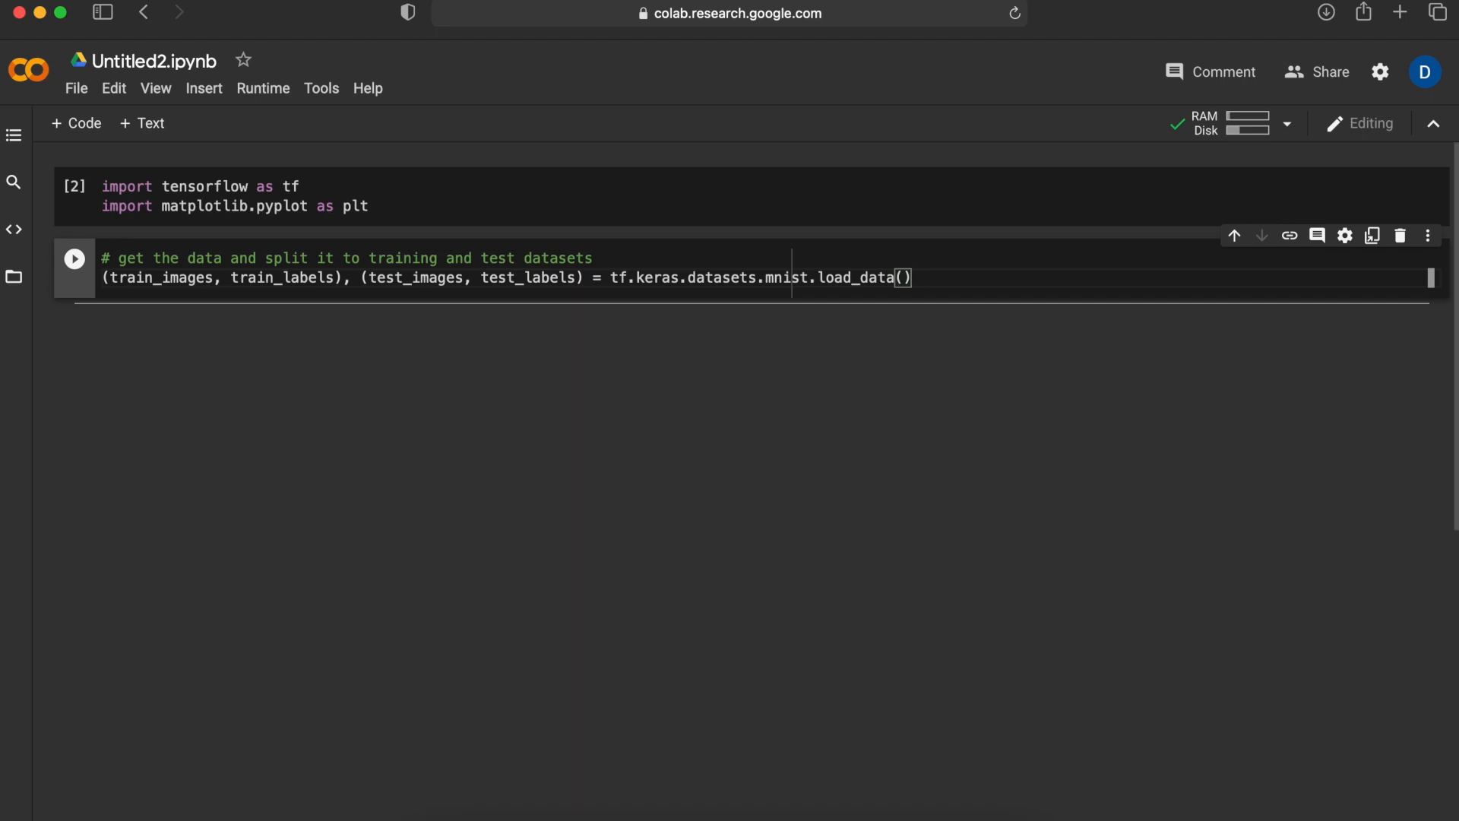
pyautogui.click(74, 258)
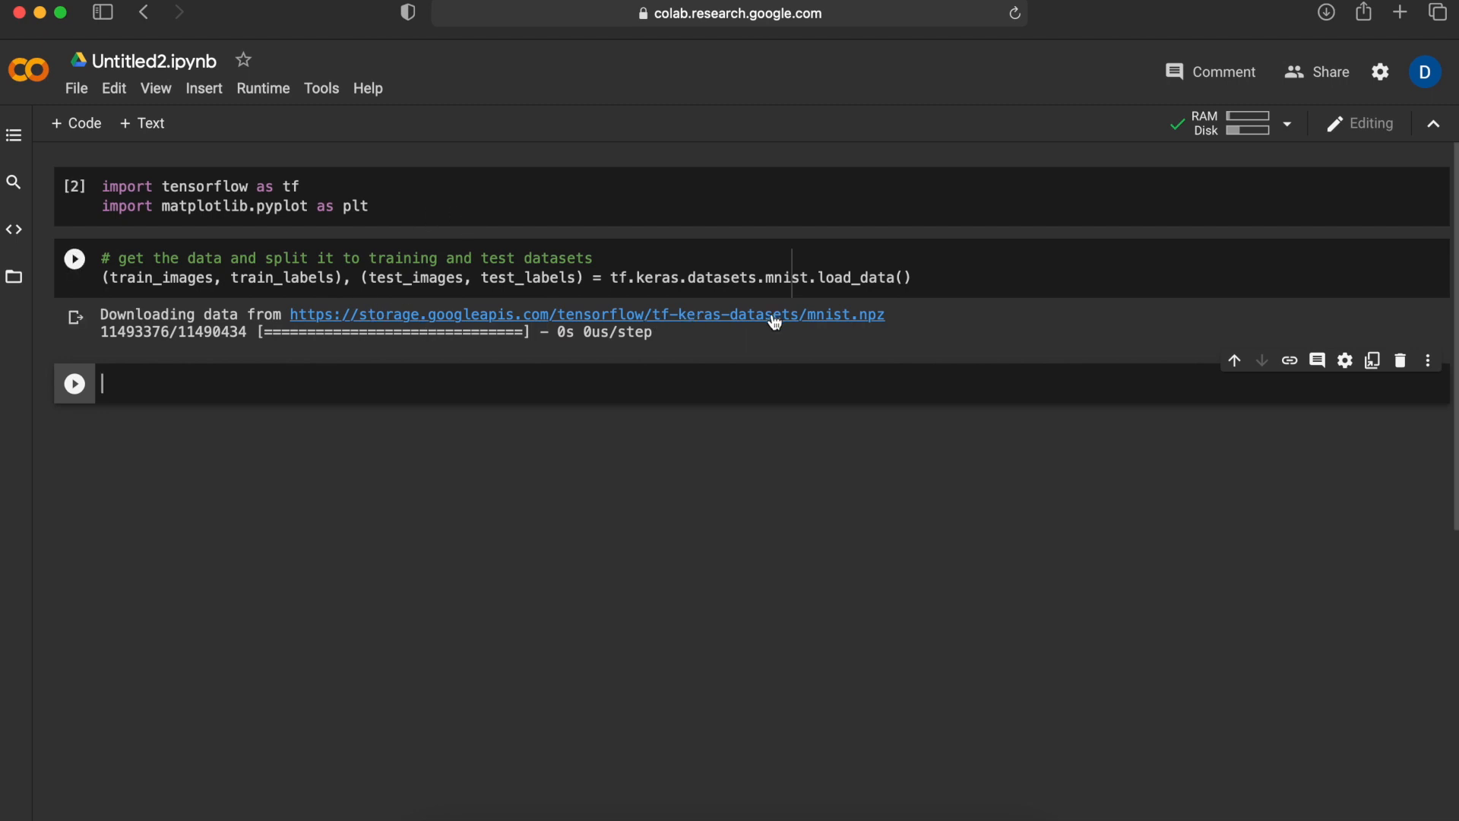
pyautogui.click(73, 258)
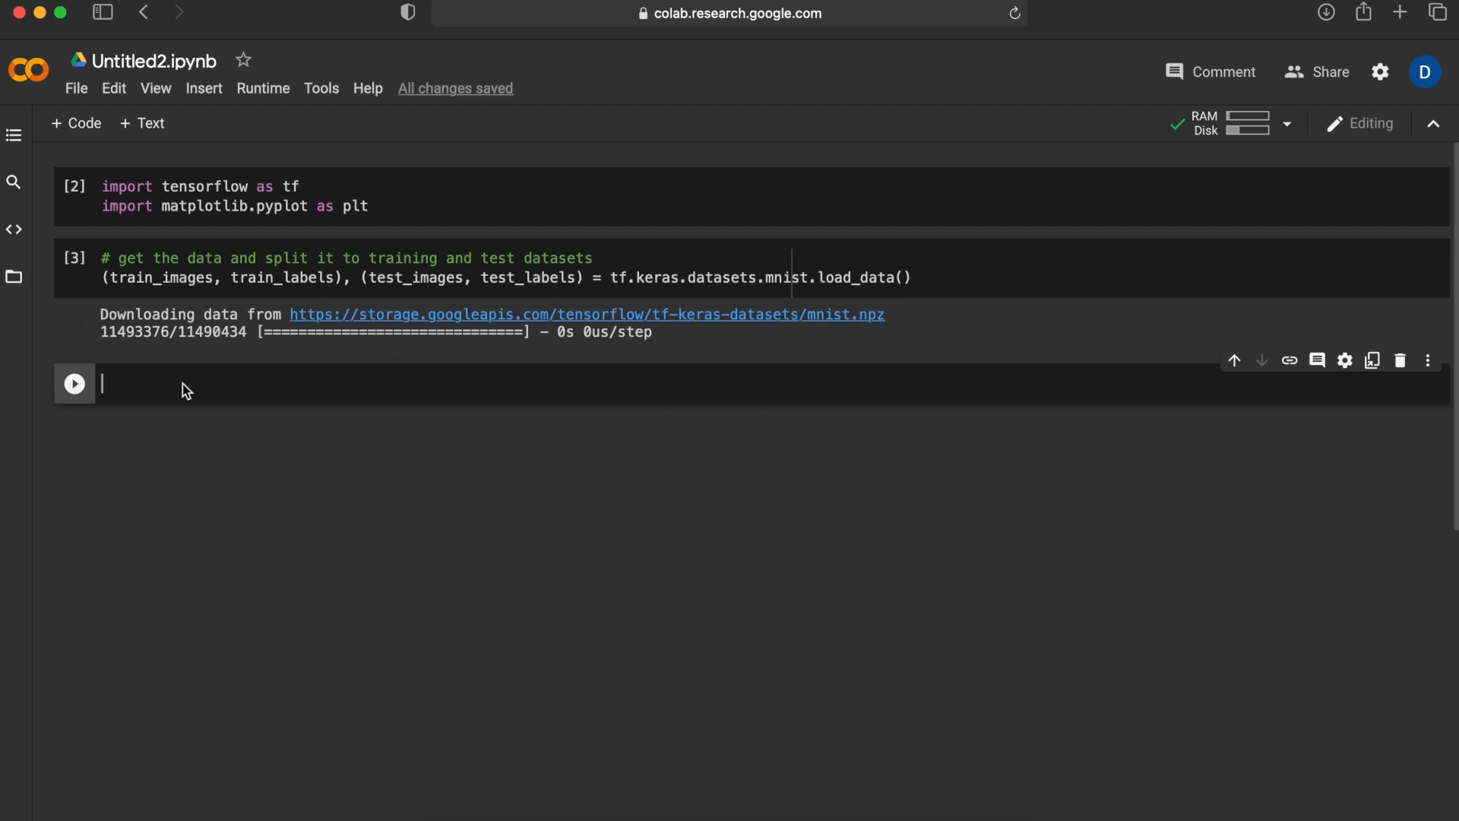
# - Scale train_images and test_images from 0–255 to 0–1 by dividing by 255.0, and run
pyautogui.write('#')
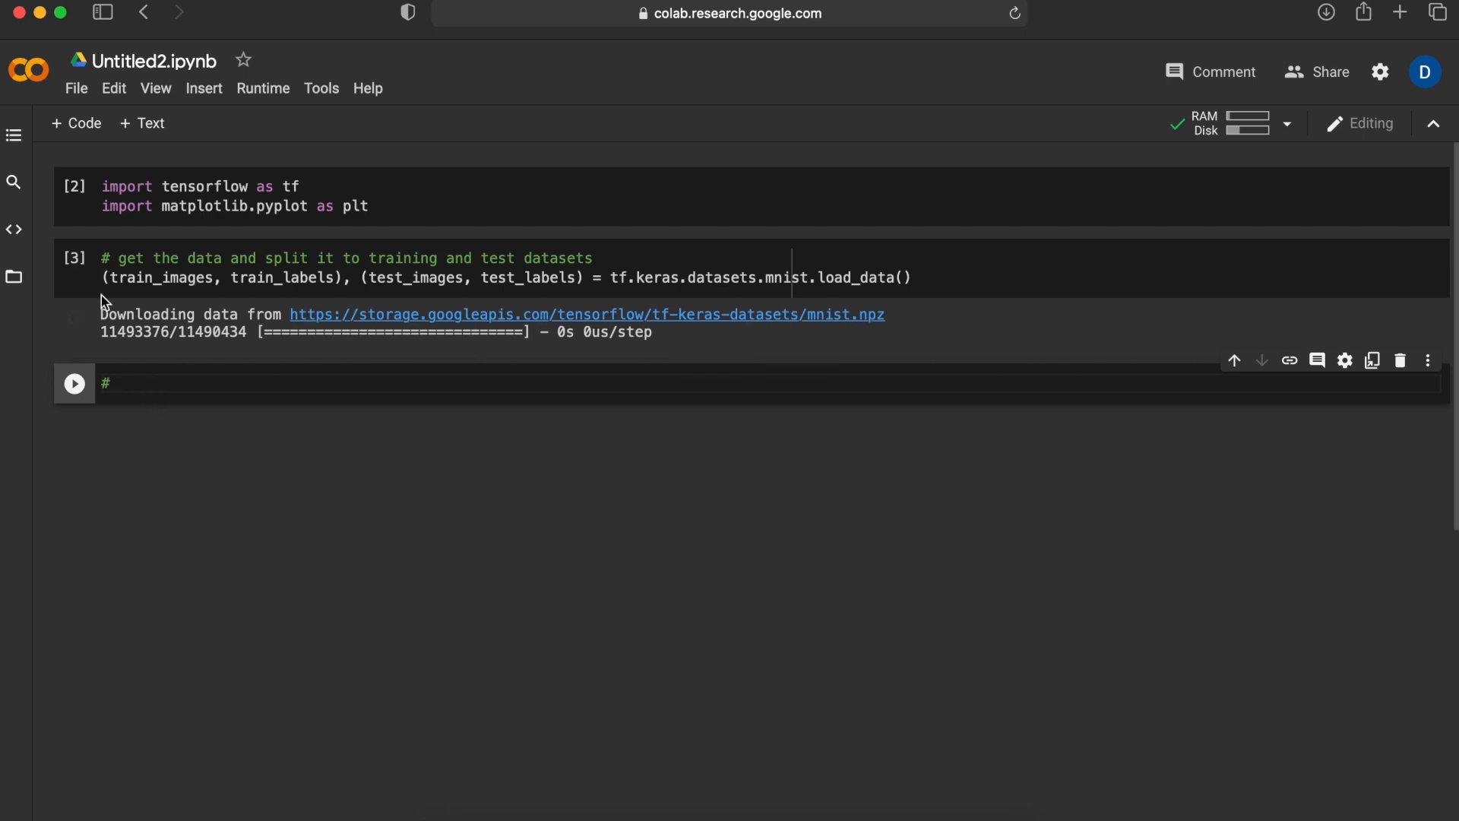
pyautogui.moveTo(163, 394)
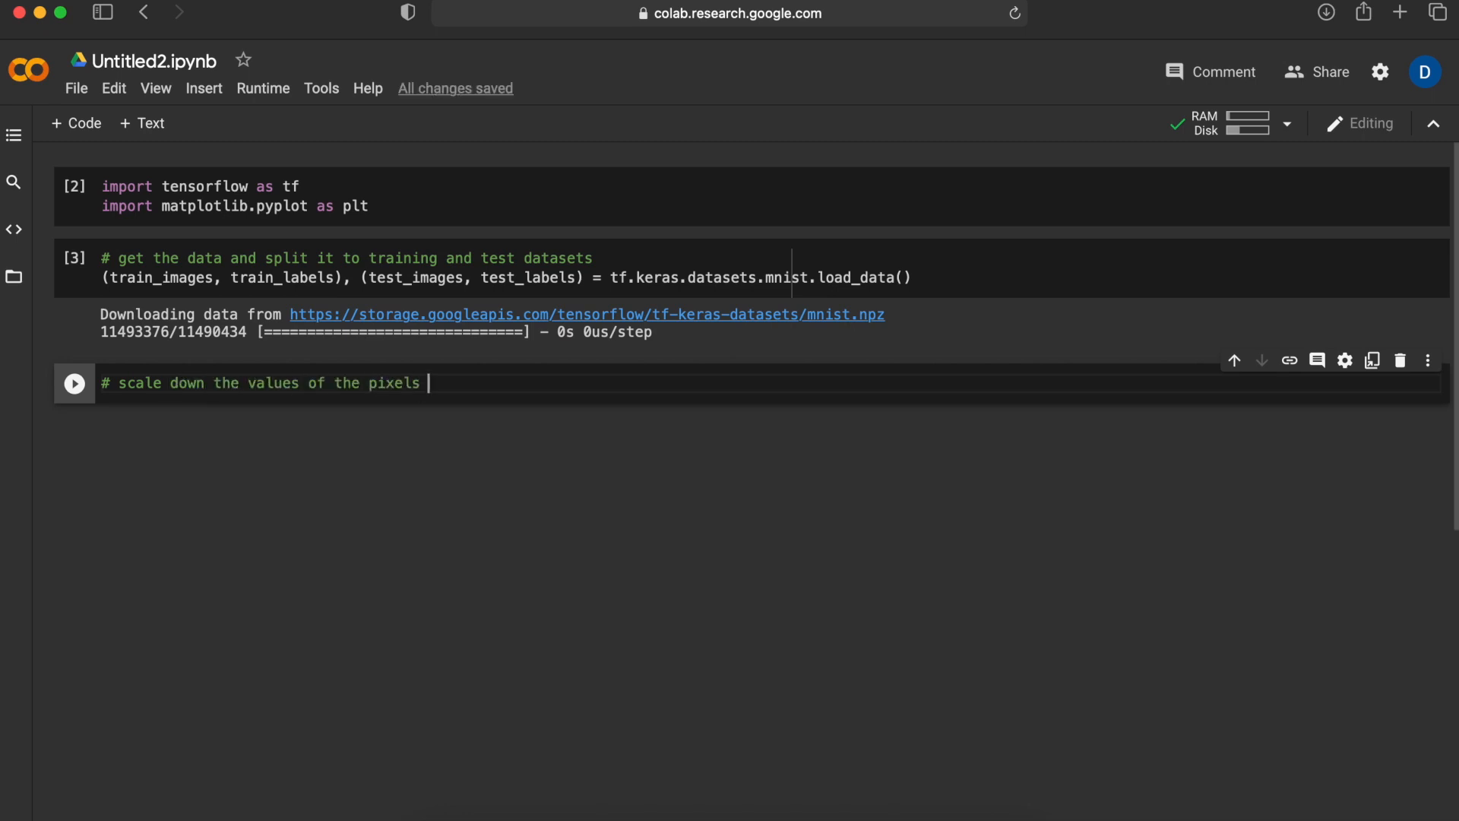
pyautogui.write('from 0-255 to 0-1')
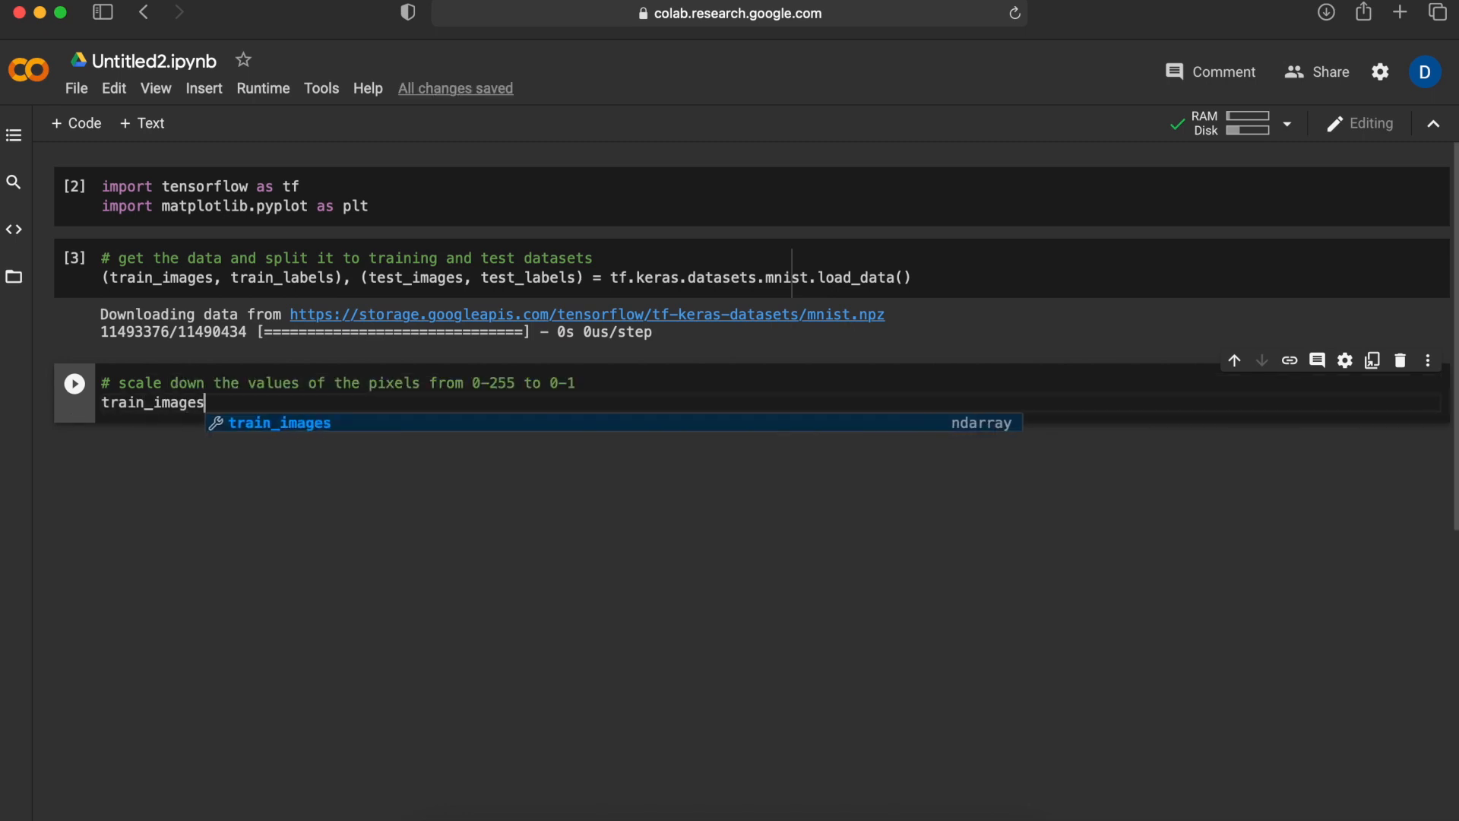
pyautogui.write('= train_images / 255.0')
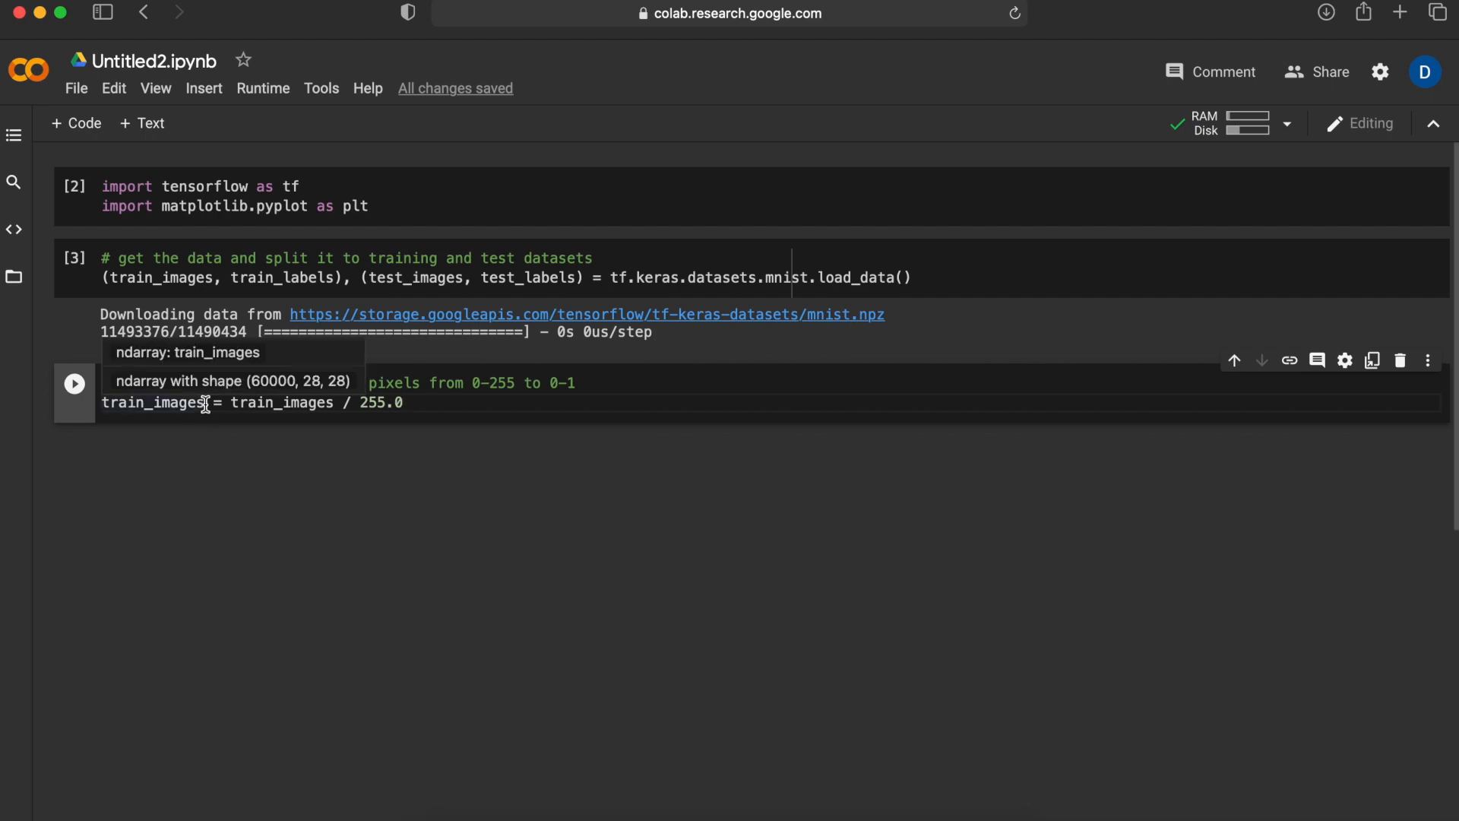
pyautogui.doubleClick(281, 402)
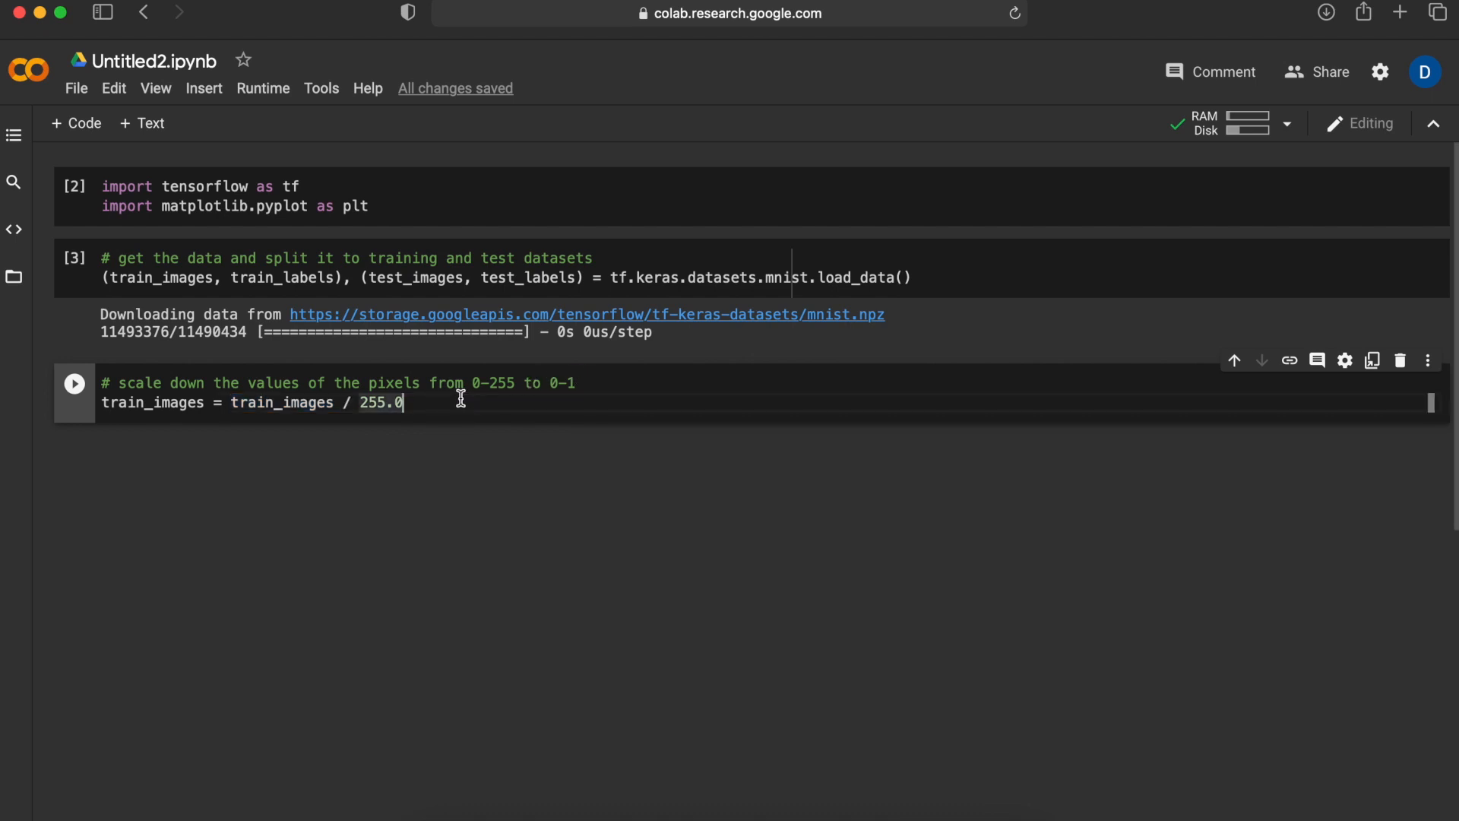
pyautogui.press('enter')
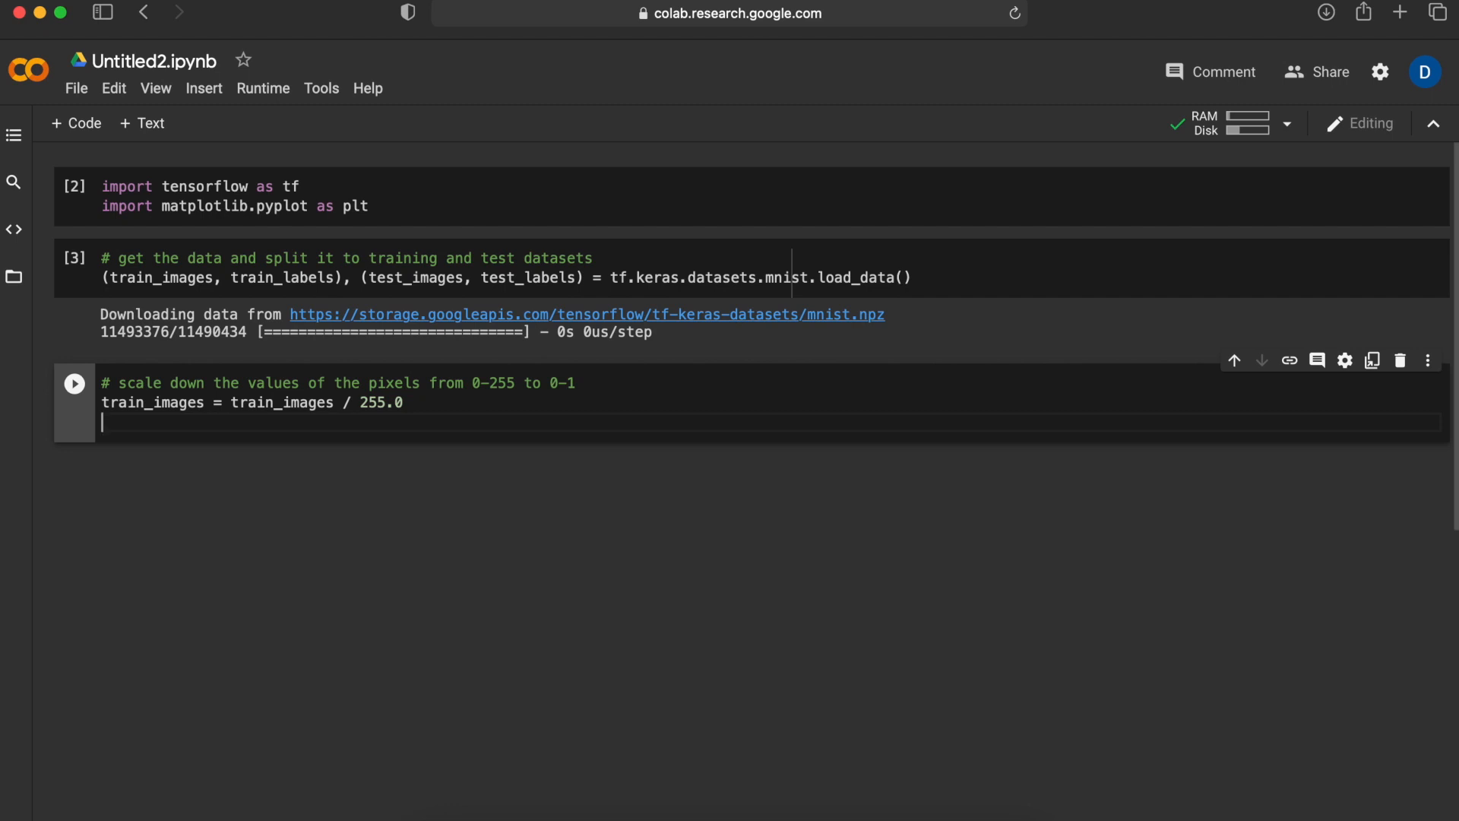
pyautogui.write('test_images = test_images /')
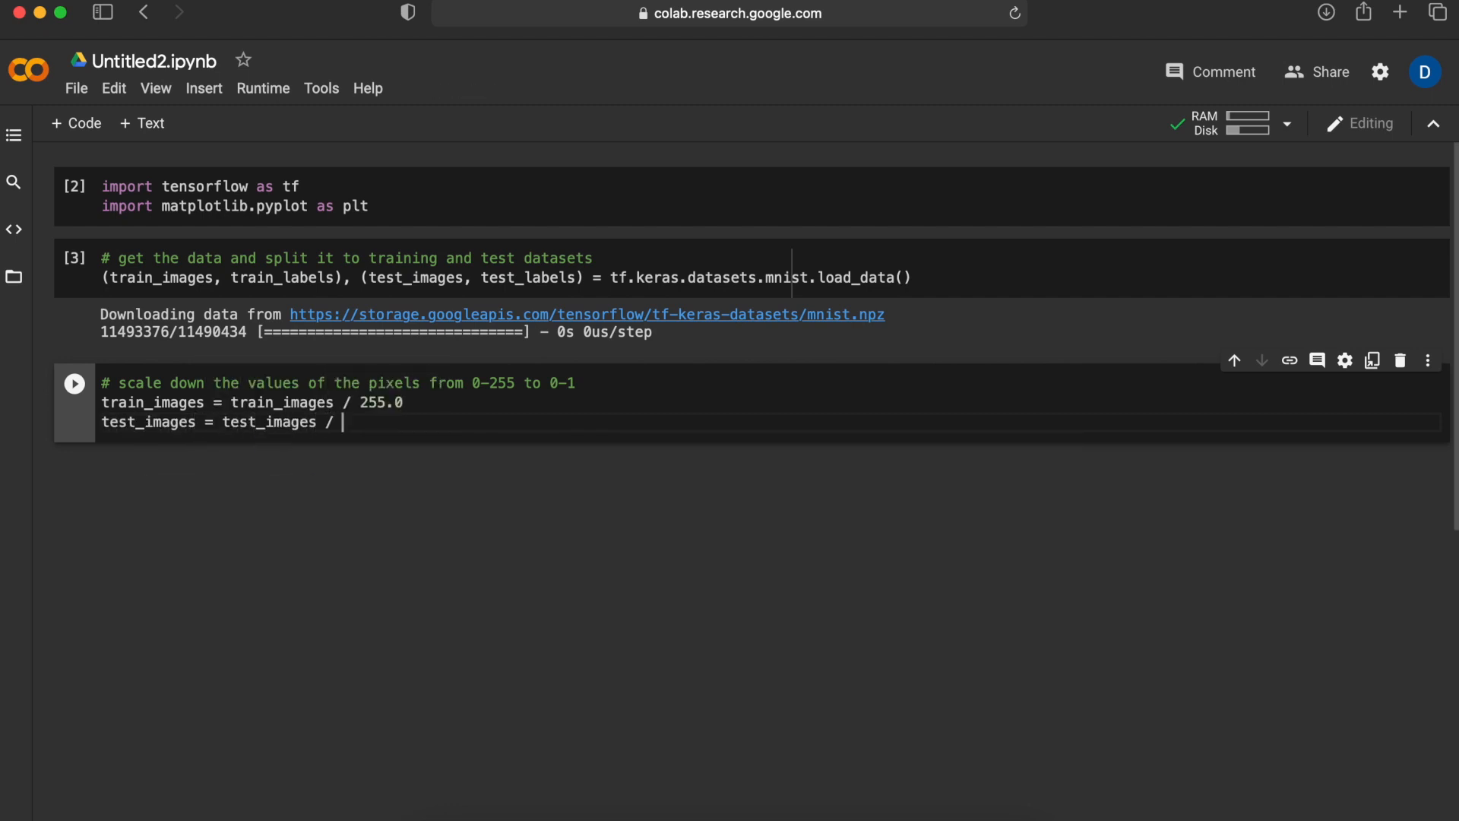
pyautogui.write('255.0')
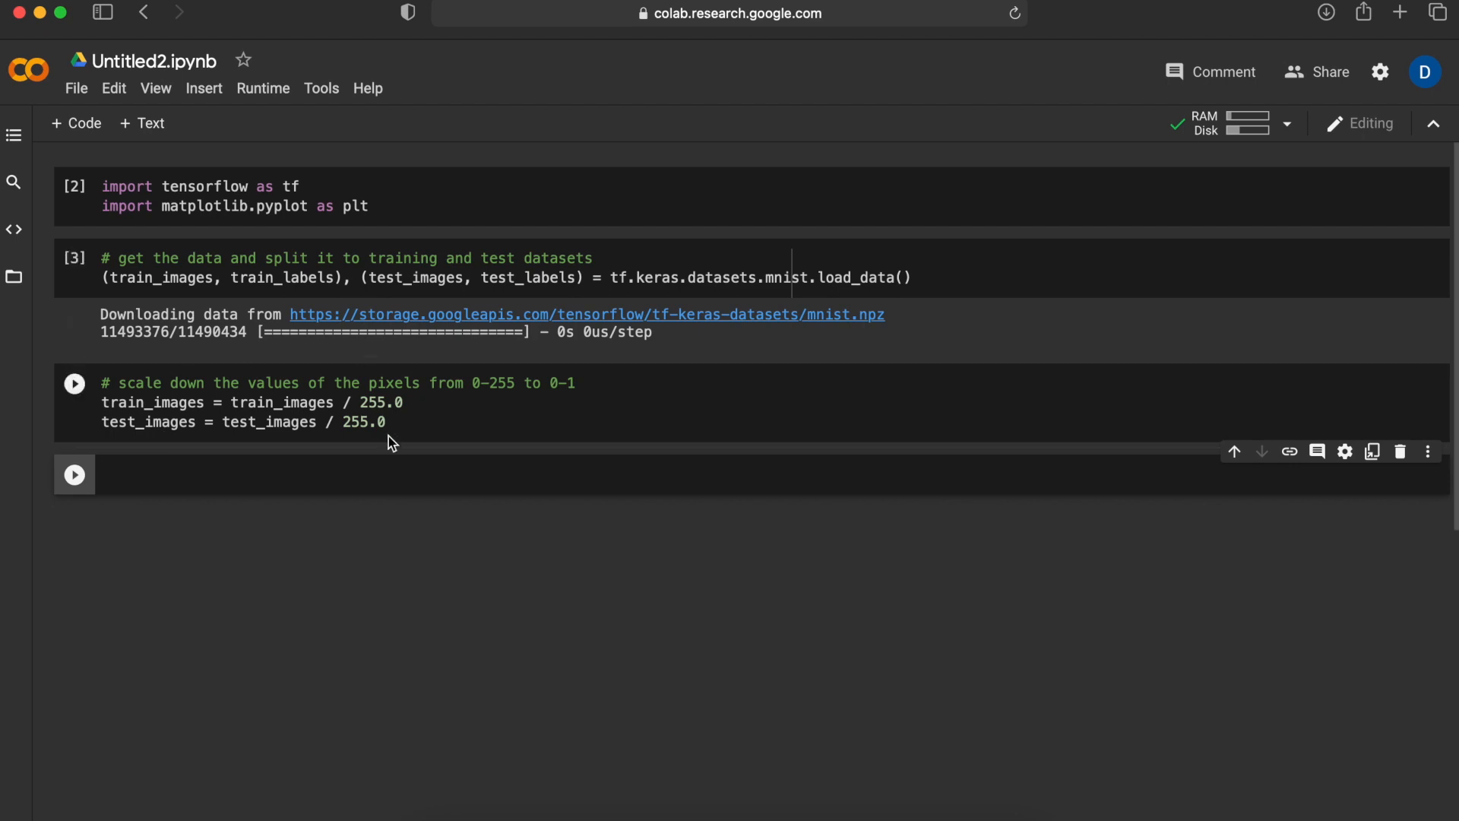
pyautogui.click(75, 382)
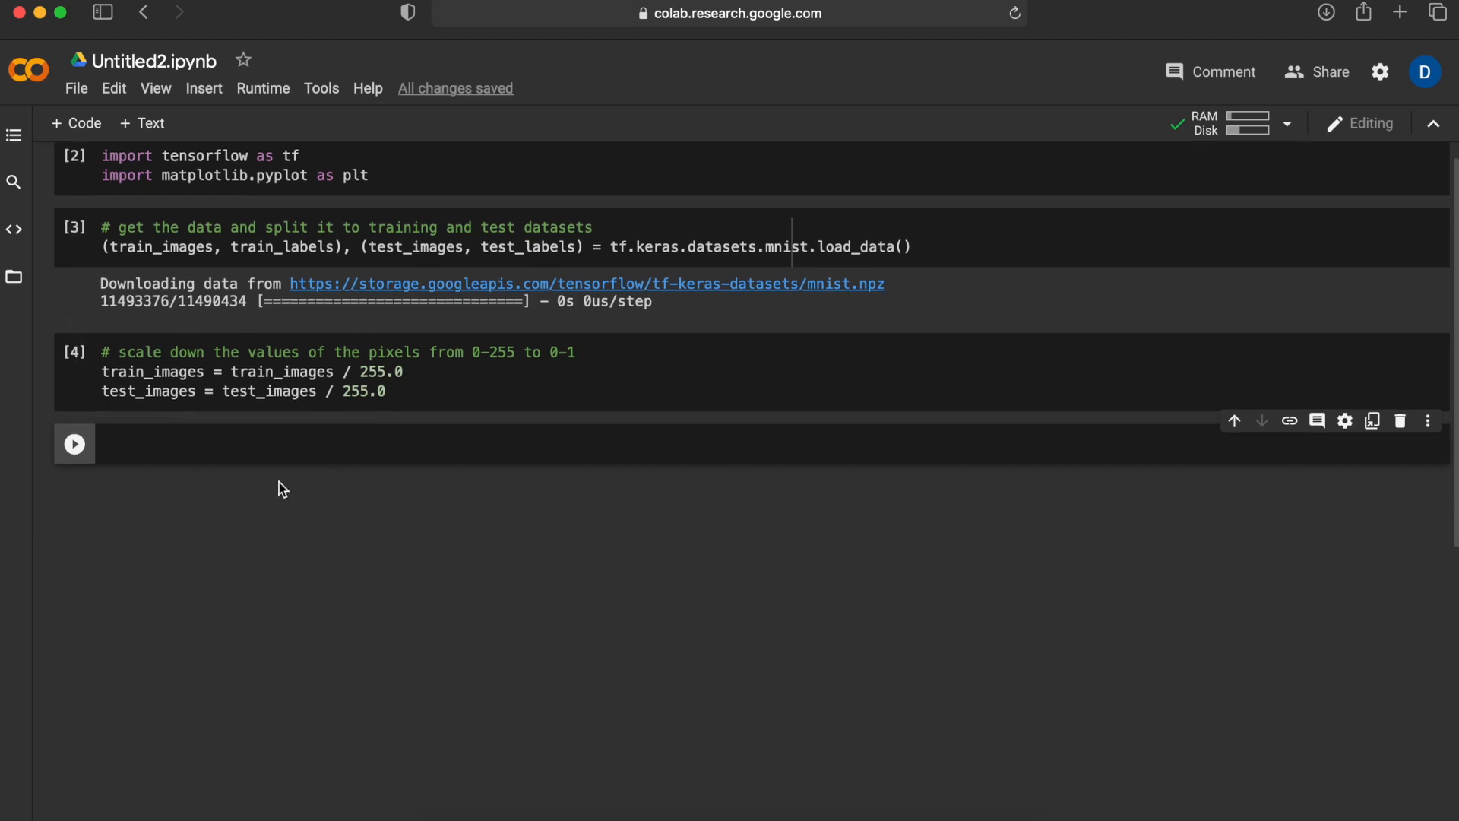
# - Print both image shapes and train_labels, show train_images[0] in gray, and run the cell
pyautogui.write('# visualise the data')
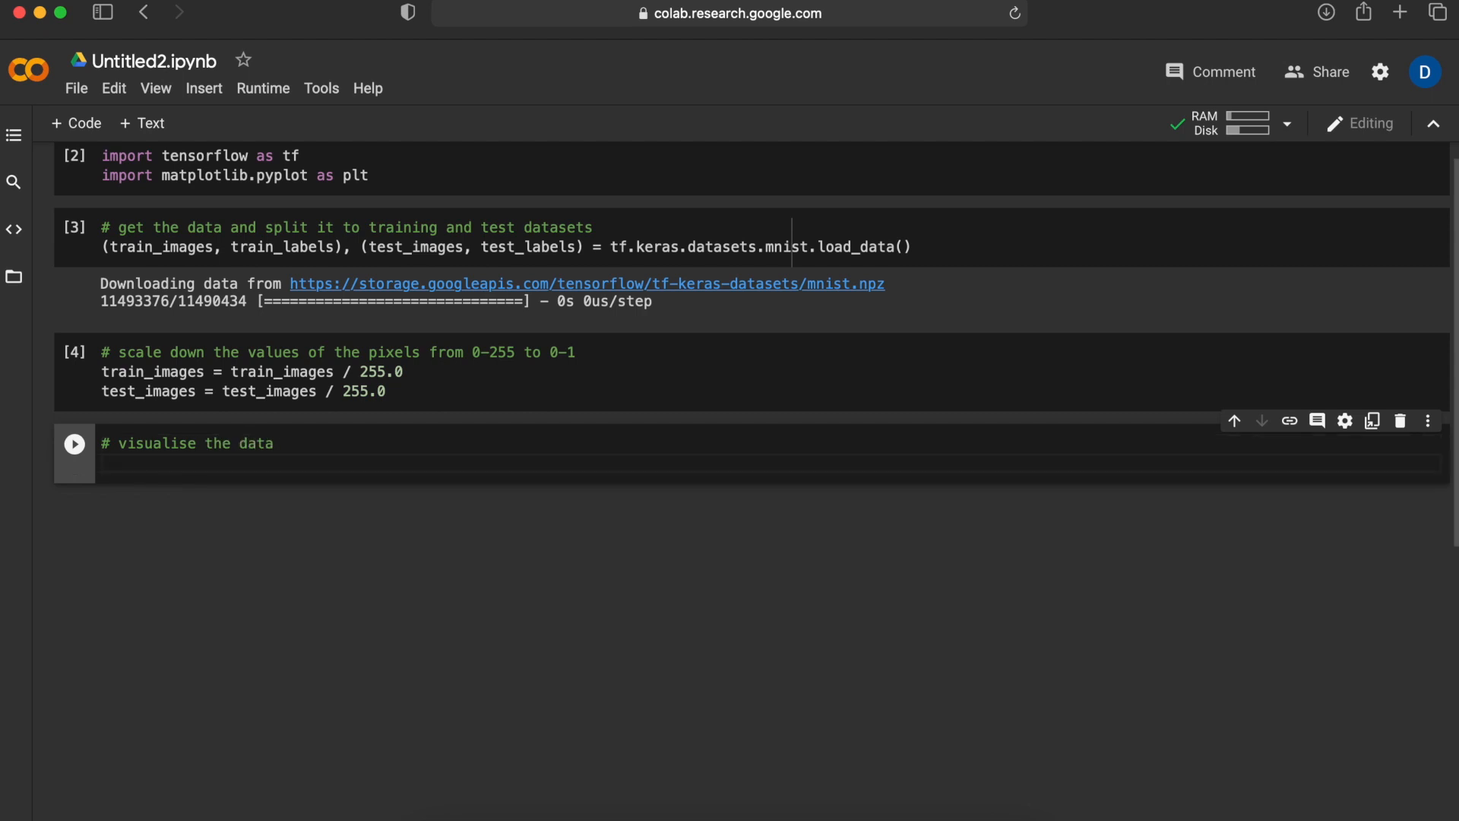
pyautogui.write('print(train_image')
pyautogui.write('print(test_images')
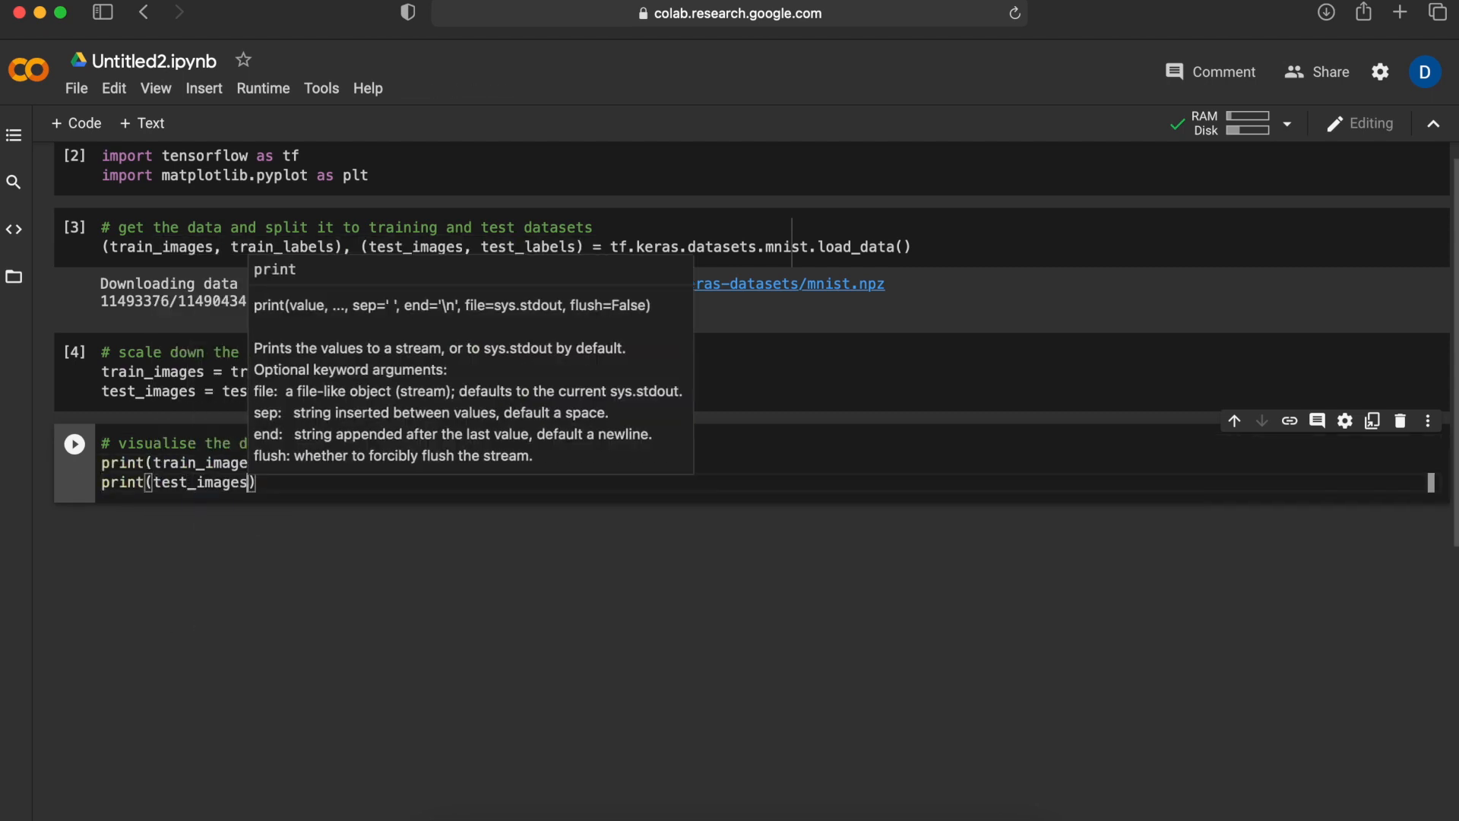
pyautogui.write('train_labels')
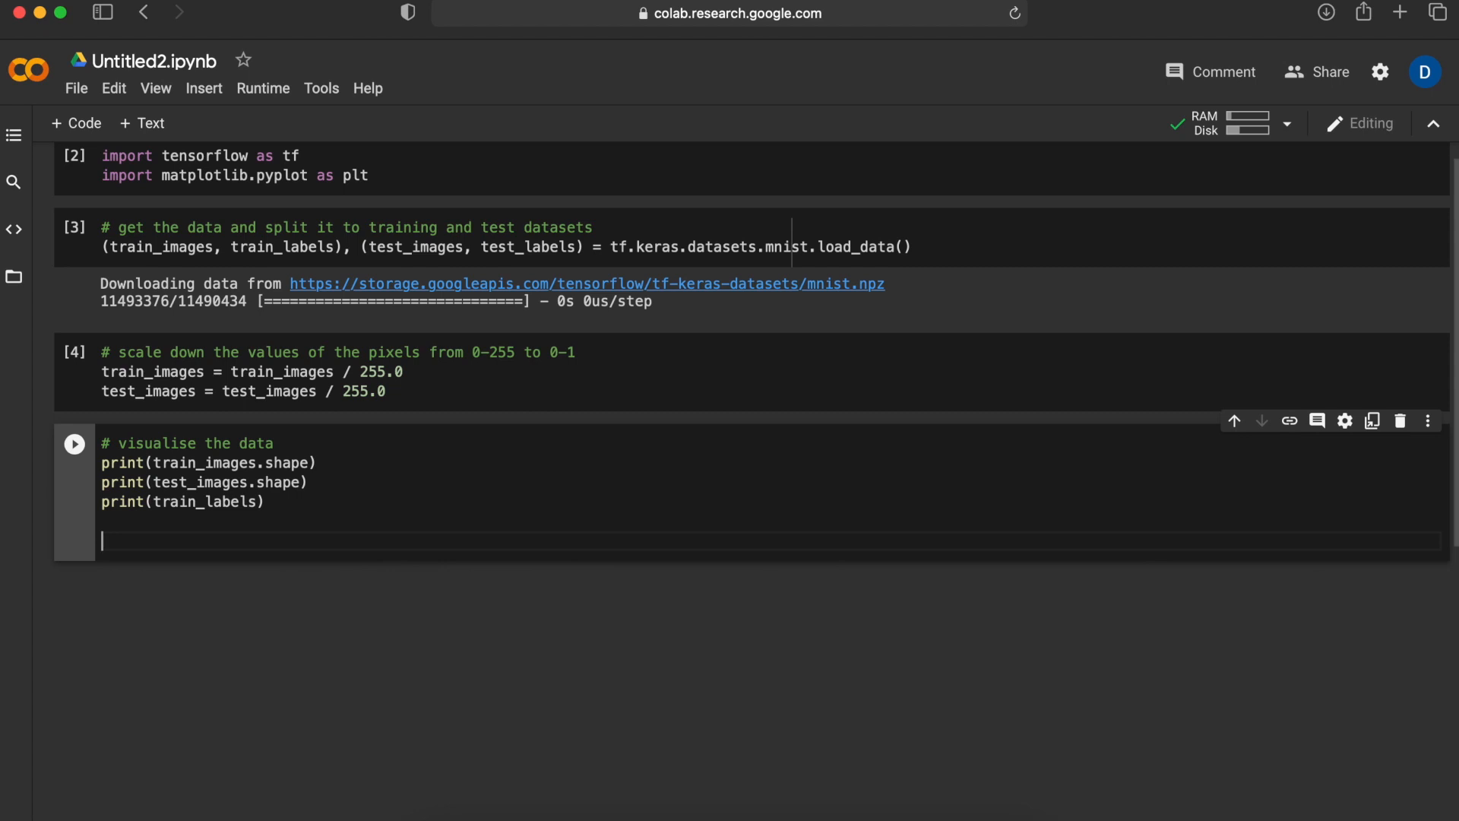
pyautogui.write('# display the first image')
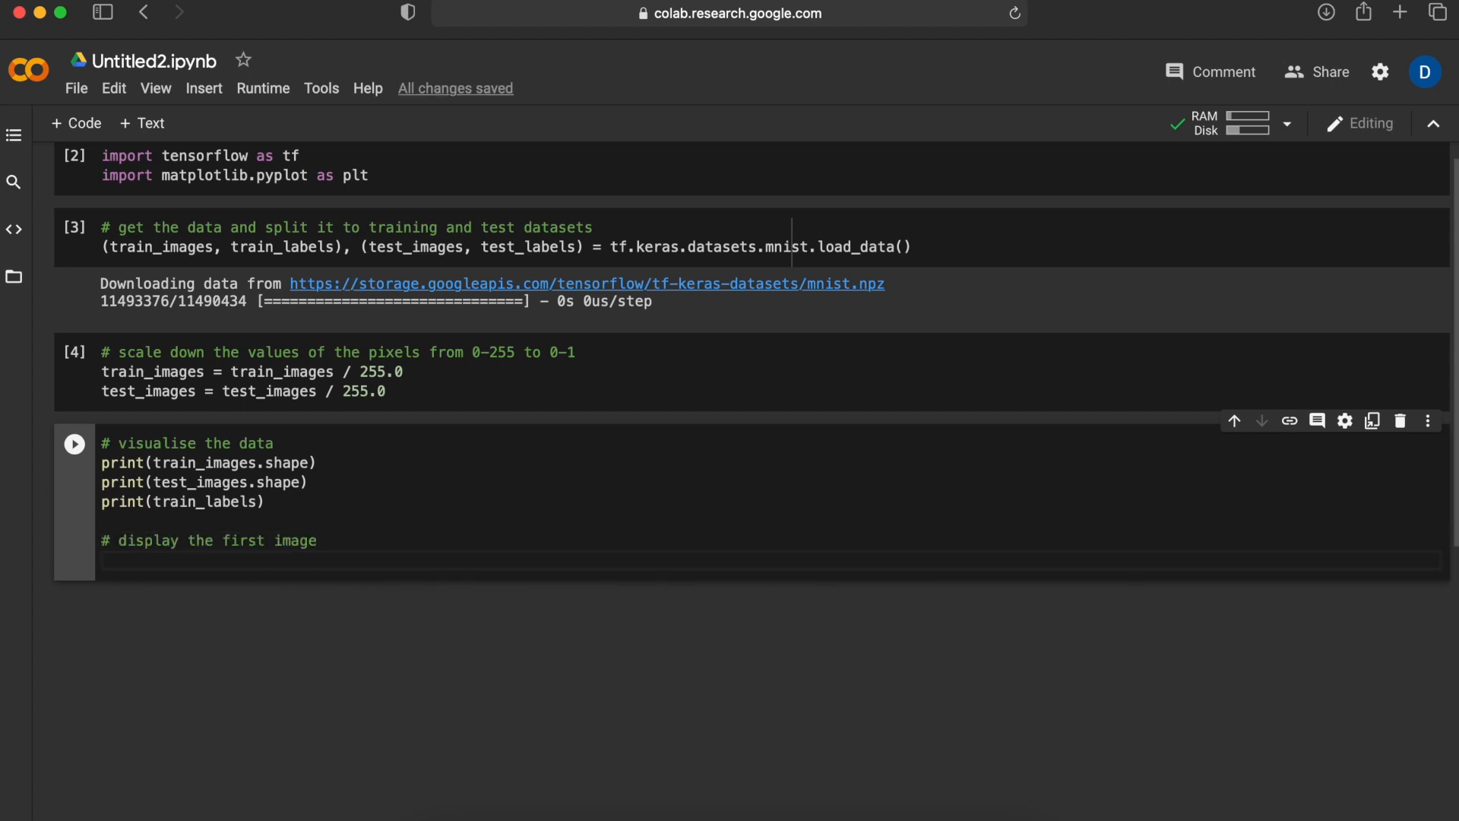
pyautogui.write("plt.imshow(train_images[0], cmap='gray")
pyautogui.write('plt.show()')
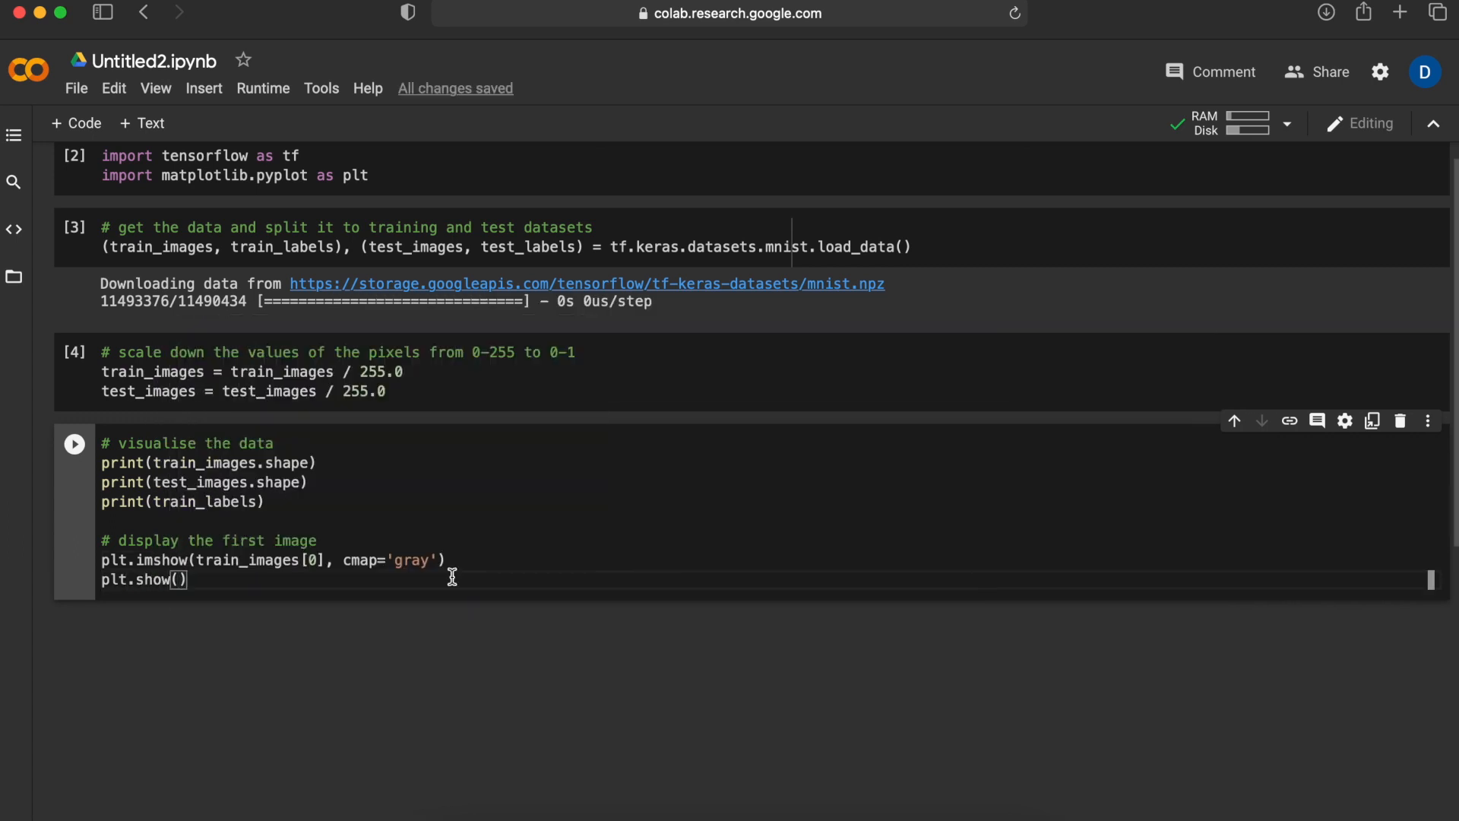
pyautogui.click(74, 444)
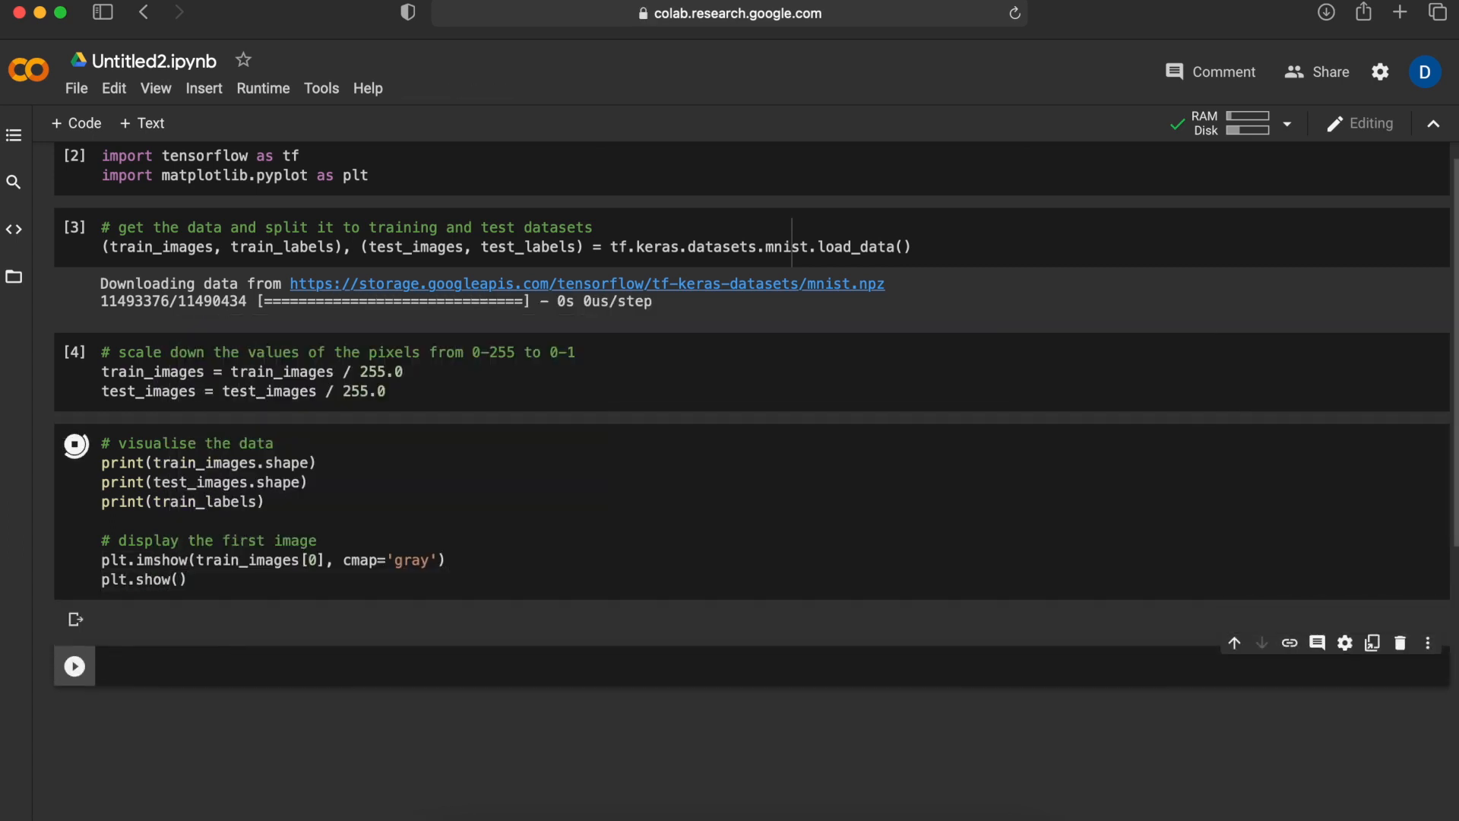
# - Check the 60000 and 10000 image counts in the output, then rerun to view another digit
pyautogui.click(74, 444)
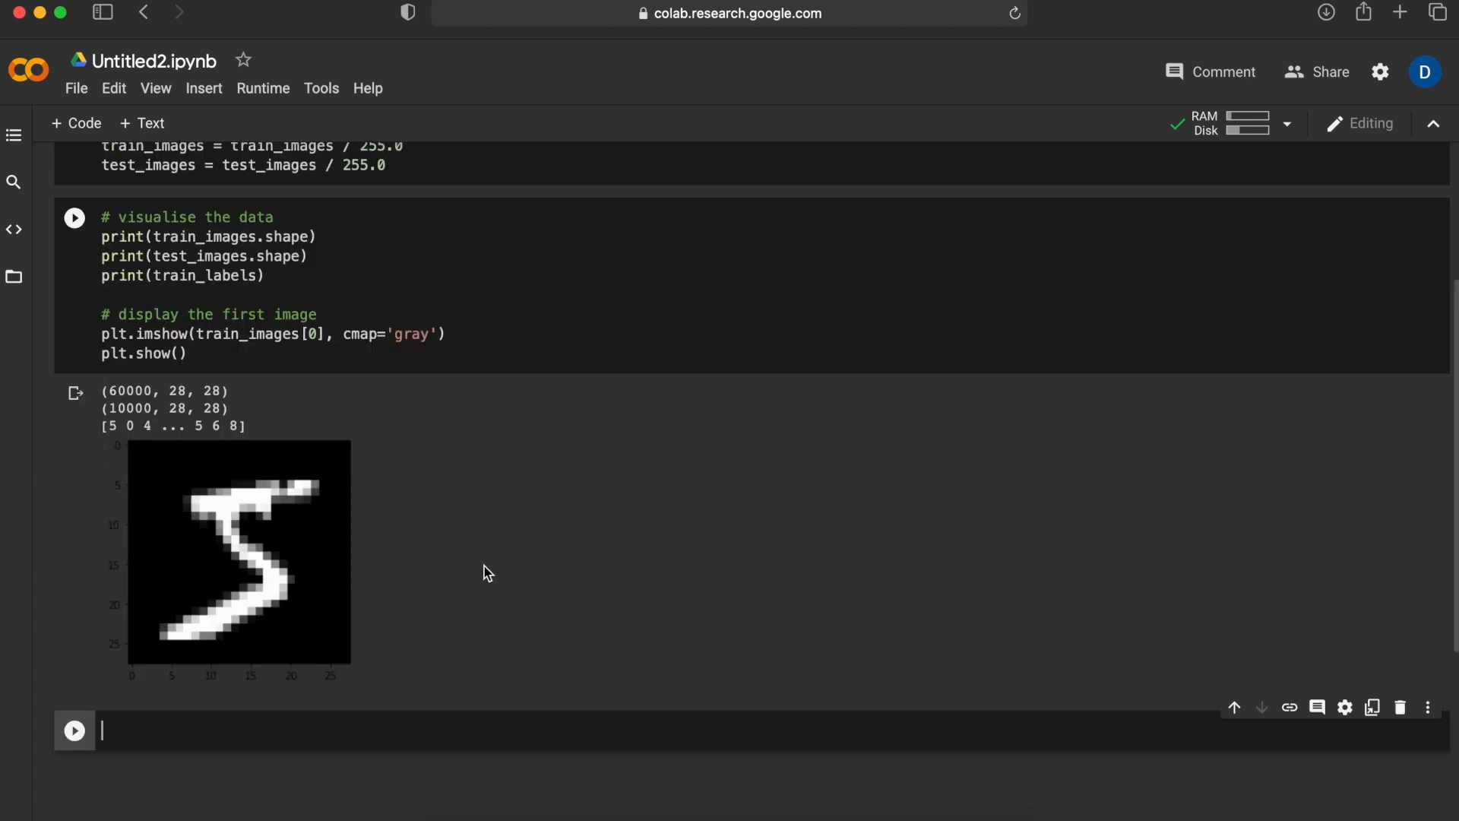
pyautogui.scroll(-3)
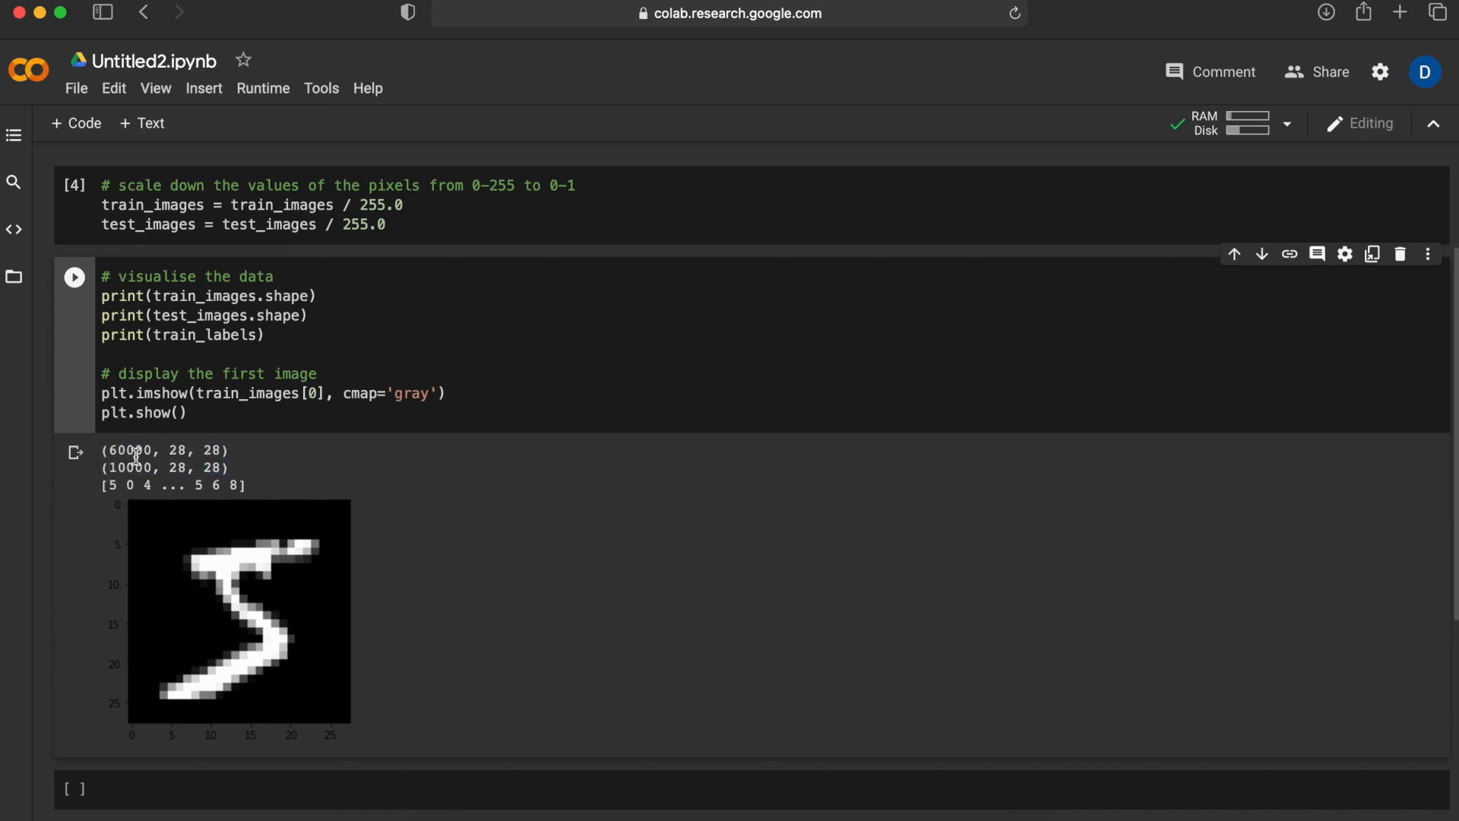
pyautogui.doubleClick(128, 450)
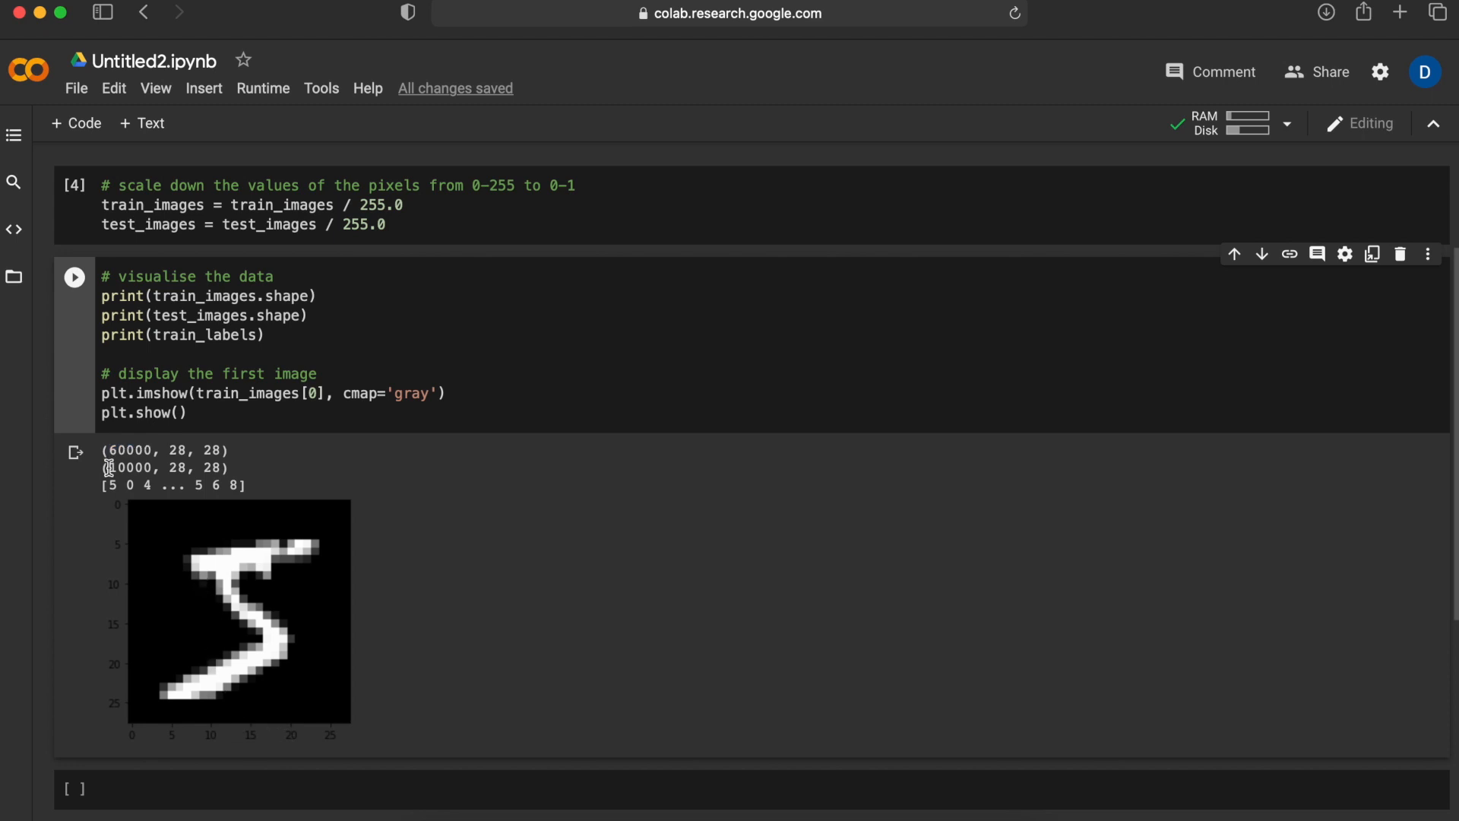
pyautogui.doubleClick(130, 467)
pyautogui.write('2')
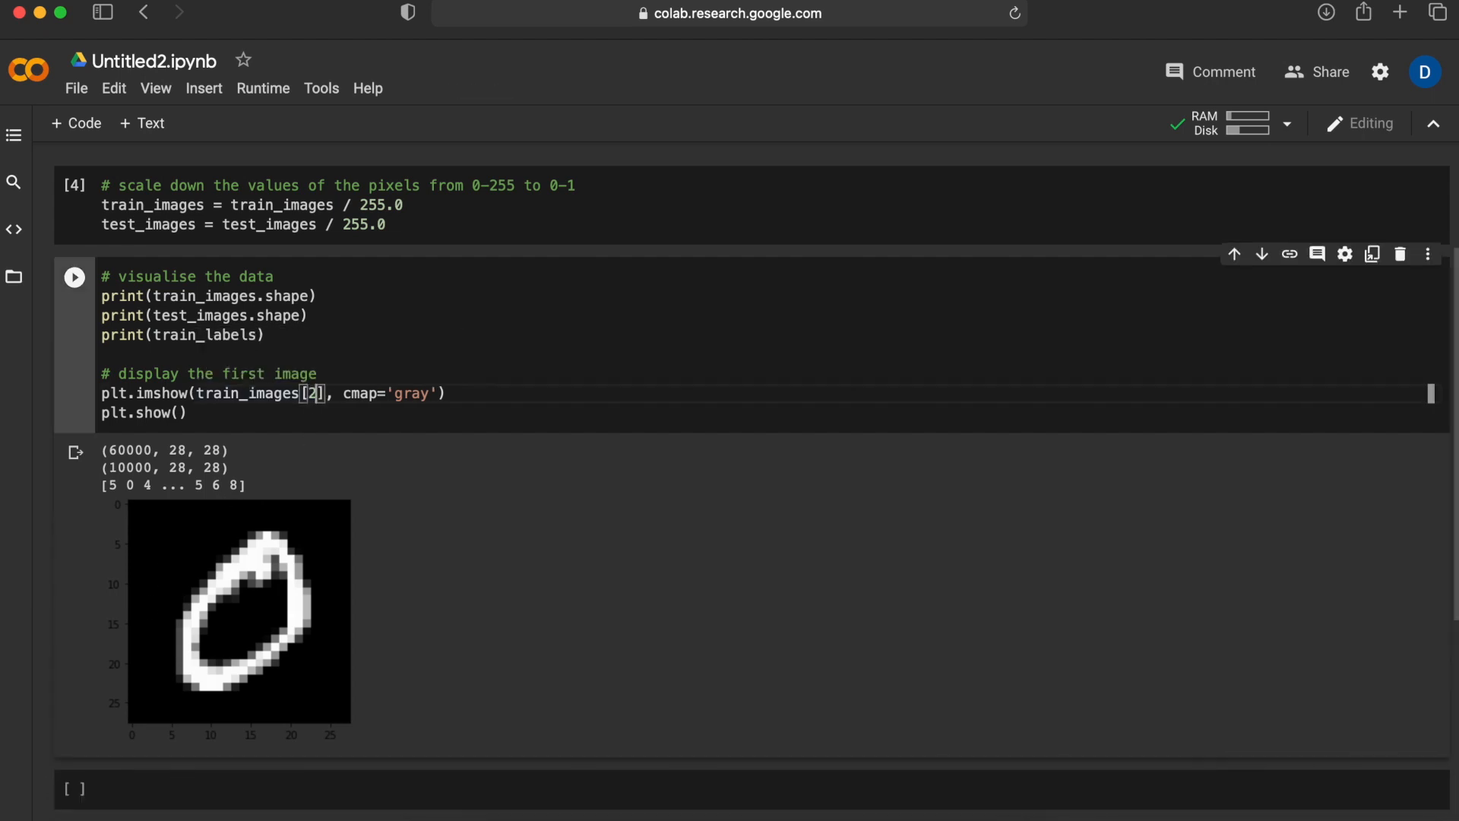
pyautogui.click(74, 278)
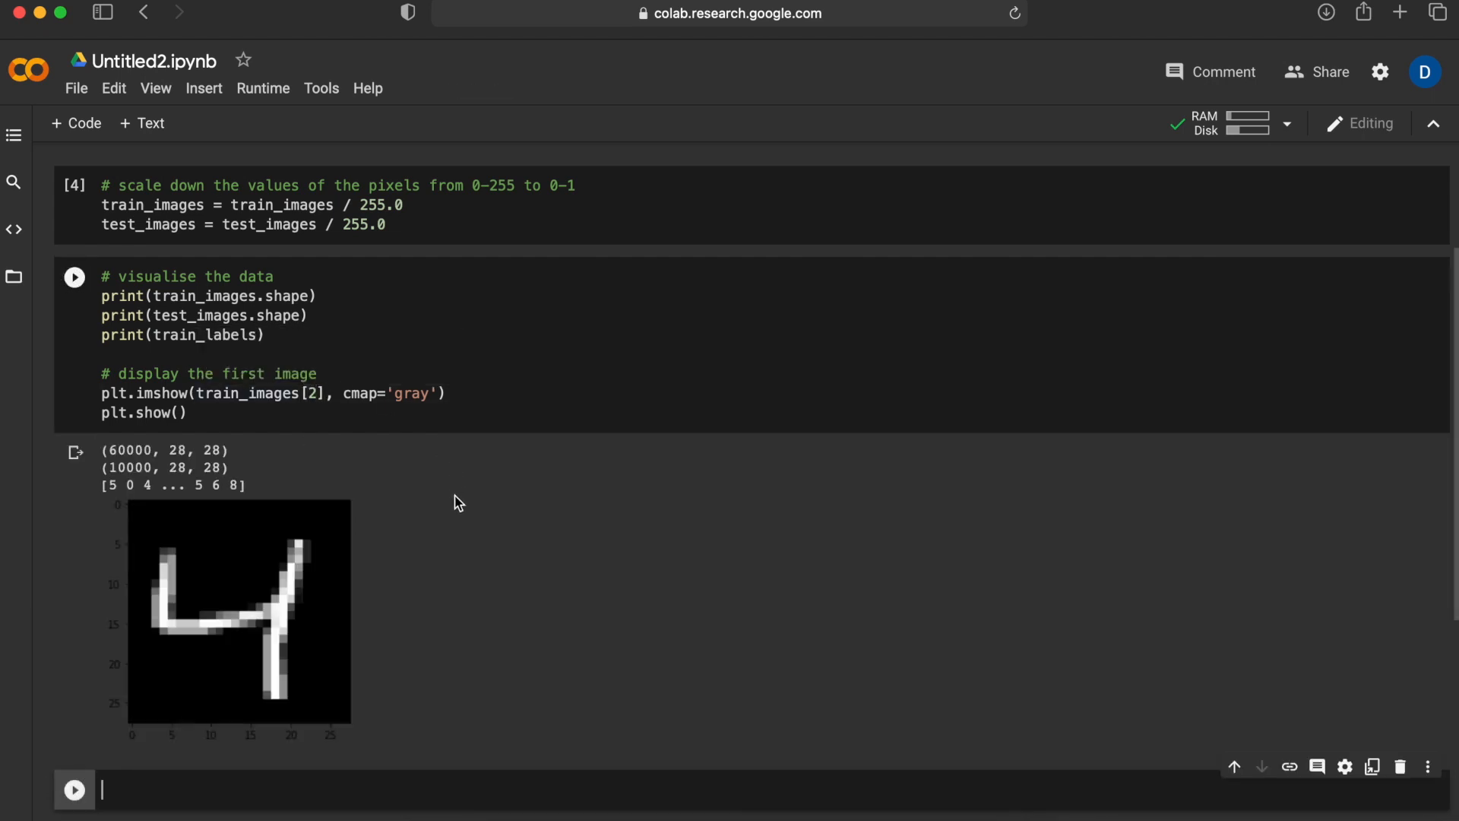
pyautogui.click(316, 395)
pyautogui.write('0')
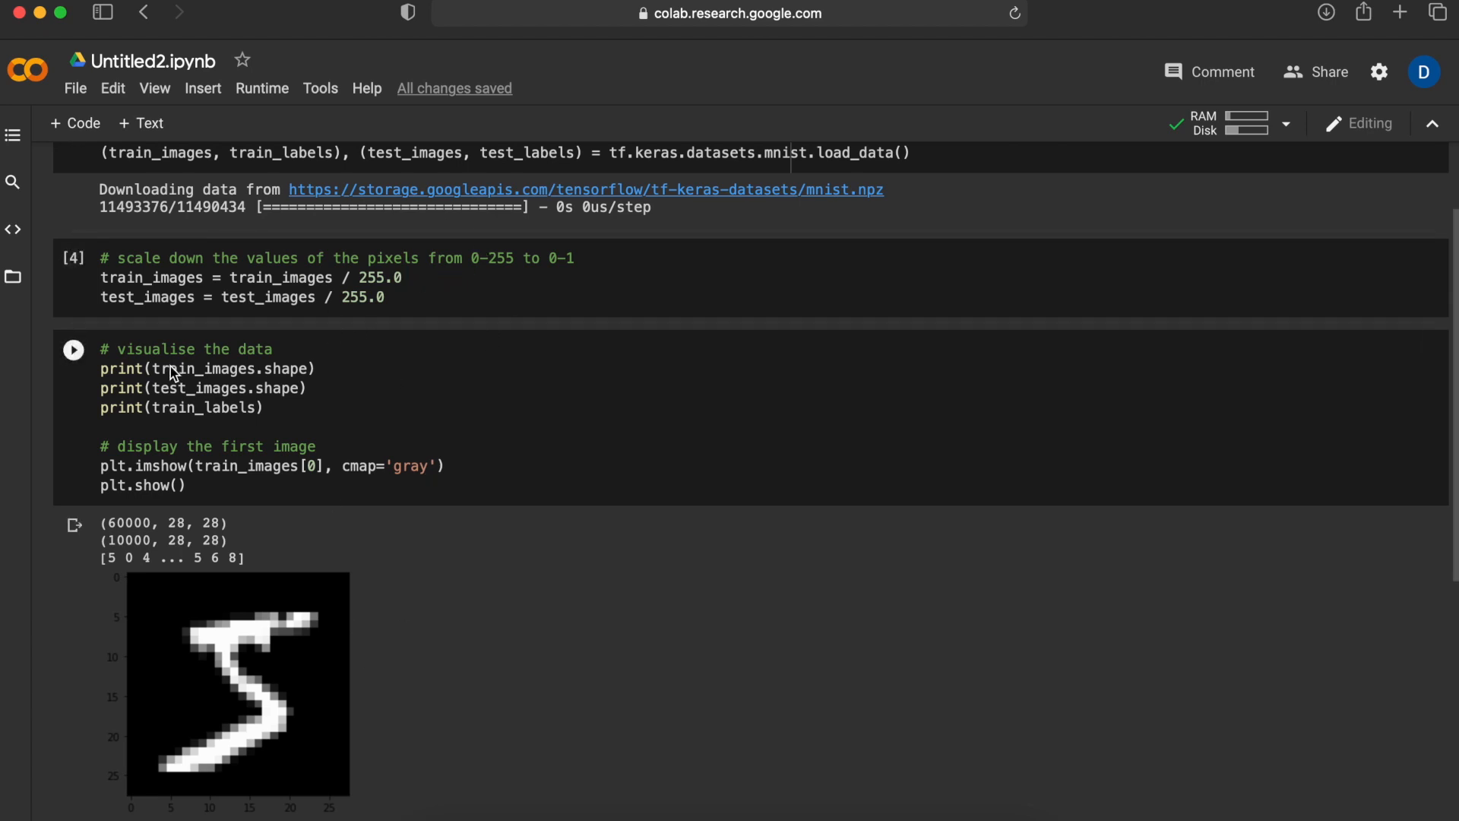
pyautogui.scroll(-3)
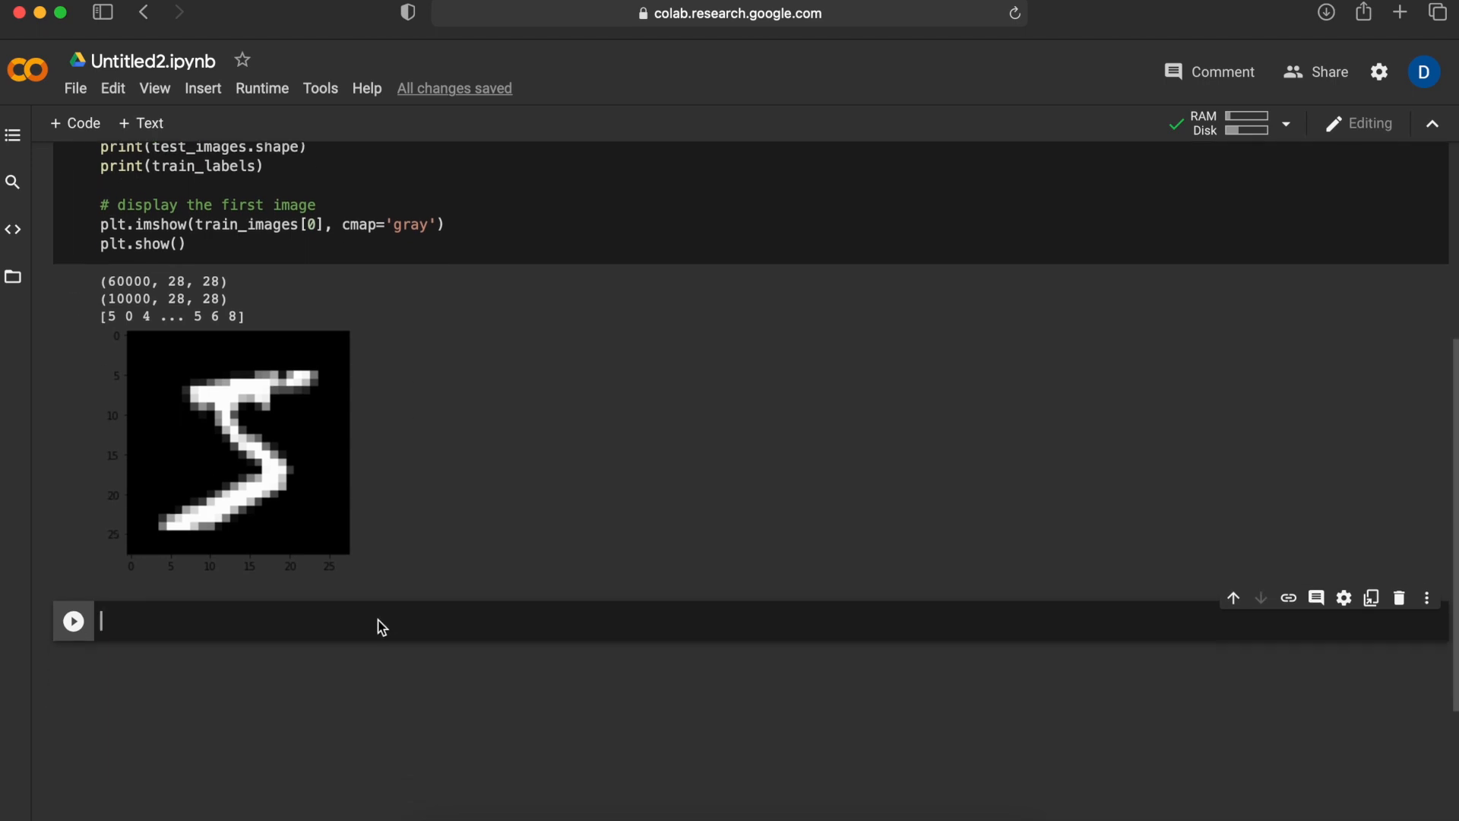
# - Define my_model as tf.keras.models.Sequential() and add a Flatten layer with input_shape (28,28)
pyautogui.write('# define the neural network')
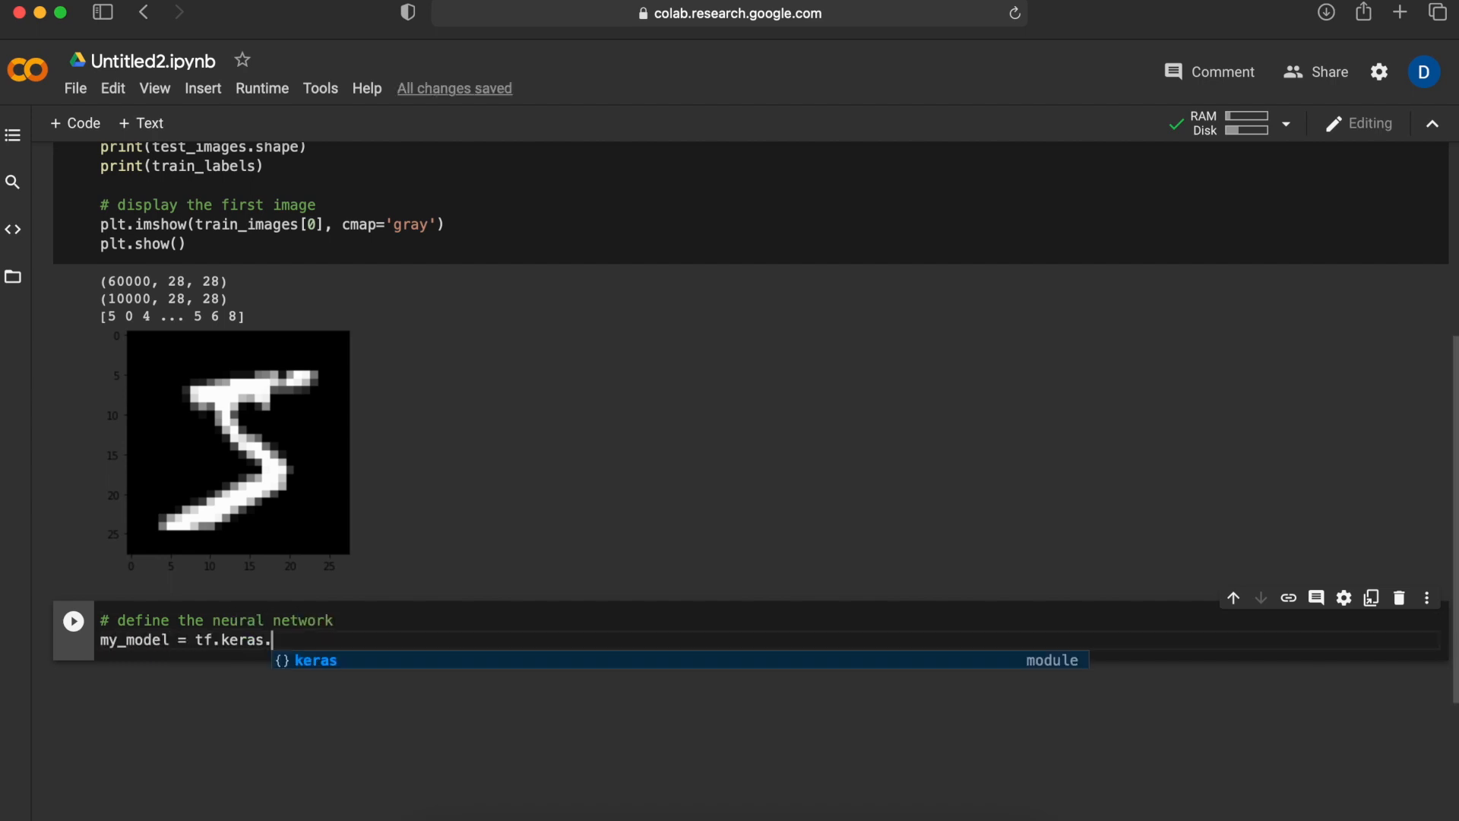
pyautogui.write('models')
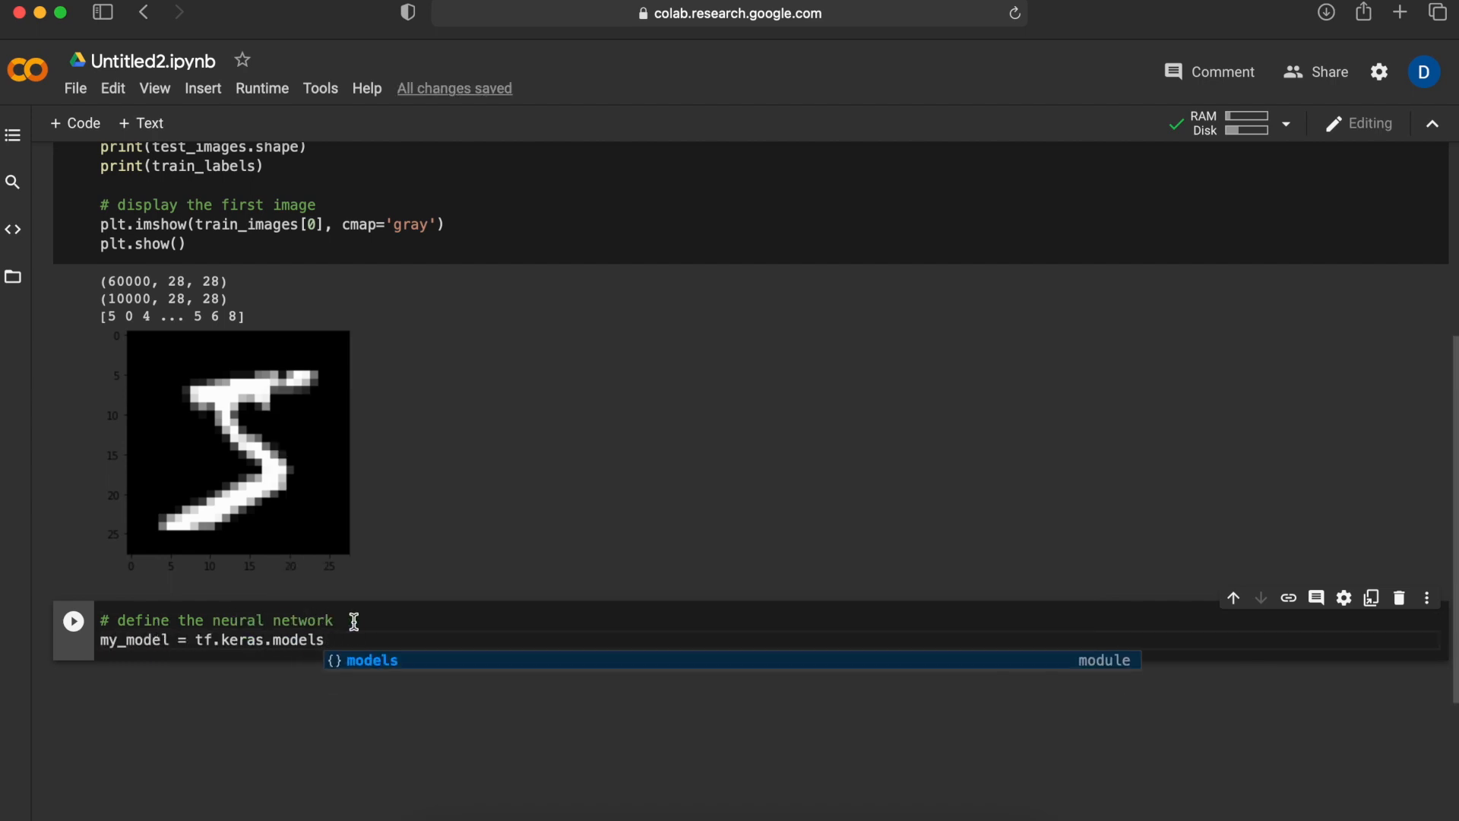
pyautogui.write('model')
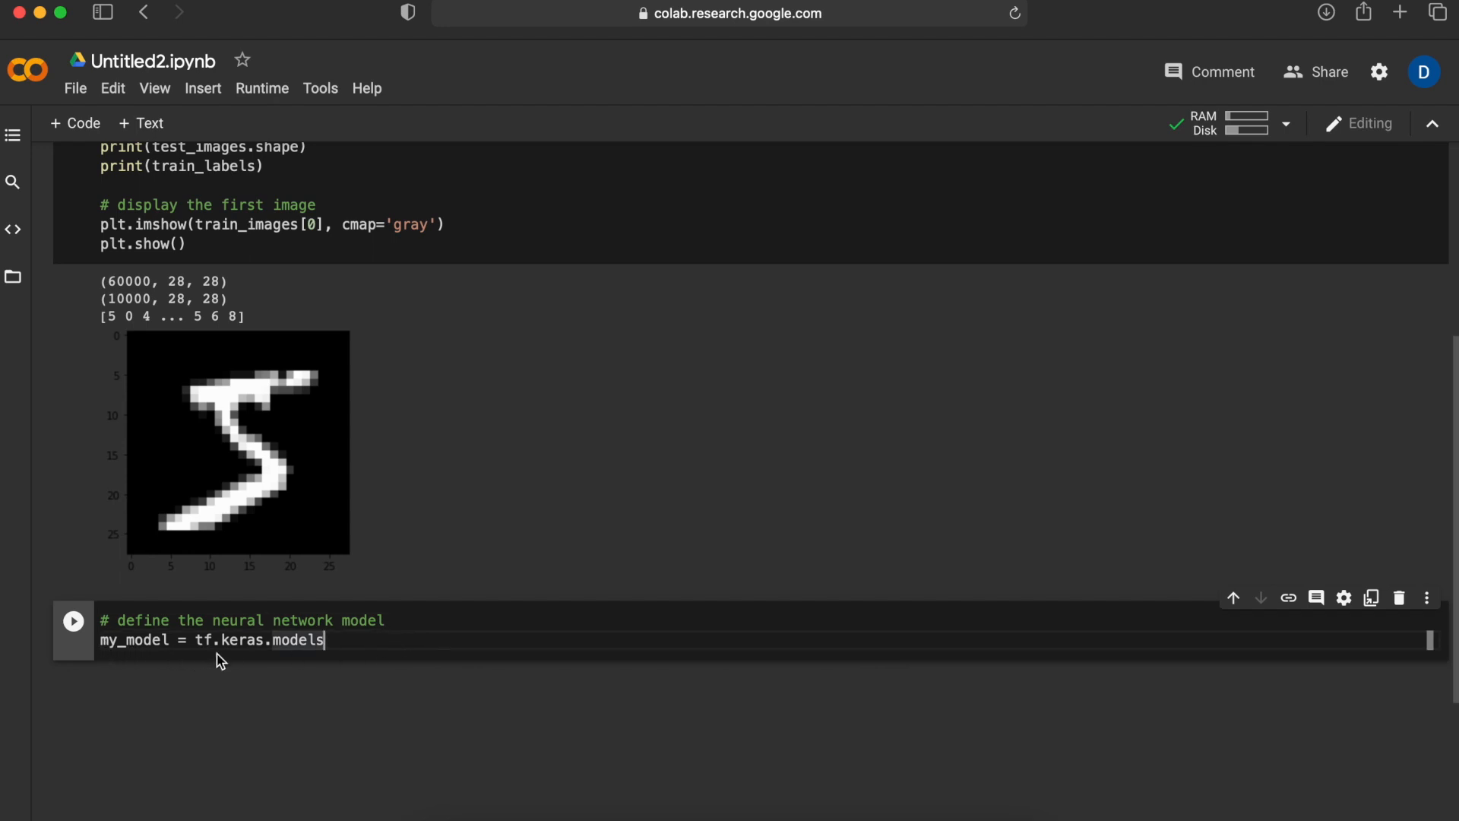
pyautogui.moveTo(347, 639)
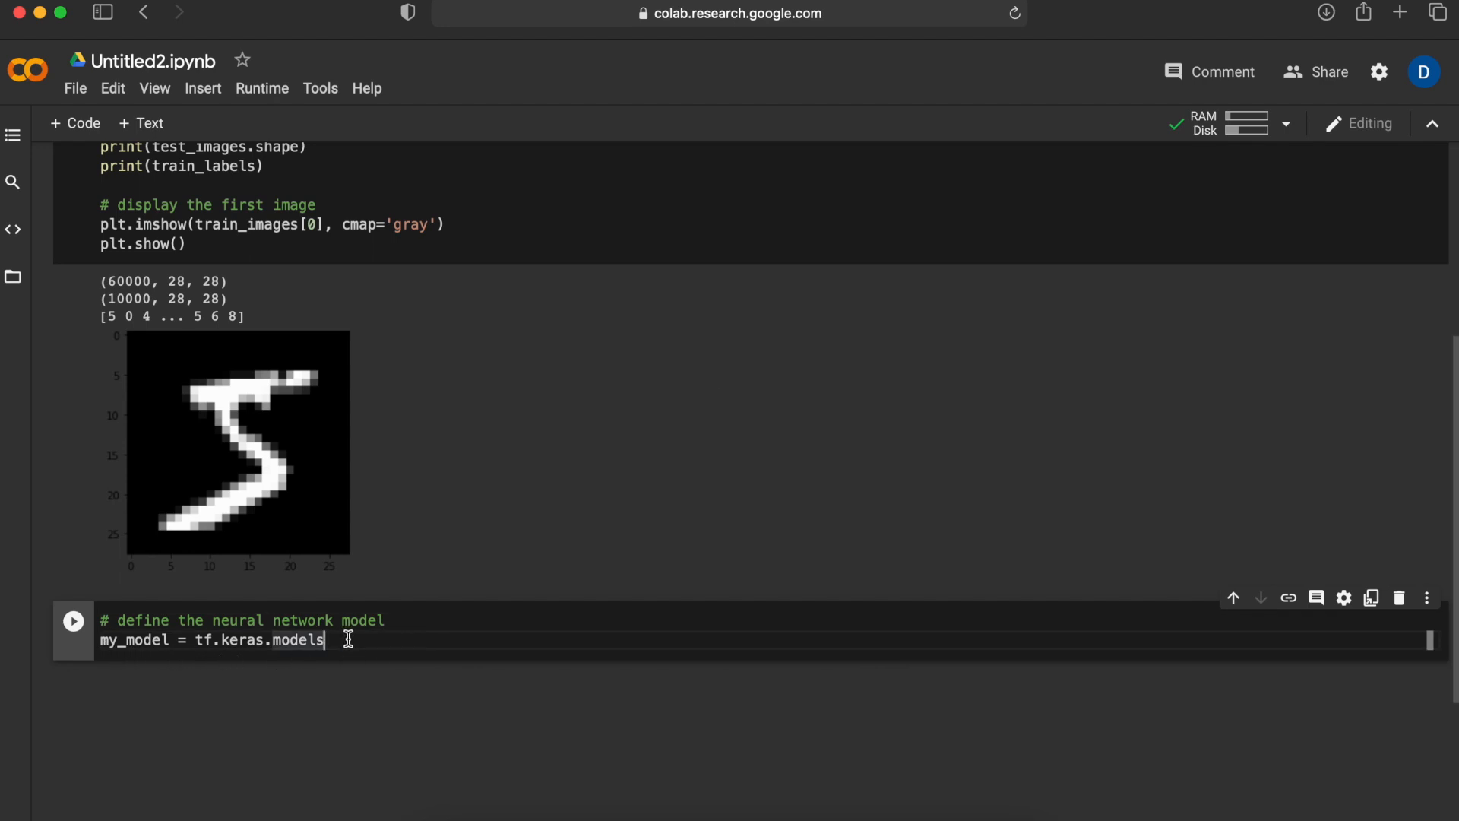
pyautogui.write('.Sequential')
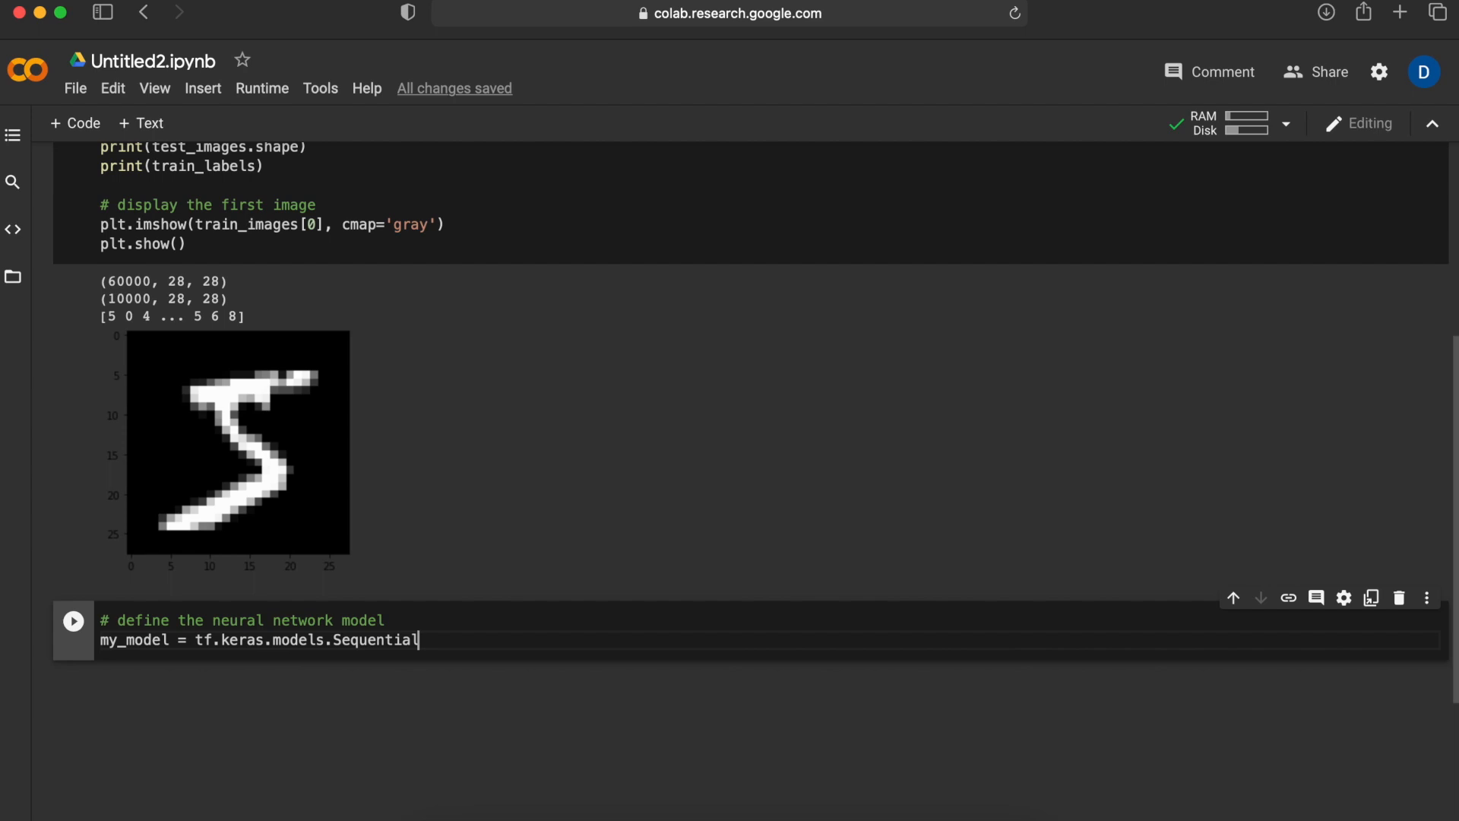
pyautogui.write('(')
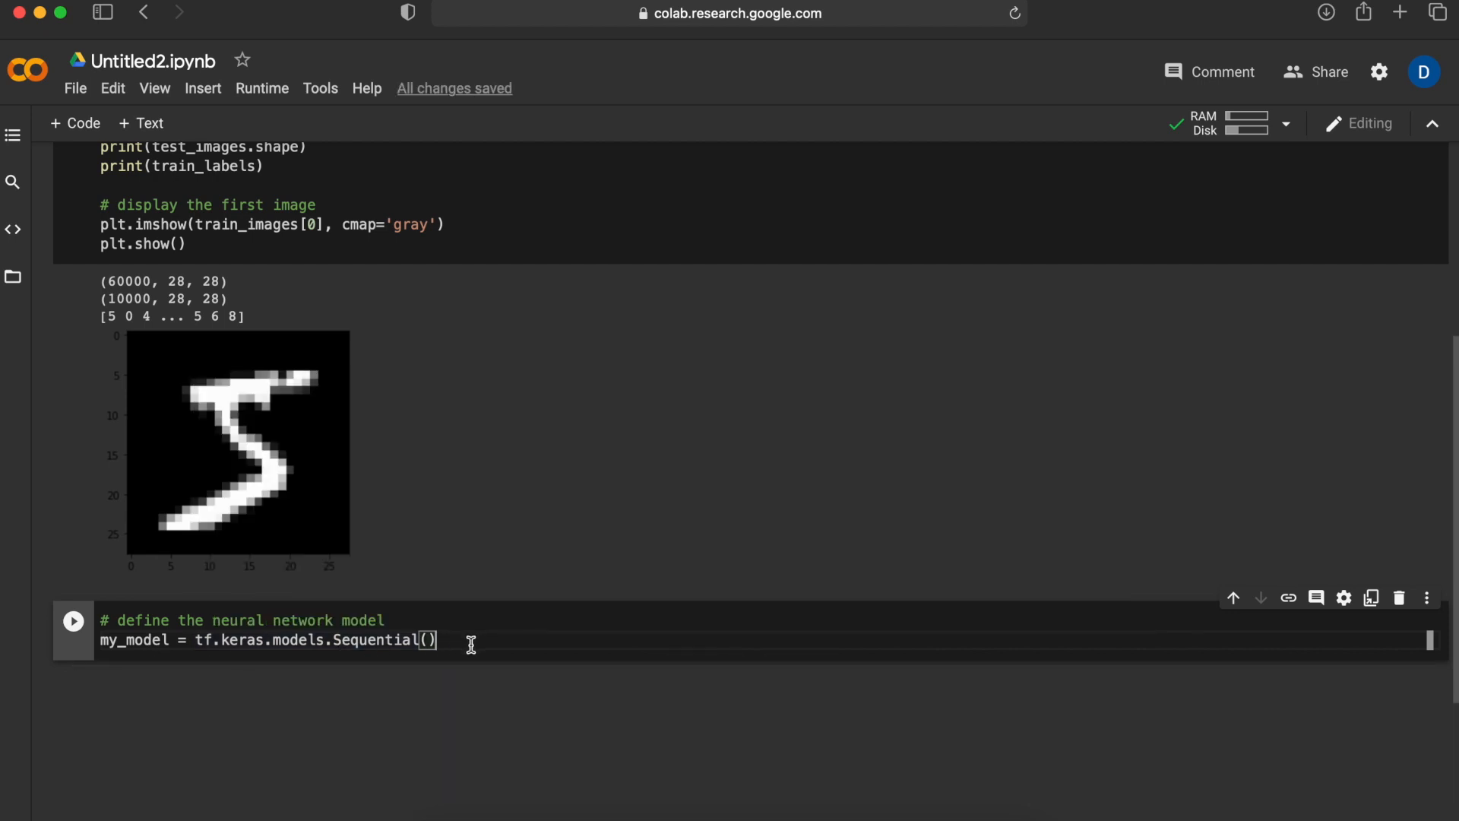
pyautogui.press('Enter')
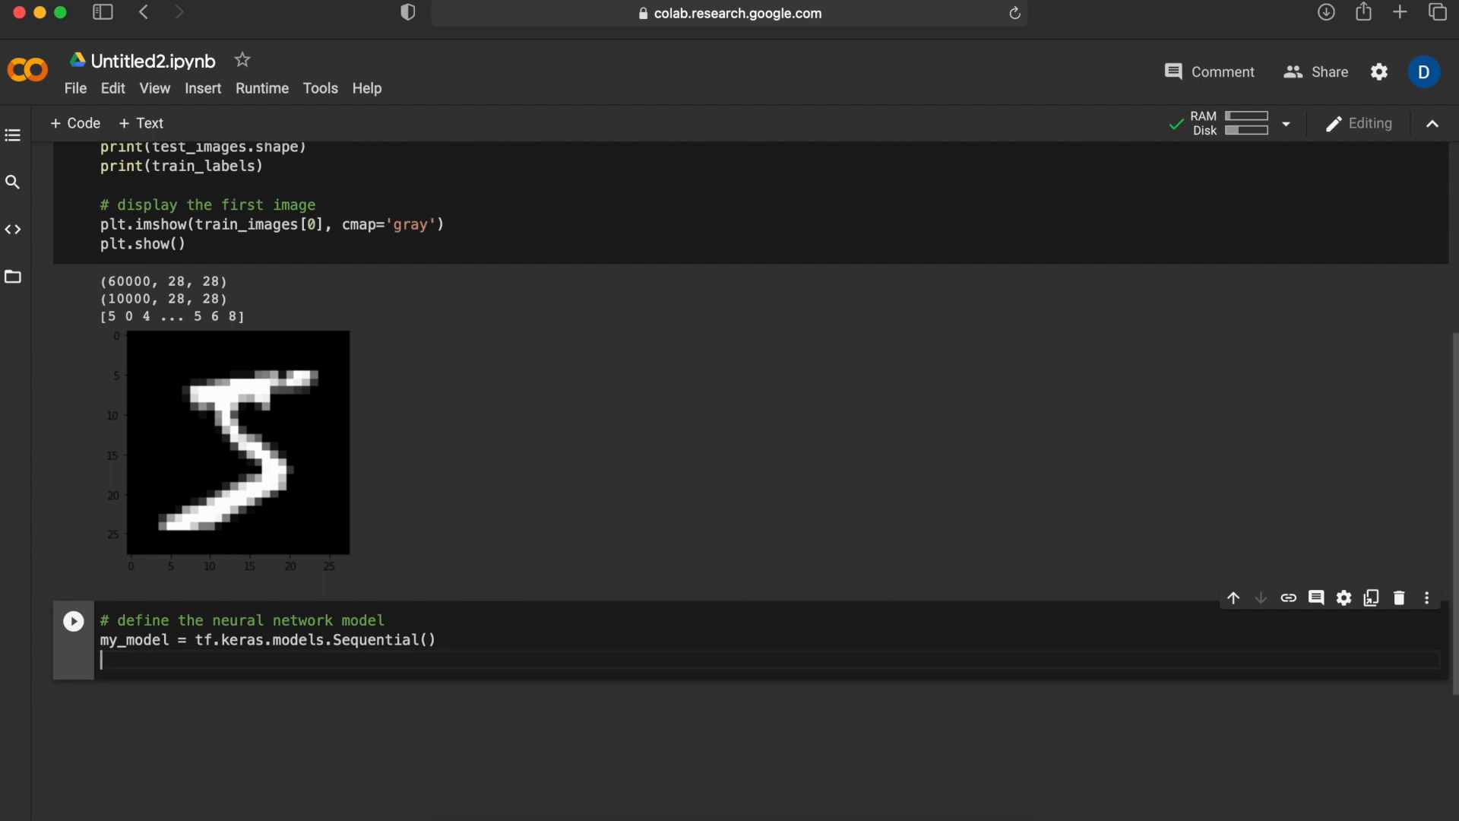
pyautogui.write('my_model.add(tf.keras')
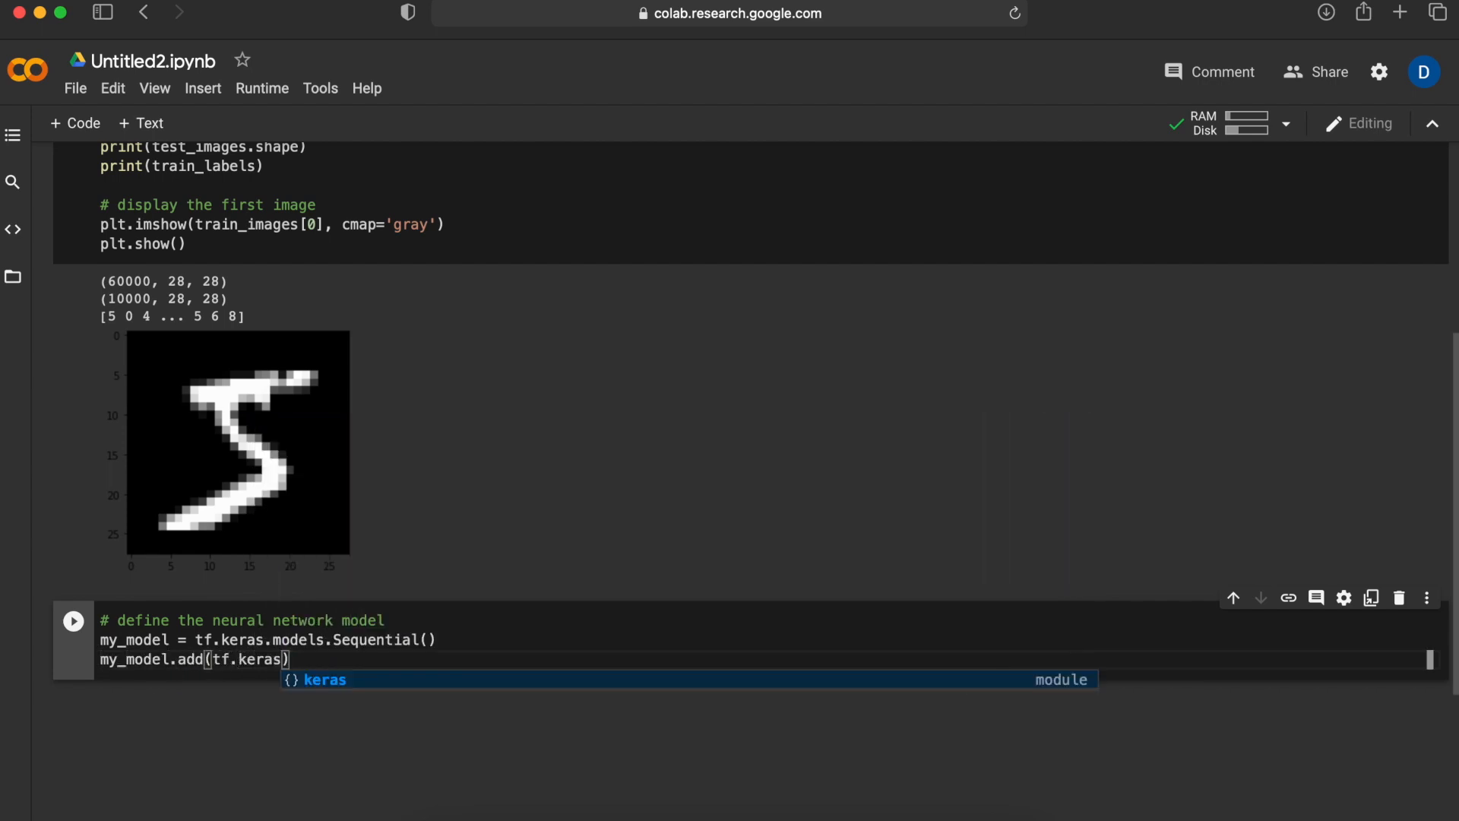
pyautogui.write('layers')
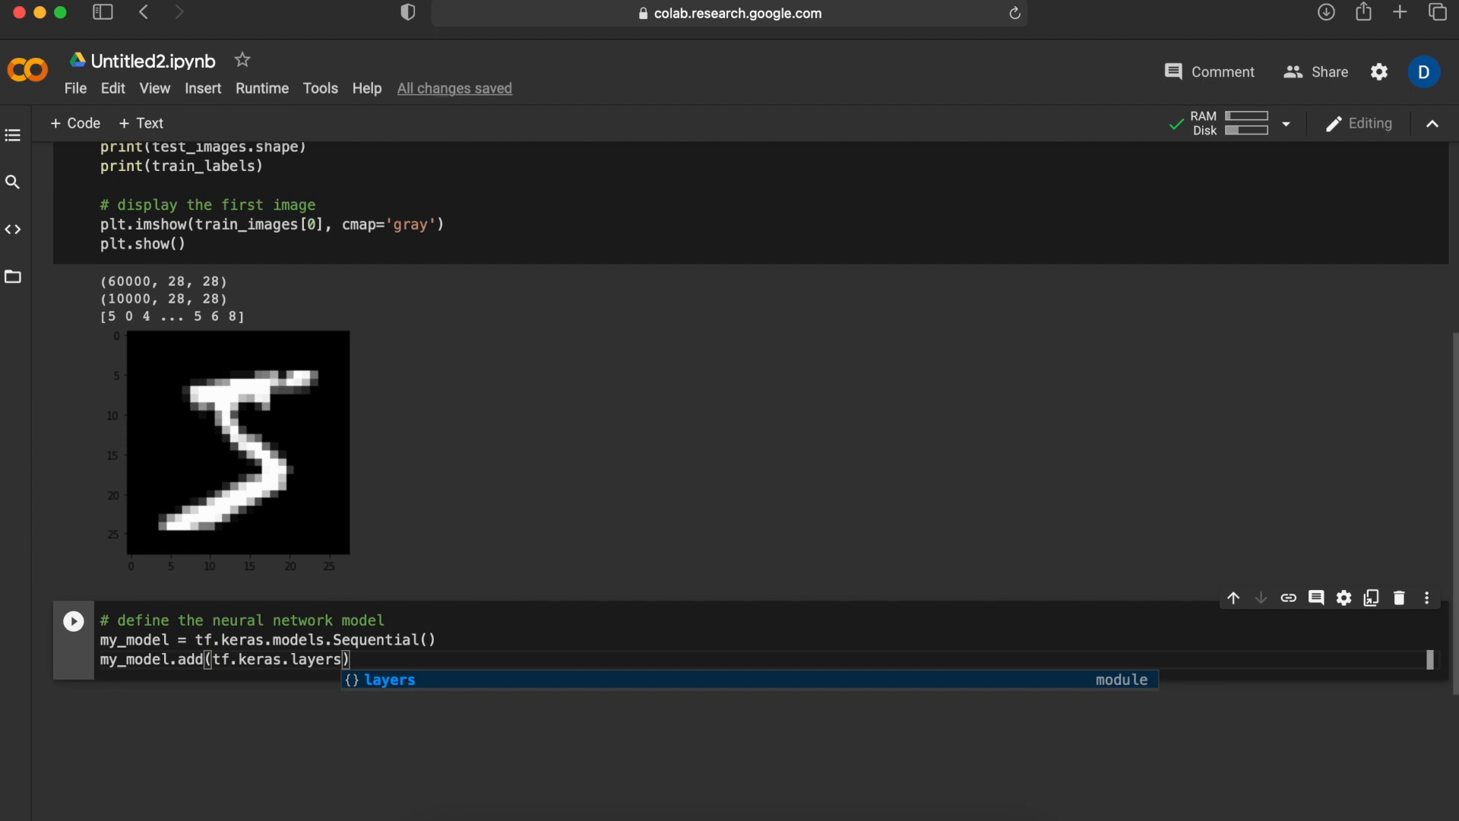
pyautogui.write('Flatten(input_shape=(28,28')
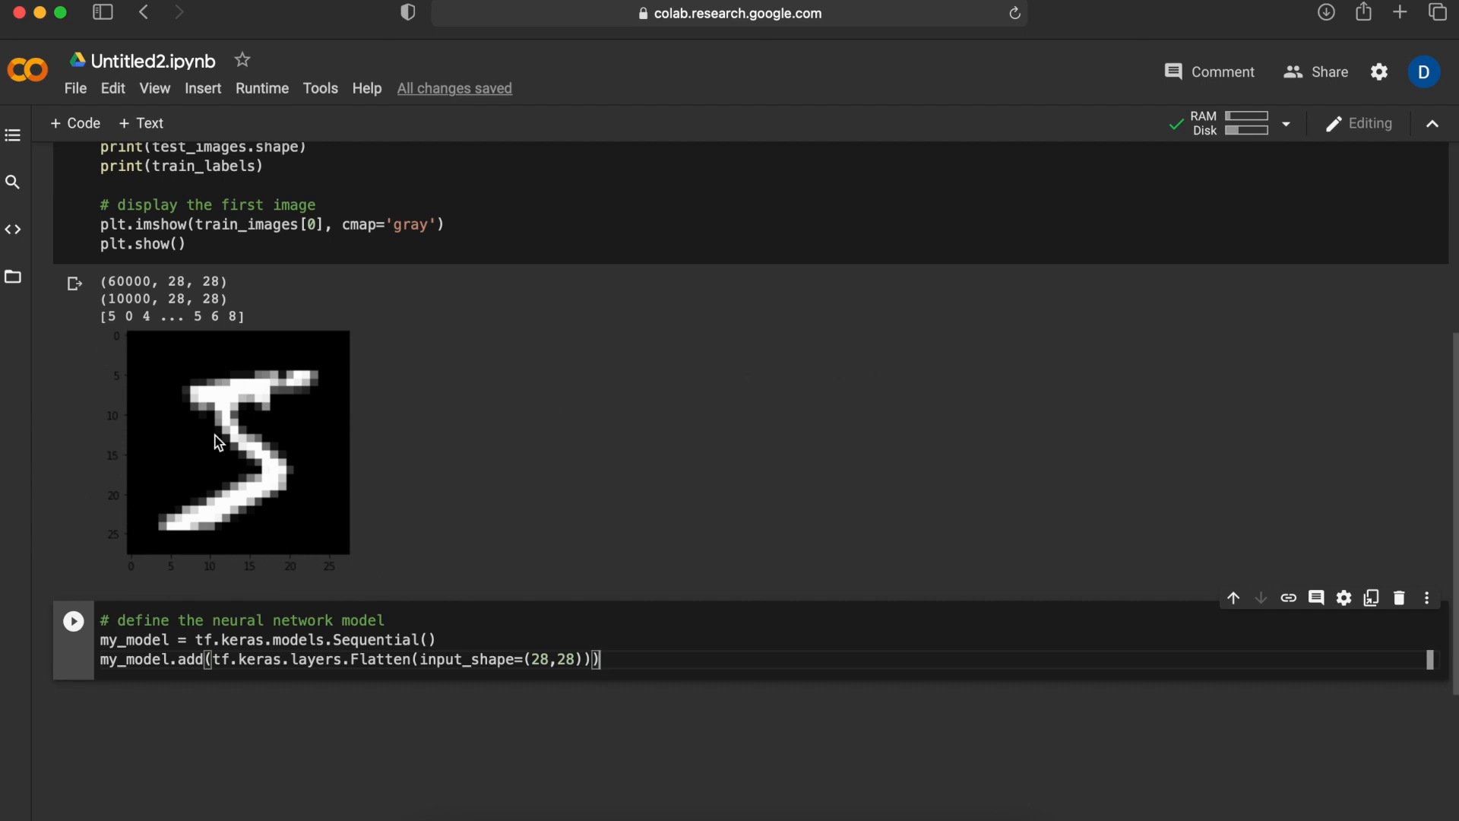
pyautogui.moveTo(506, 492)
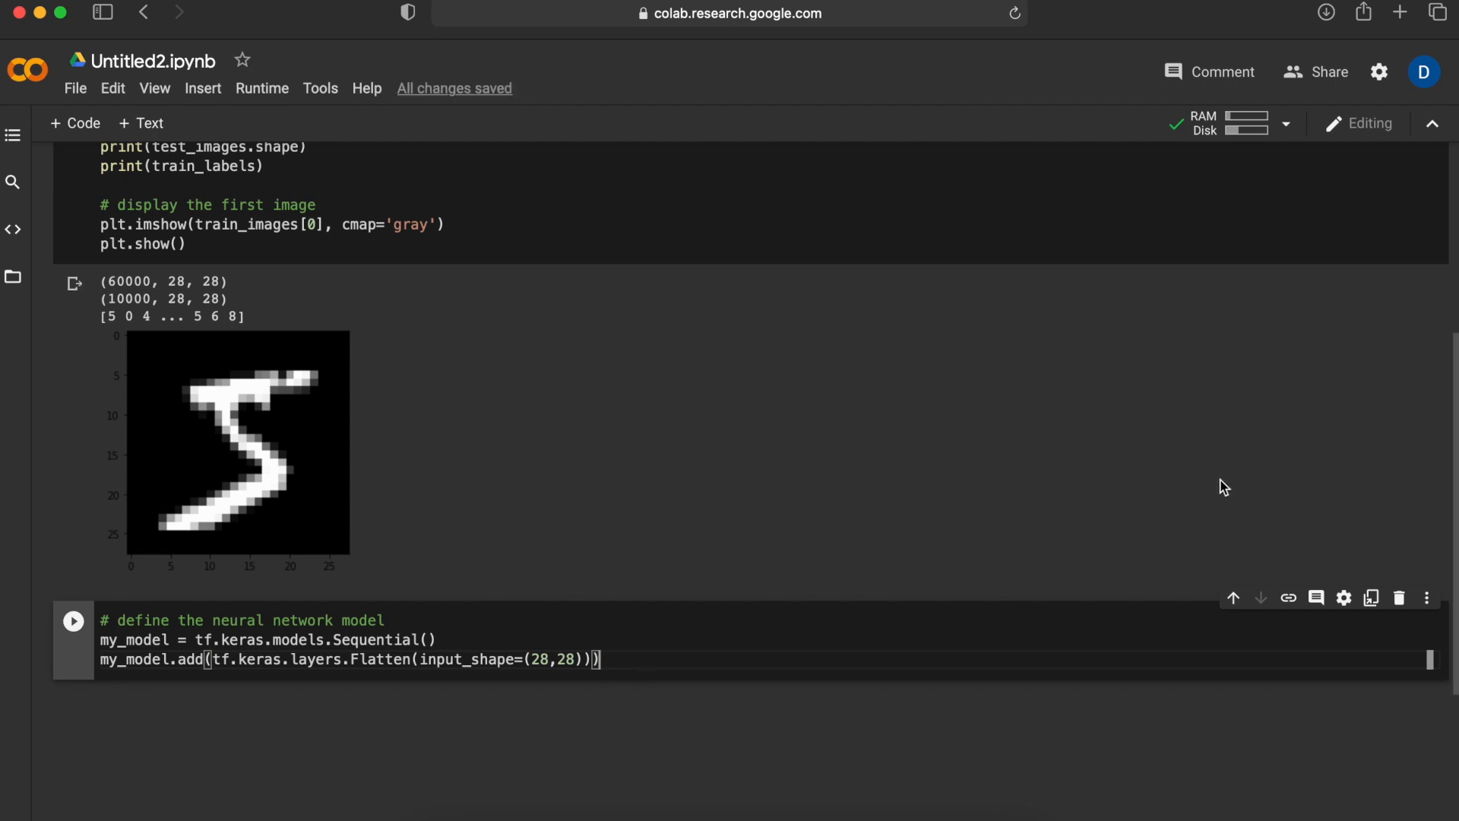
pyautogui.moveTo(616, 724)
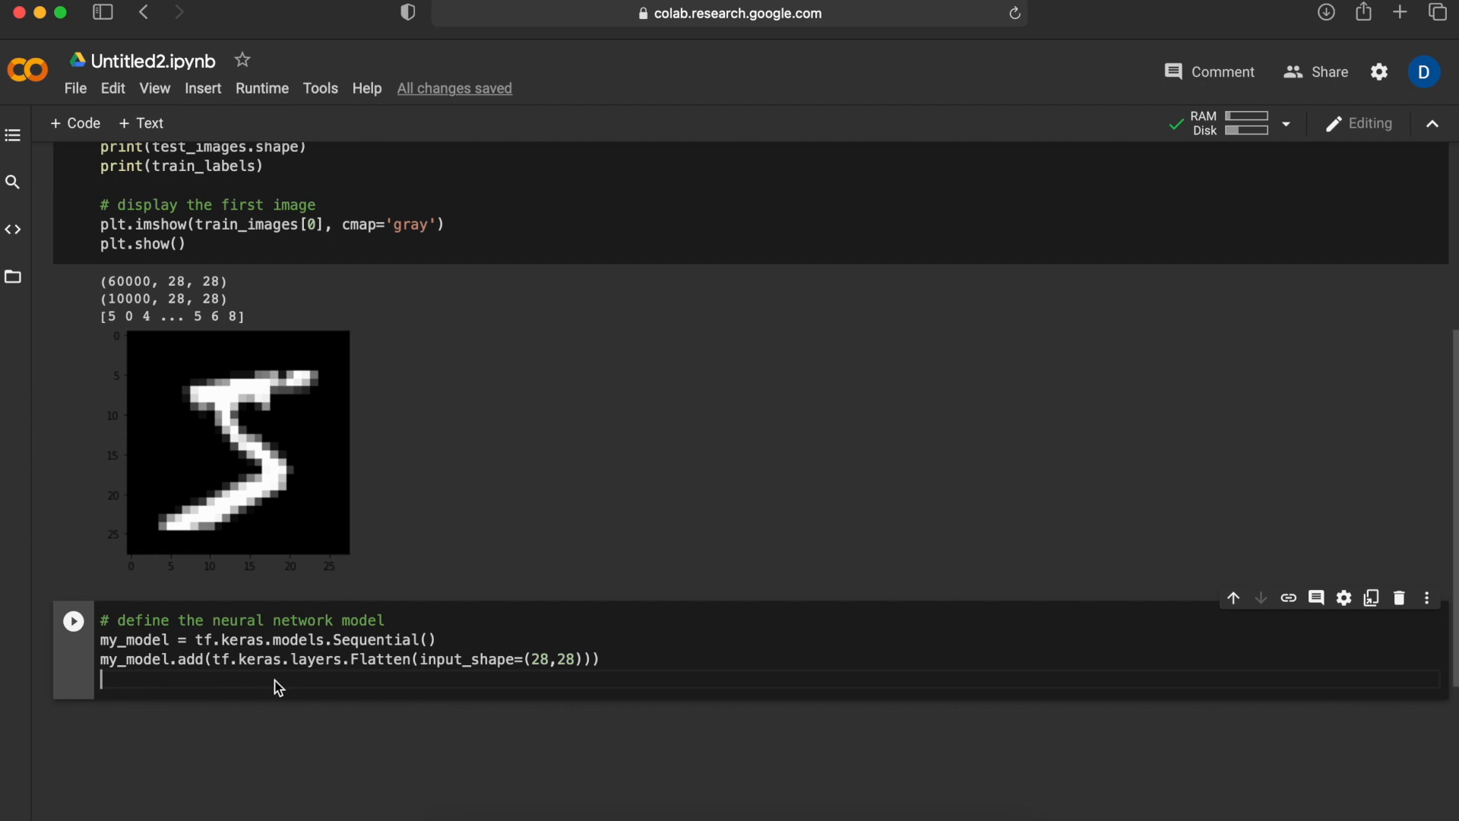
# - Add a Dense layer with 128 units and activation='relu' to my_model
pyautogui.write('my_')
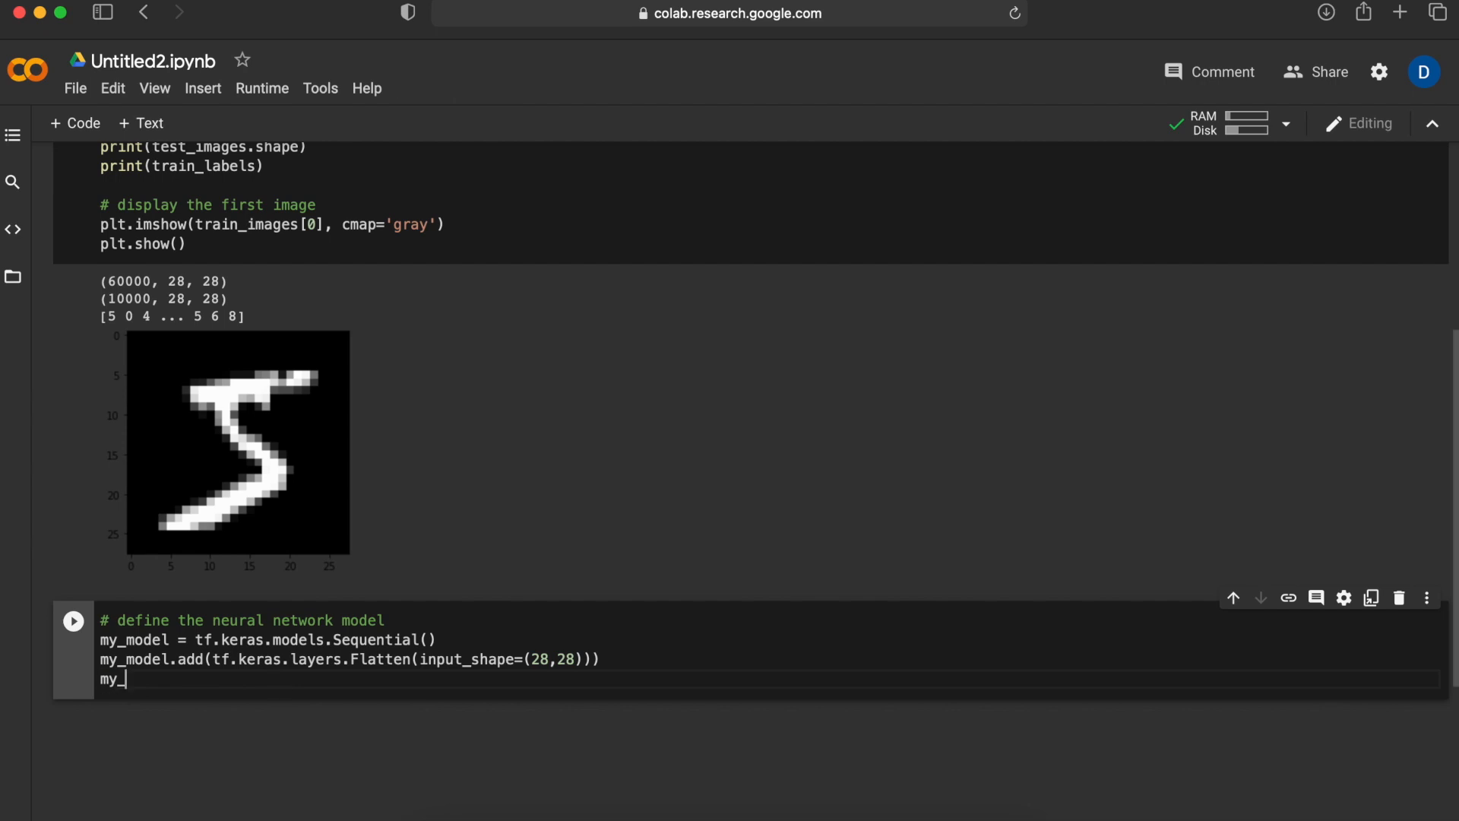
pyautogui.write('model.add(tf.keras.layers.Dense(')
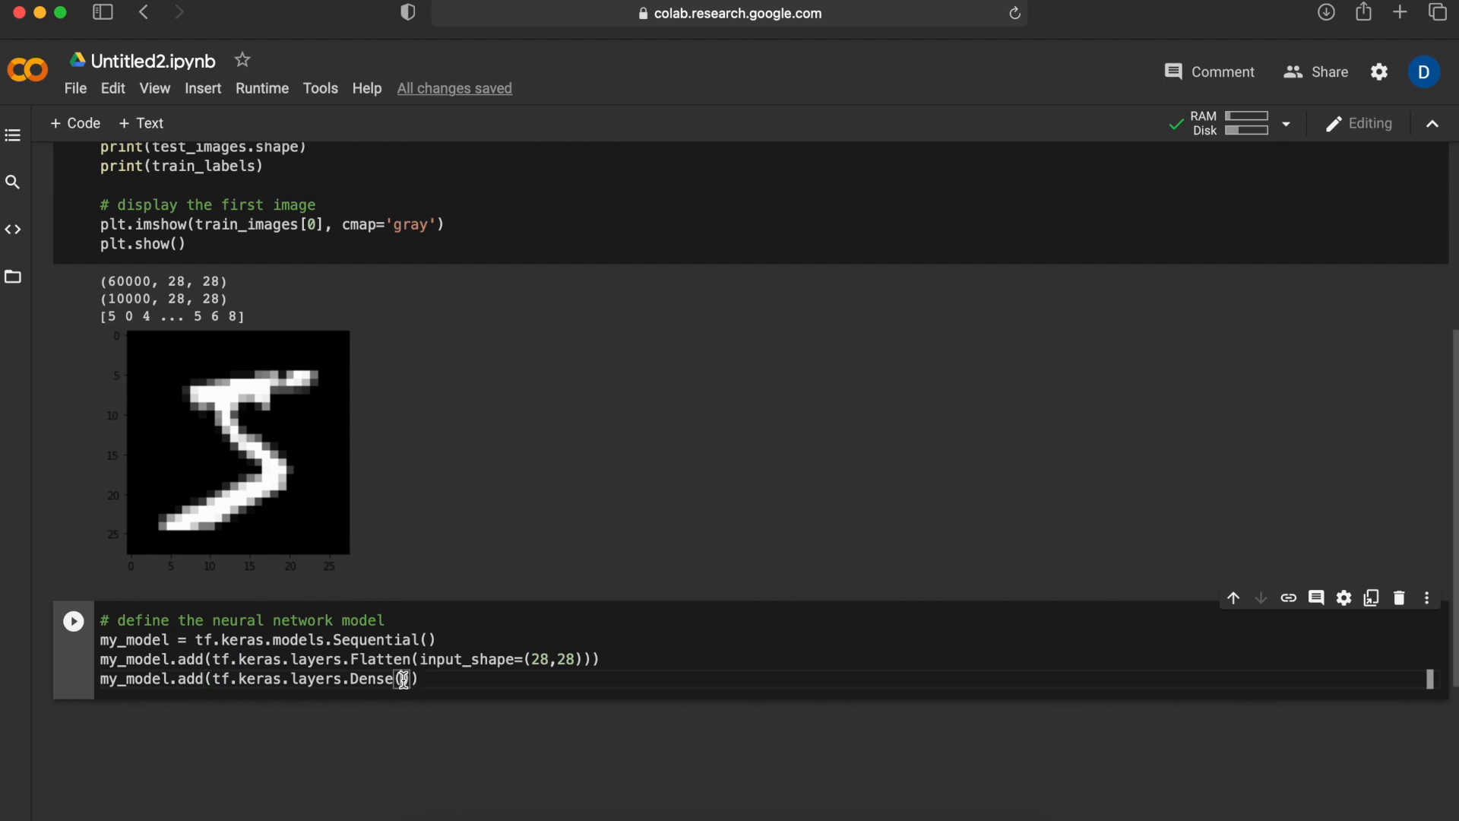
pyautogui.write('128,')
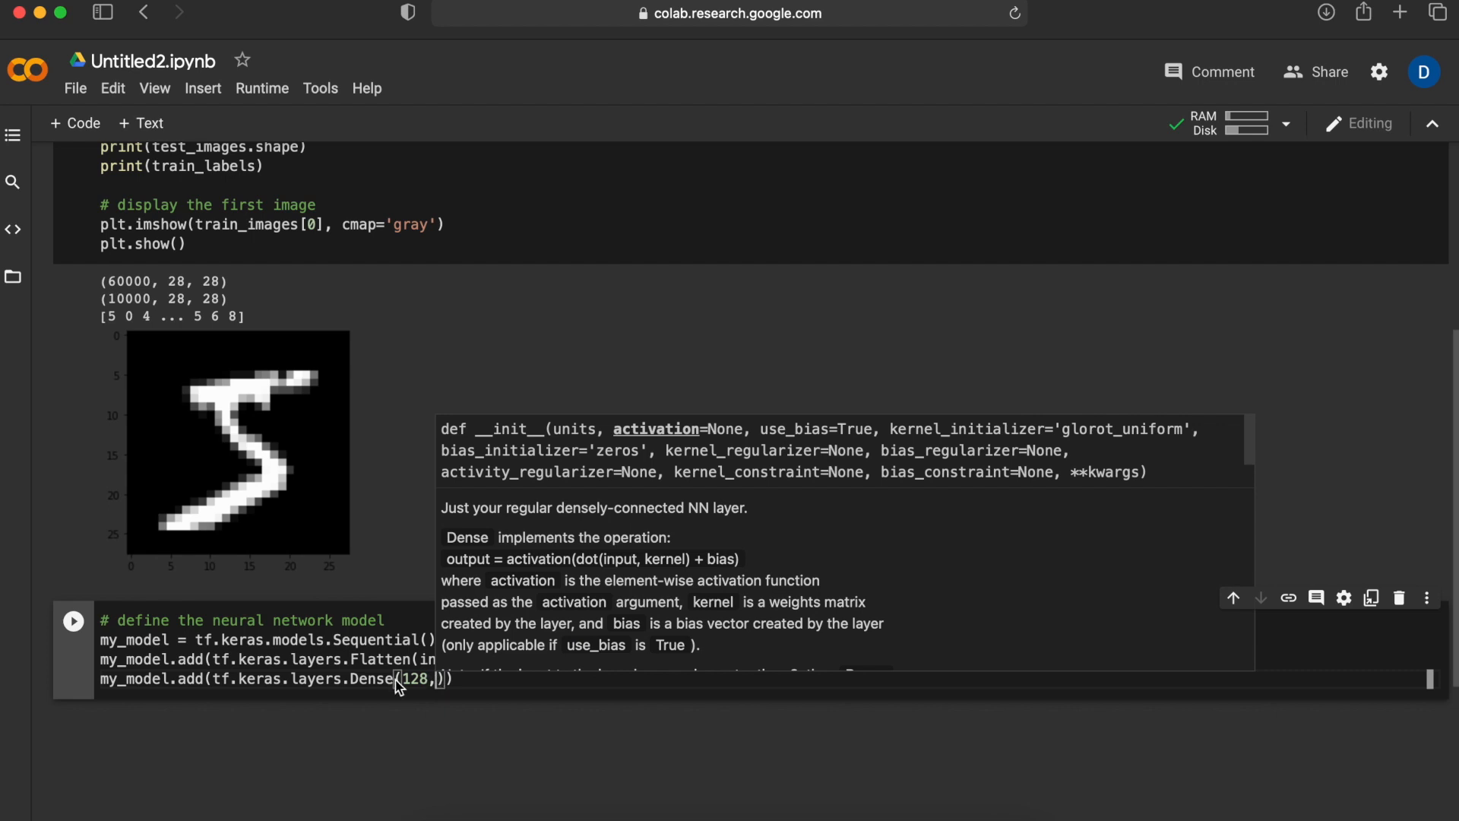
pyautogui.doubleClick(415, 679)
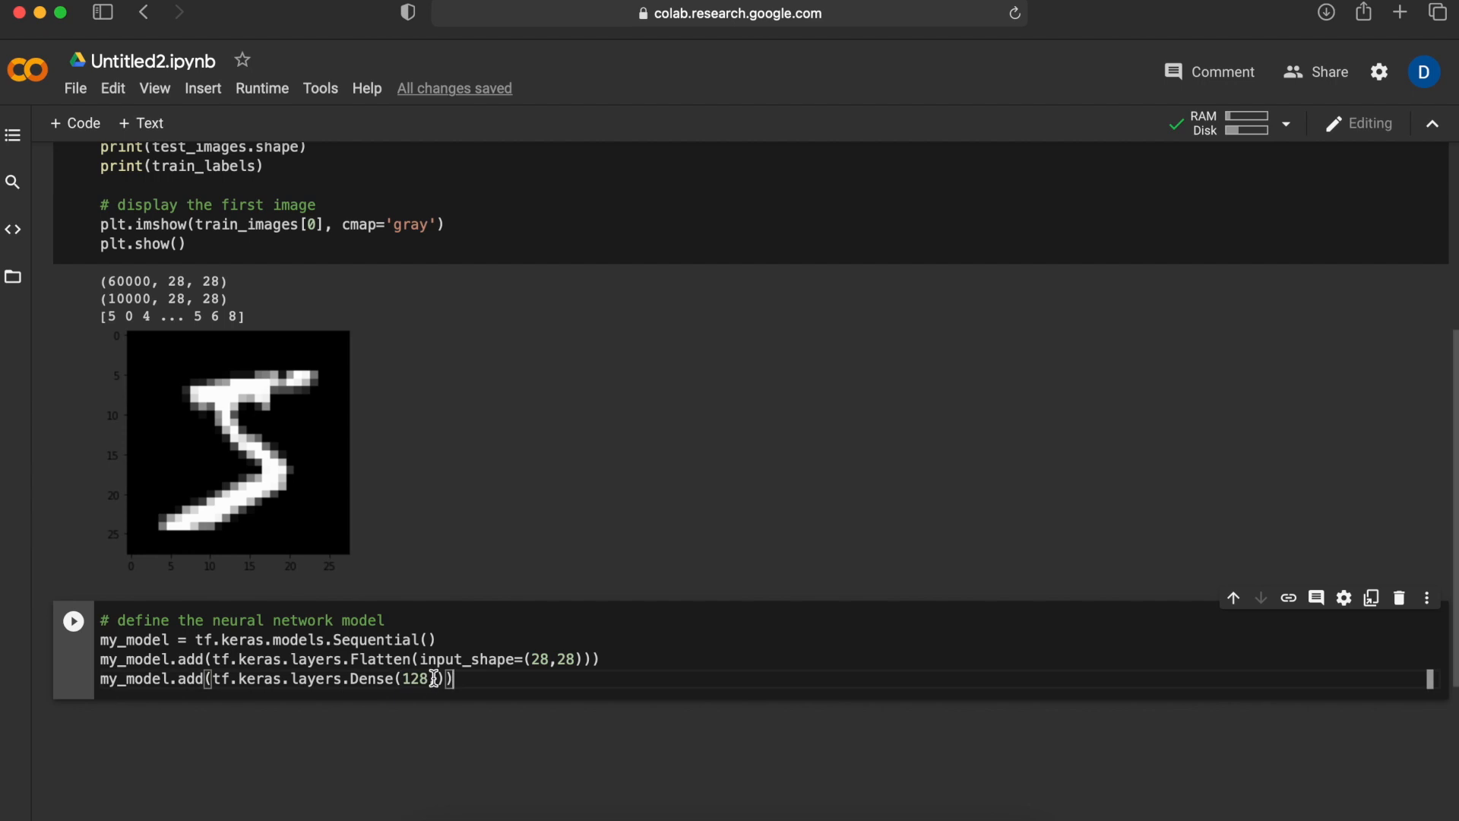
pyautogui.write(',')
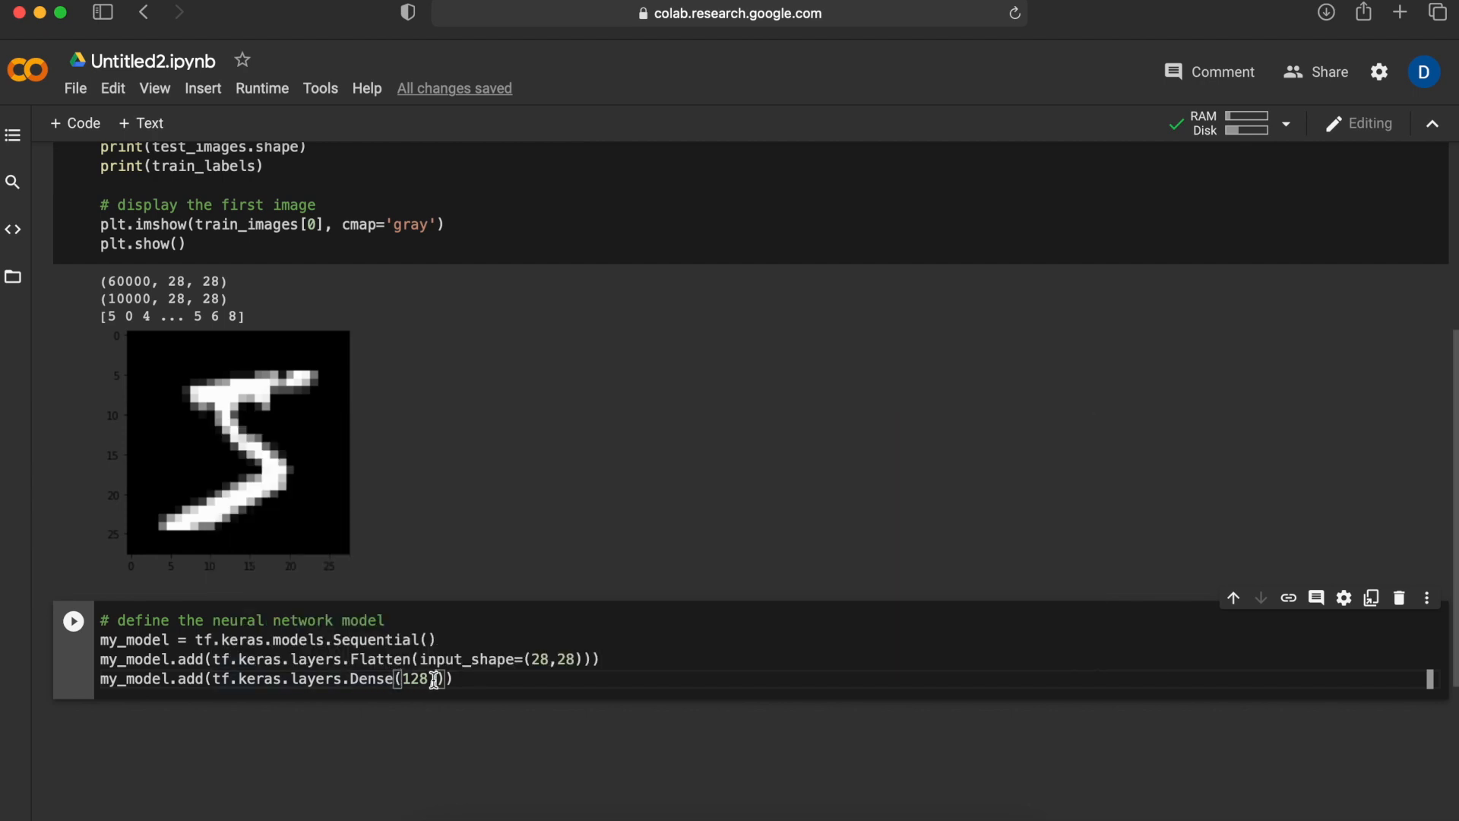
pyautogui.write(',')
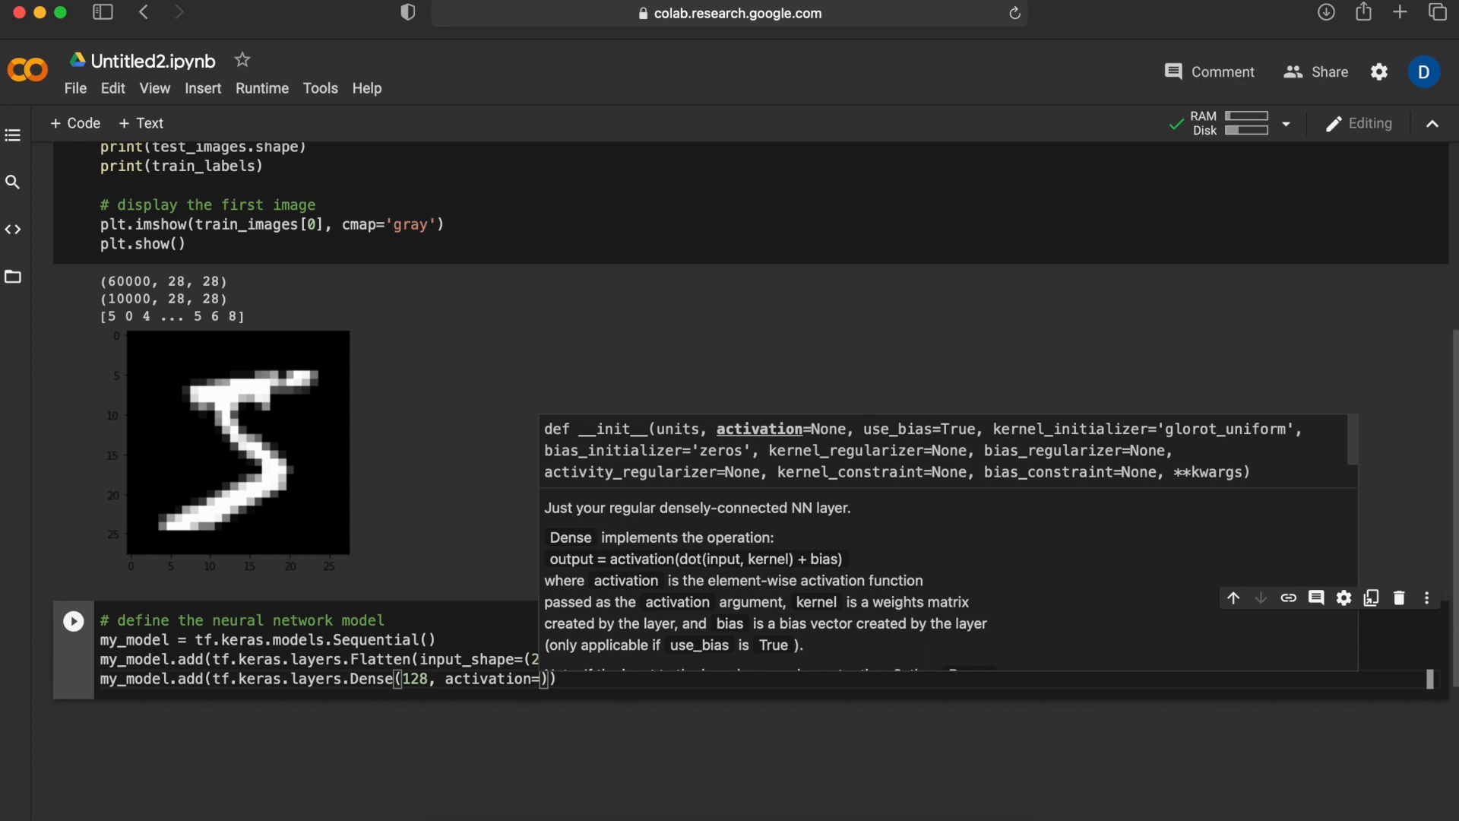
pyautogui.write("'relu'")
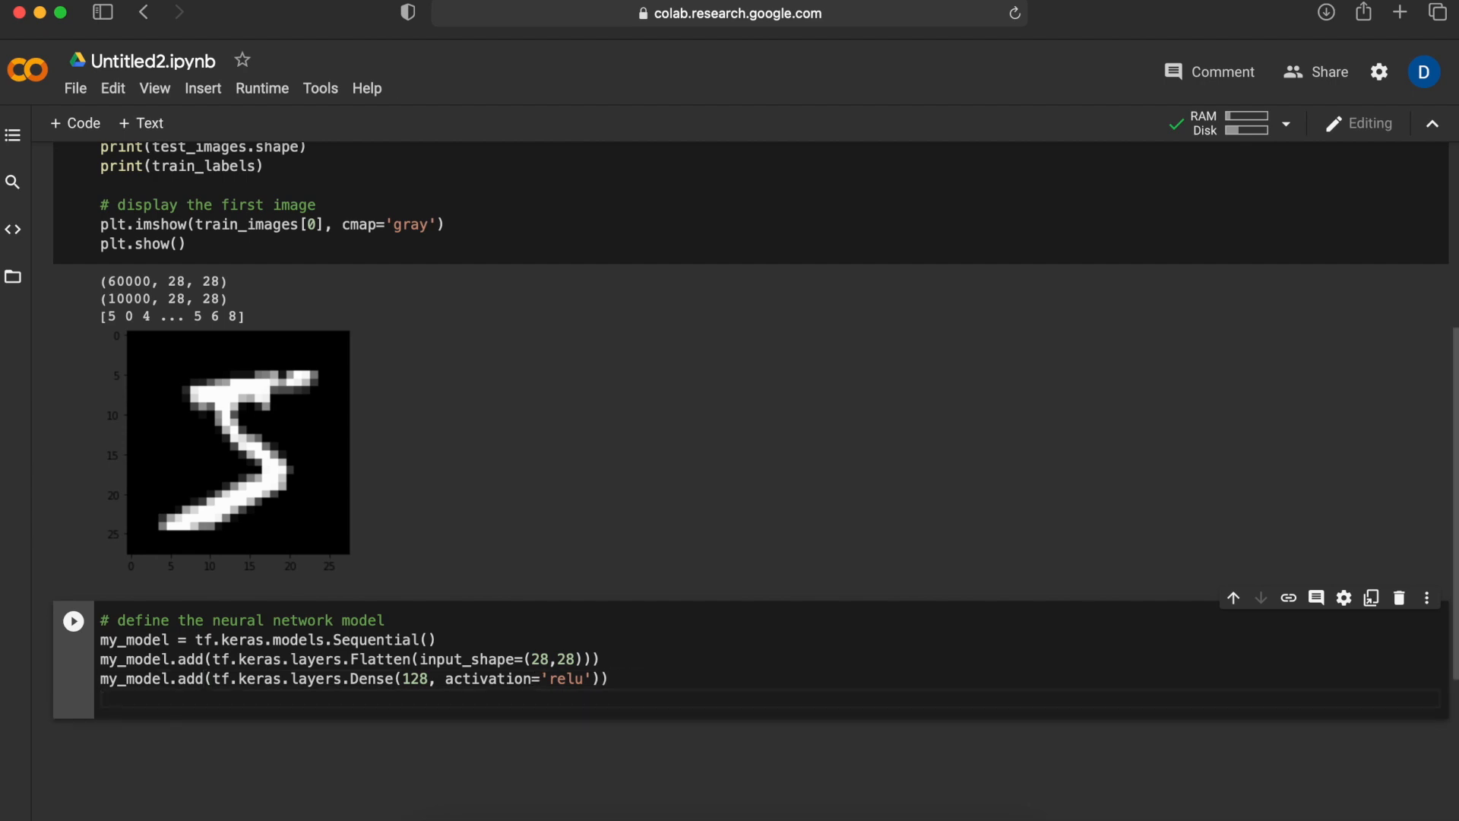
# - Duplicate the Dense line as an output layer with 10 units and 'softmax' activation
pyautogui.click(432, 679)
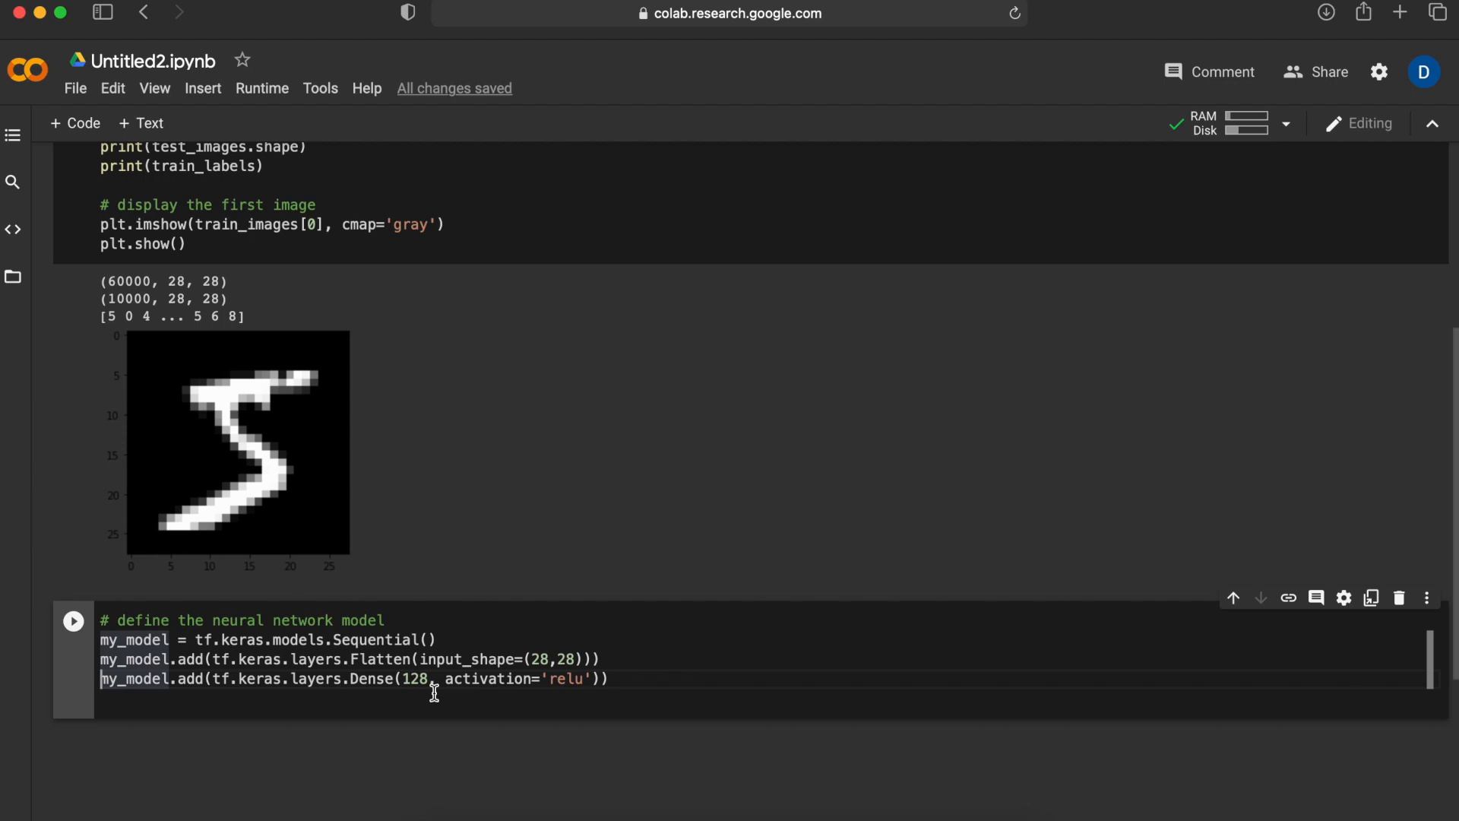
pyautogui.tripleClick(354, 678)
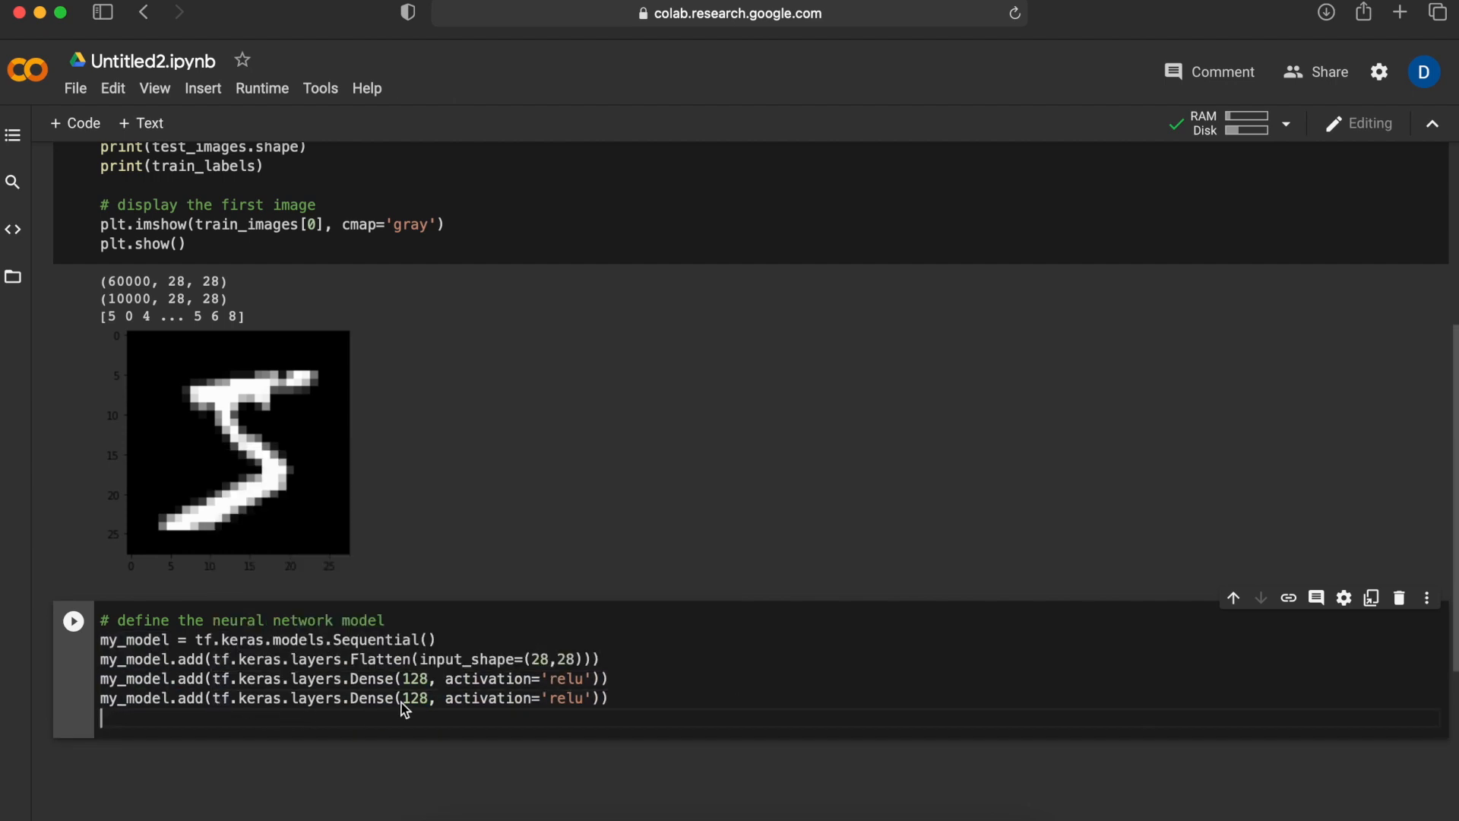
pyautogui.moveTo(440, 701)
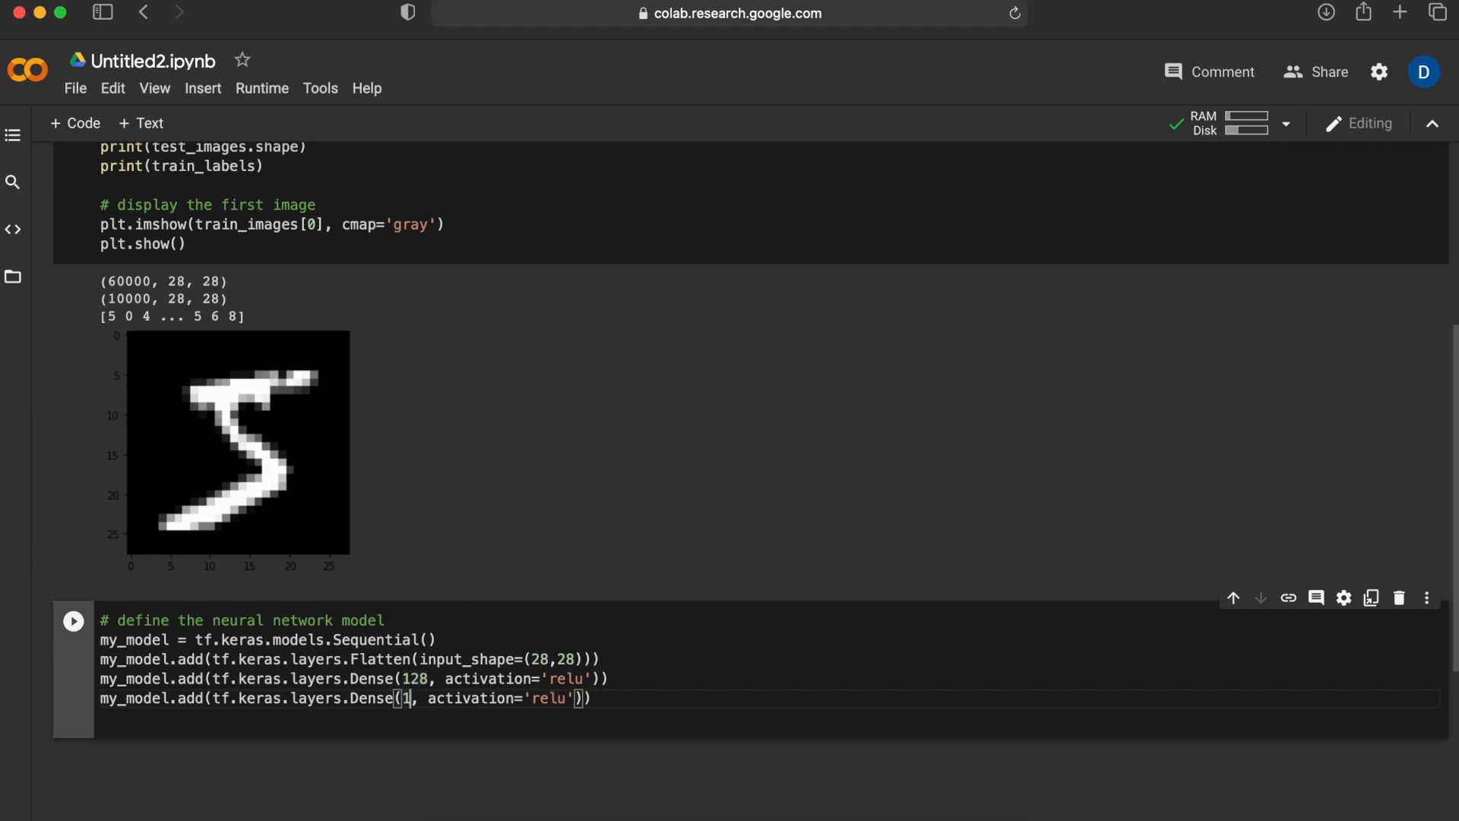
pyautogui.write('0')
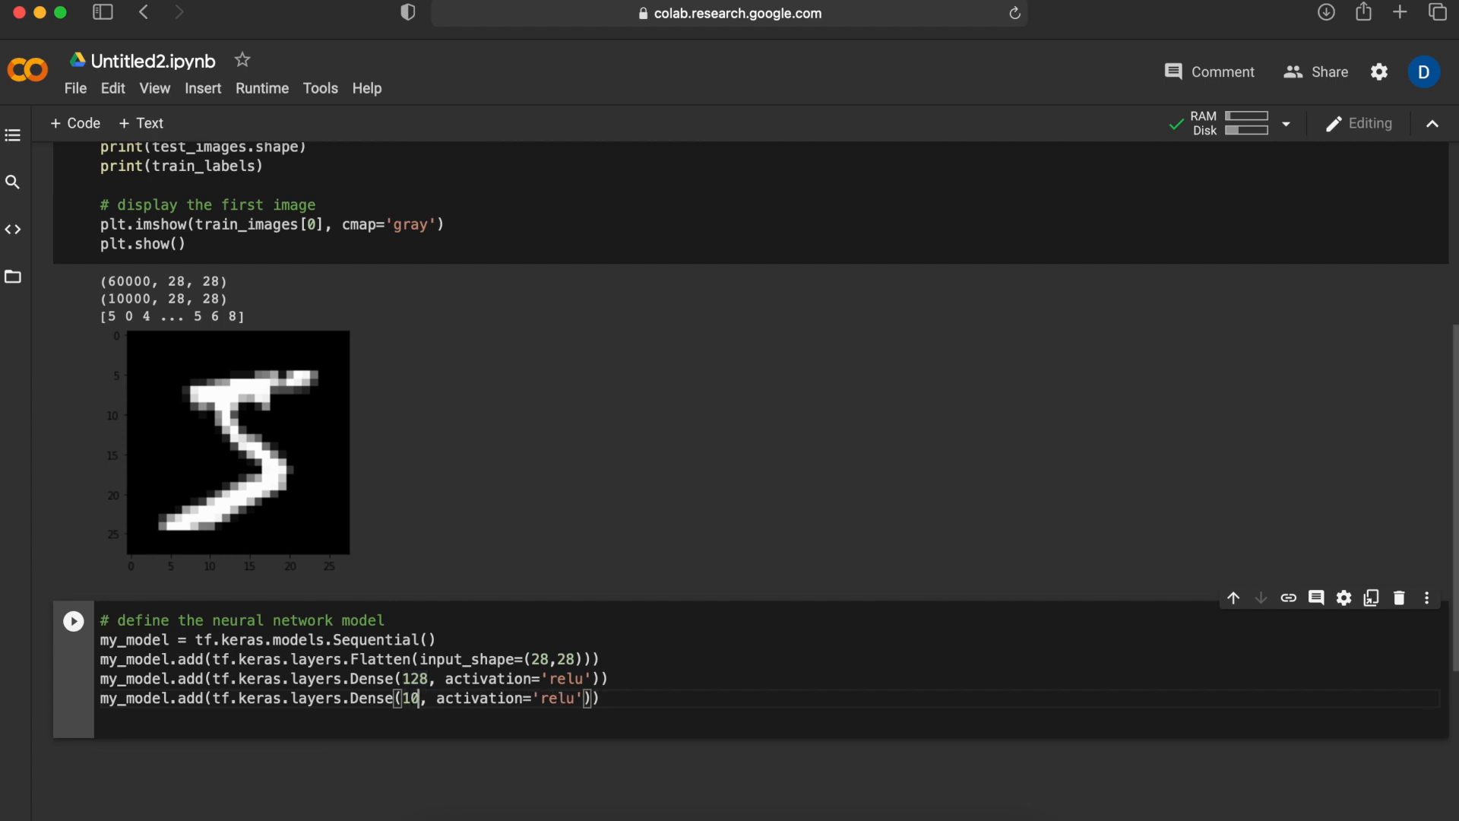
pyautogui.doubleClick(406, 697)
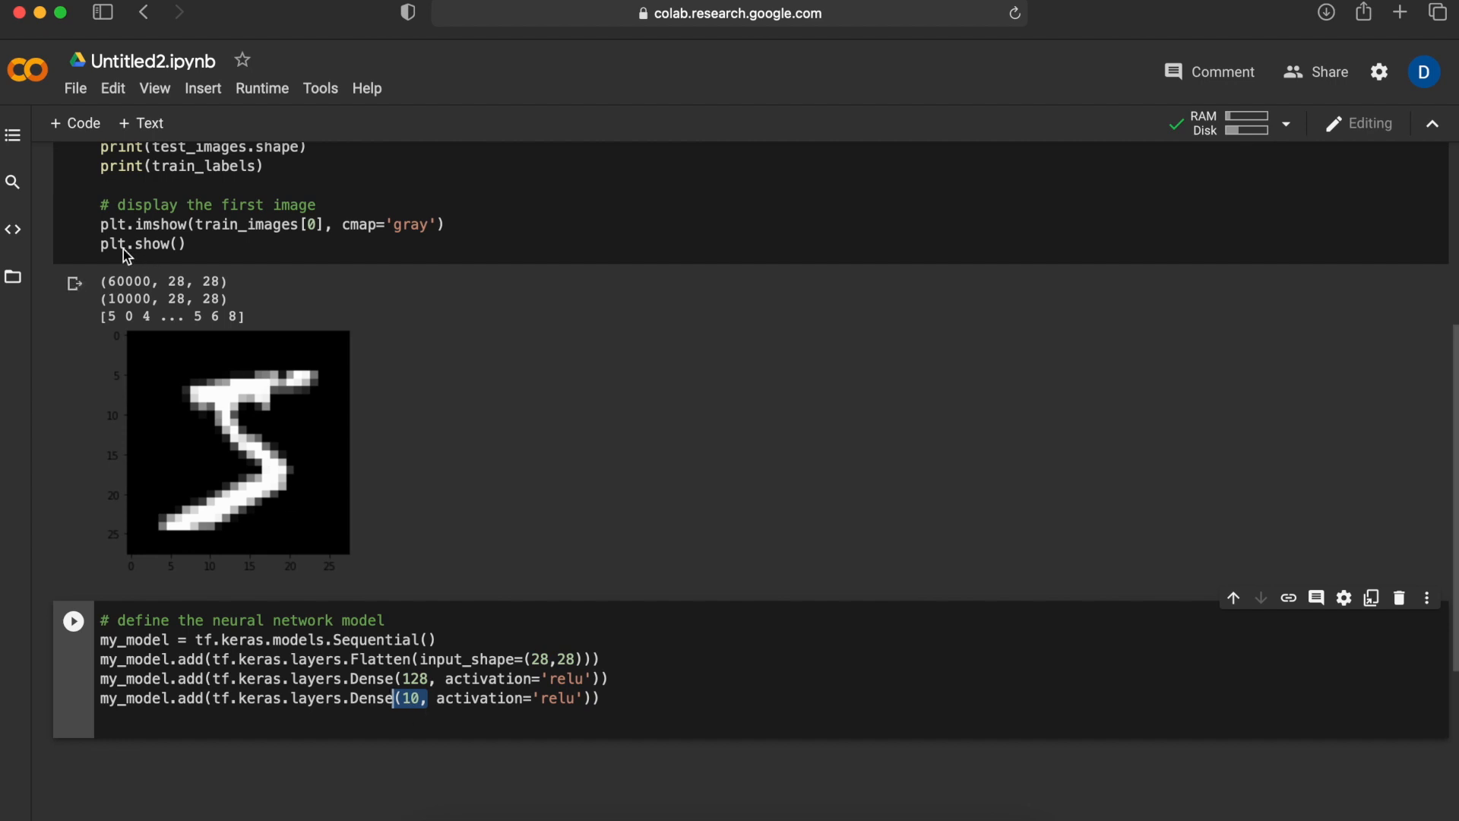
pyautogui.moveTo(323, 358)
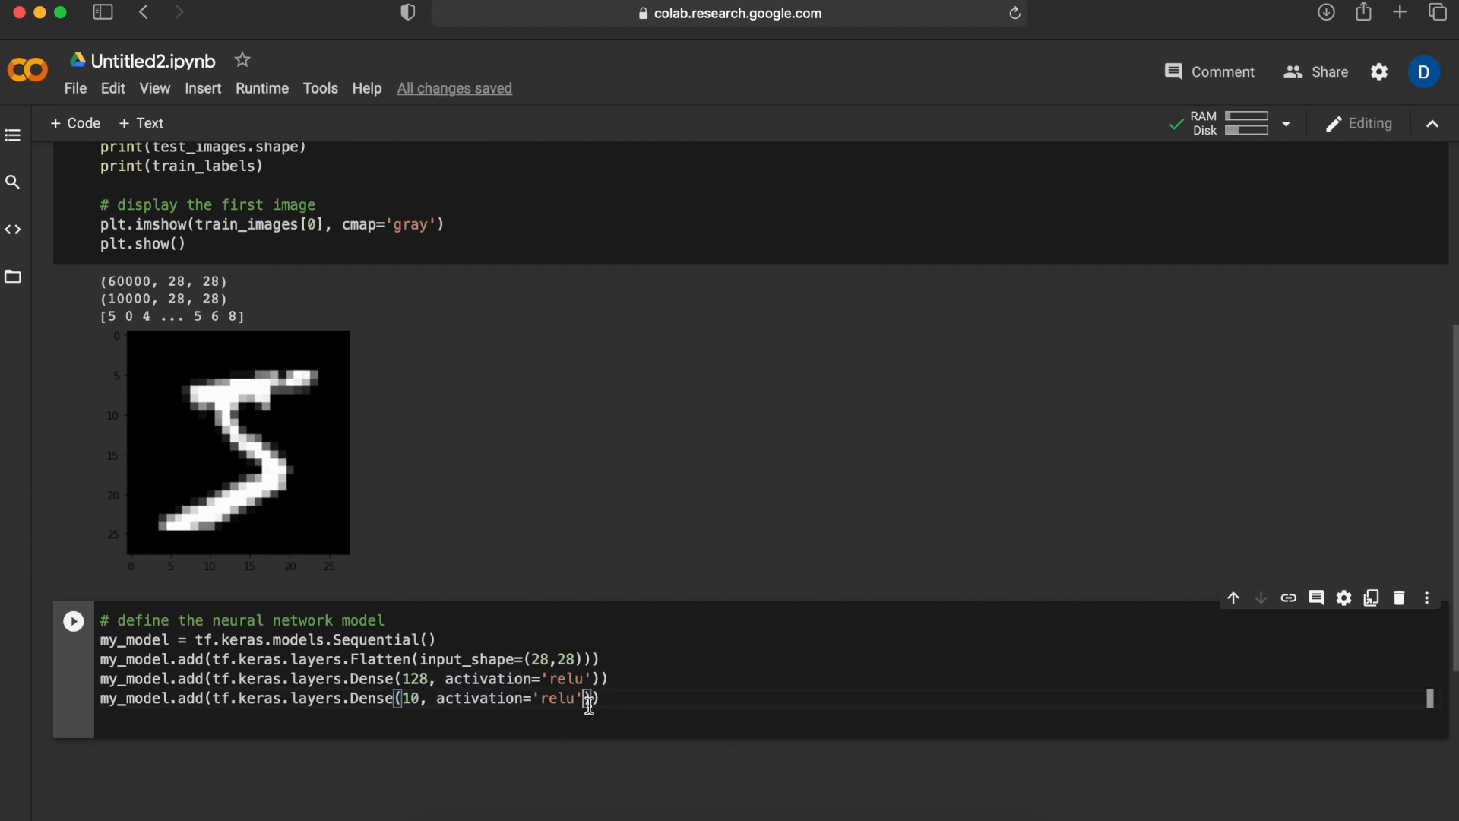
pyautogui.press('Backspace')
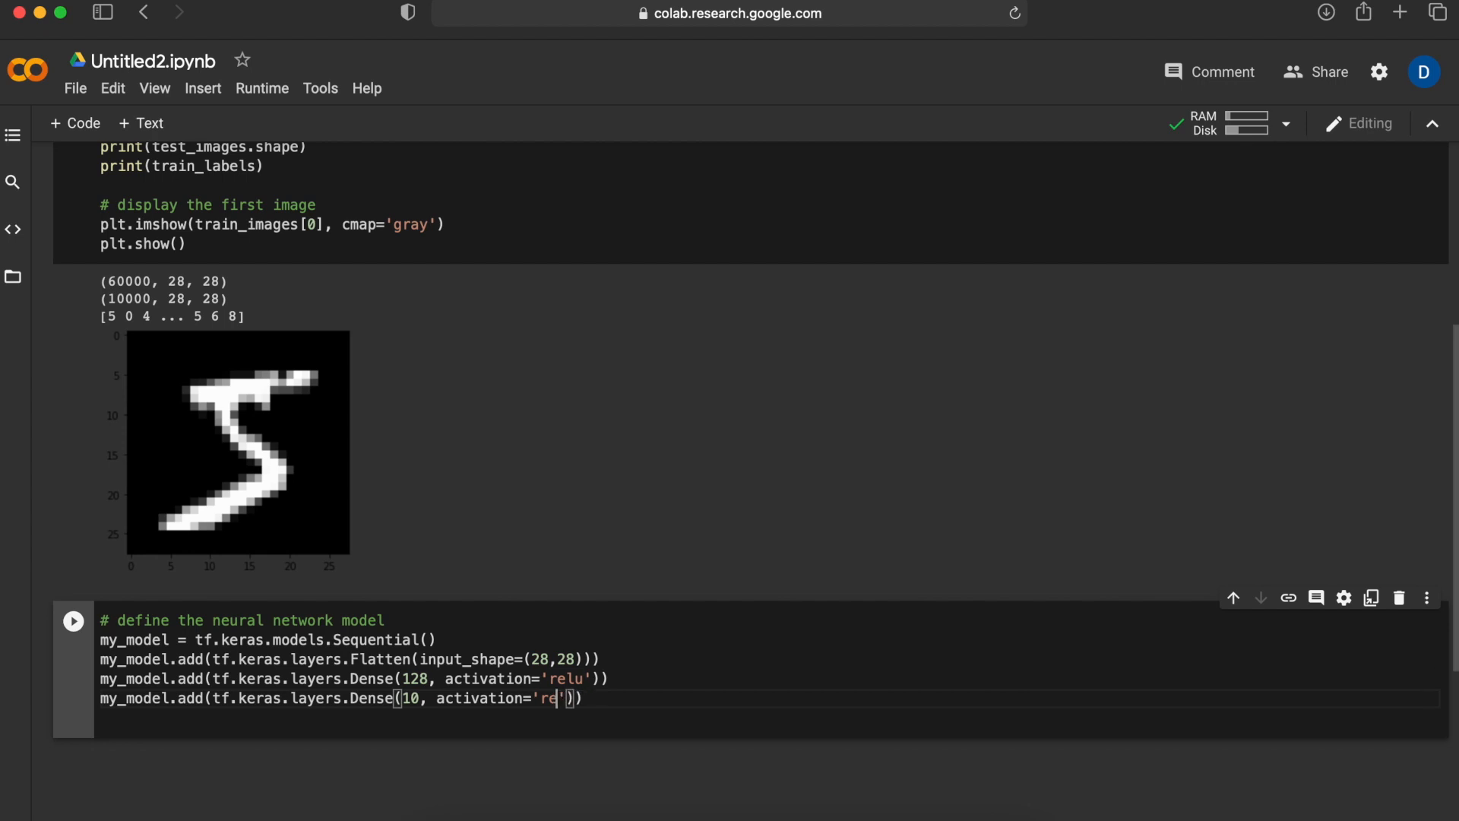
pyautogui.press('Backspace')
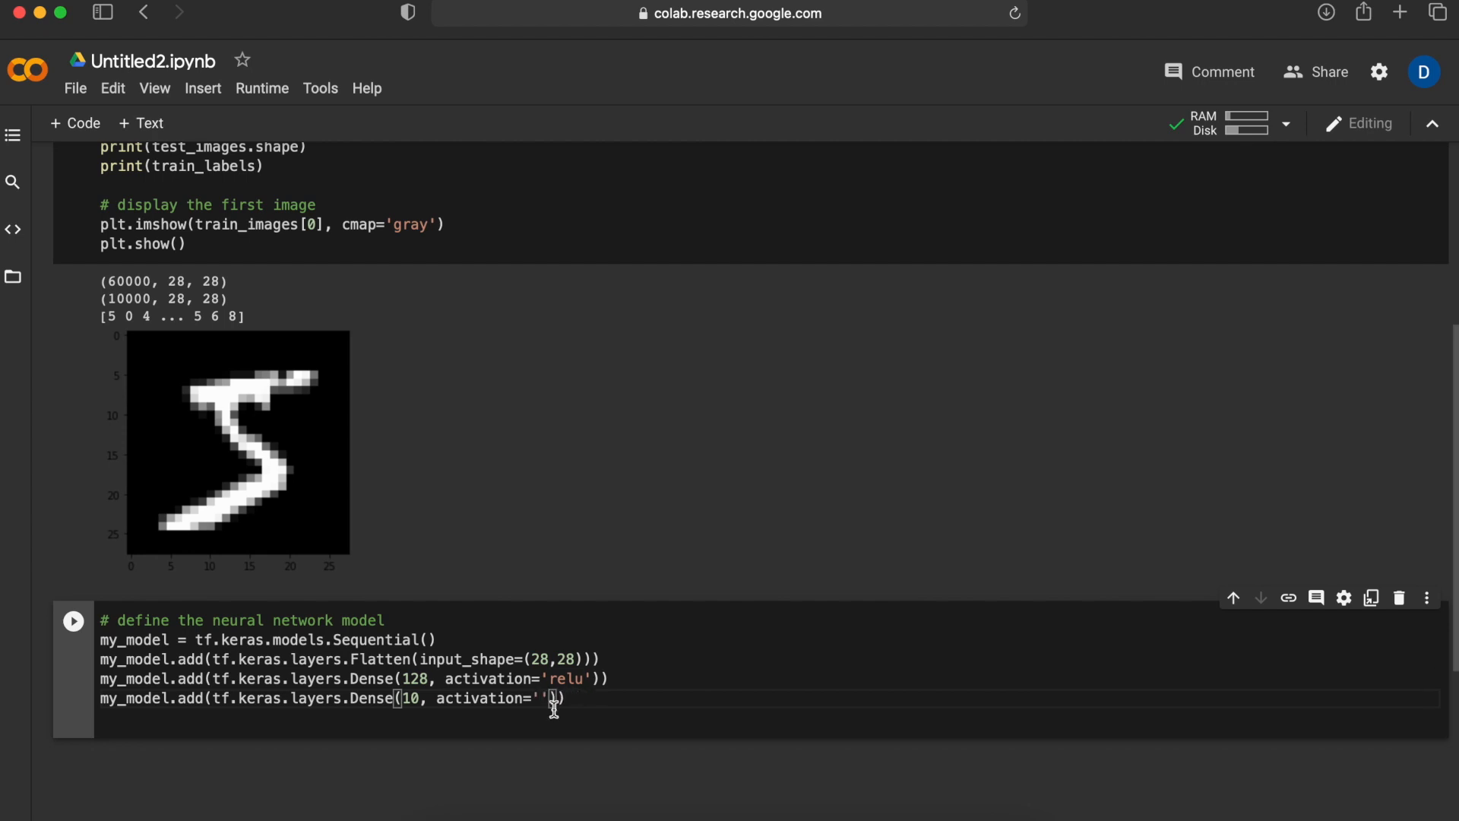
pyautogui.write('softmax')
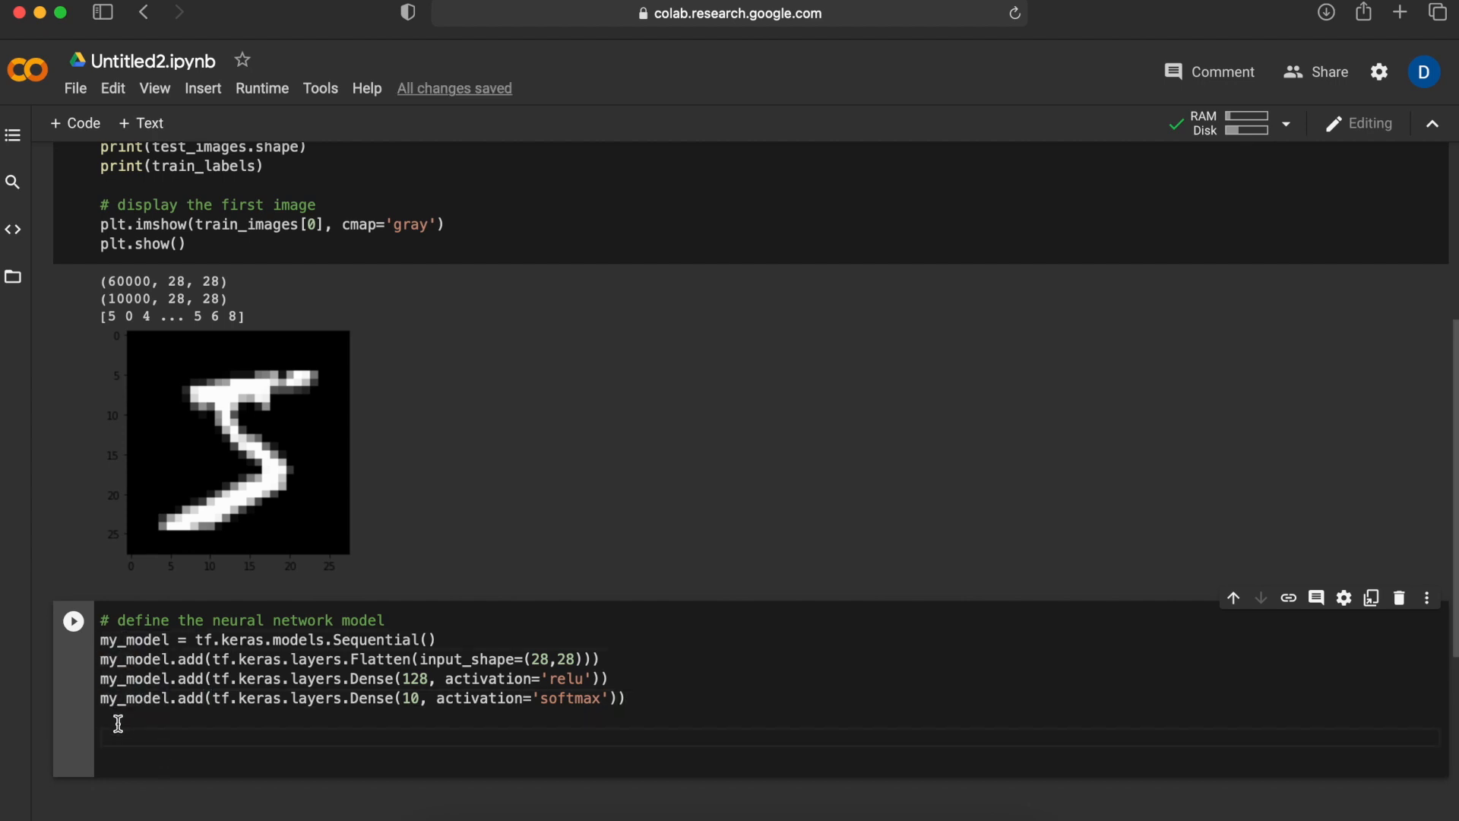
# - Compile my_model with optimizer 'adam', loss 'sparse_categorical_crossentropy' and metrics ['accuracy']
pyautogui.write('# compile the model')
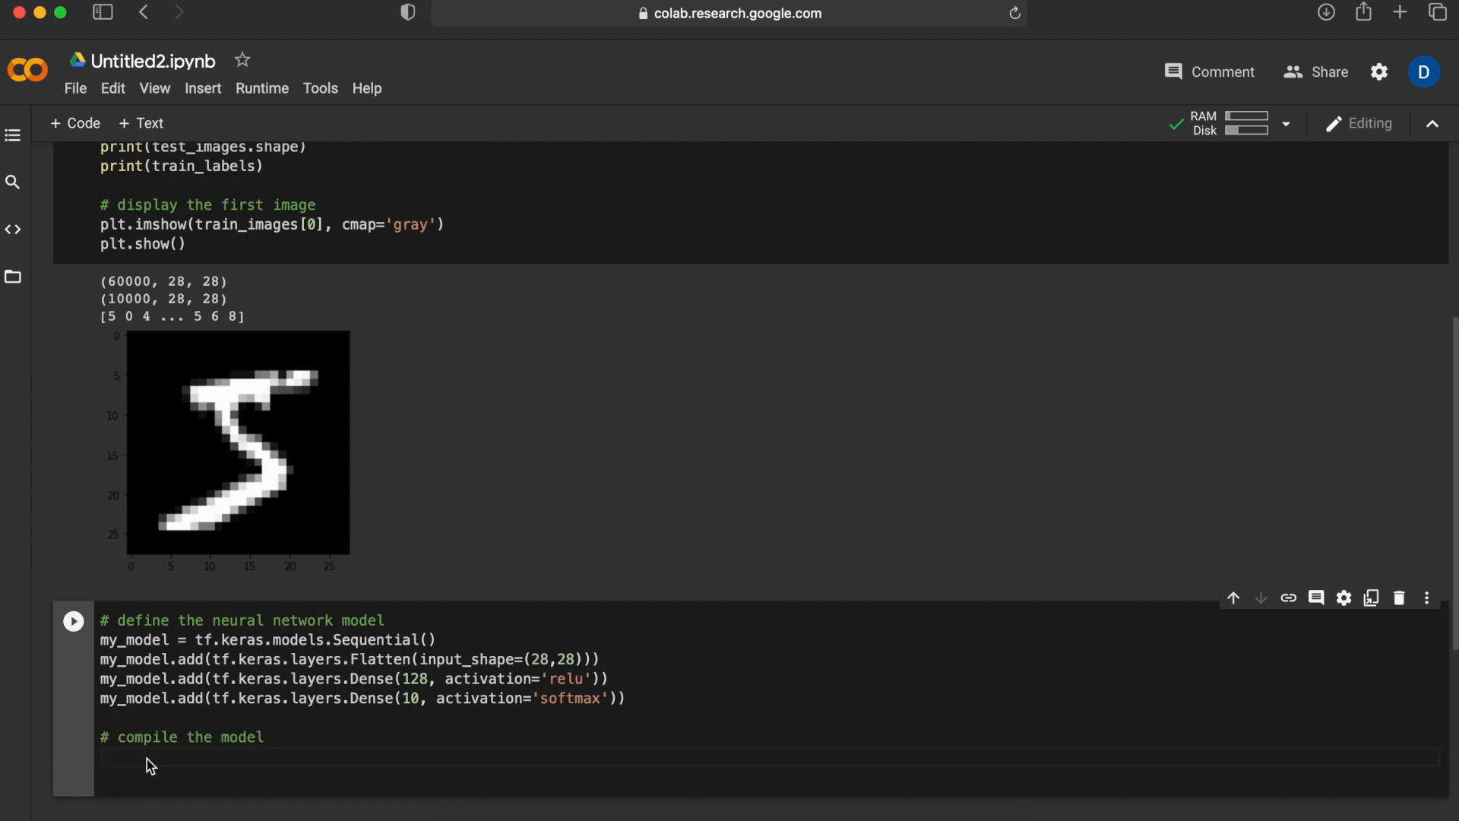
pyautogui.write('my')
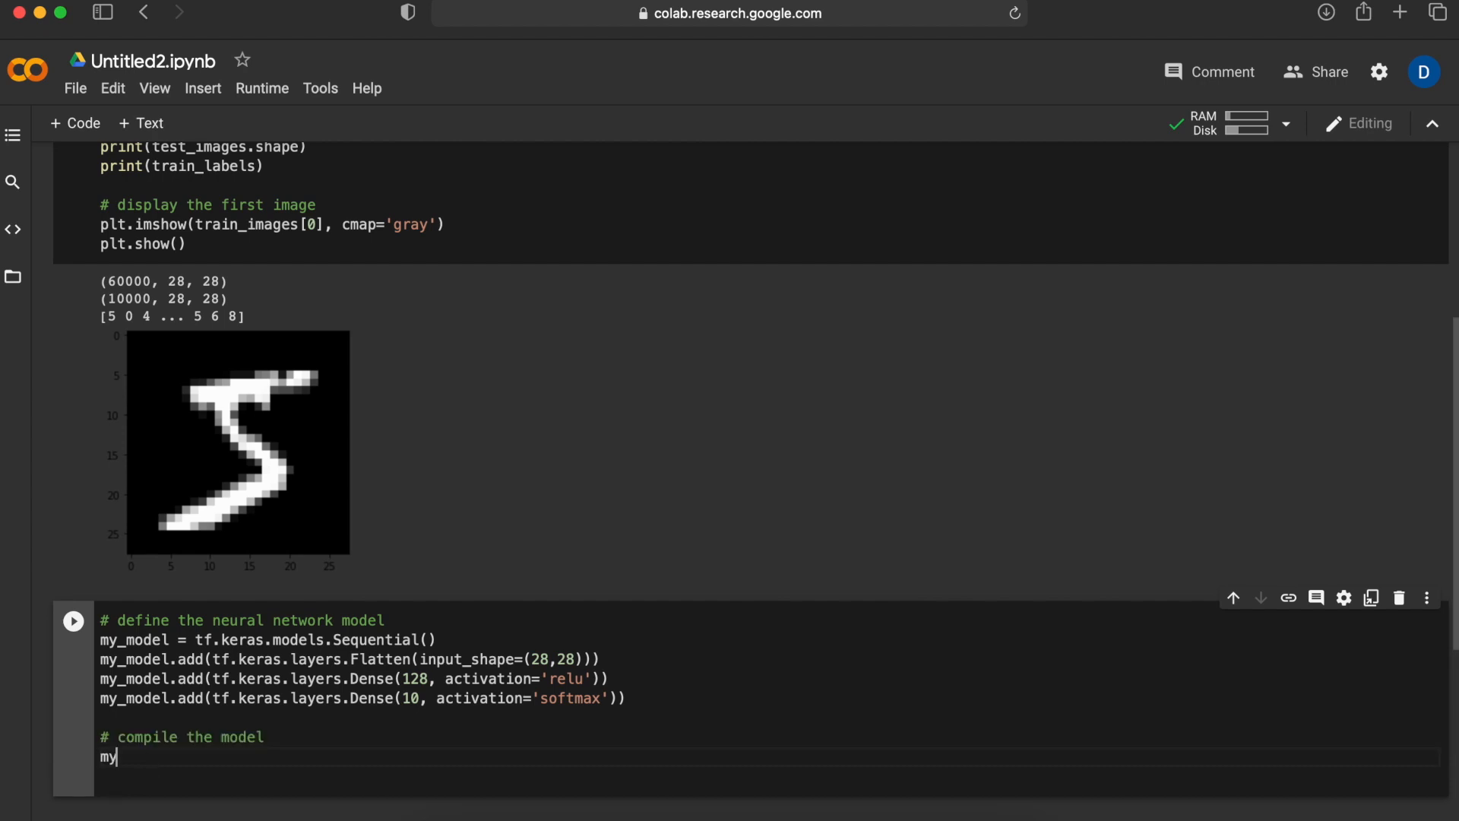
pyautogui.write('_model.compile()')
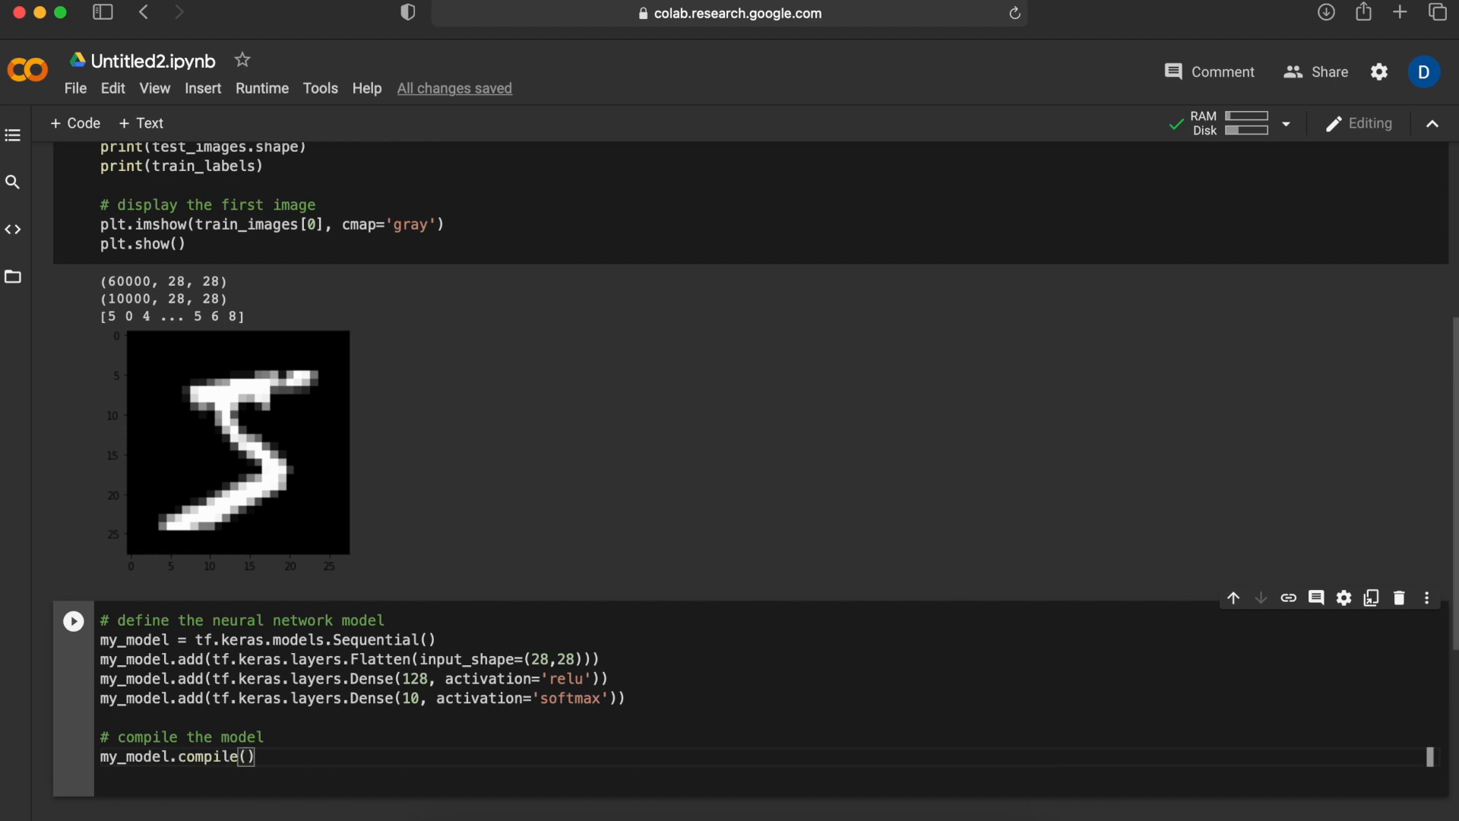
pyautogui.write("optimizer='adam")
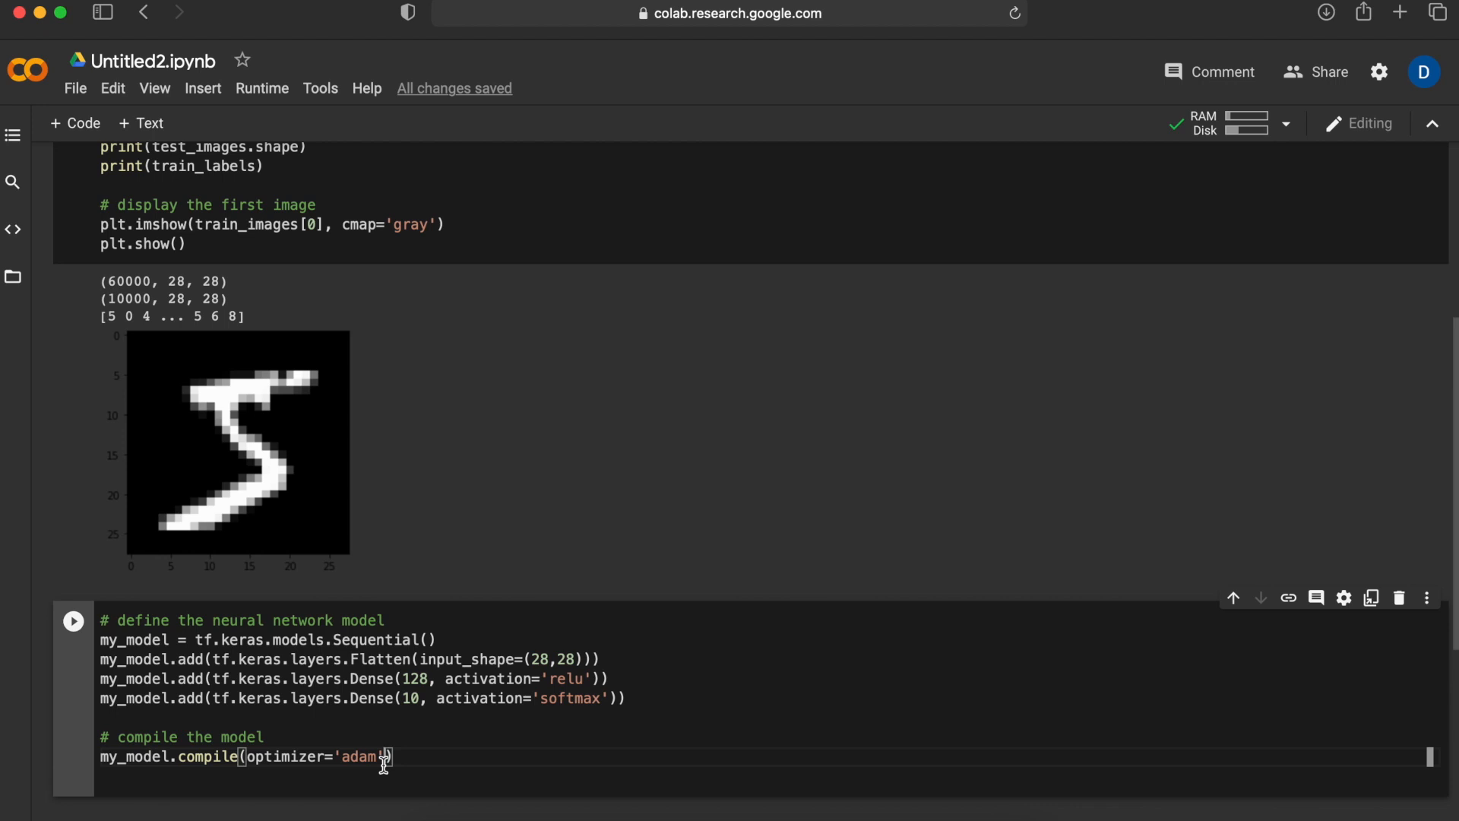
pyautogui.write(", loss='sparse'")
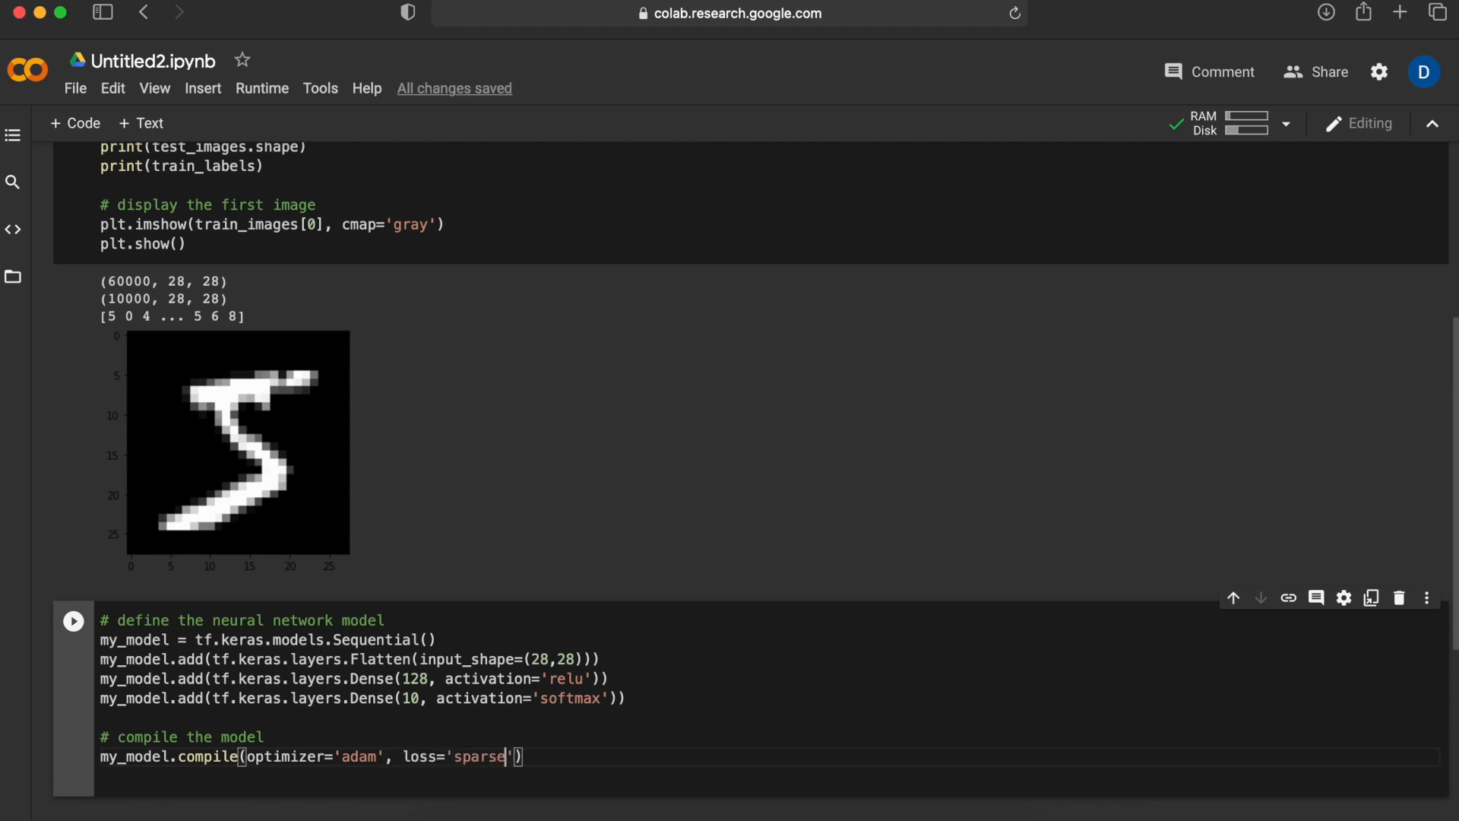
pyautogui.write('_categorical_crossentropy')
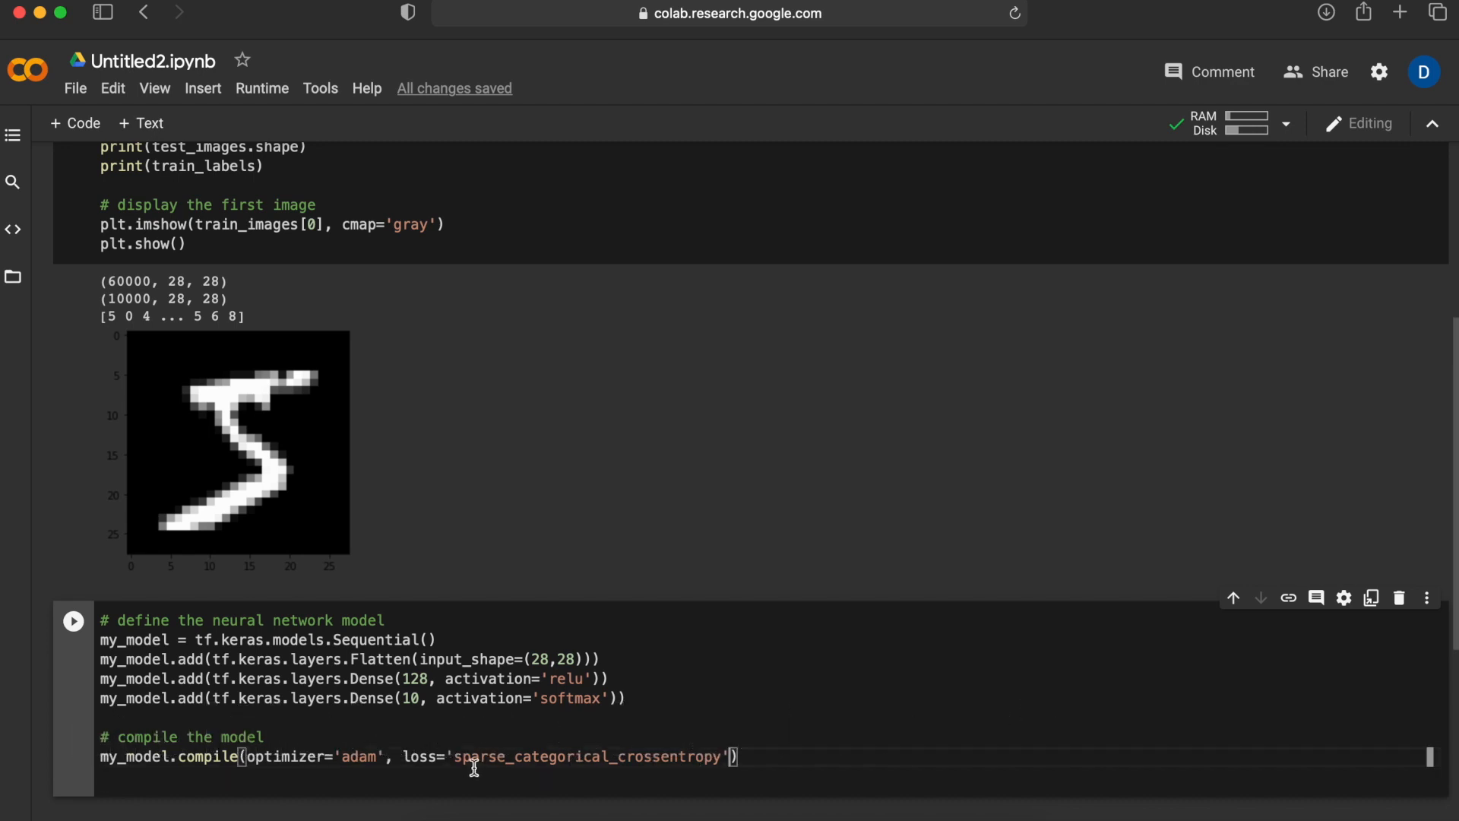
pyautogui.moveTo(418, 688)
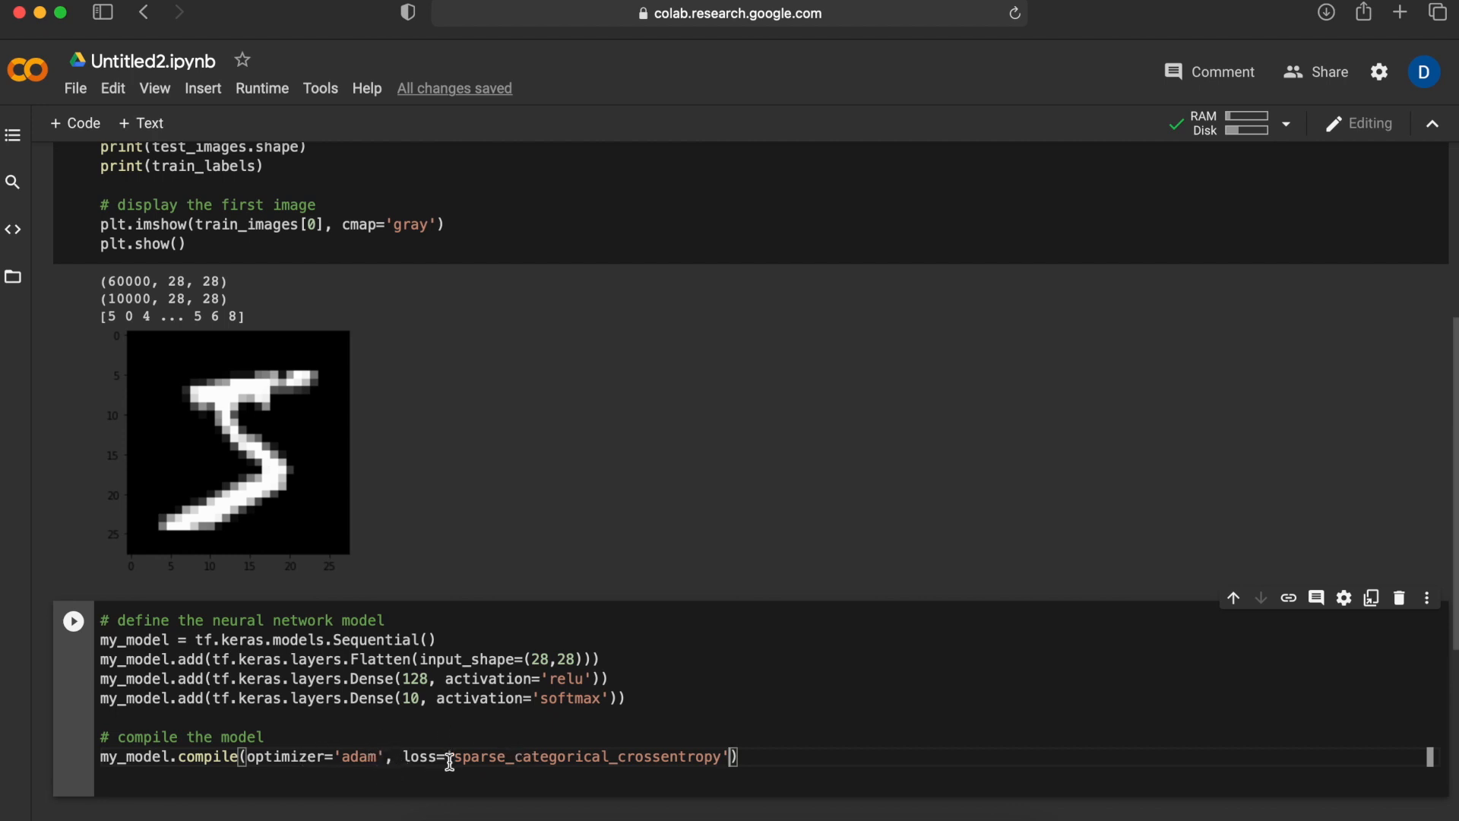
pyautogui.moveTo(679, 754)
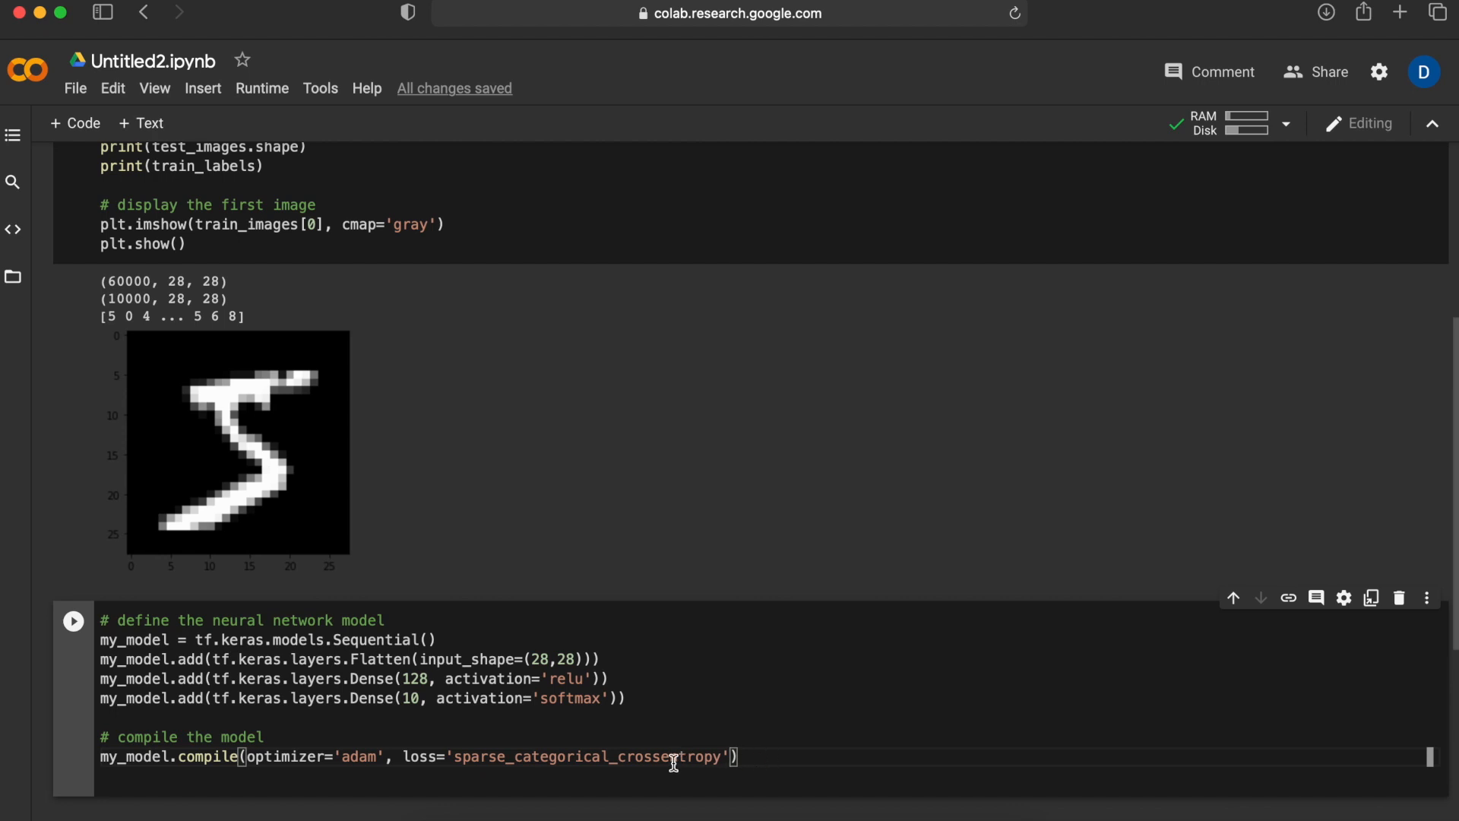
pyautogui.write(',')
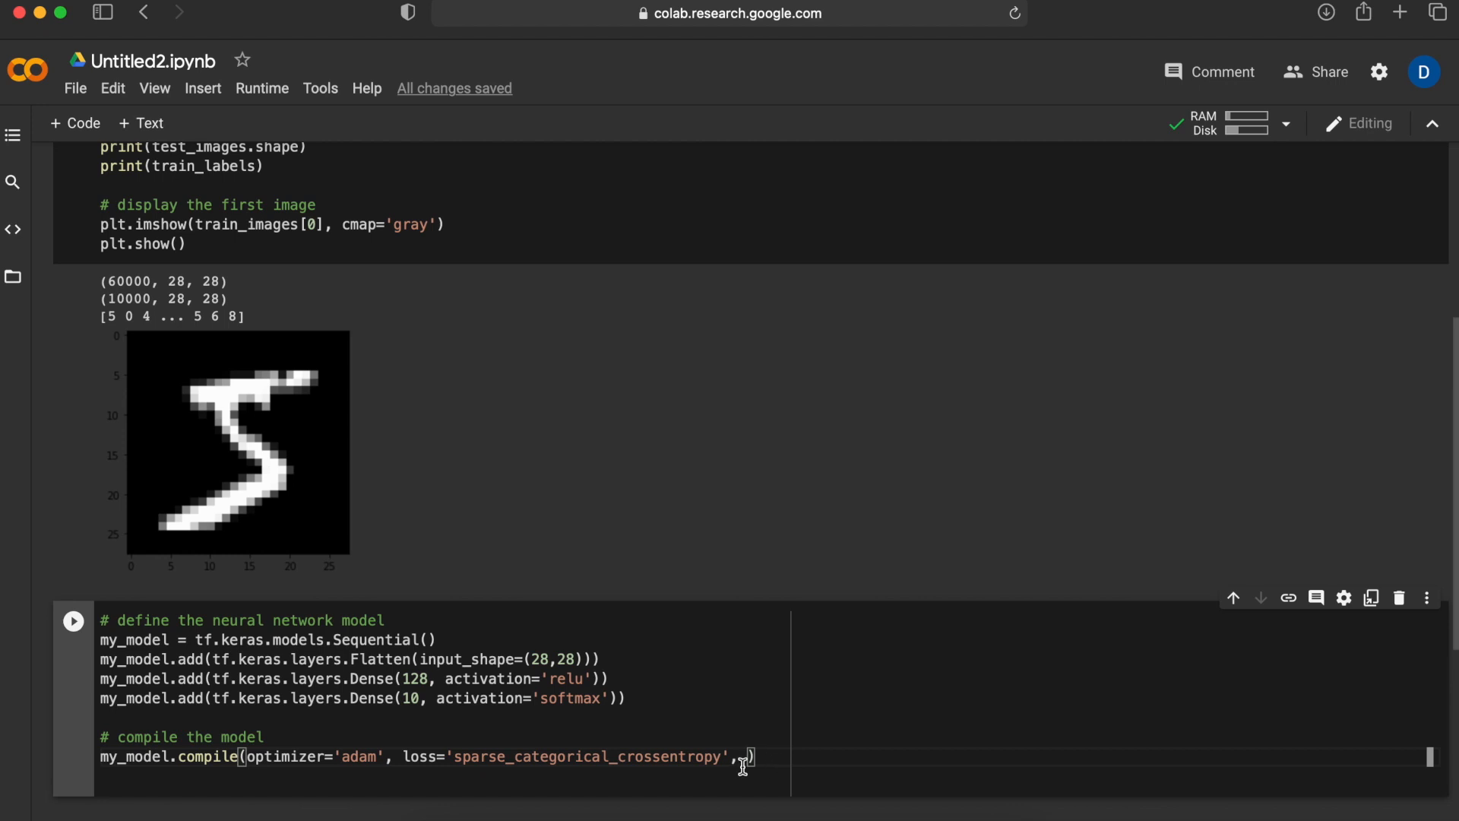
pyautogui.write('metrics=[]')
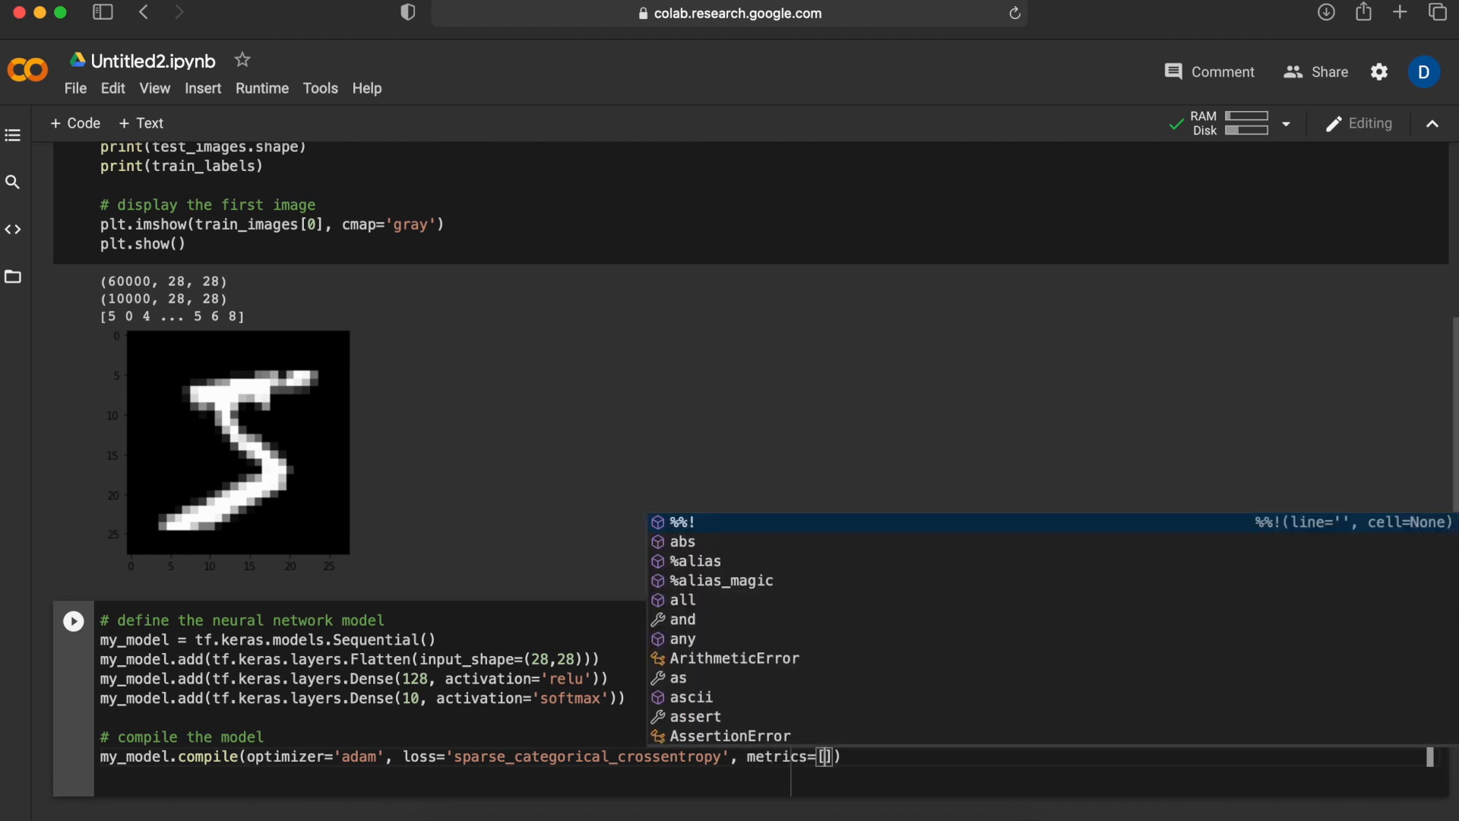
pyautogui.write("'accuracy'")
pyautogui.write('# train')
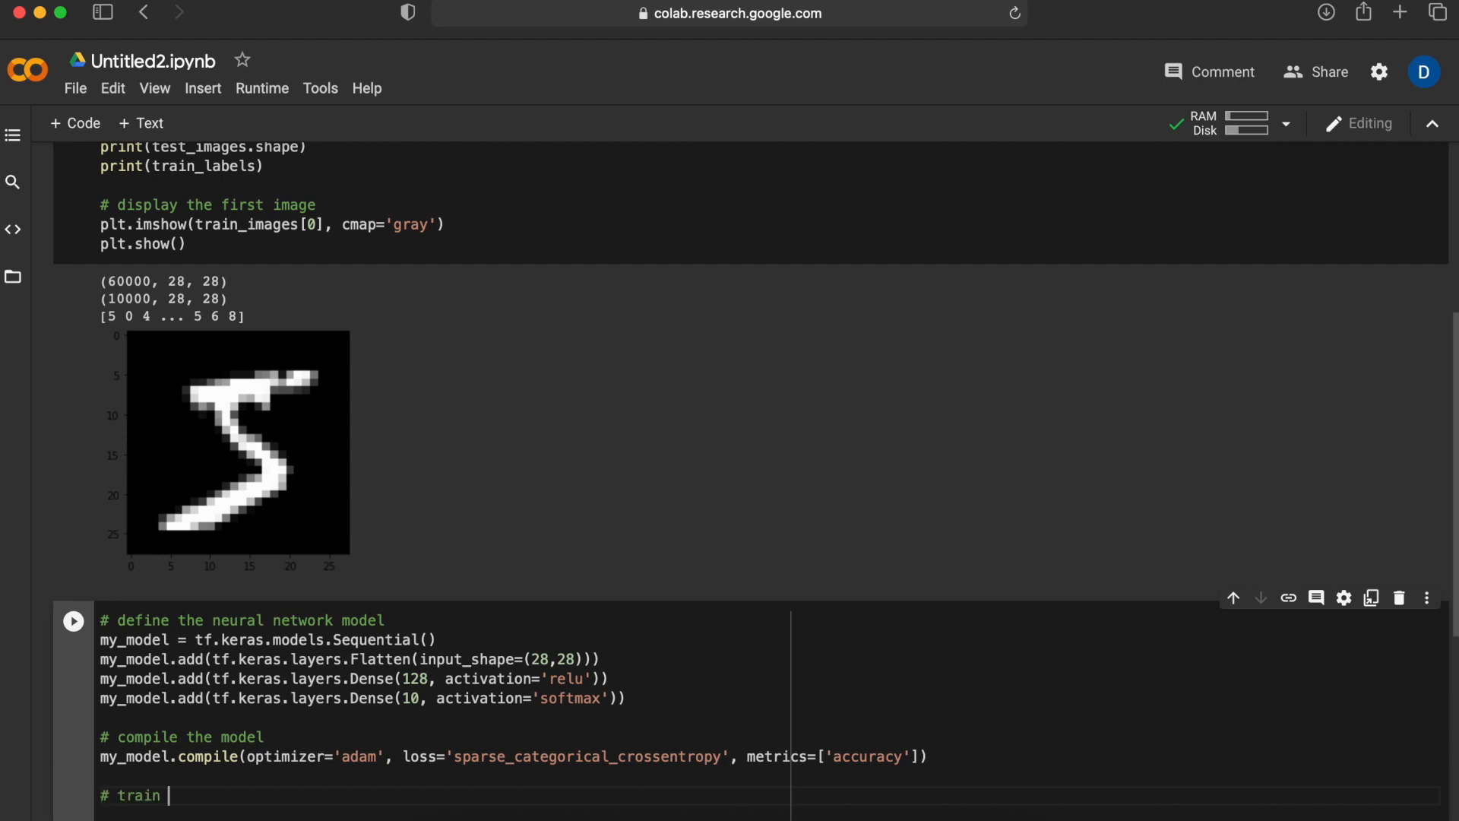
pyautogui.write('the model')
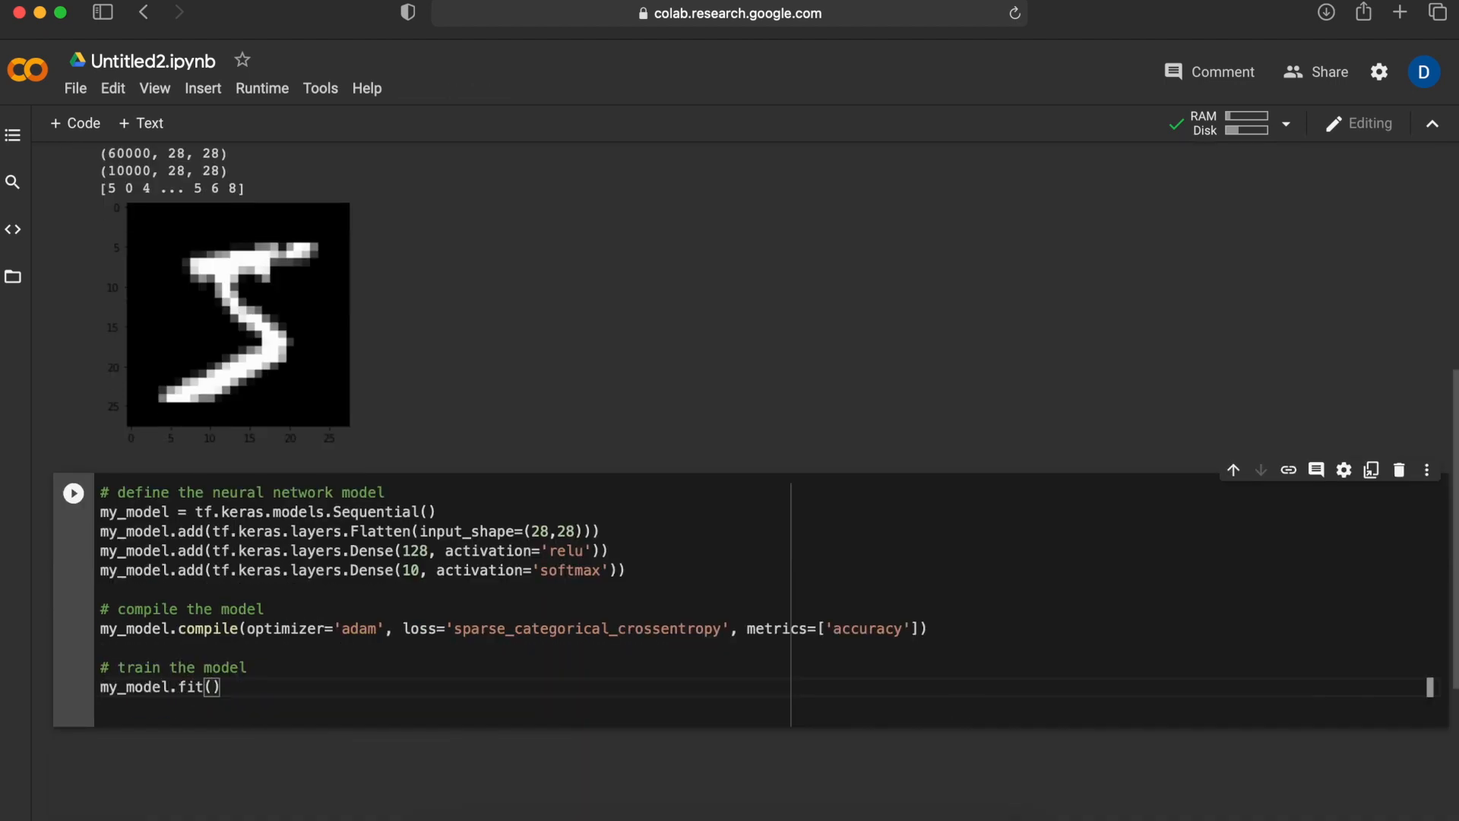
pyautogui.write('train_images, train_labels')
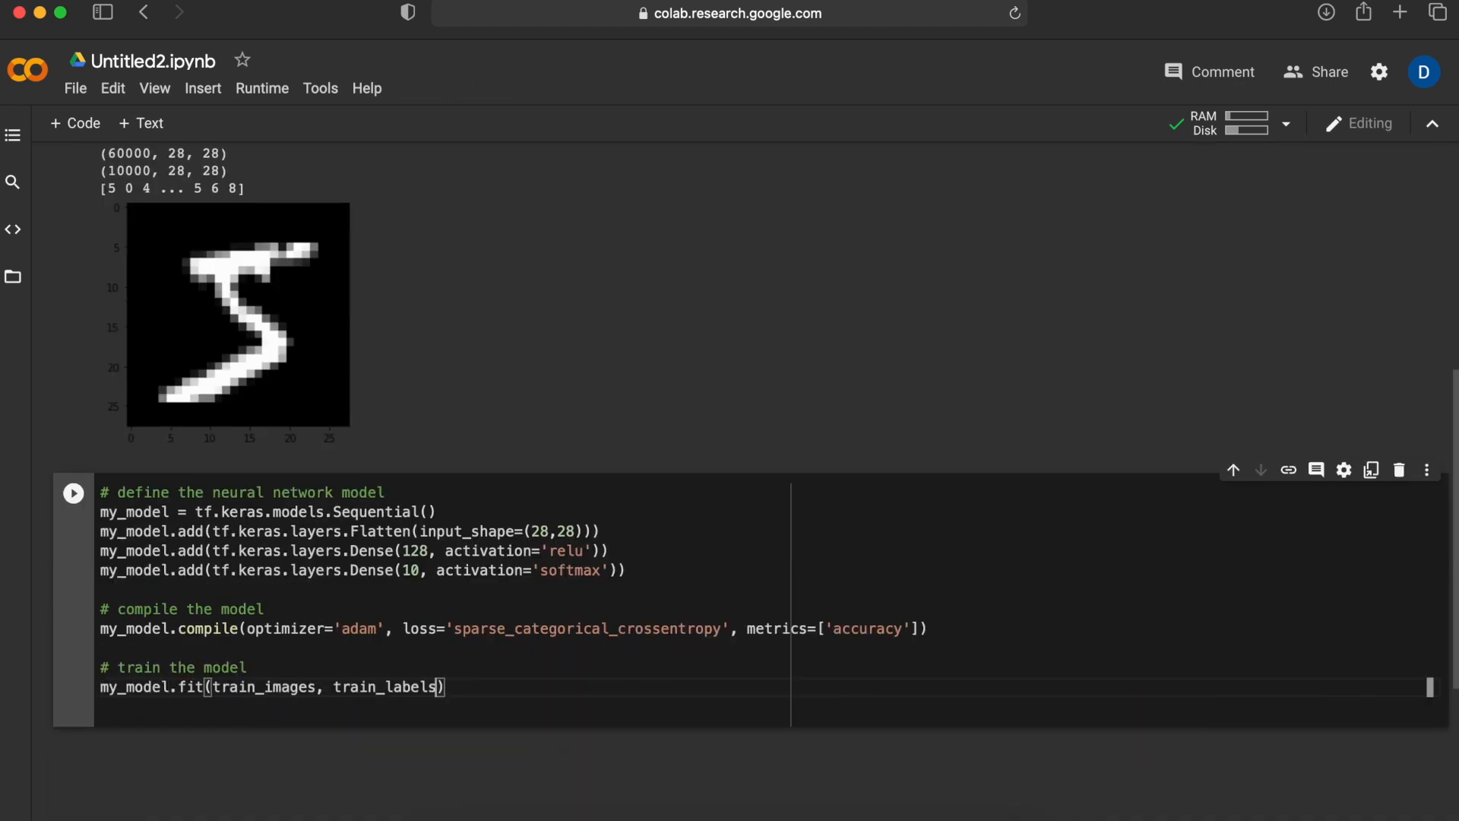
pyautogui.write(', epochs=3')
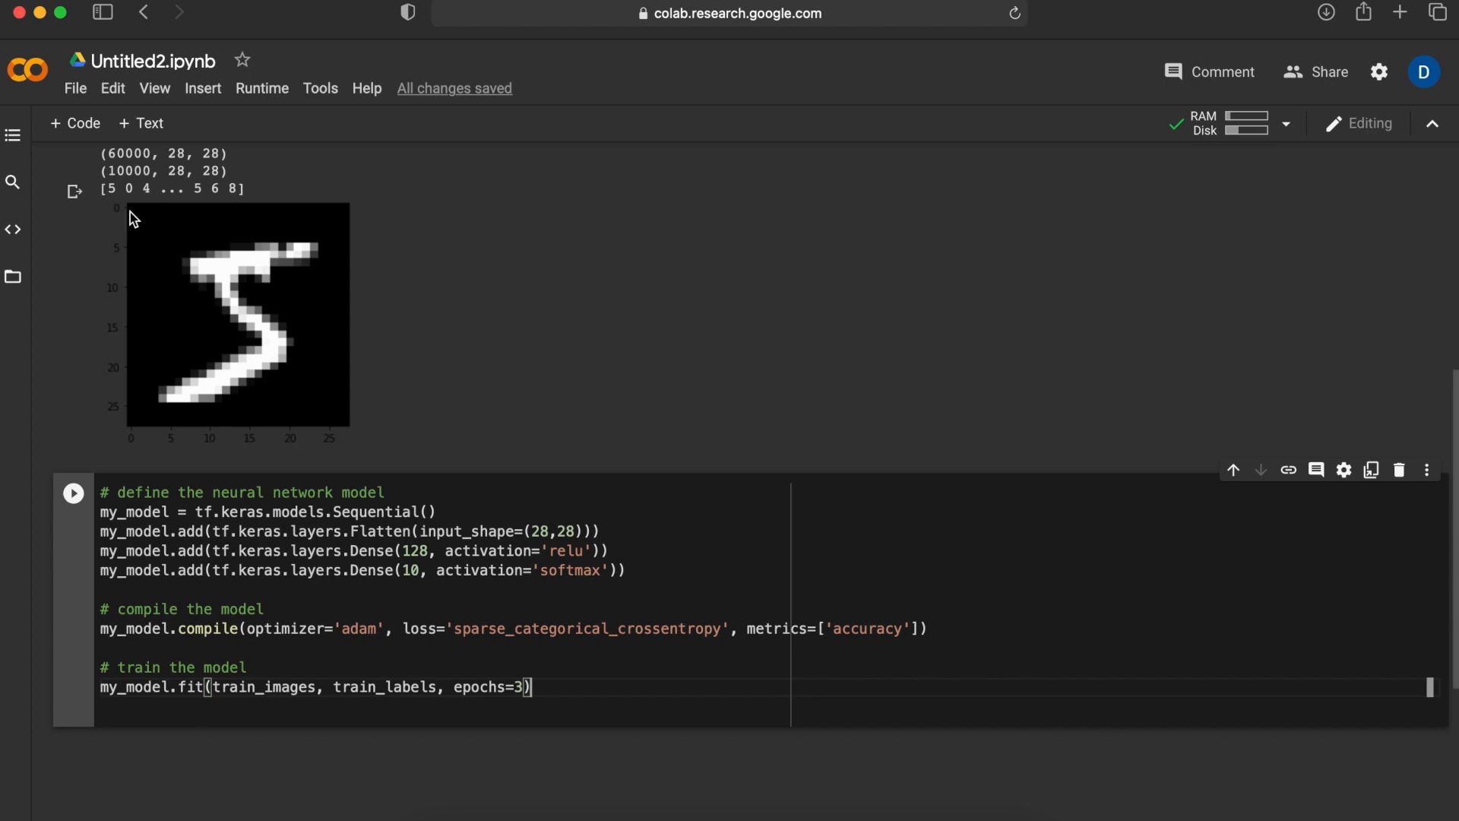
pyautogui.moveTo(382, 754)
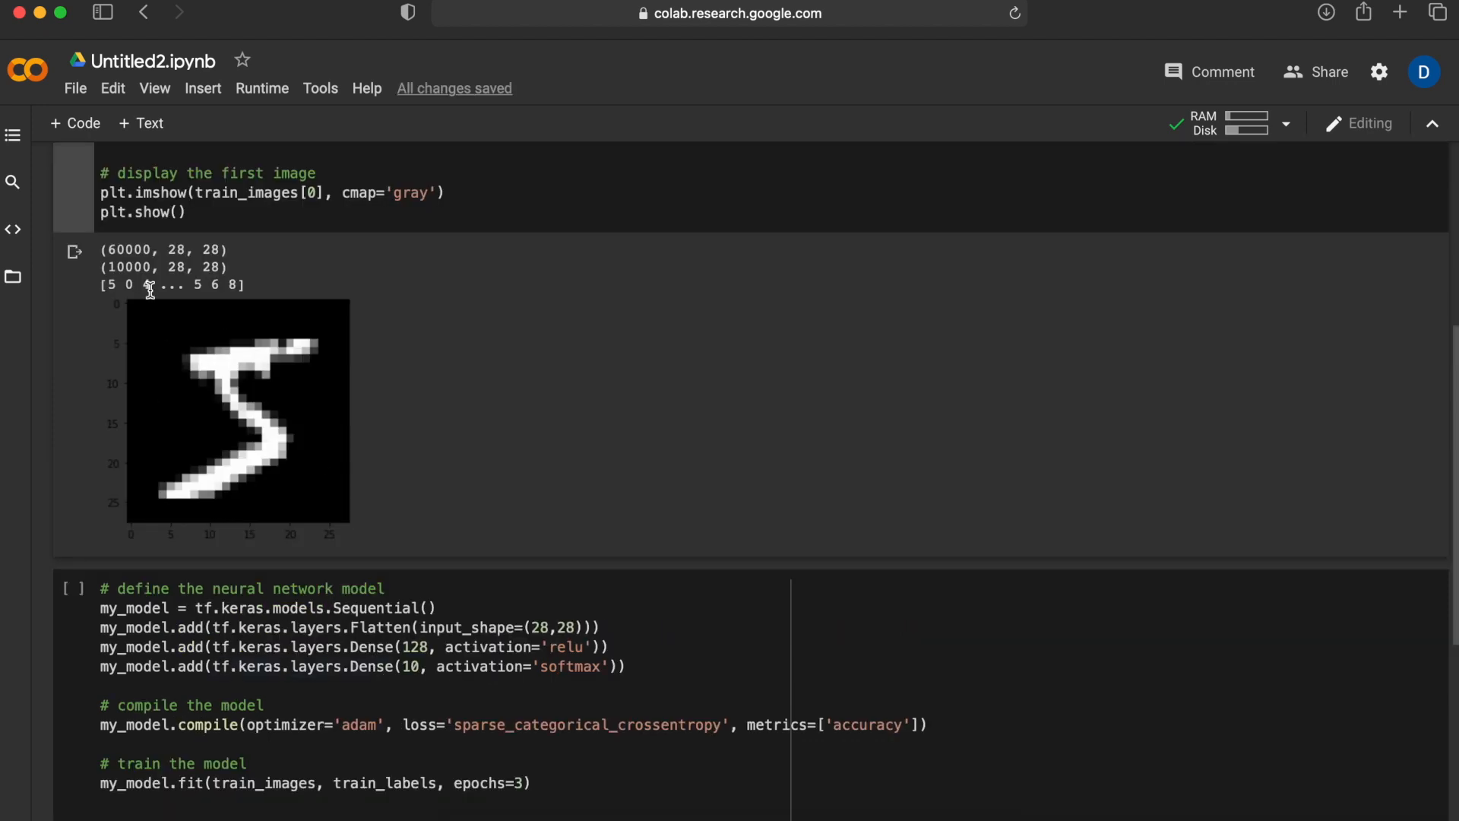
pyautogui.moveTo(93, 298)
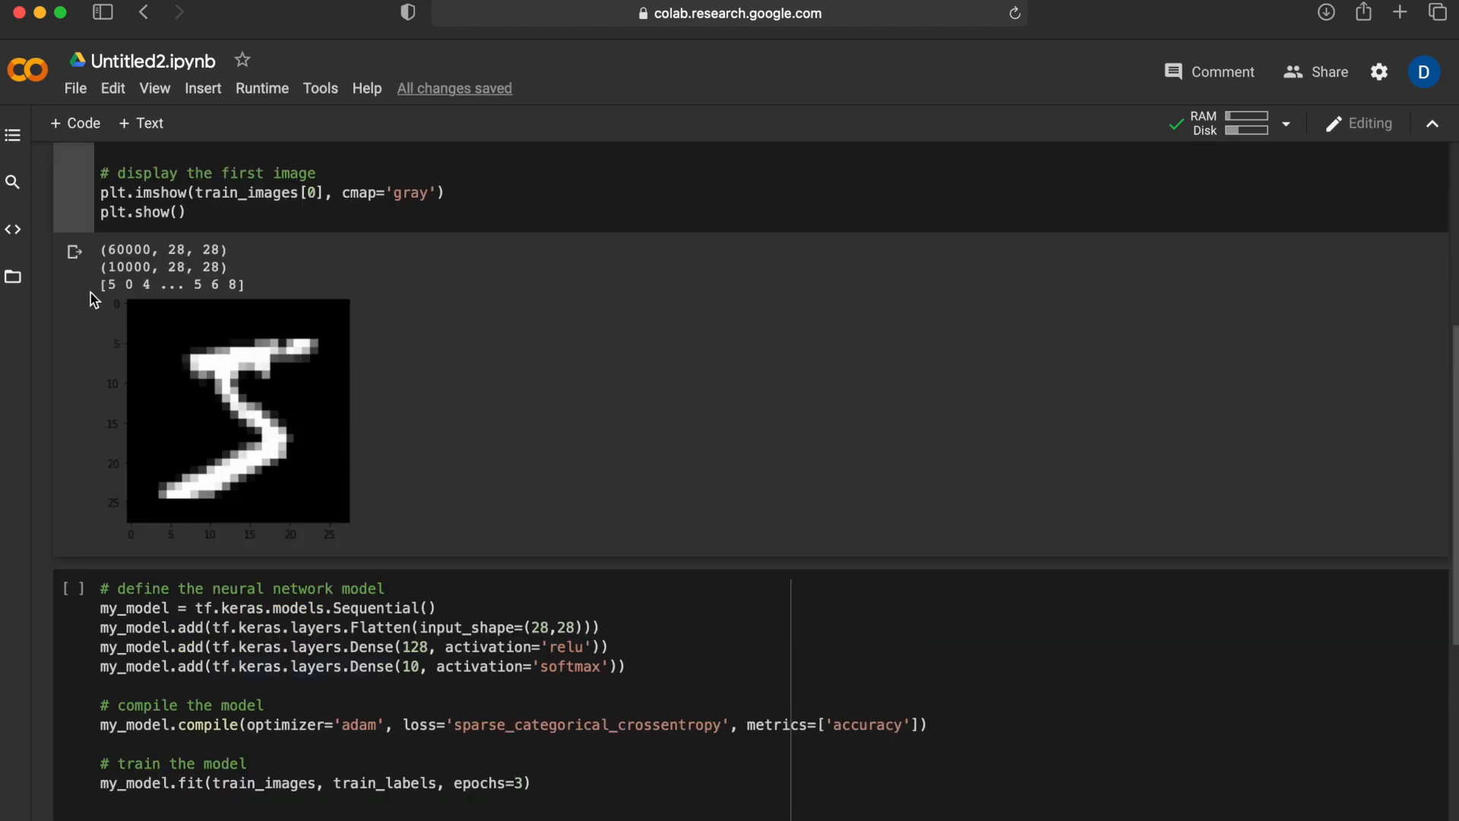
pyautogui.scroll(-3)
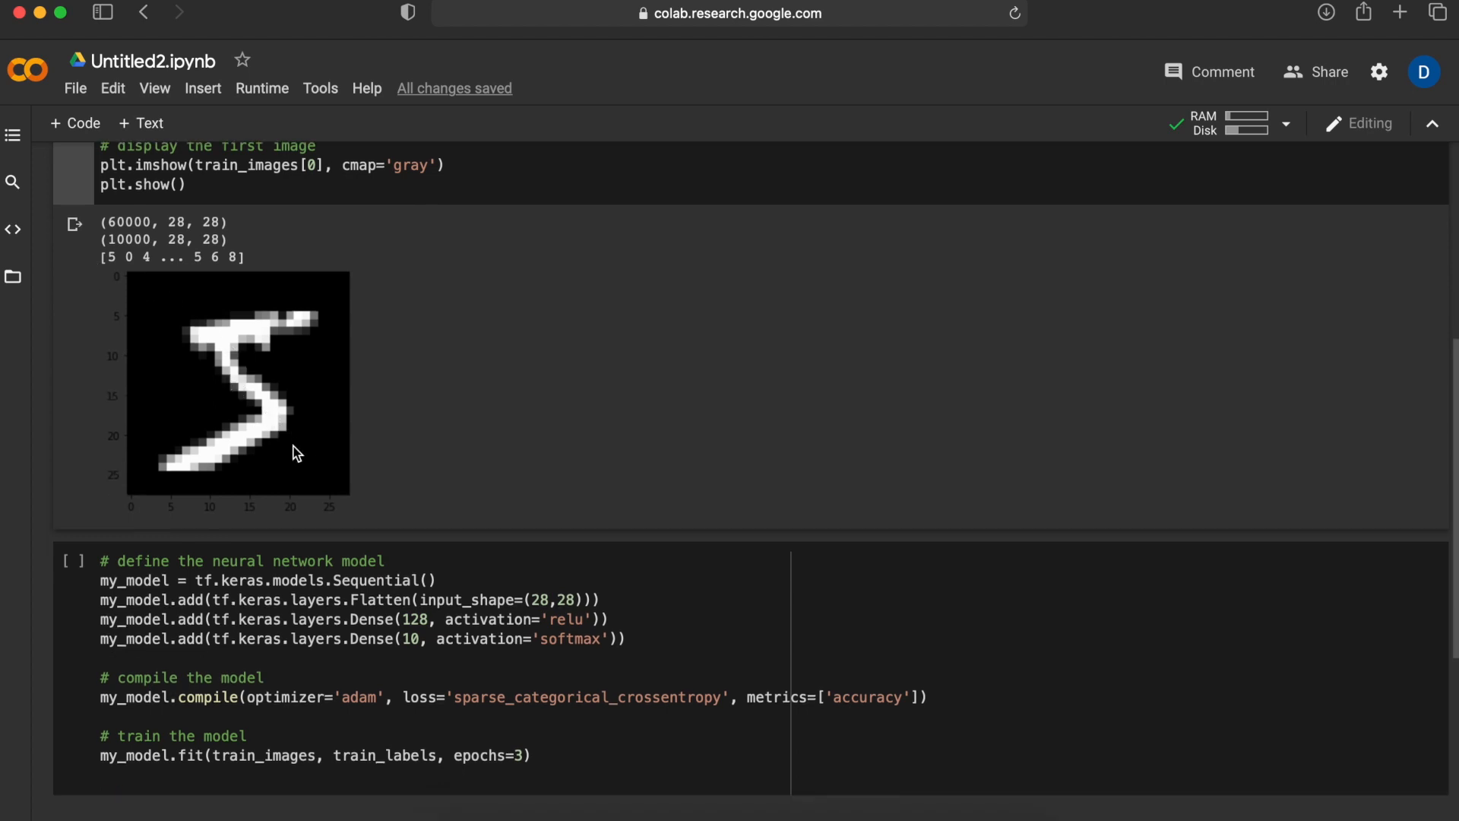
pyautogui.moveTo(209, 400)
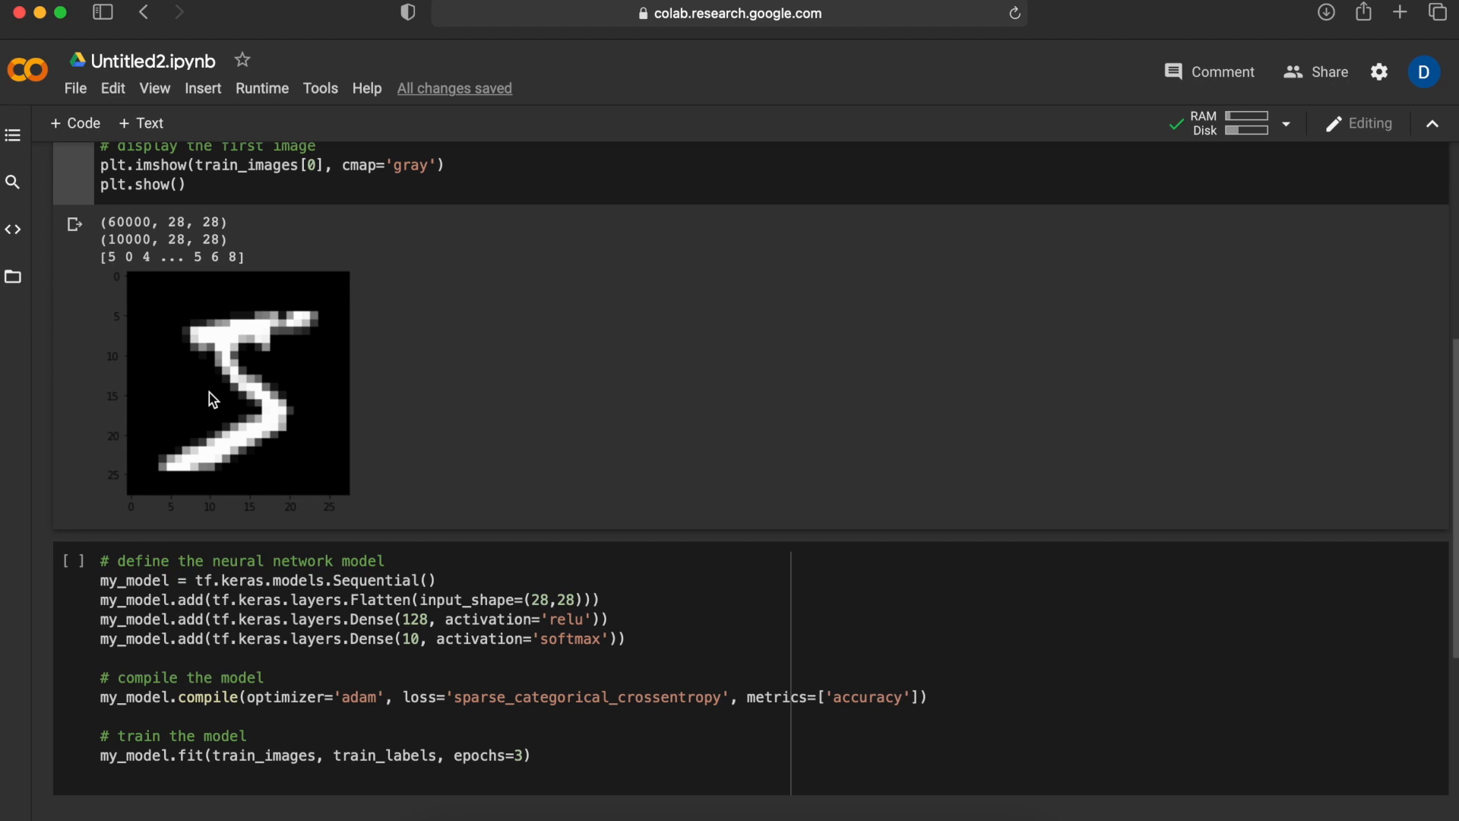
pyautogui.moveTo(178, 302)
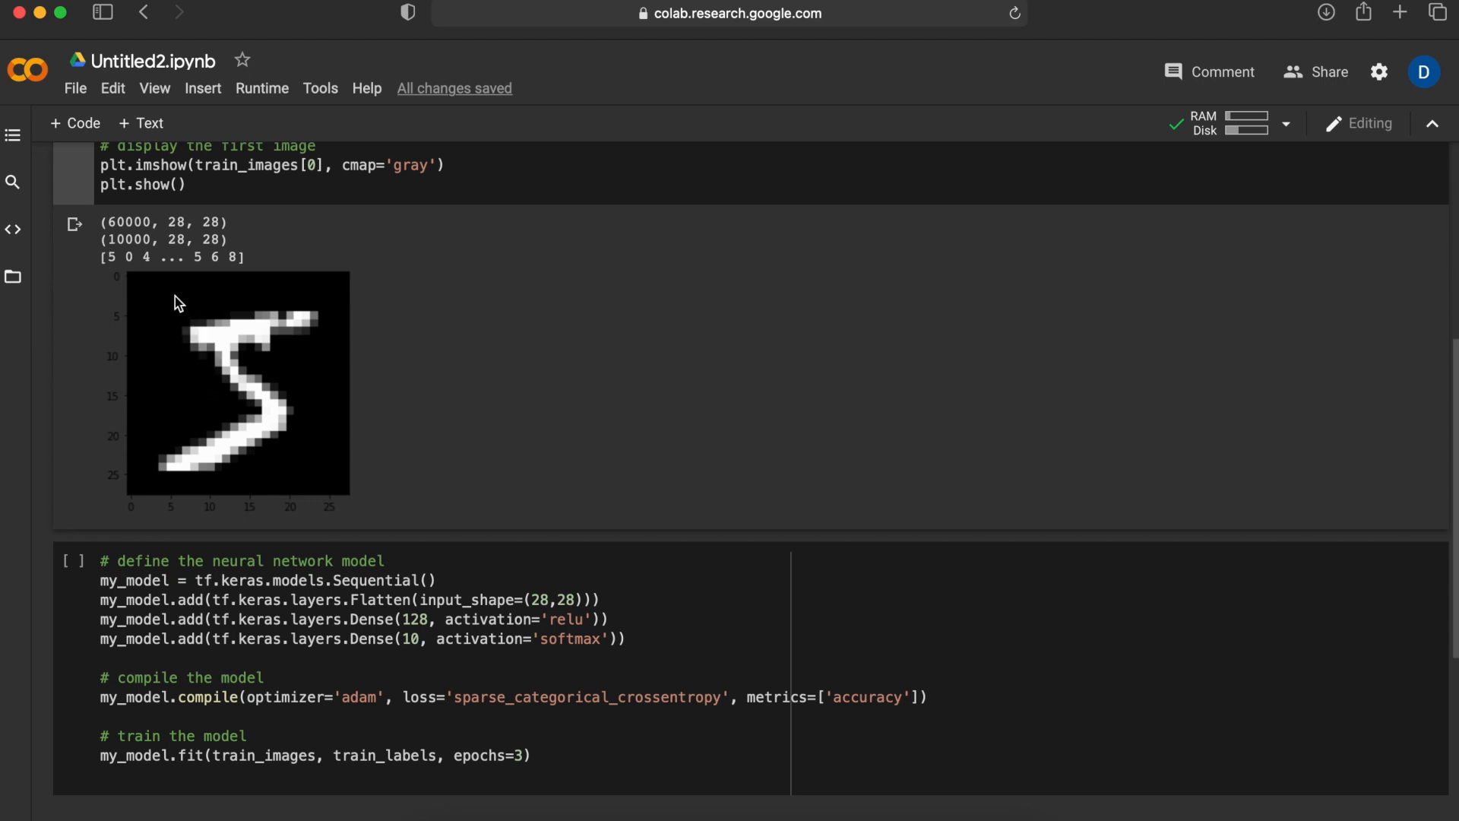
pyautogui.moveTo(251, 288)
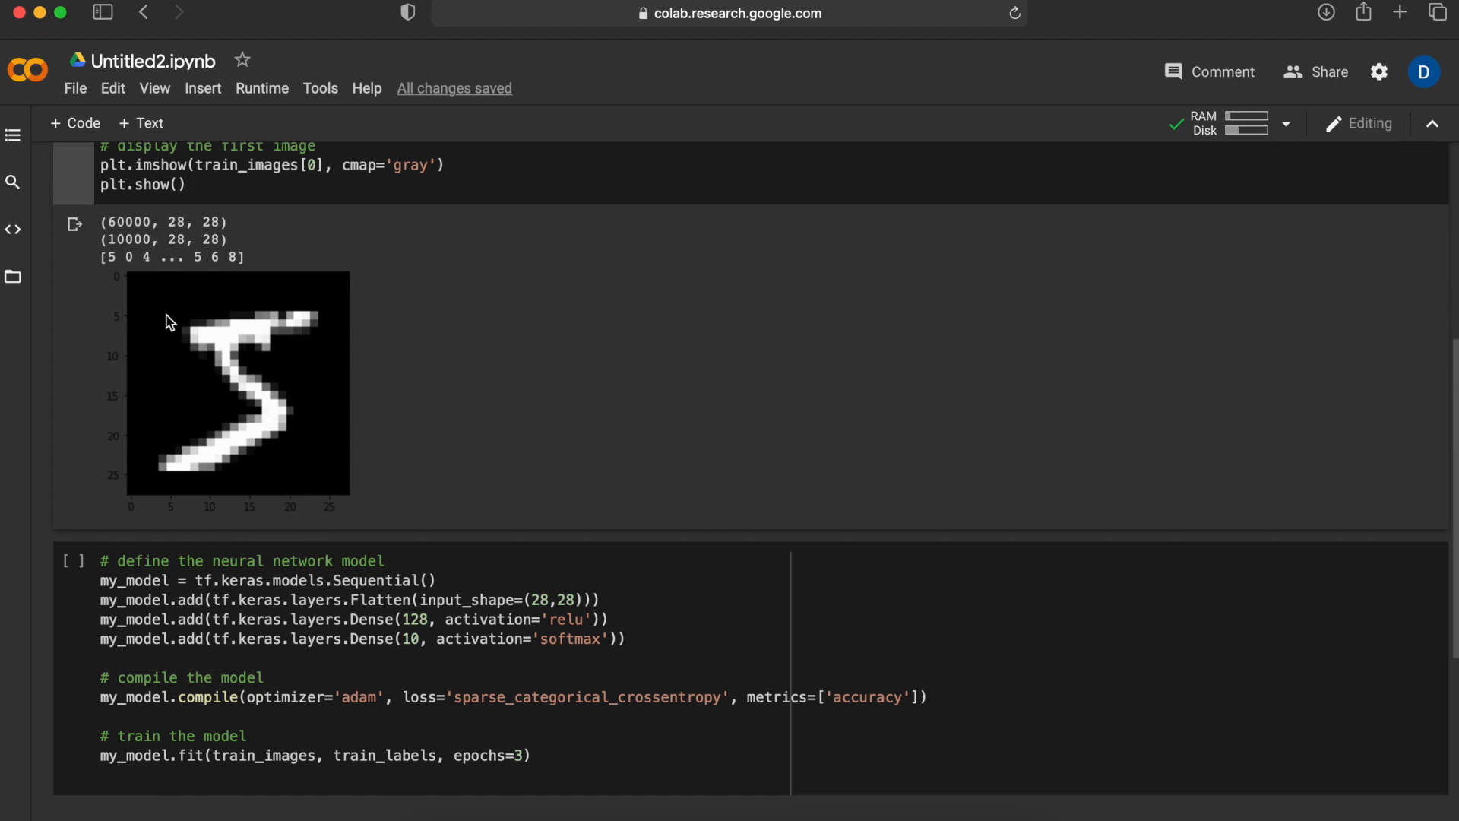
pyautogui.scroll(-3)
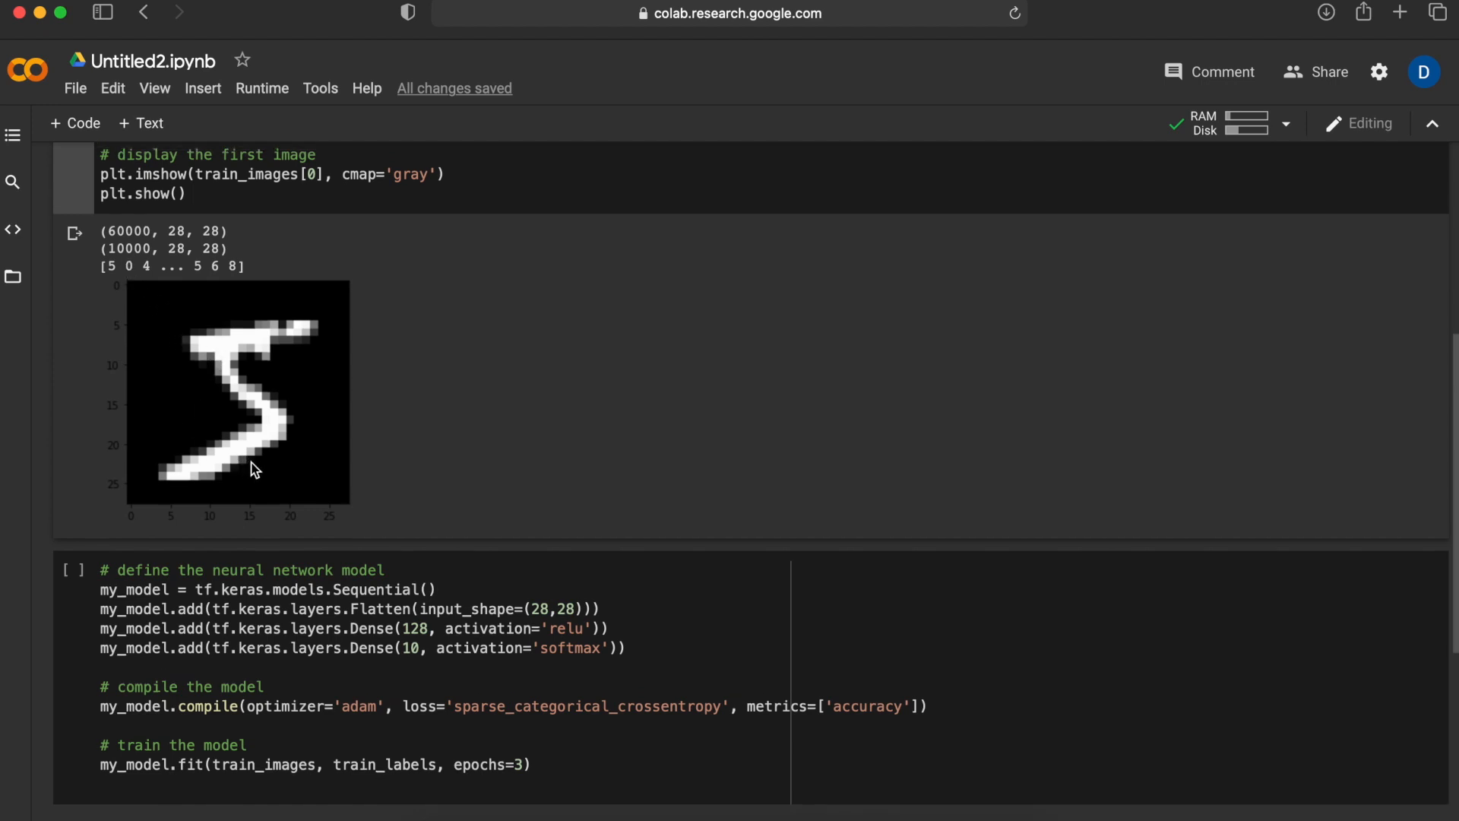
pyautogui.doubleClick(130, 231)
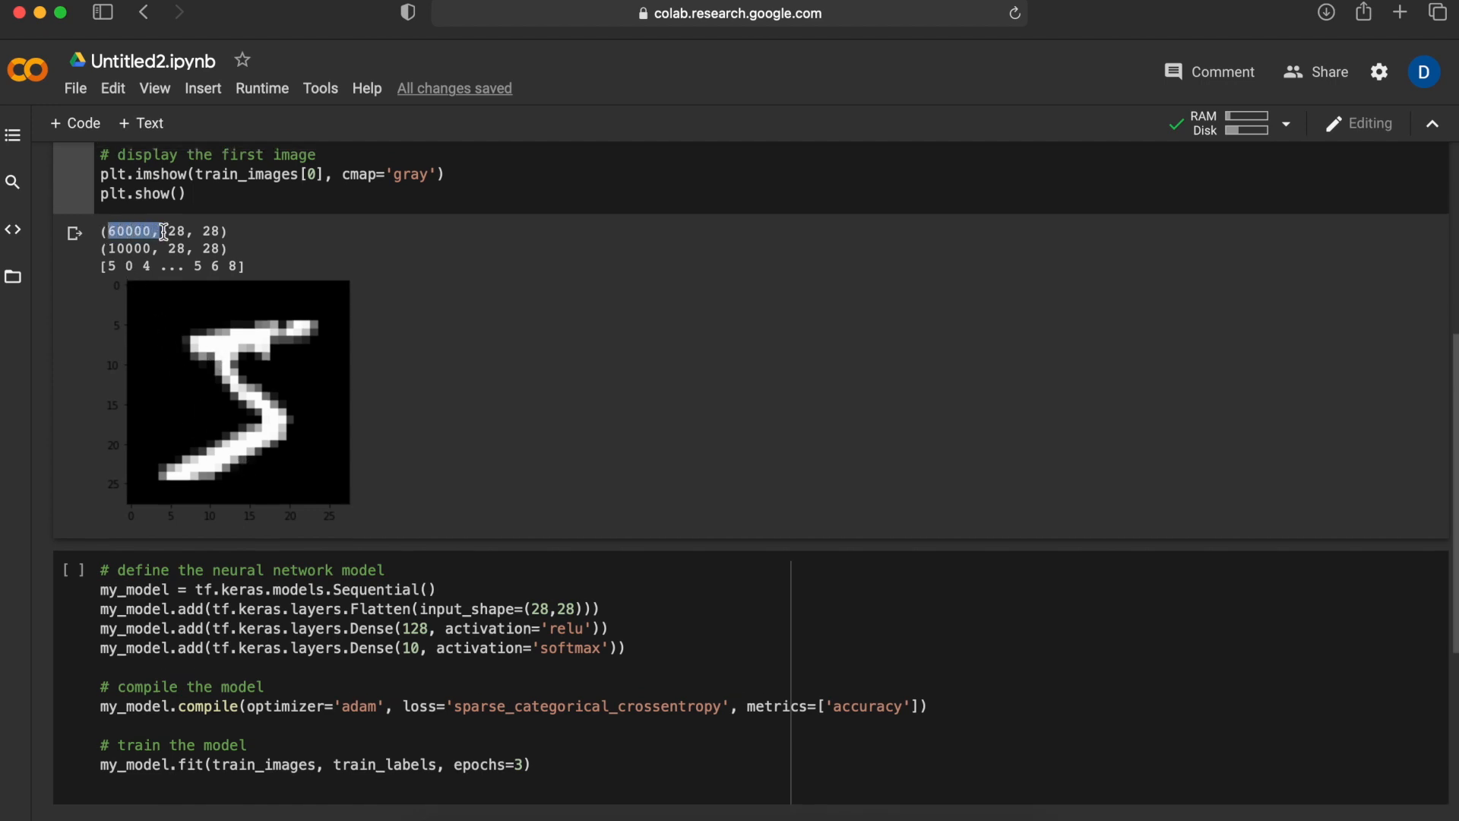
pyautogui.click(533, 764)
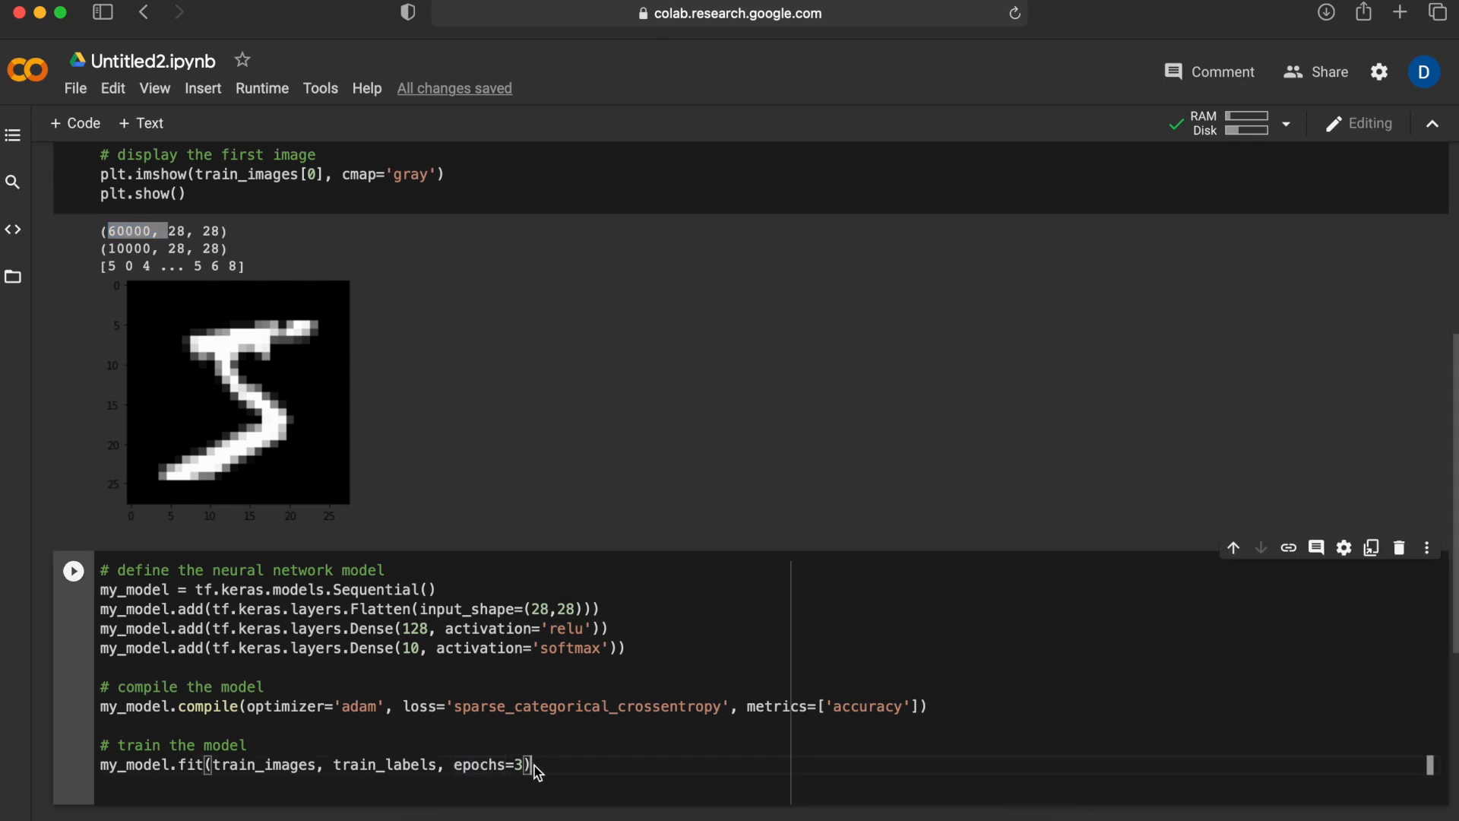
pyautogui.moveTo(542, 771)
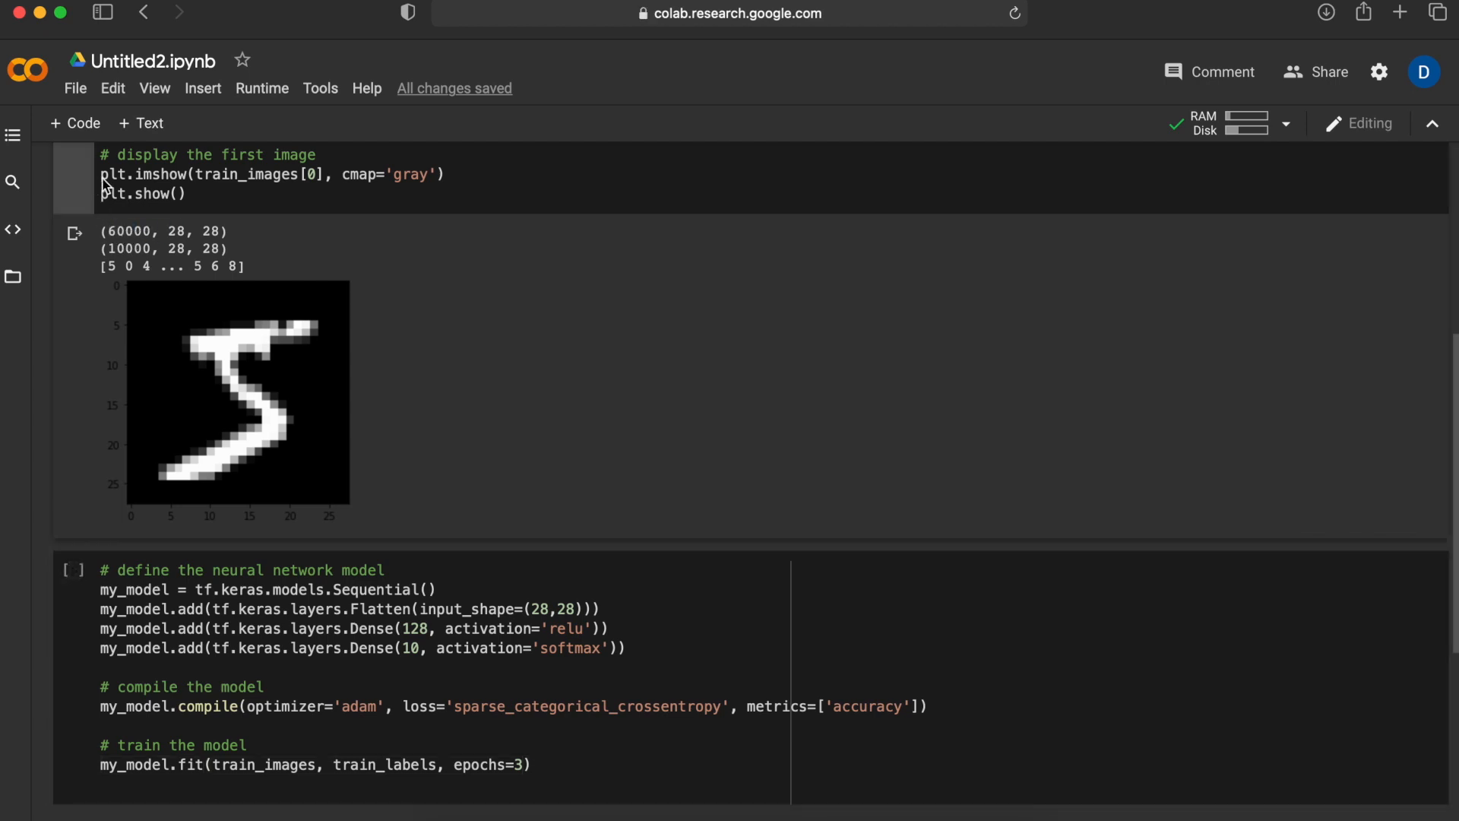
pyautogui.moveTo(363, 473)
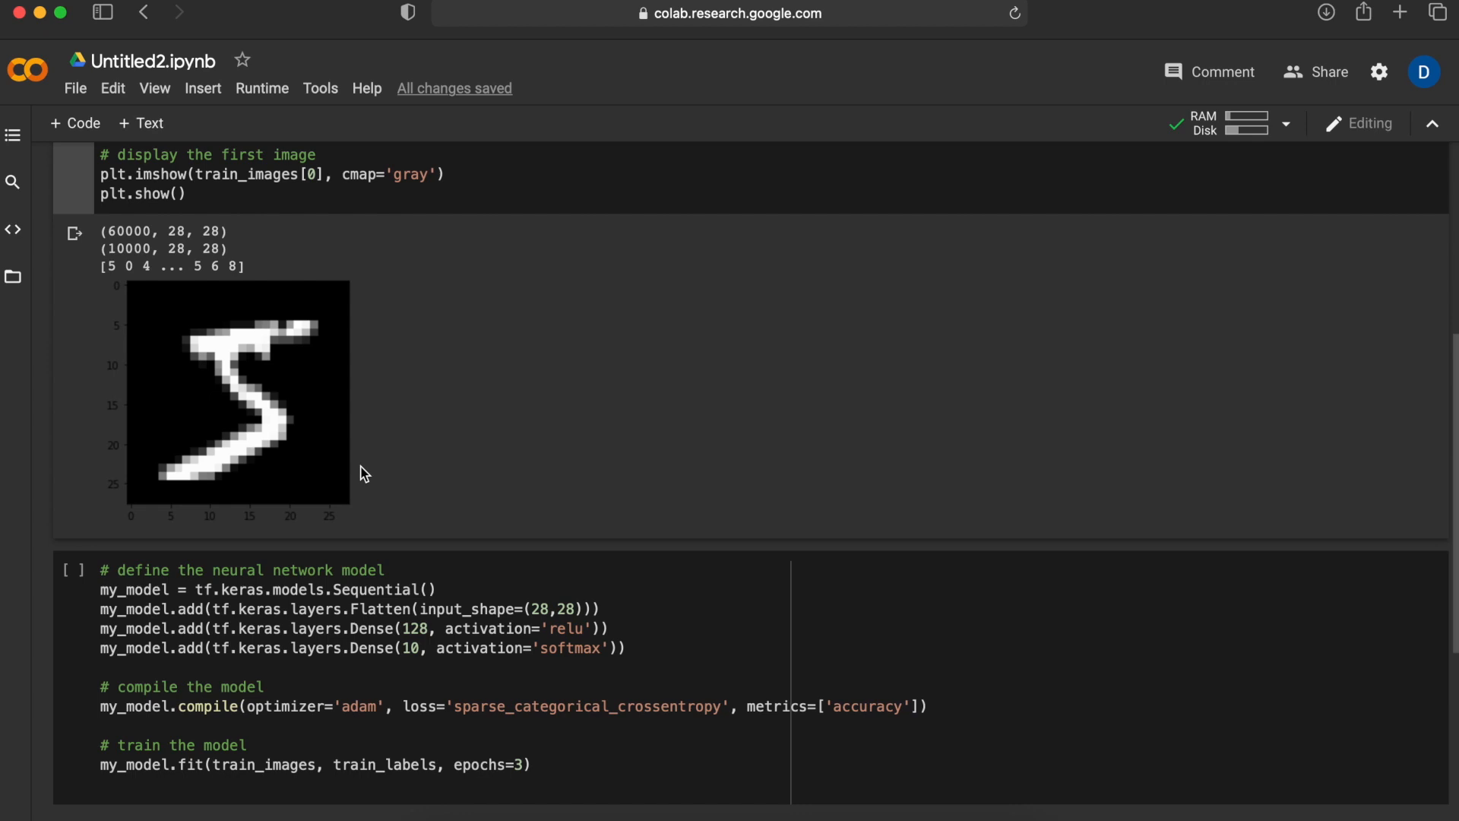
pyautogui.doubleClick(132, 248)
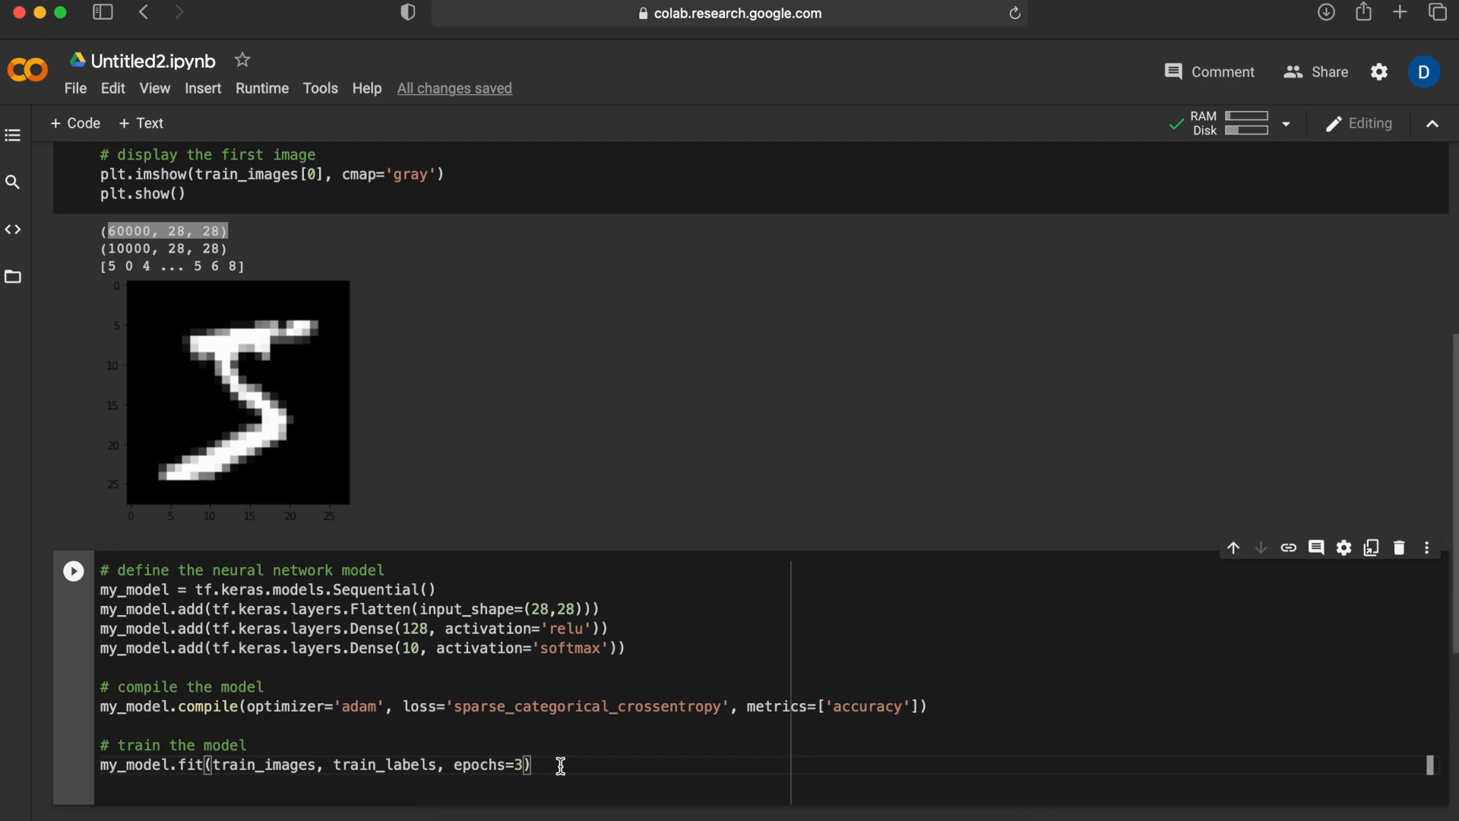
pyautogui.scroll(-3)
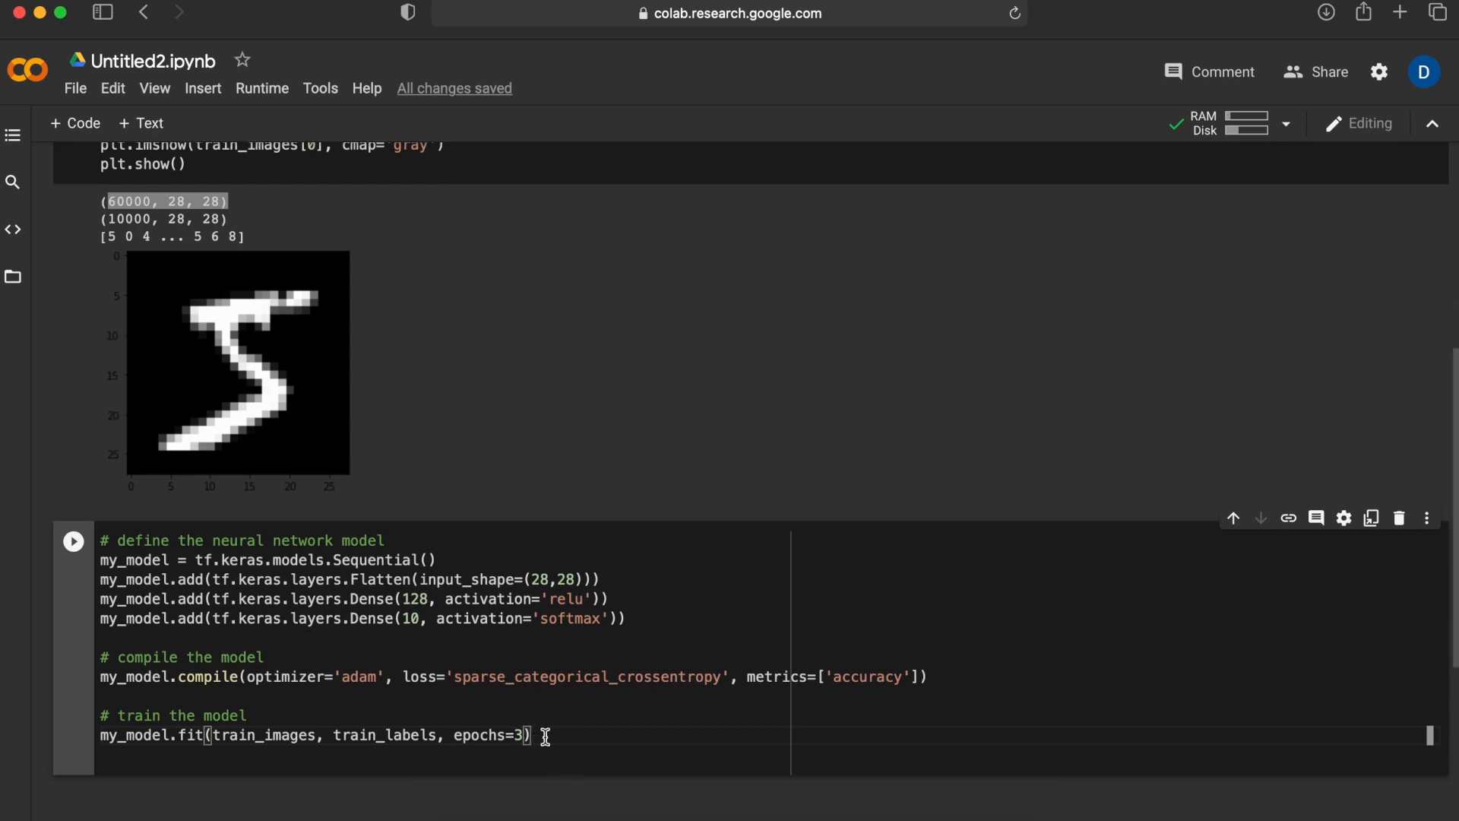
pyautogui.moveTo(353, 734)
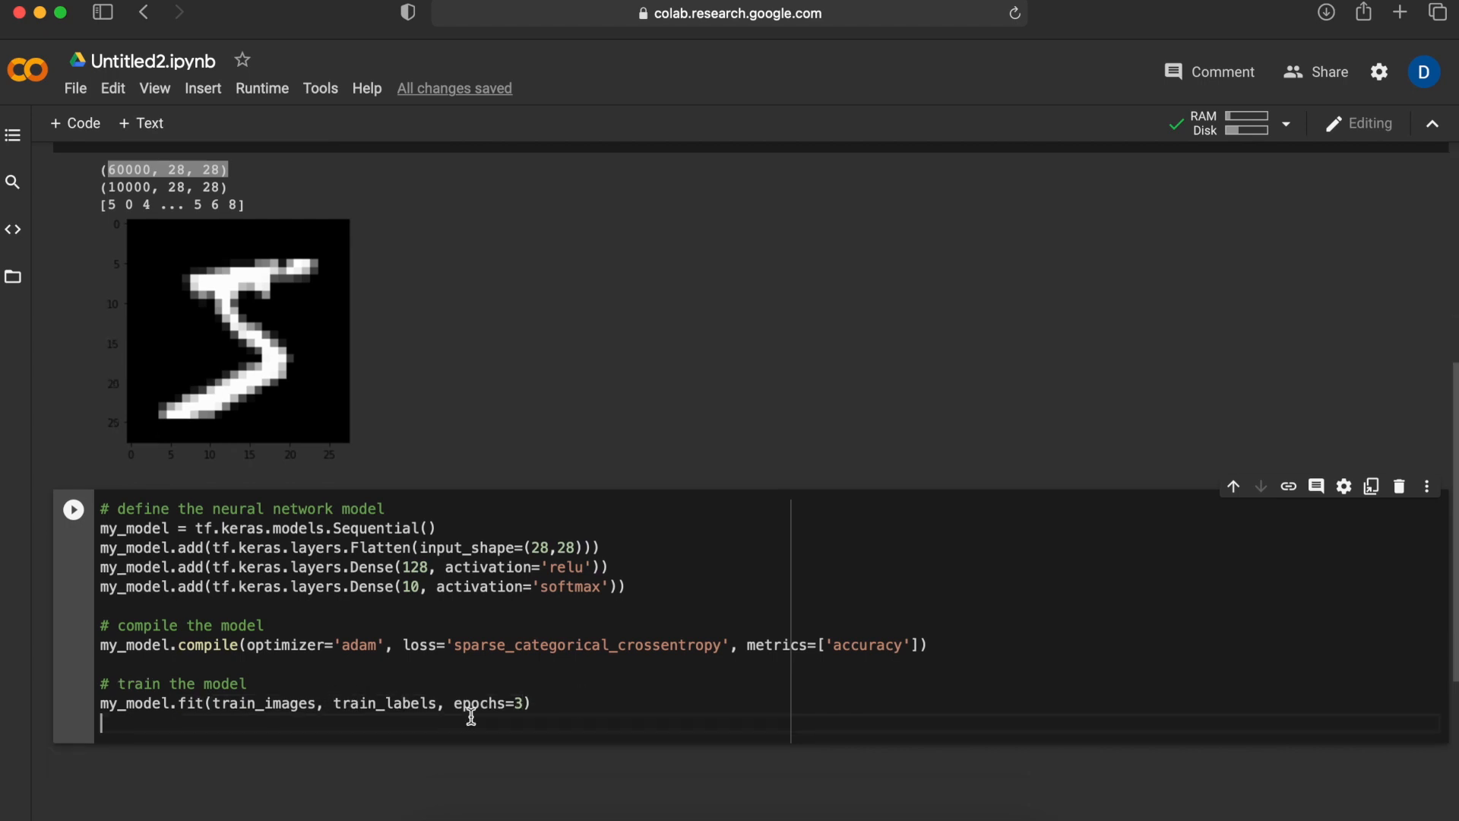
# - Run the model cell and review the 3-epoch training output reaching 0.9777 accuracy
pyautogui.click(73, 509)
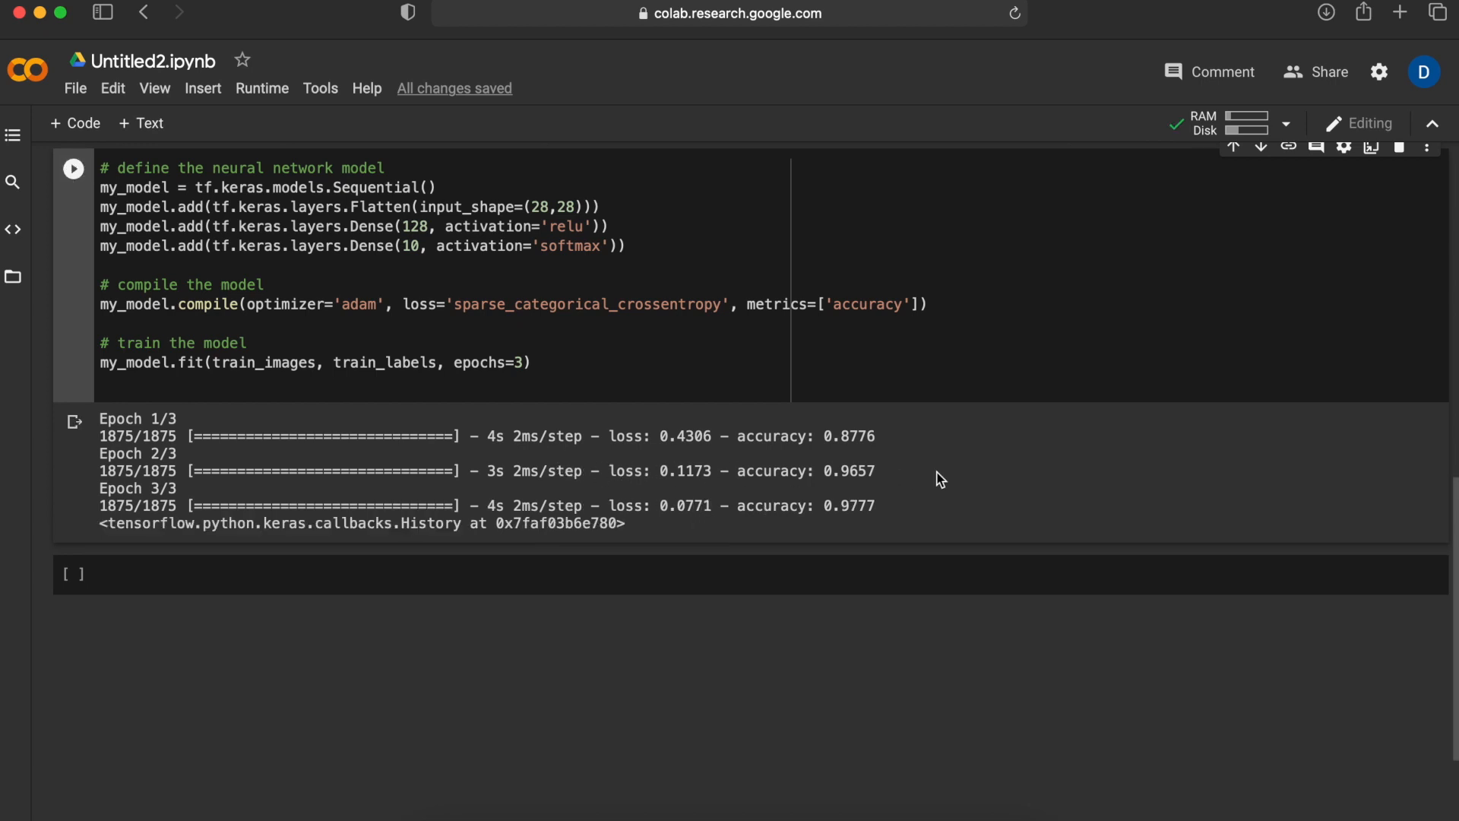
pyautogui.moveTo(898, 490)
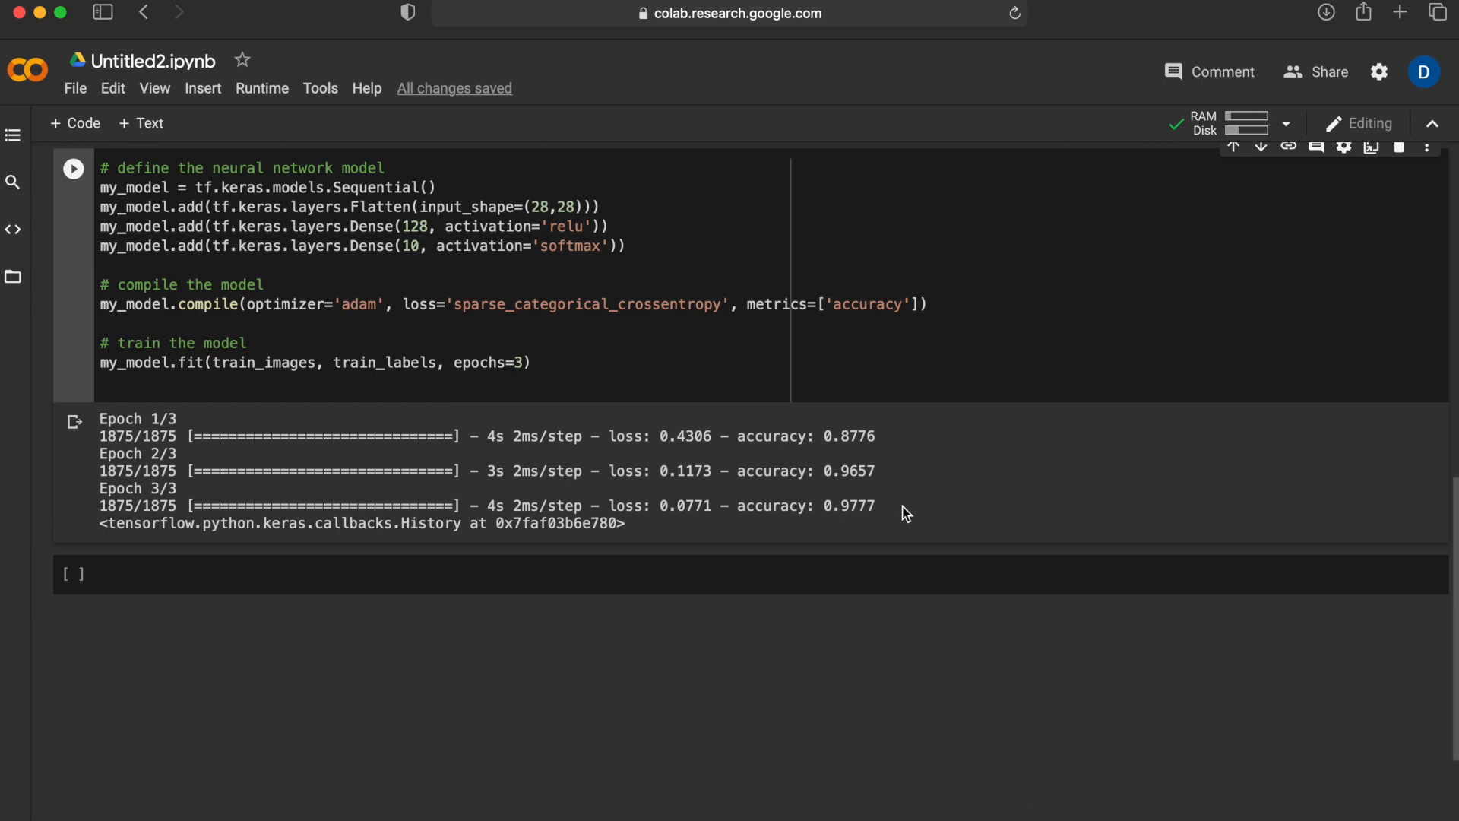
pyautogui.moveTo(857, 508)
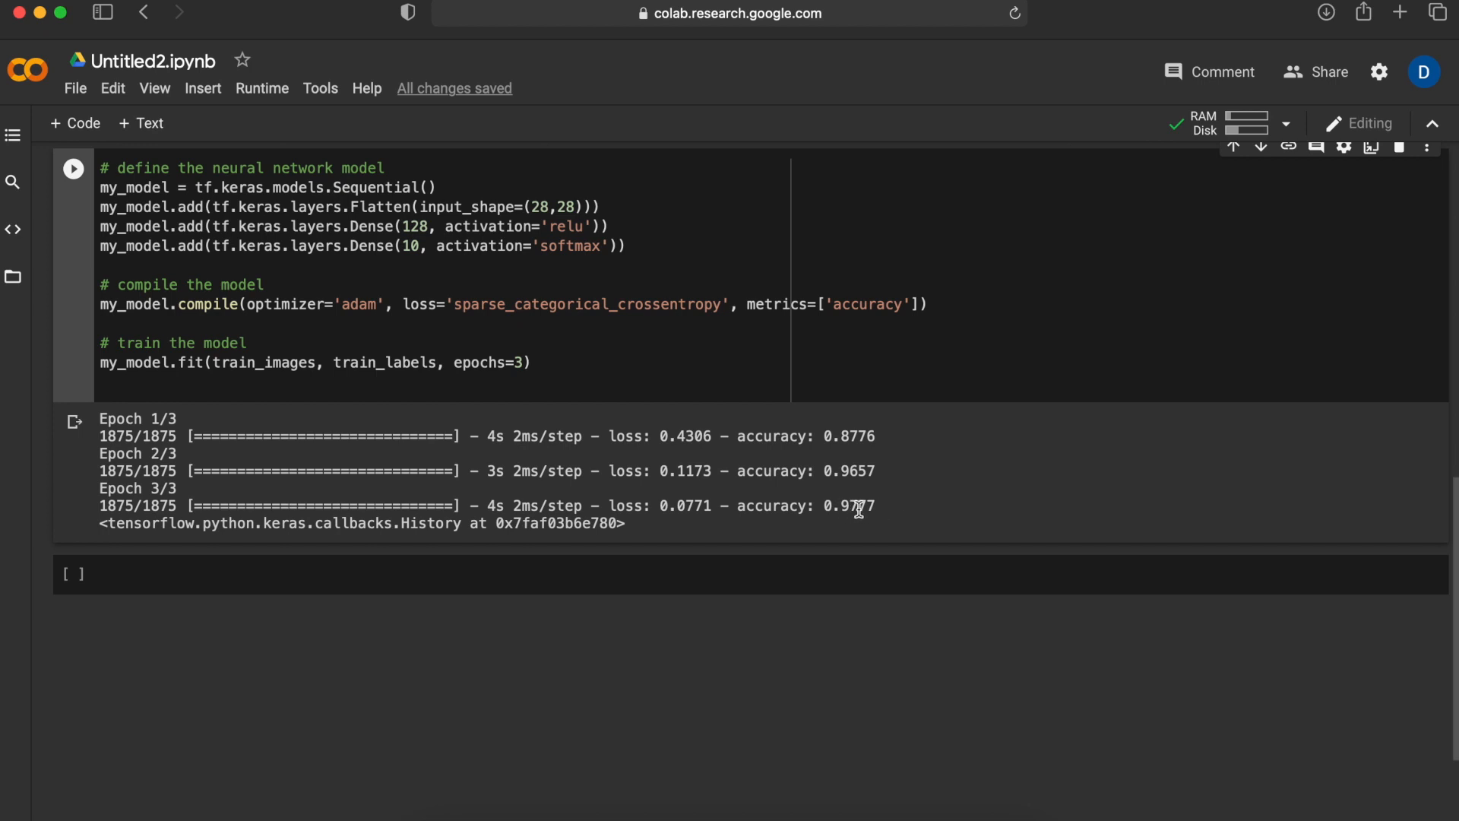
pyautogui.scroll(-3)
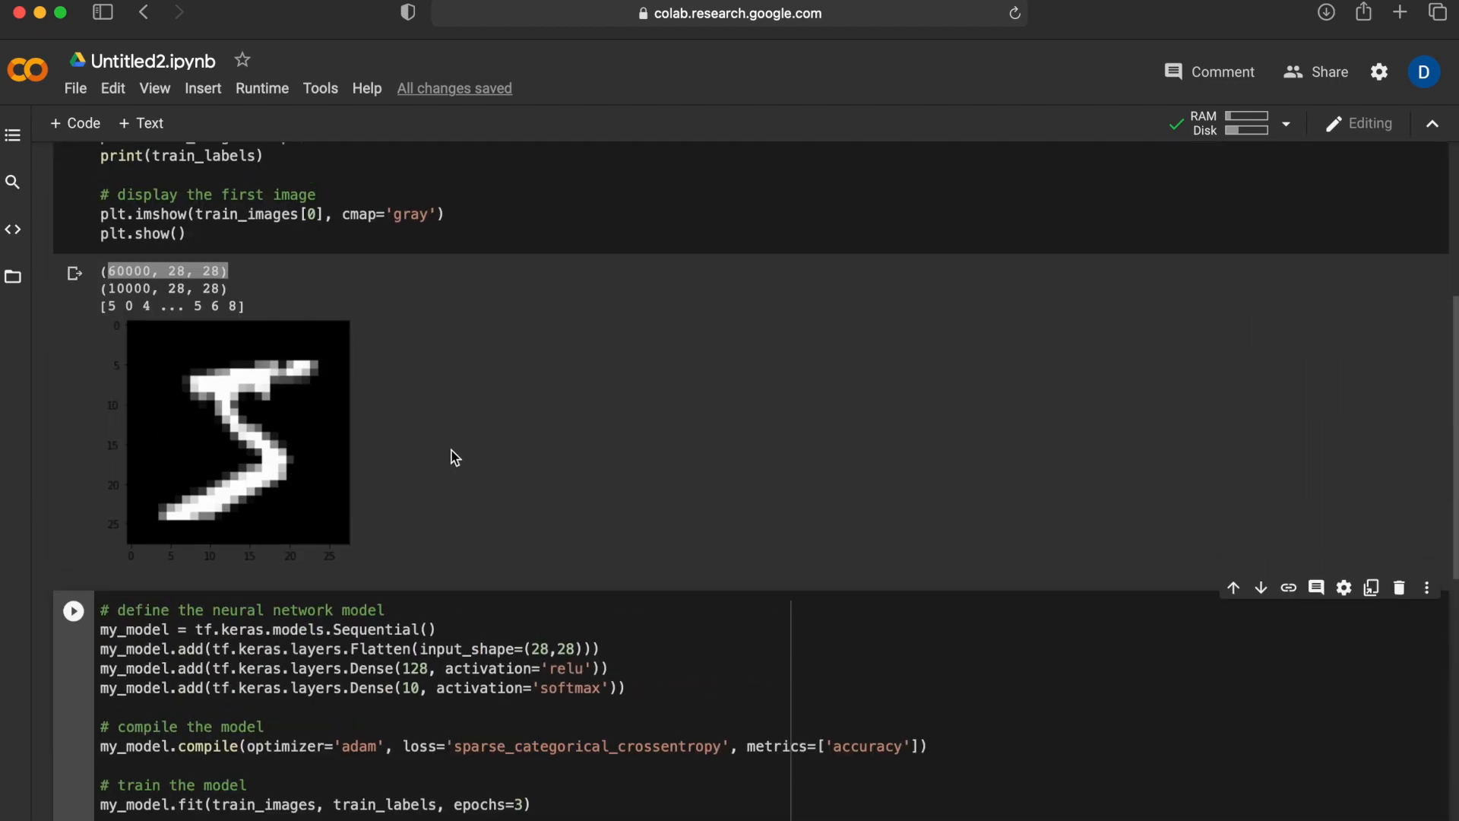
pyautogui.click(73, 611)
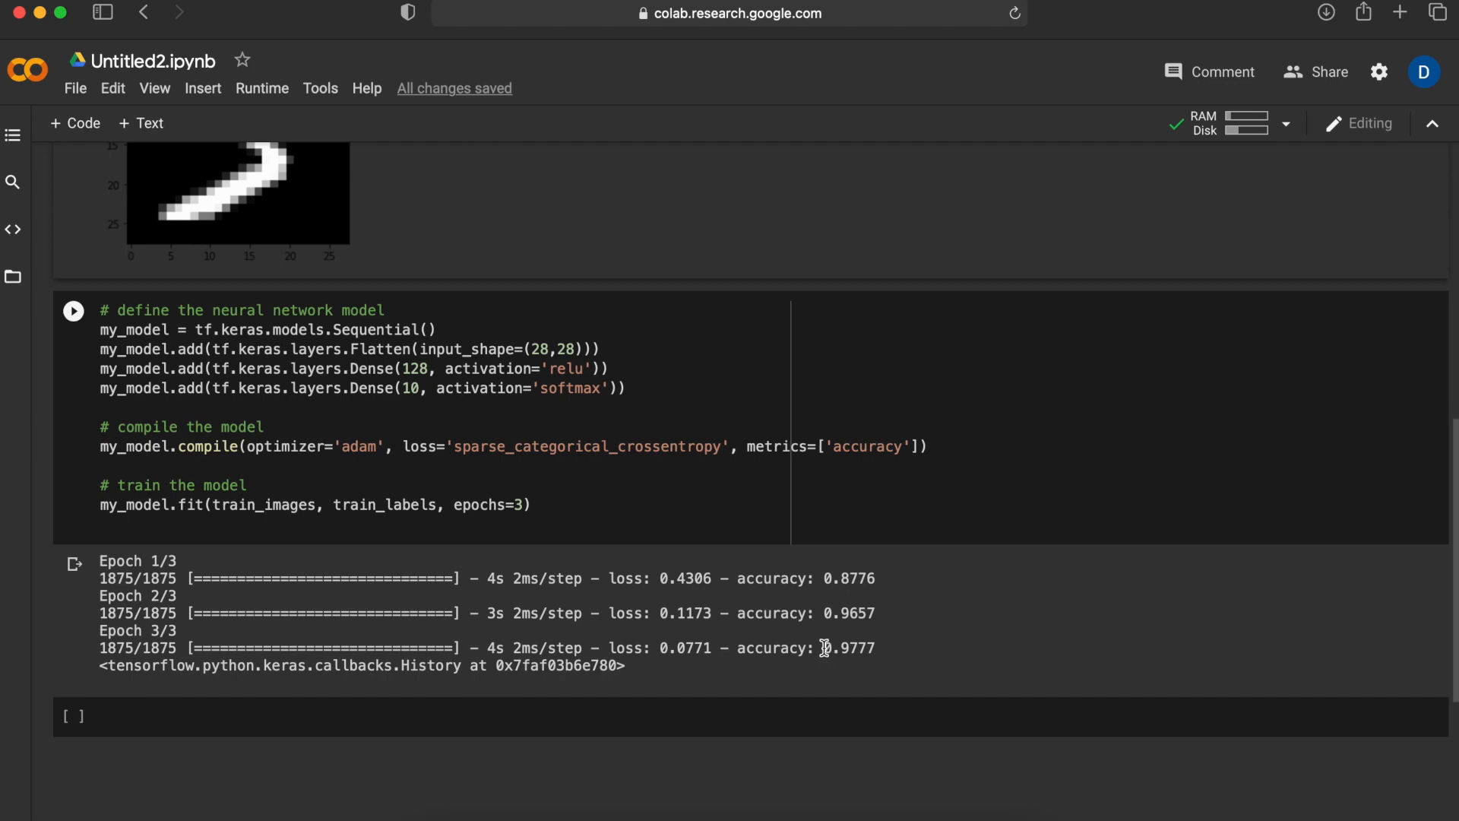
pyautogui.moveTo(904, 651)
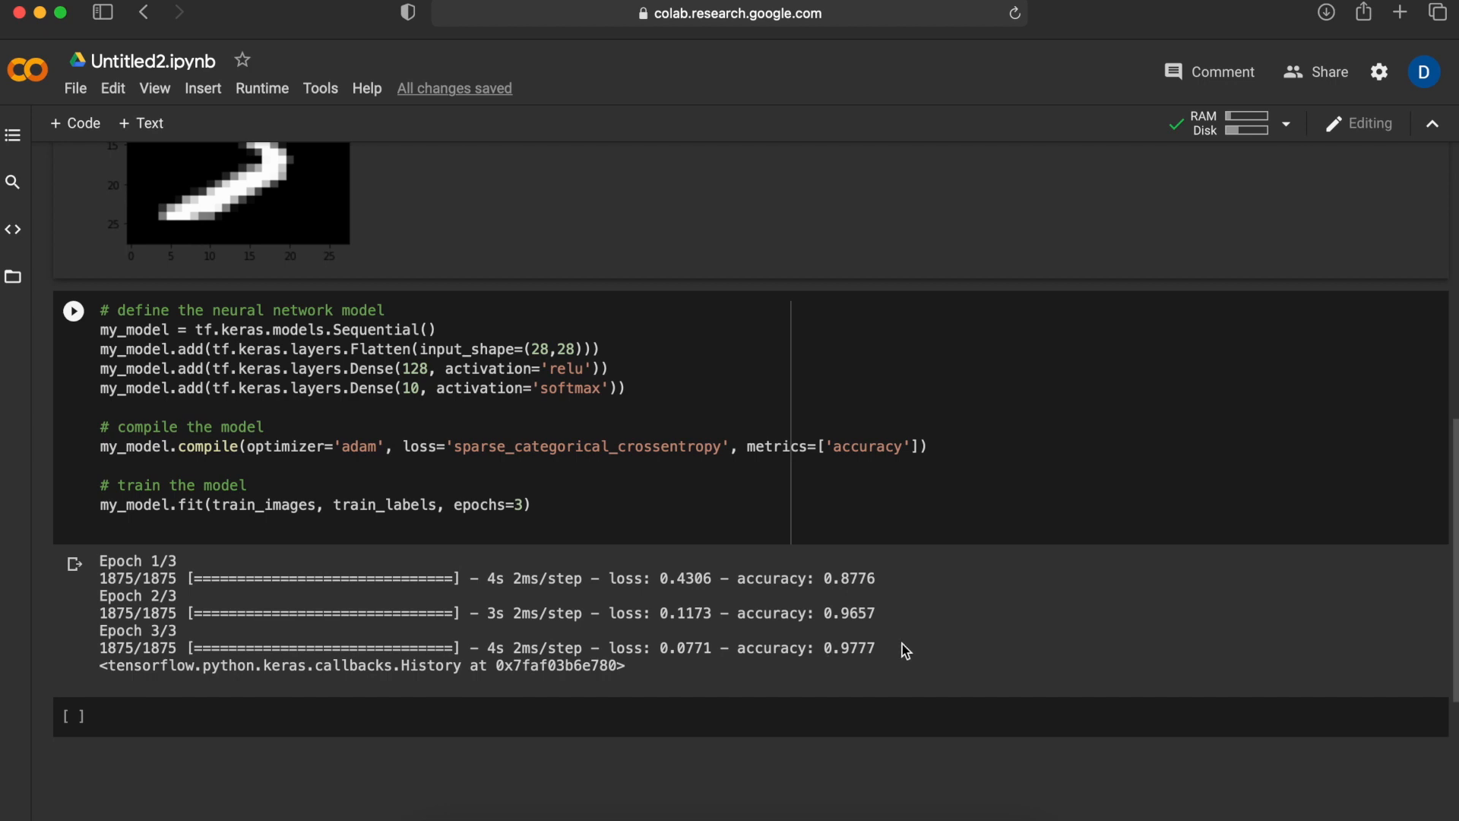
pyautogui.scroll(-3)
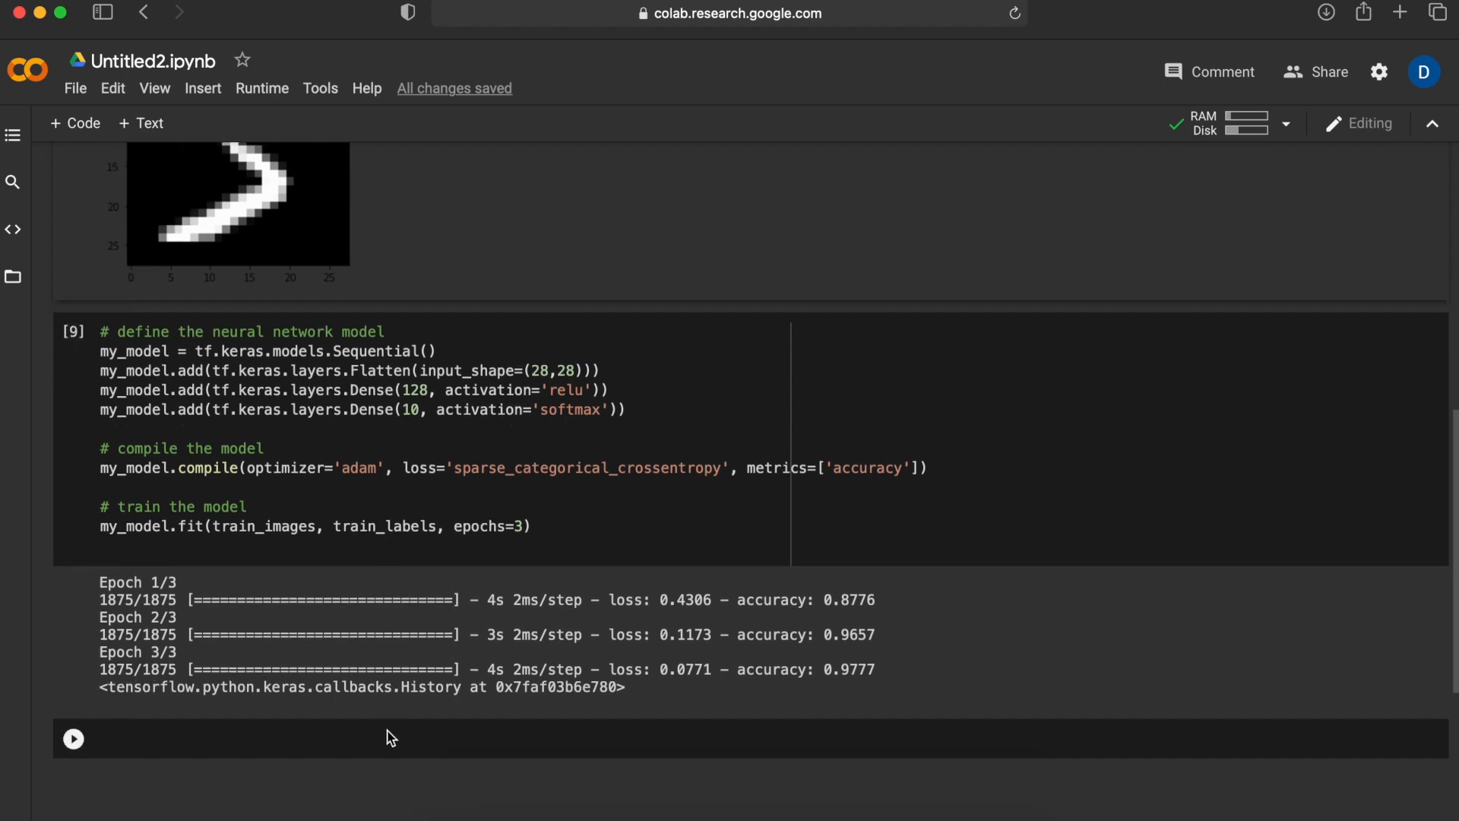
pyautogui.moveTo(386, 749)
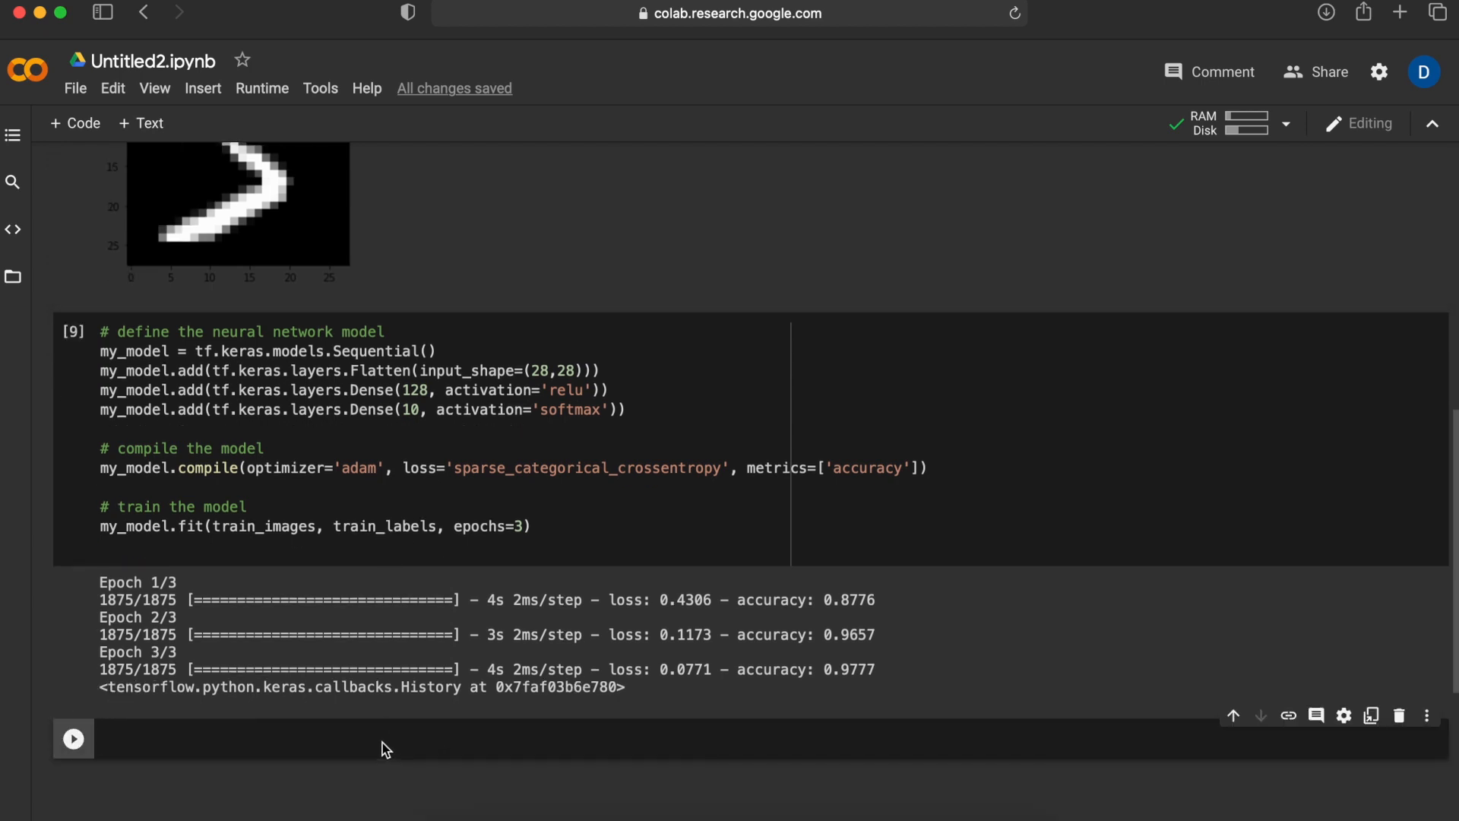
# - Evaluate my_model on test_images and test_labels and print the test accuracy (0.9752)
pyautogui.write('#')
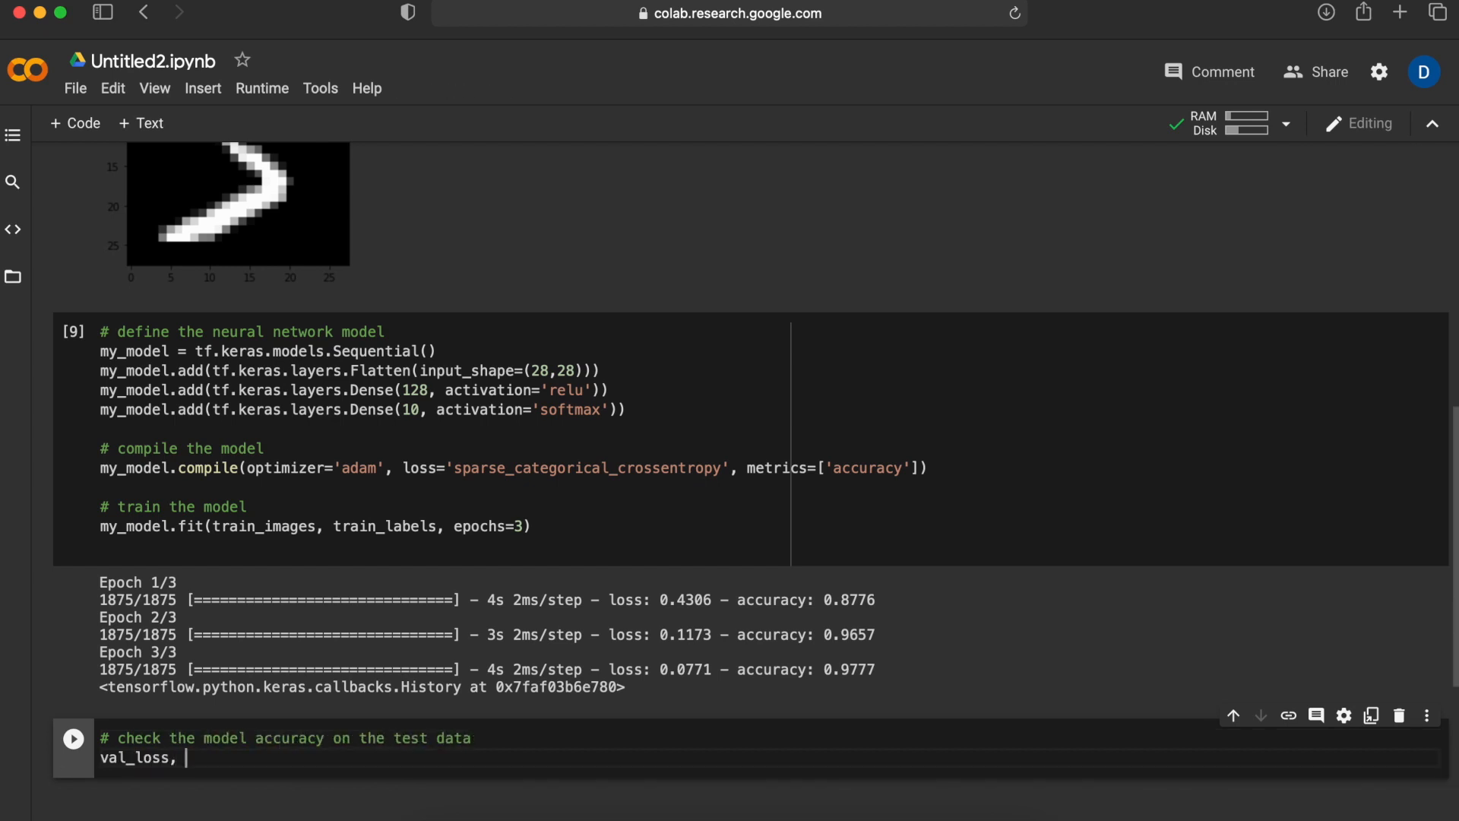
pyautogui.write('val_acc = my_model.ev')
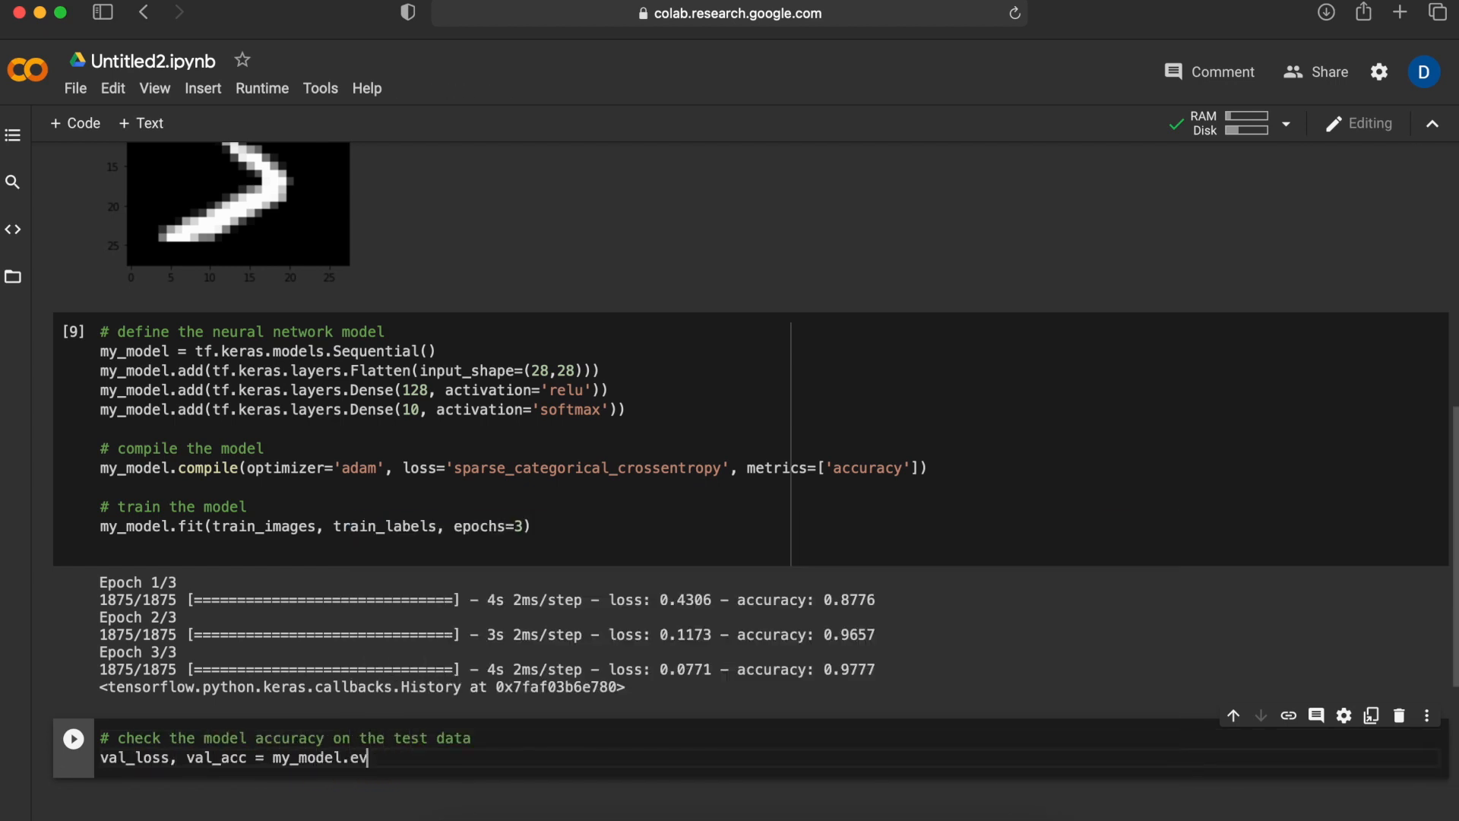
pyautogui.write('aluate(test_images, test_labels)')
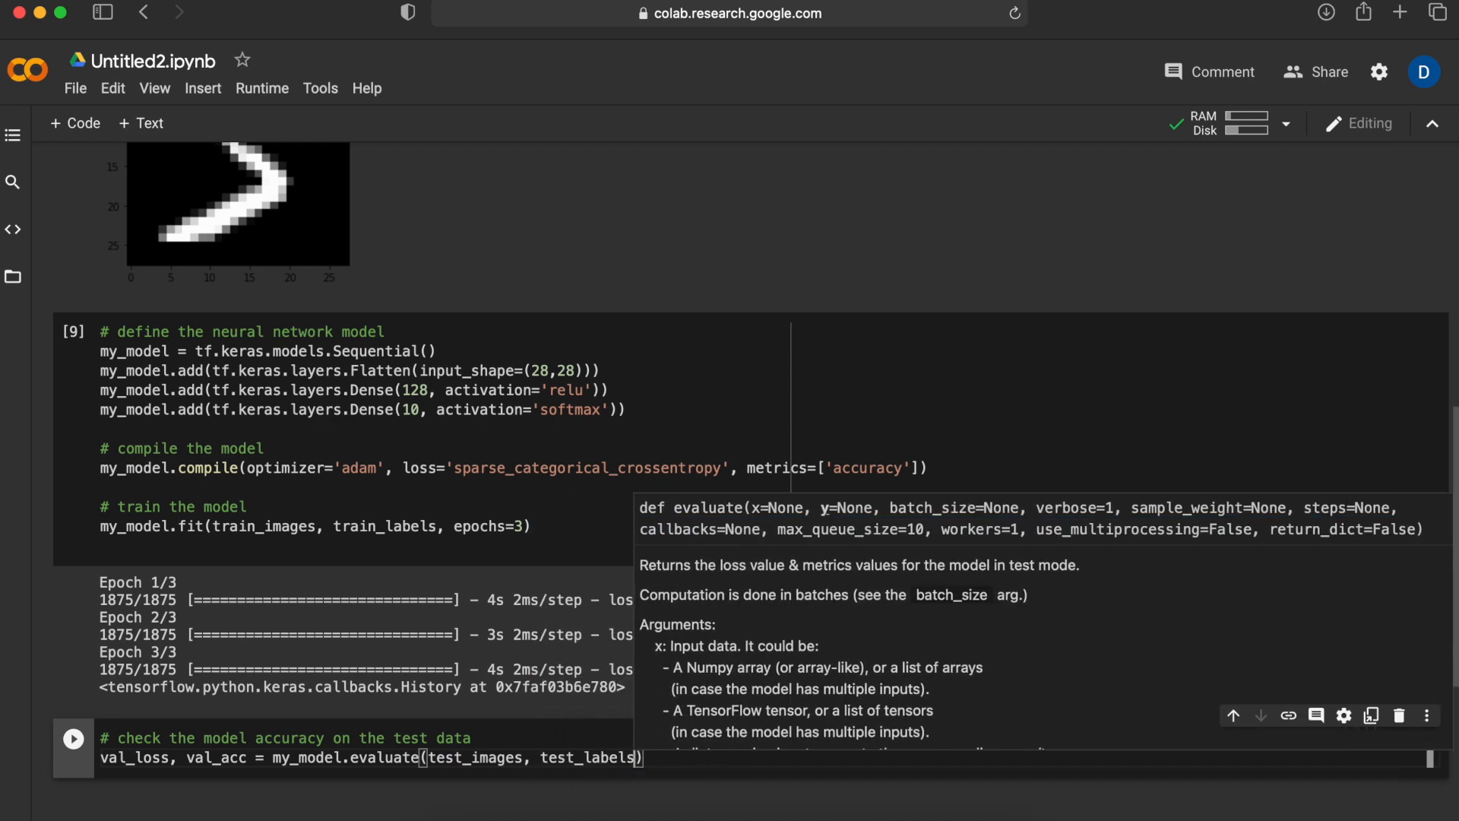
pyautogui.write("print('Test accuracy')")
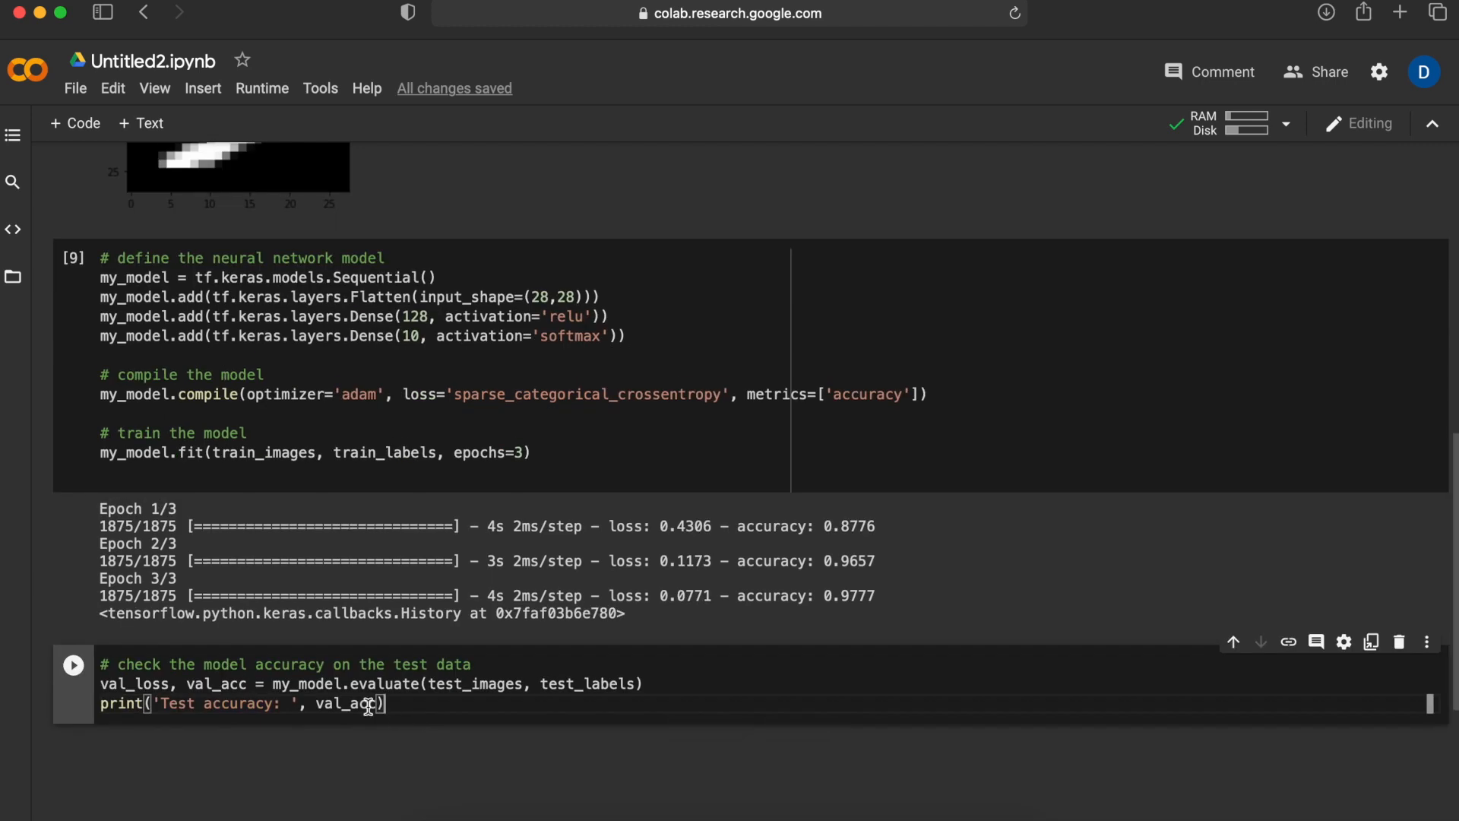
pyautogui.moveTo(426, 684)
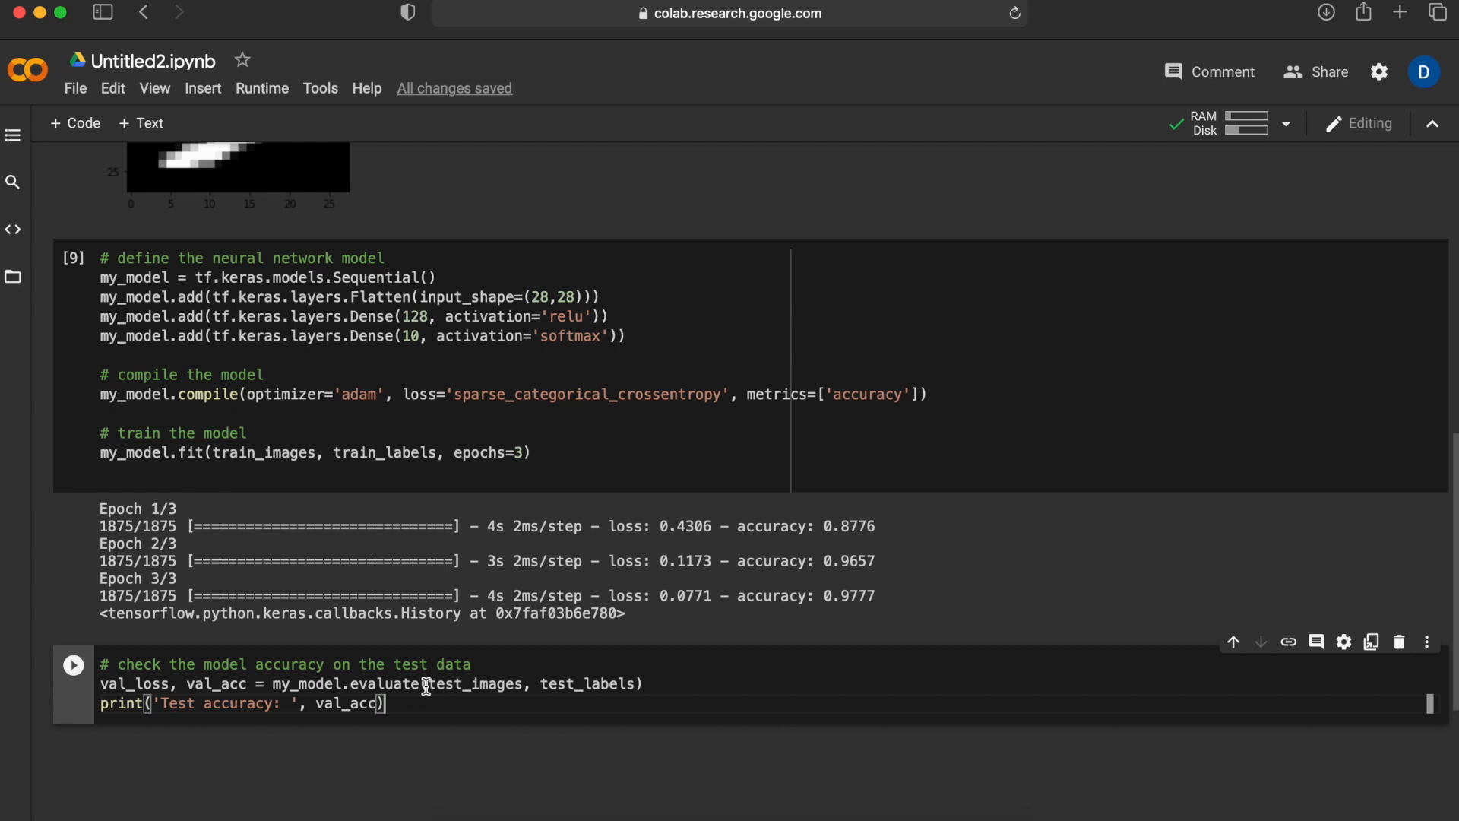
pyautogui.moveTo(524, 684)
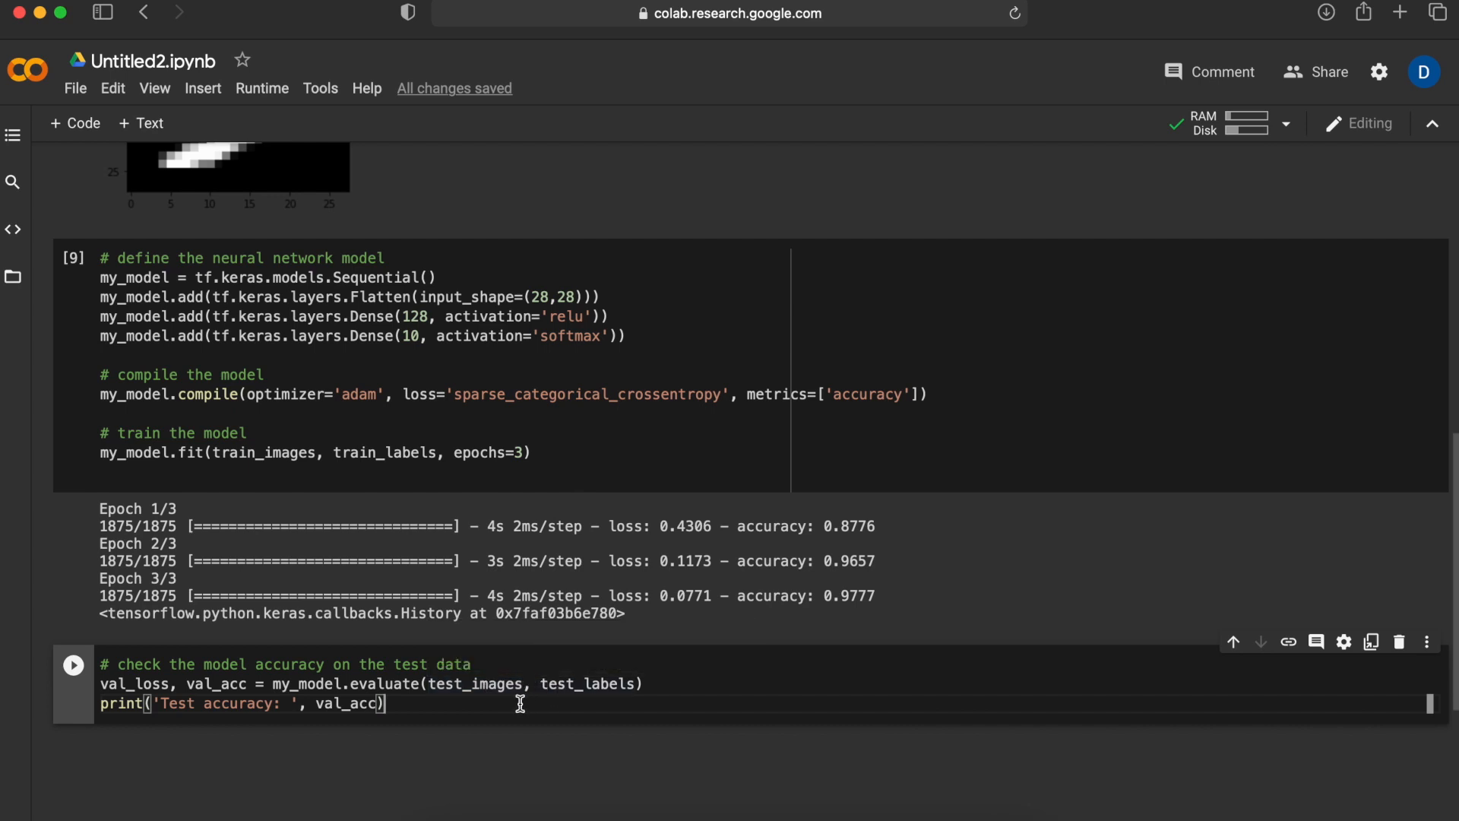
pyautogui.click(73, 666)
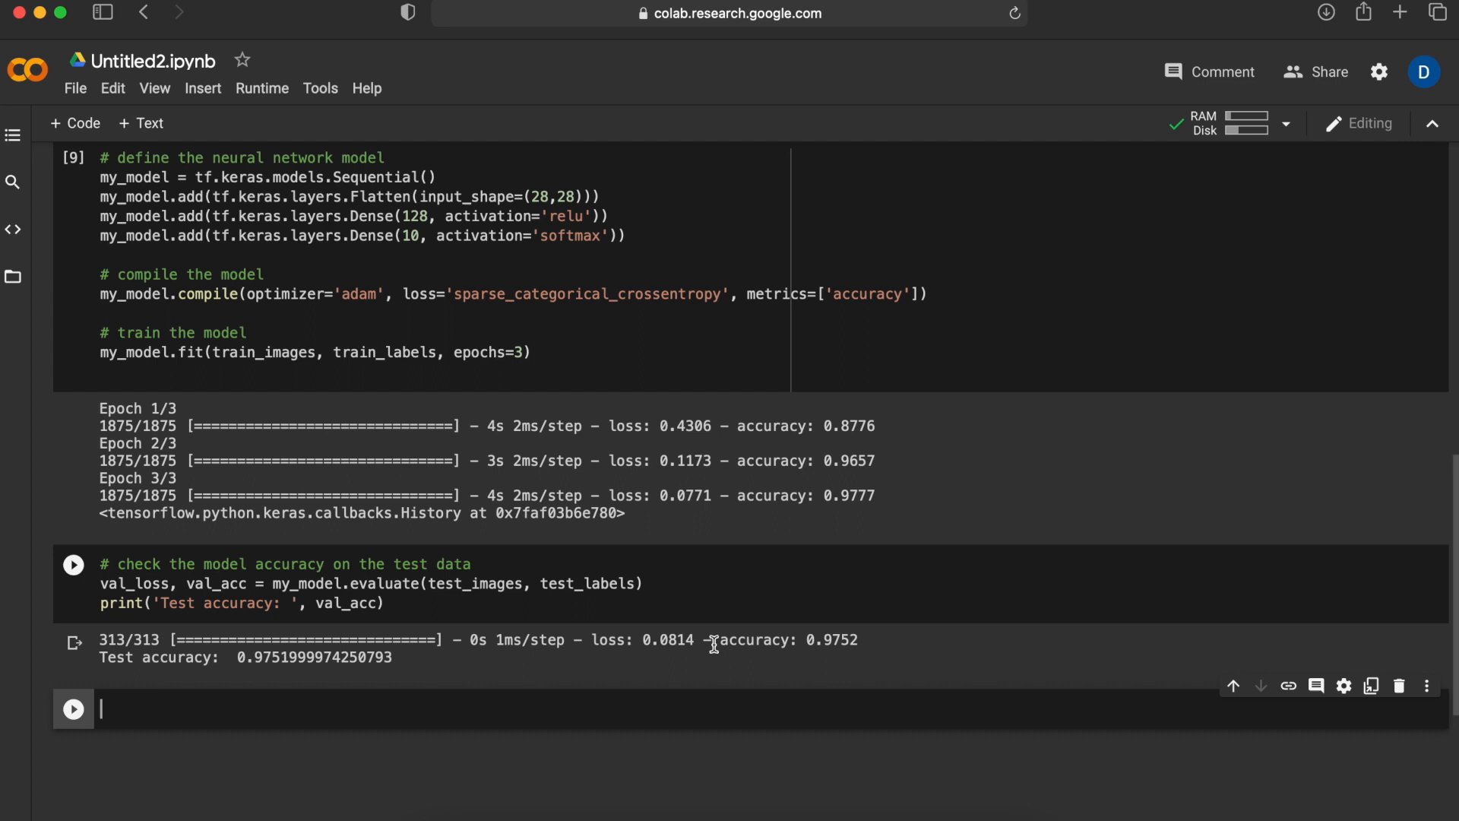
pyautogui.moveTo(819, 643)
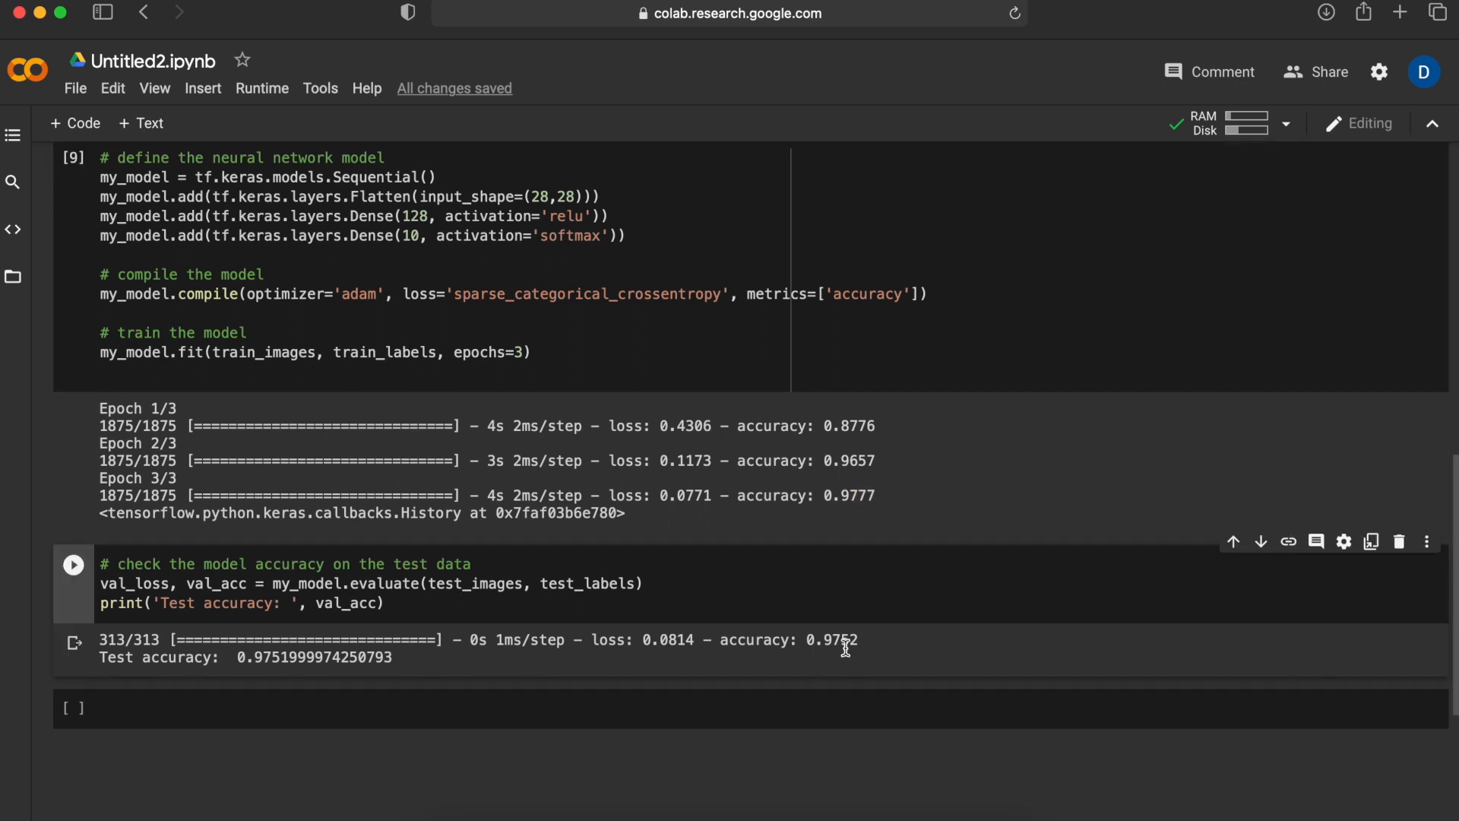
pyautogui.moveTo(717, 643)
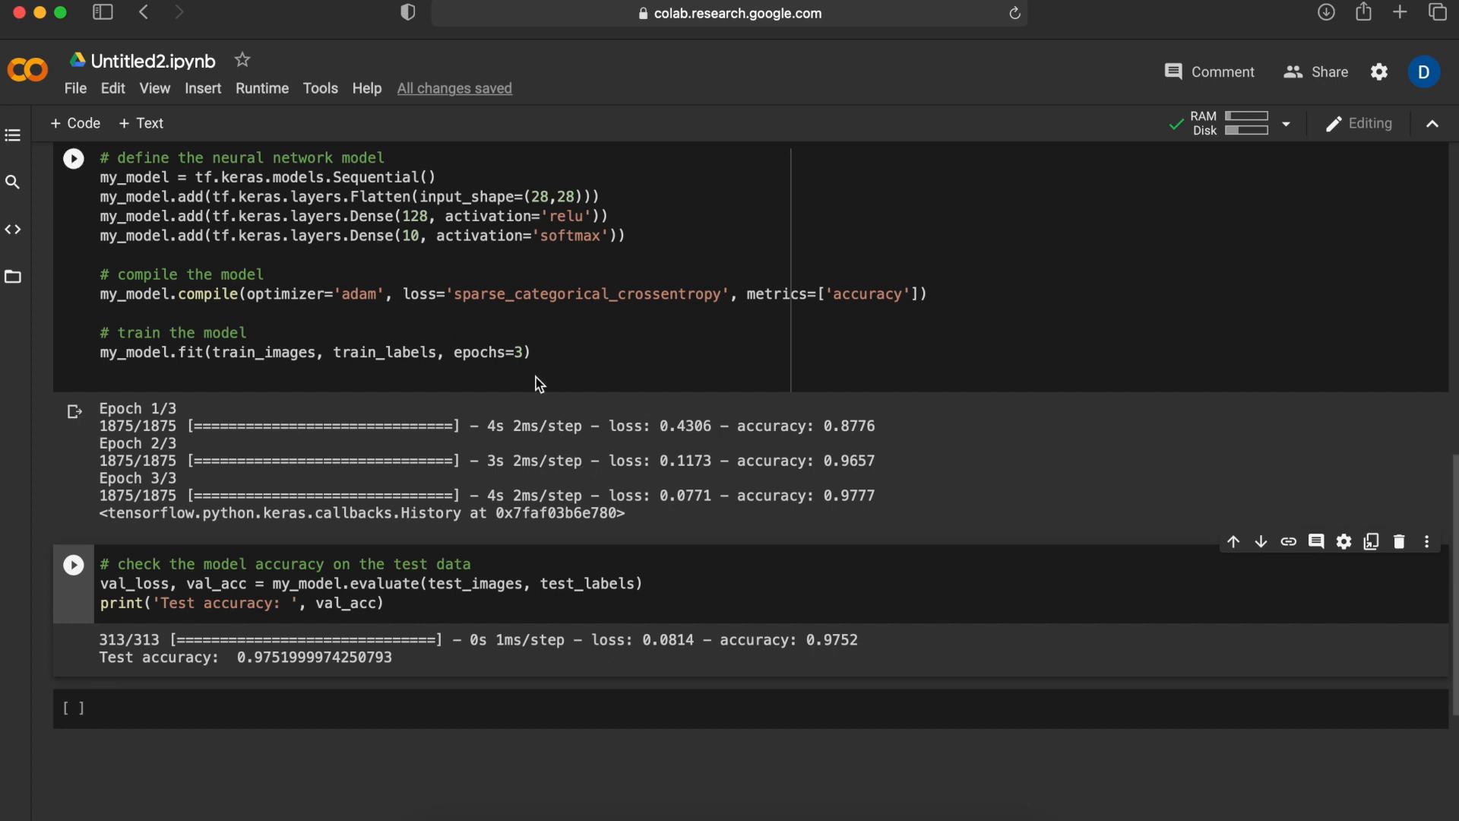
pyautogui.moveTo(749, 480)
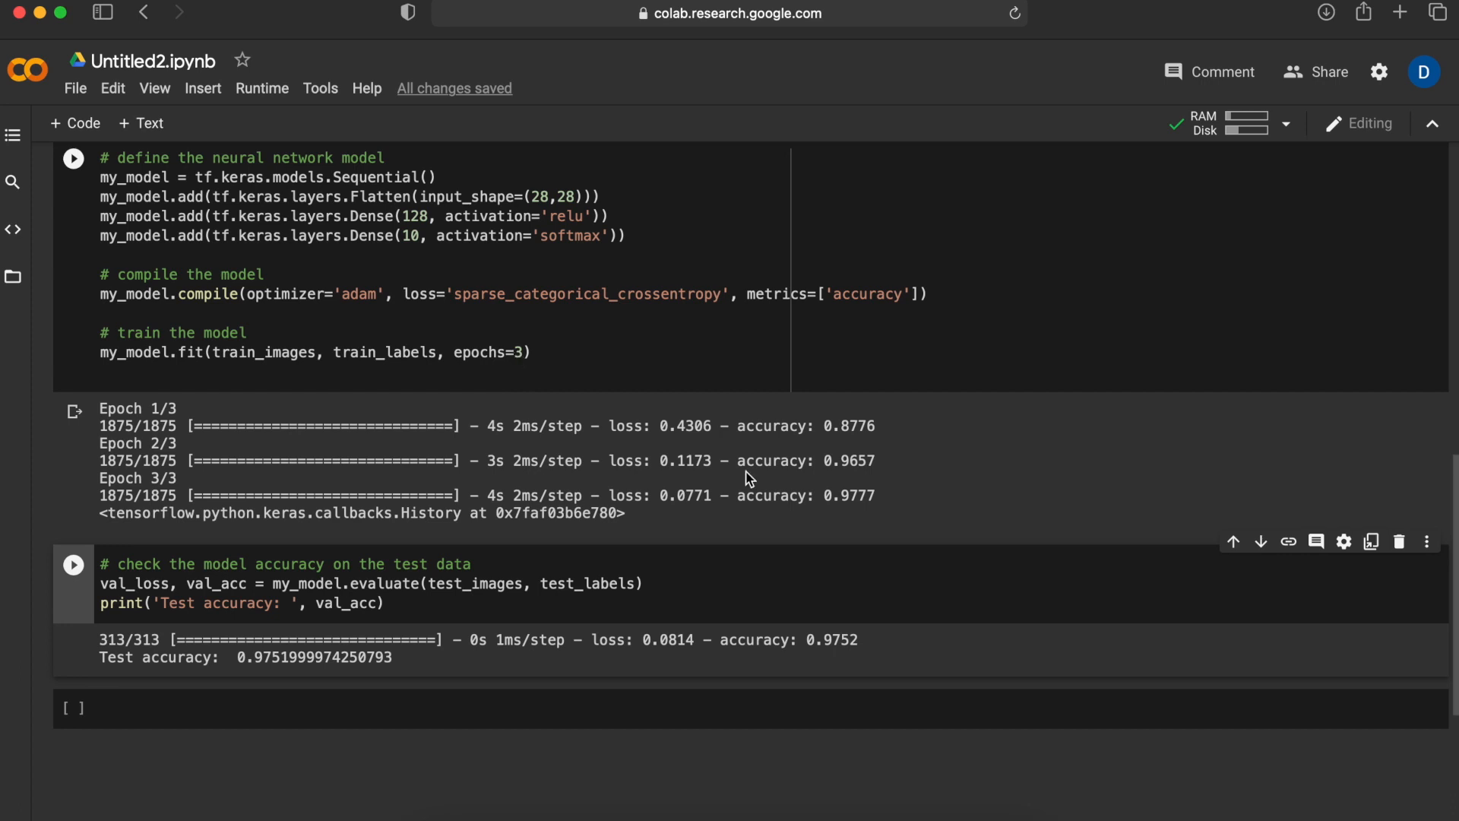
# - Scroll down to view the 0.9752 test accuracy output and the empty cell below
pyautogui.doubleClick(848, 495)
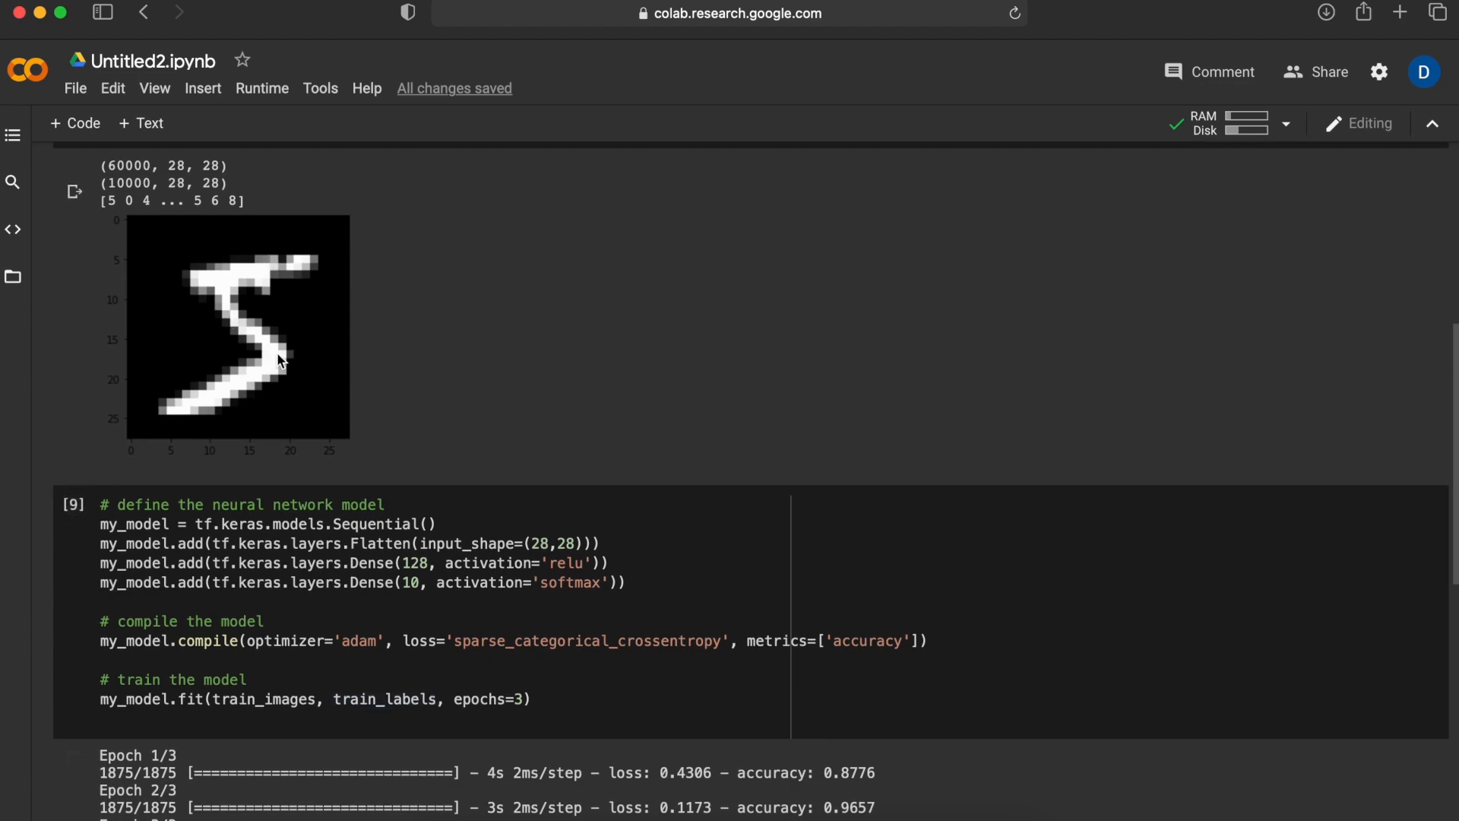
pyautogui.moveTo(227, 415)
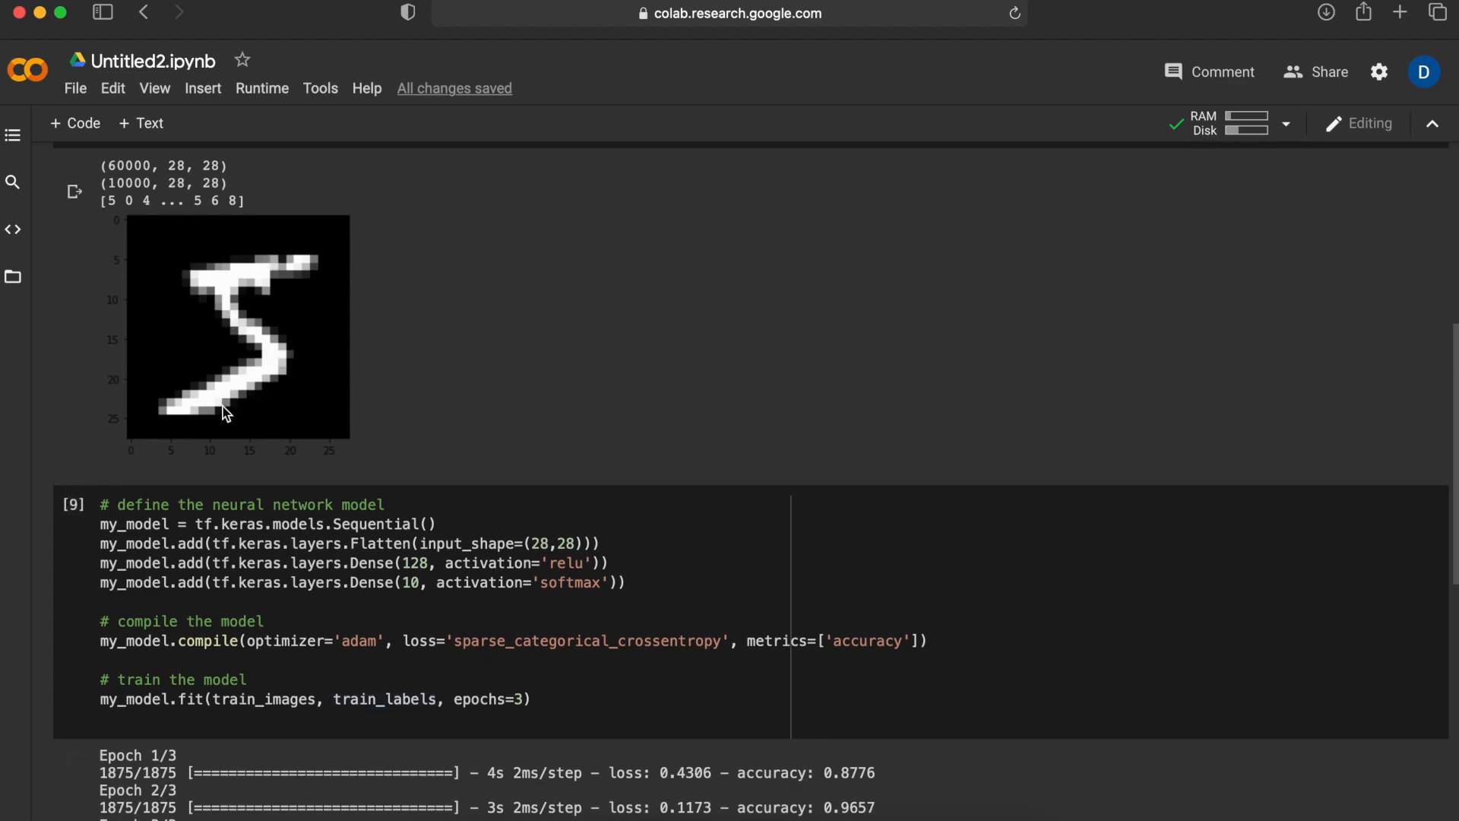
pyautogui.scroll(-3)
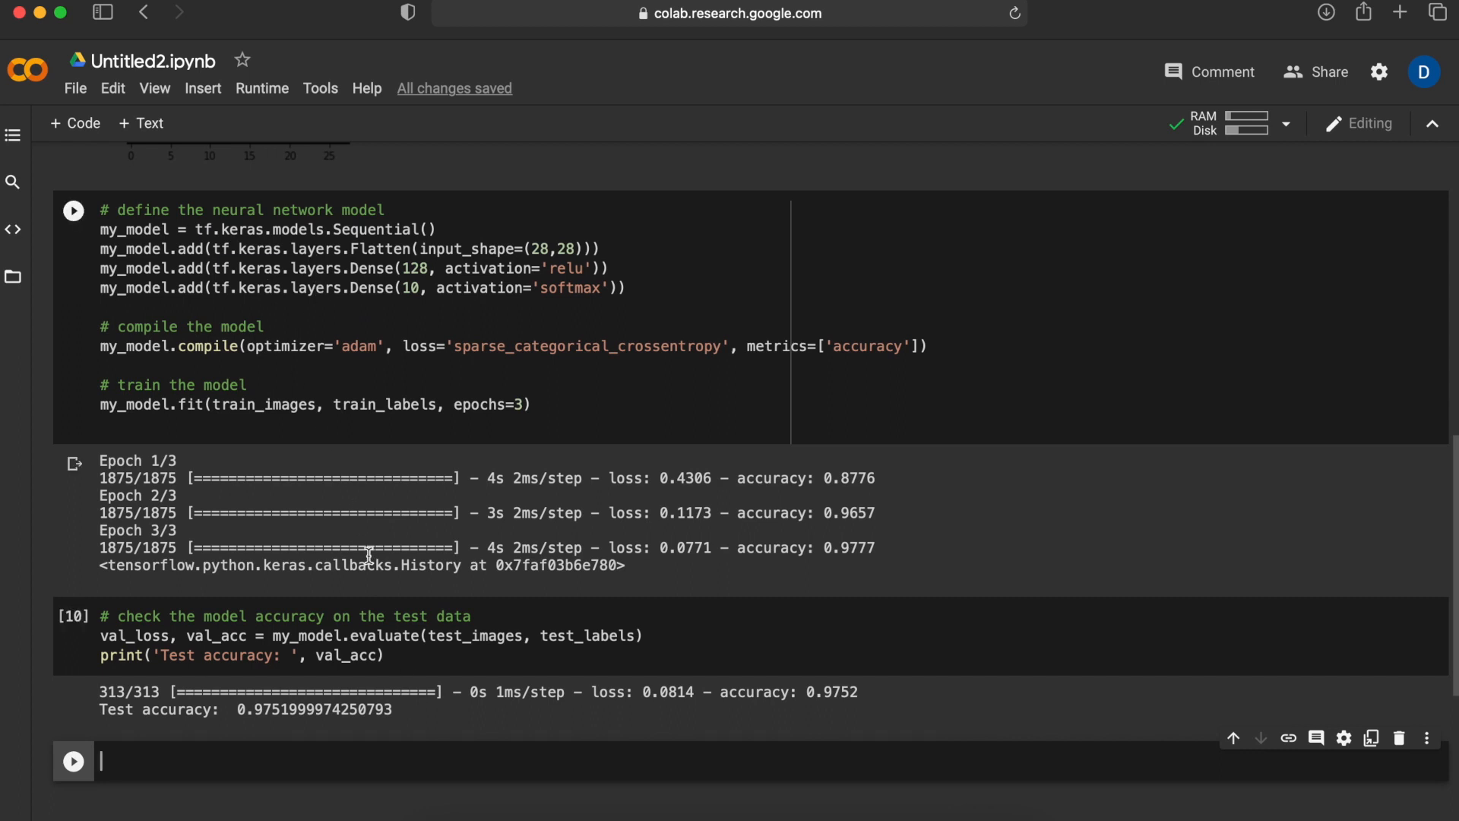
pyautogui.moveTo(443, 498)
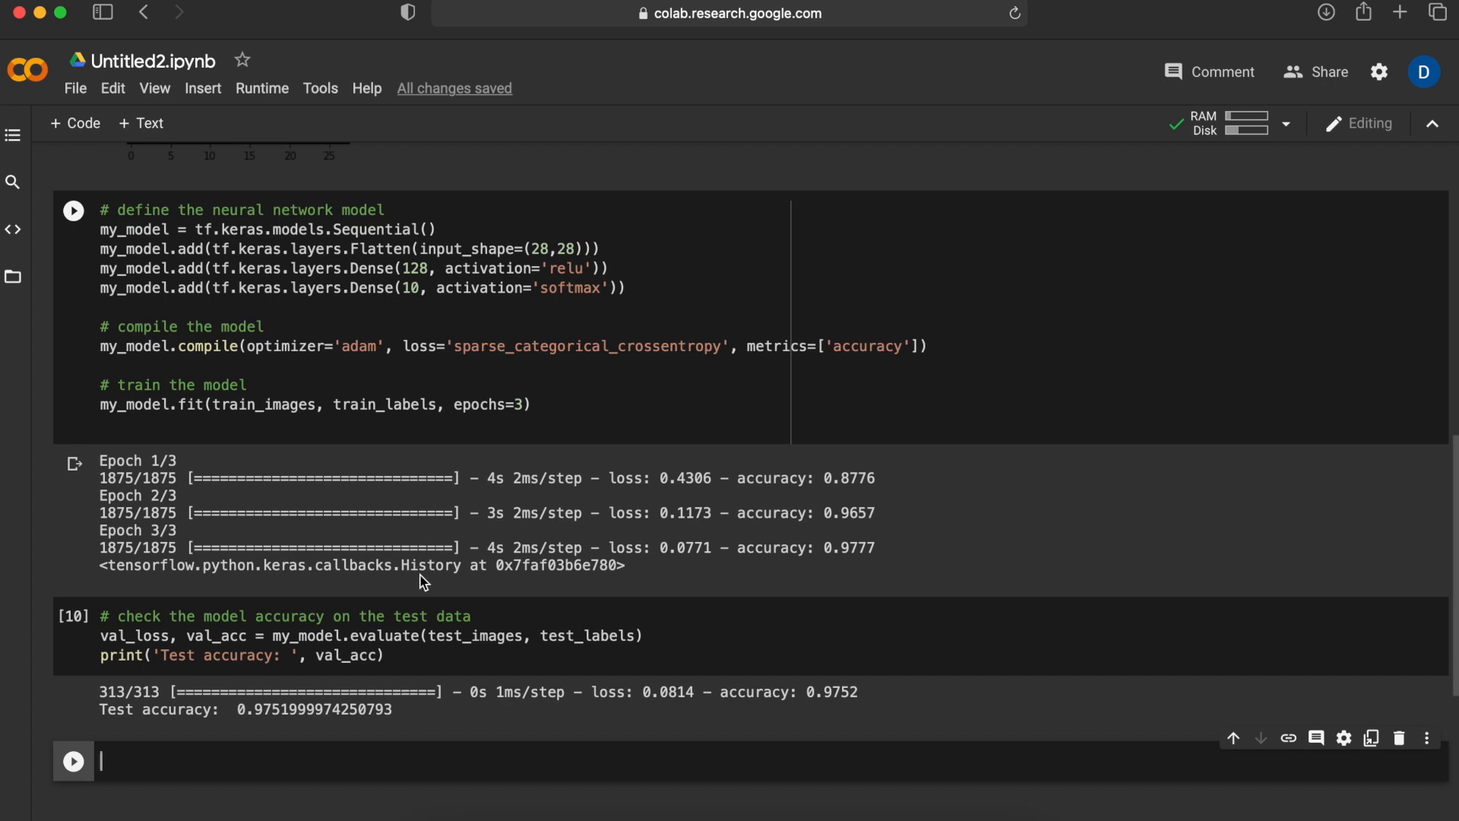
pyautogui.scroll(-3)
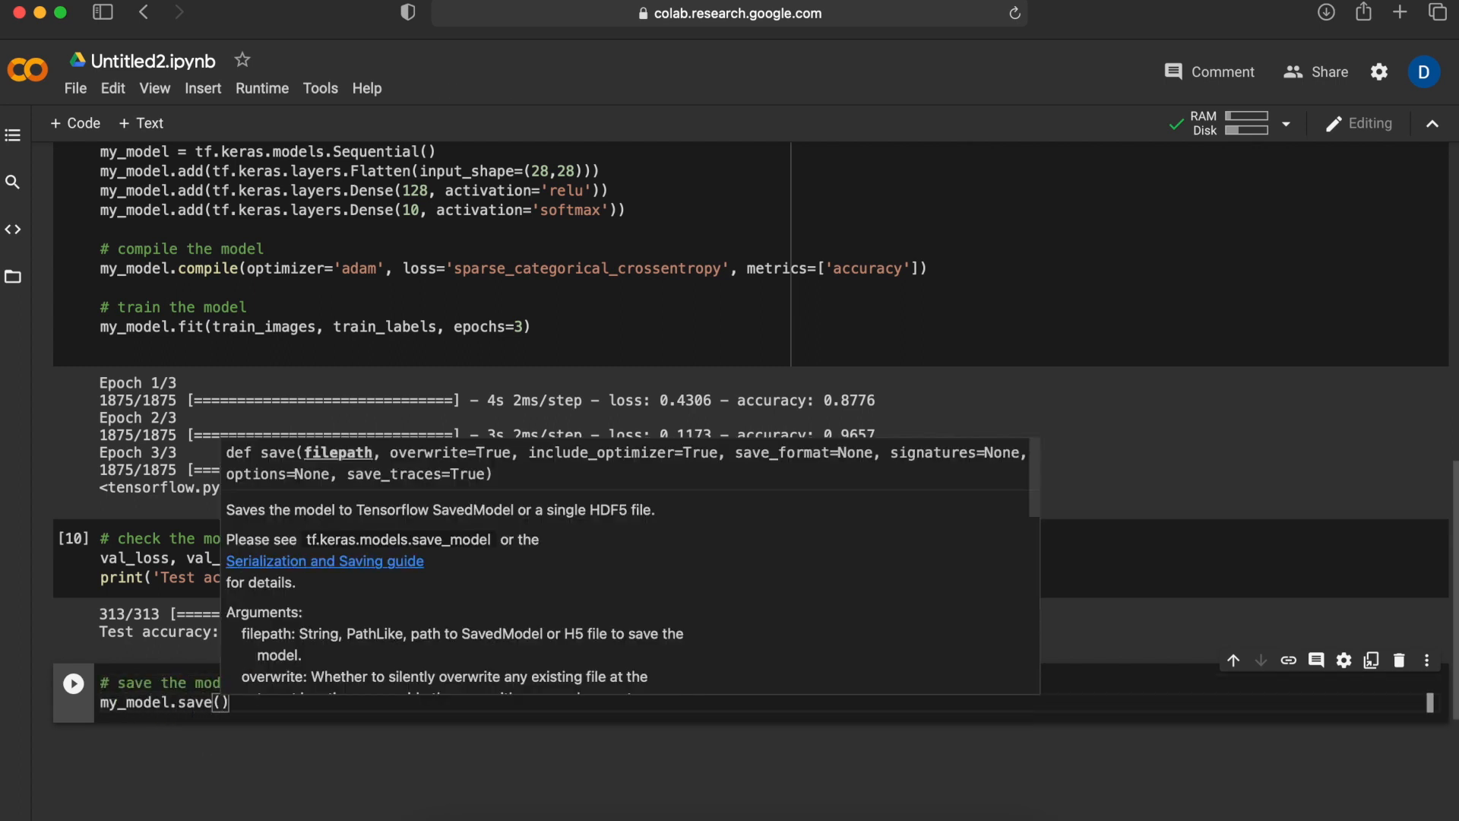
# - Save my_model to the 'my_mnist_ model' folder and run the cell
pyautogui.write("'my_mnist_ model'")
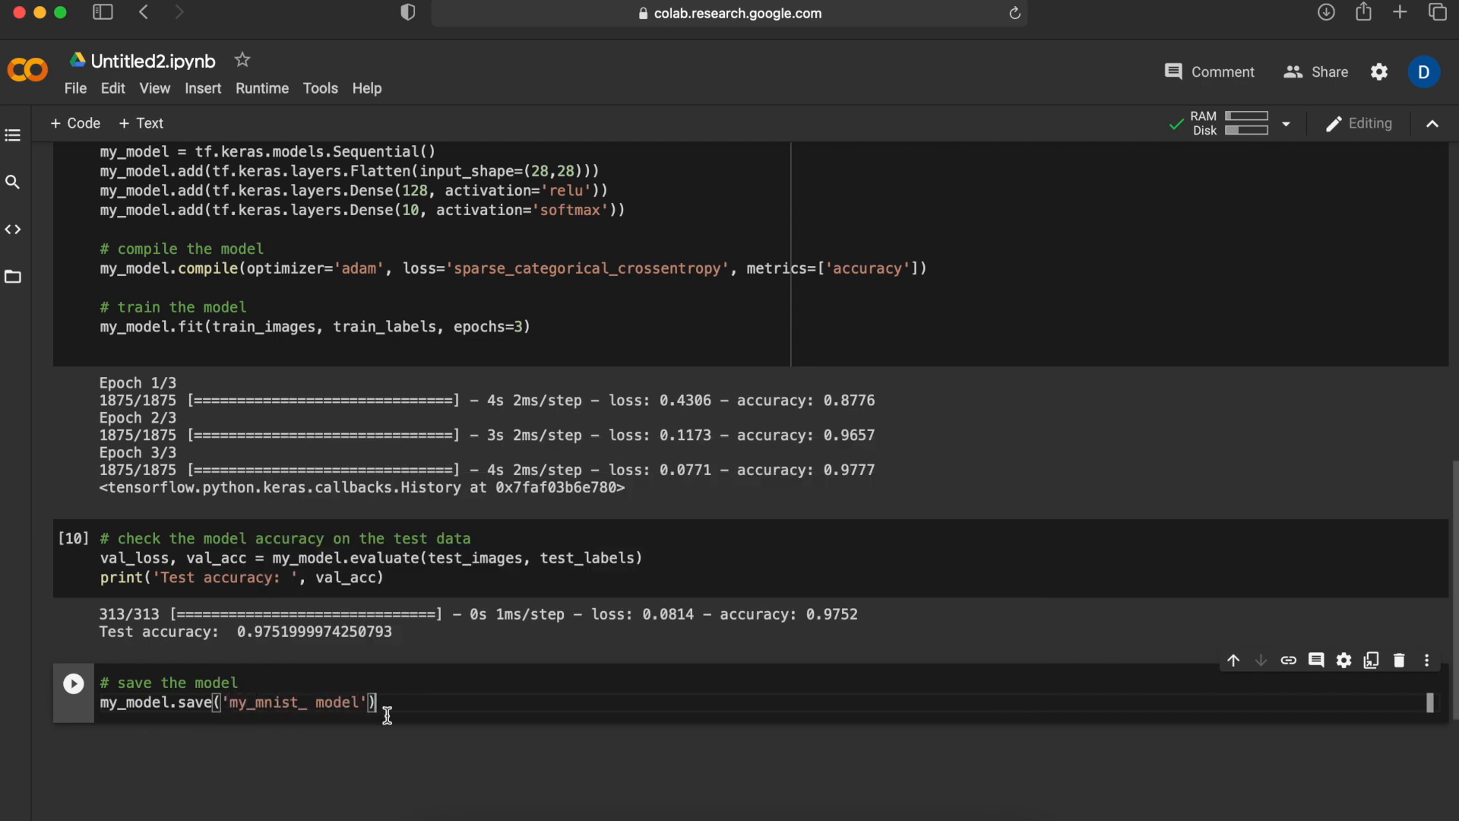
pyautogui.moveTo(177, 719)
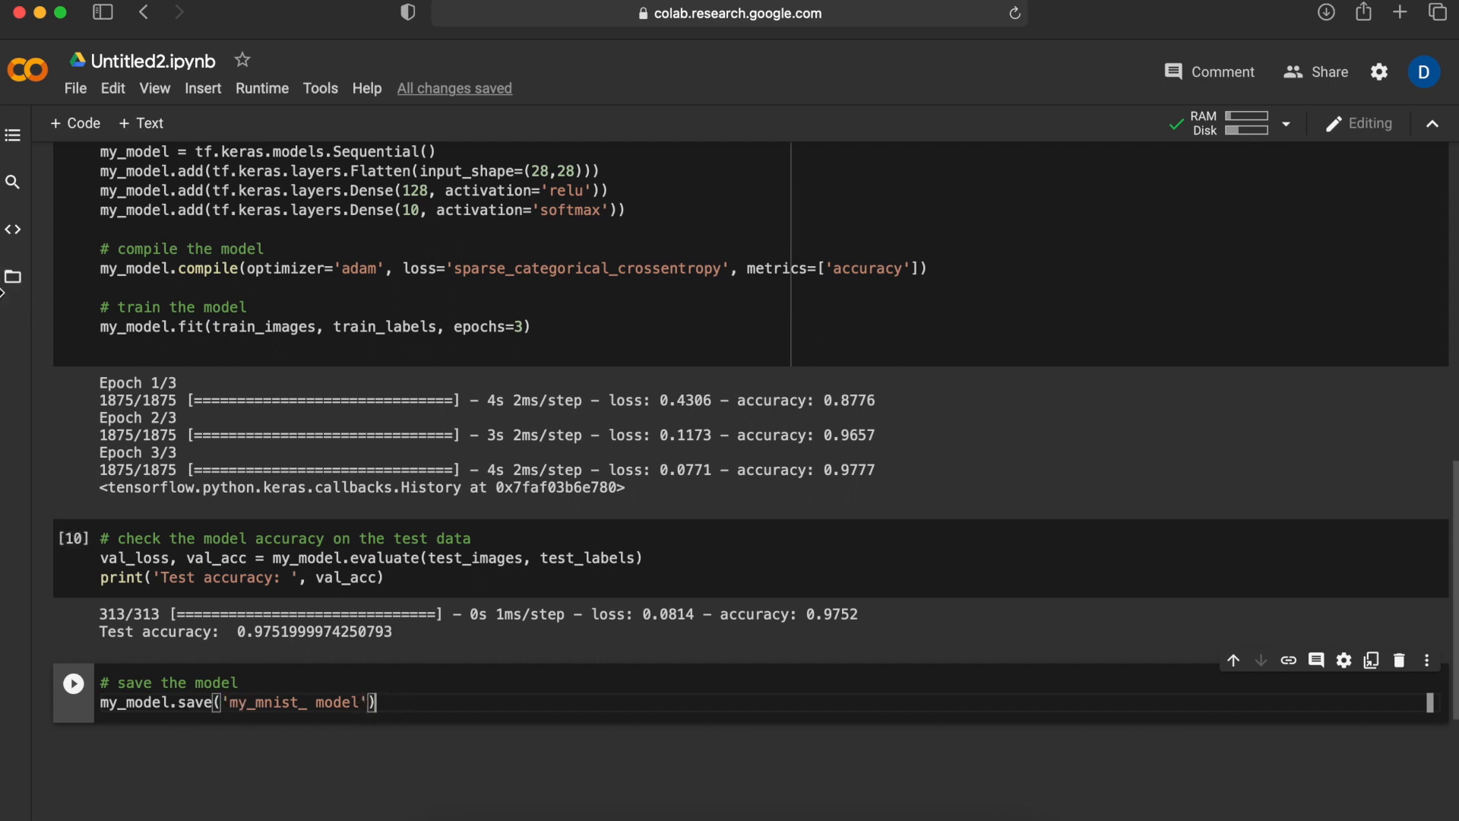
pyautogui.click(73, 682)
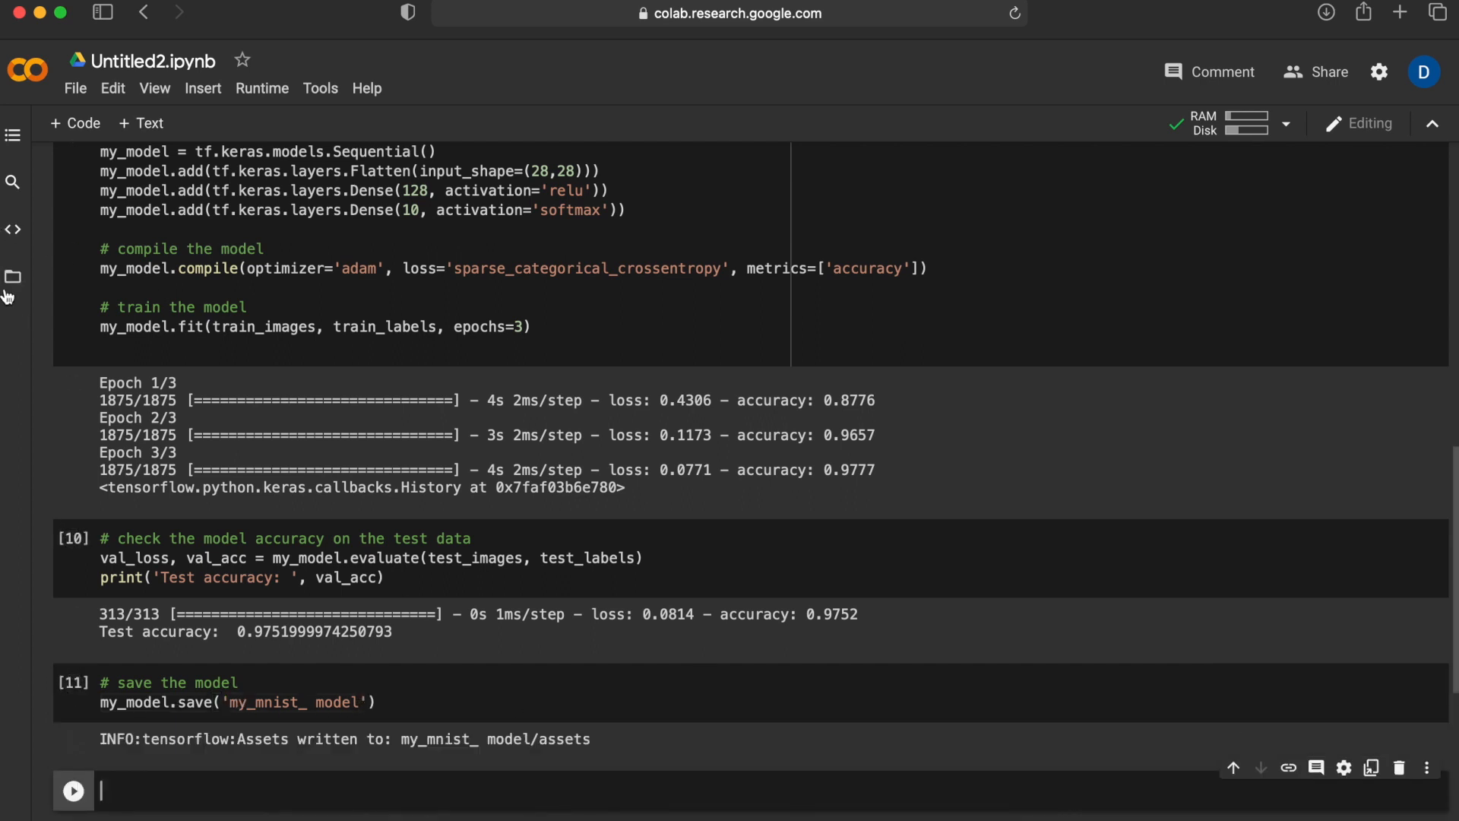
# - Browse the notebook files and expand 'my_mnist_ model' showing assets, variables, saved_model.pb
pyautogui.click(12, 276)
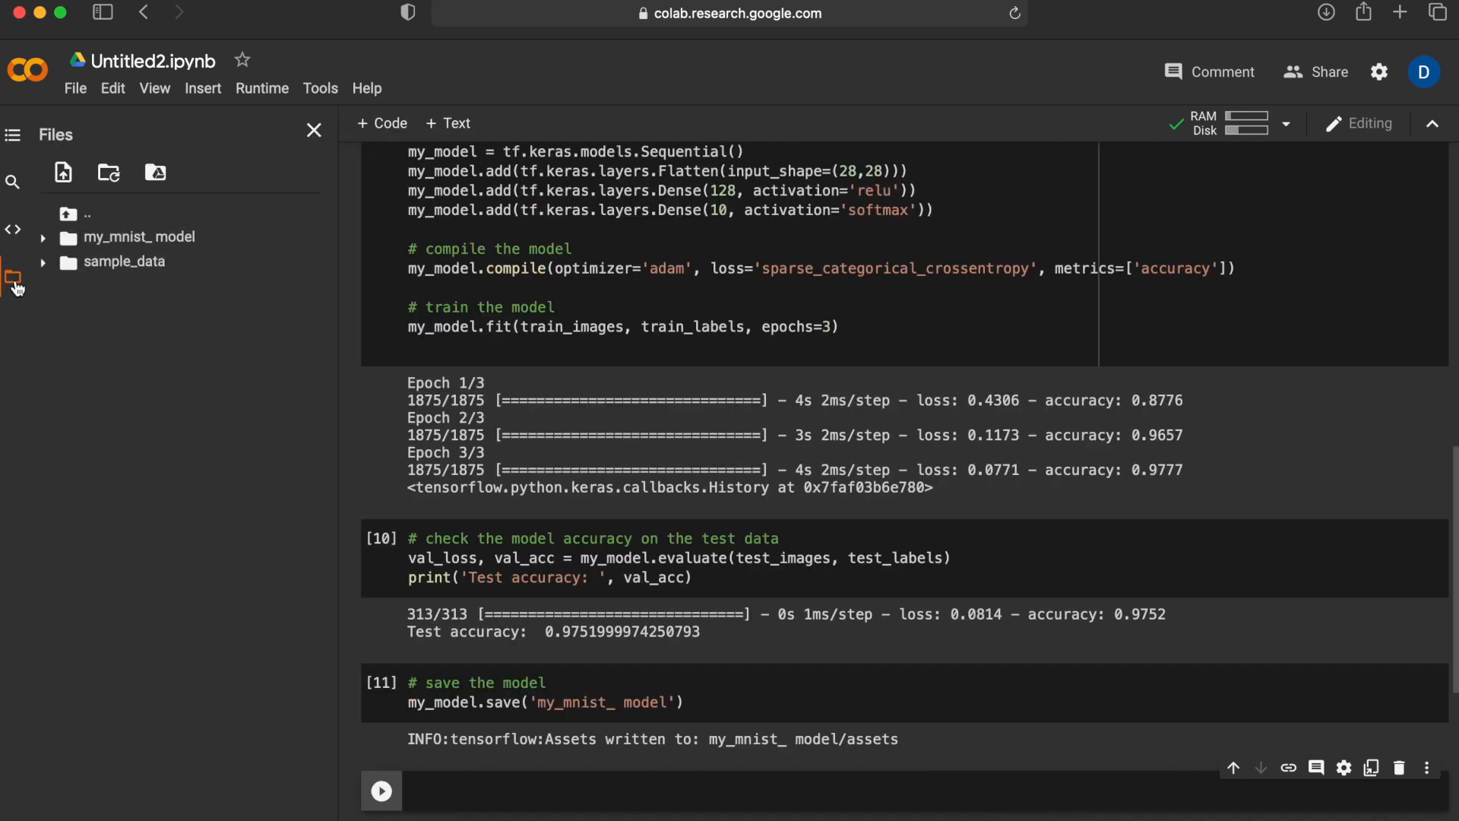
pyautogui.click(42, 237)
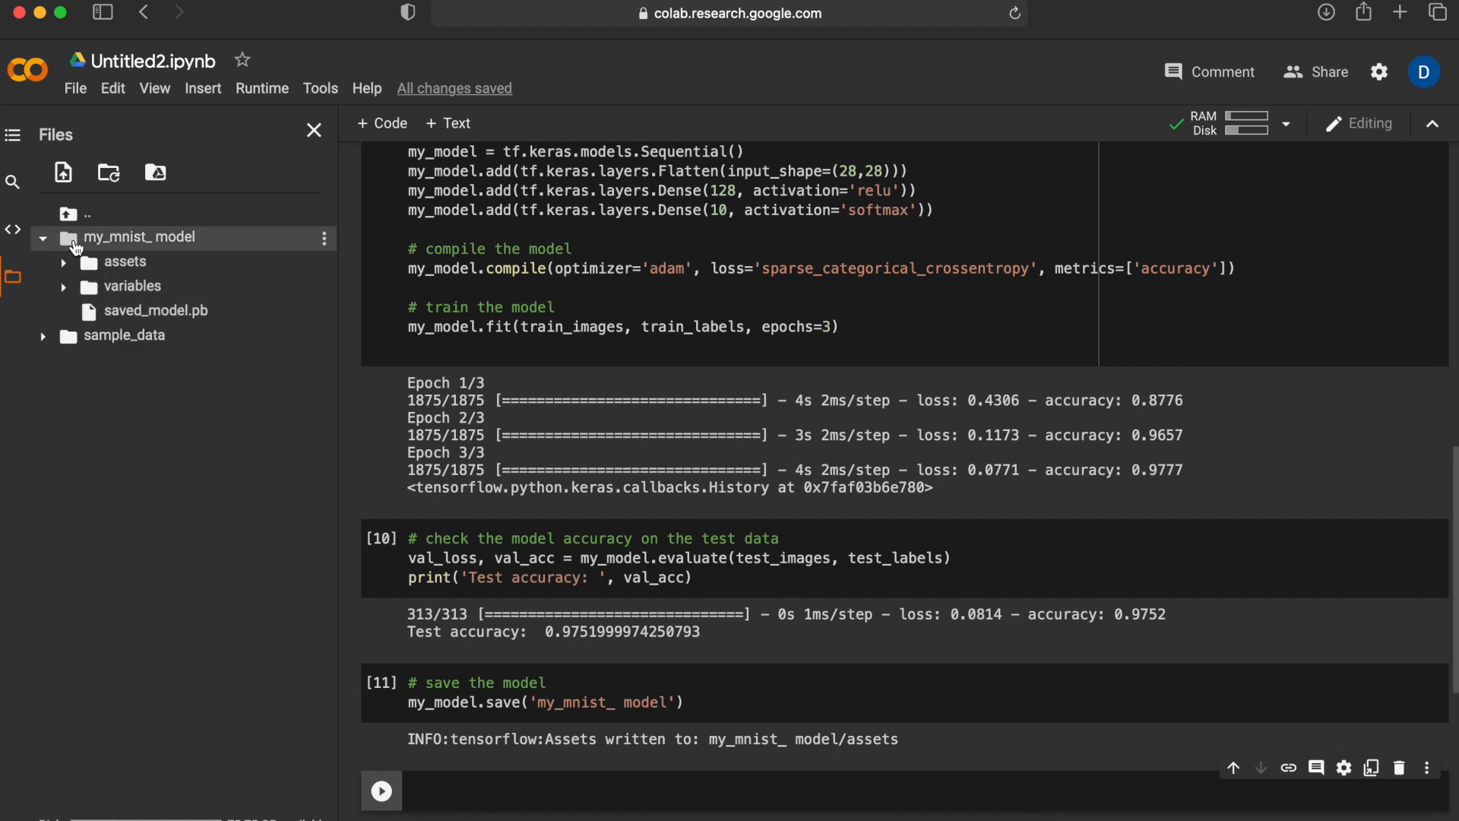
pyautogui.moveTo(75, 249)
pyautogui.write('# load the model from the file syste')
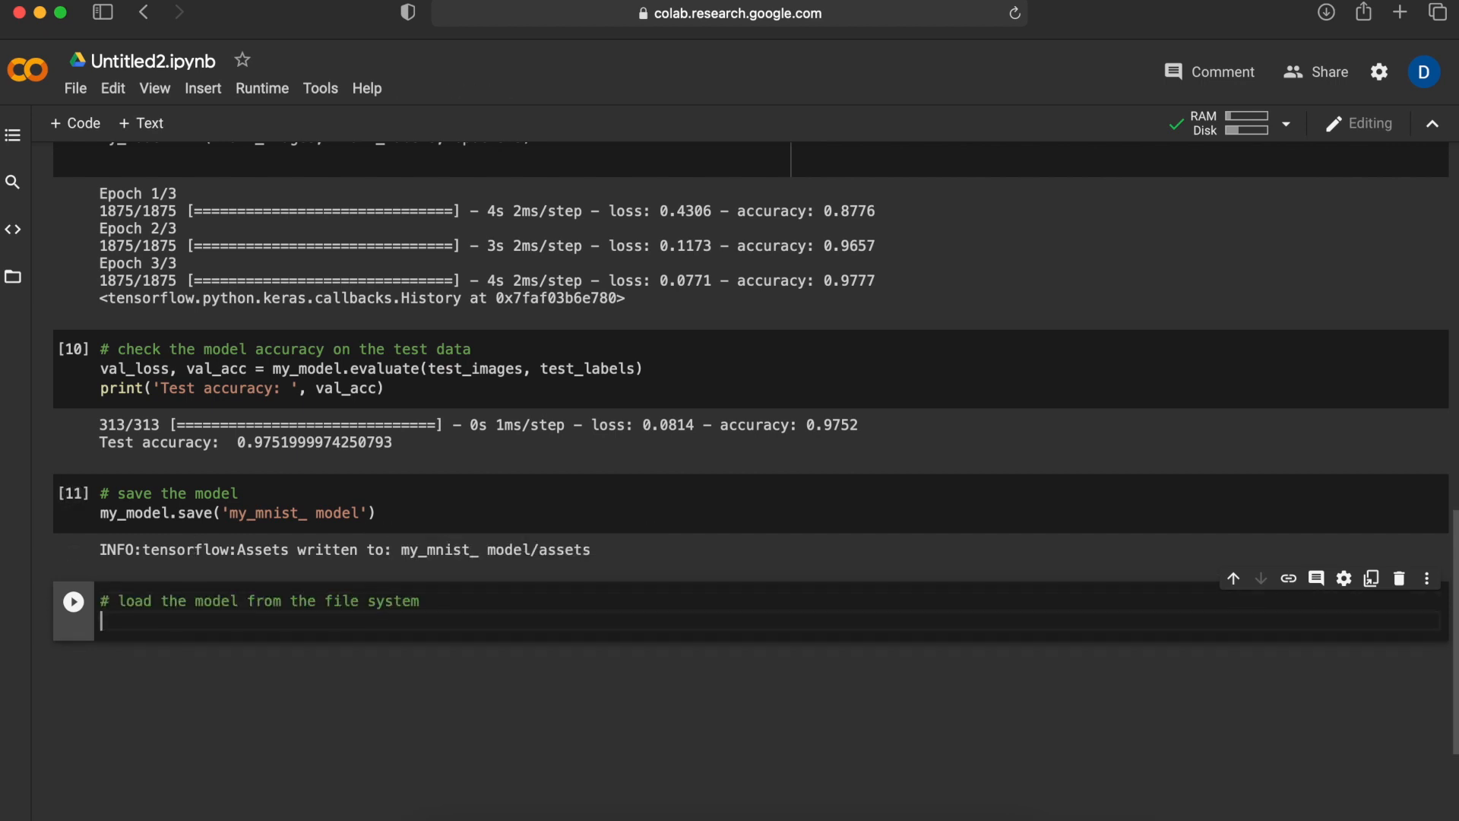
# - Load 'my_mnist_ model' into my_new_model with tf.keras.models.load_model and run it
pyautogui.write('my_new_model = tf.keras.models')
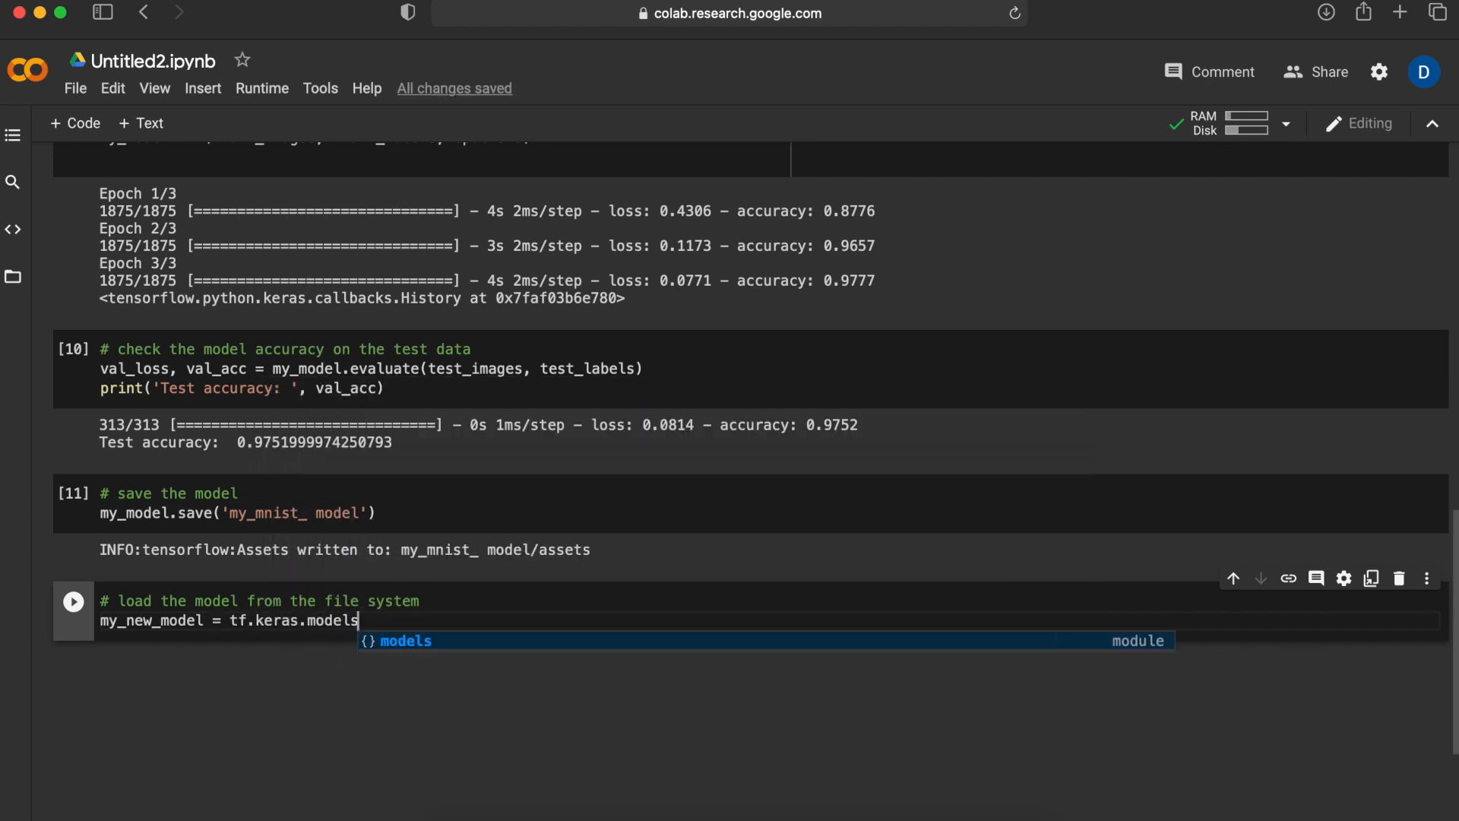
pyautogui.write('.load_model(')
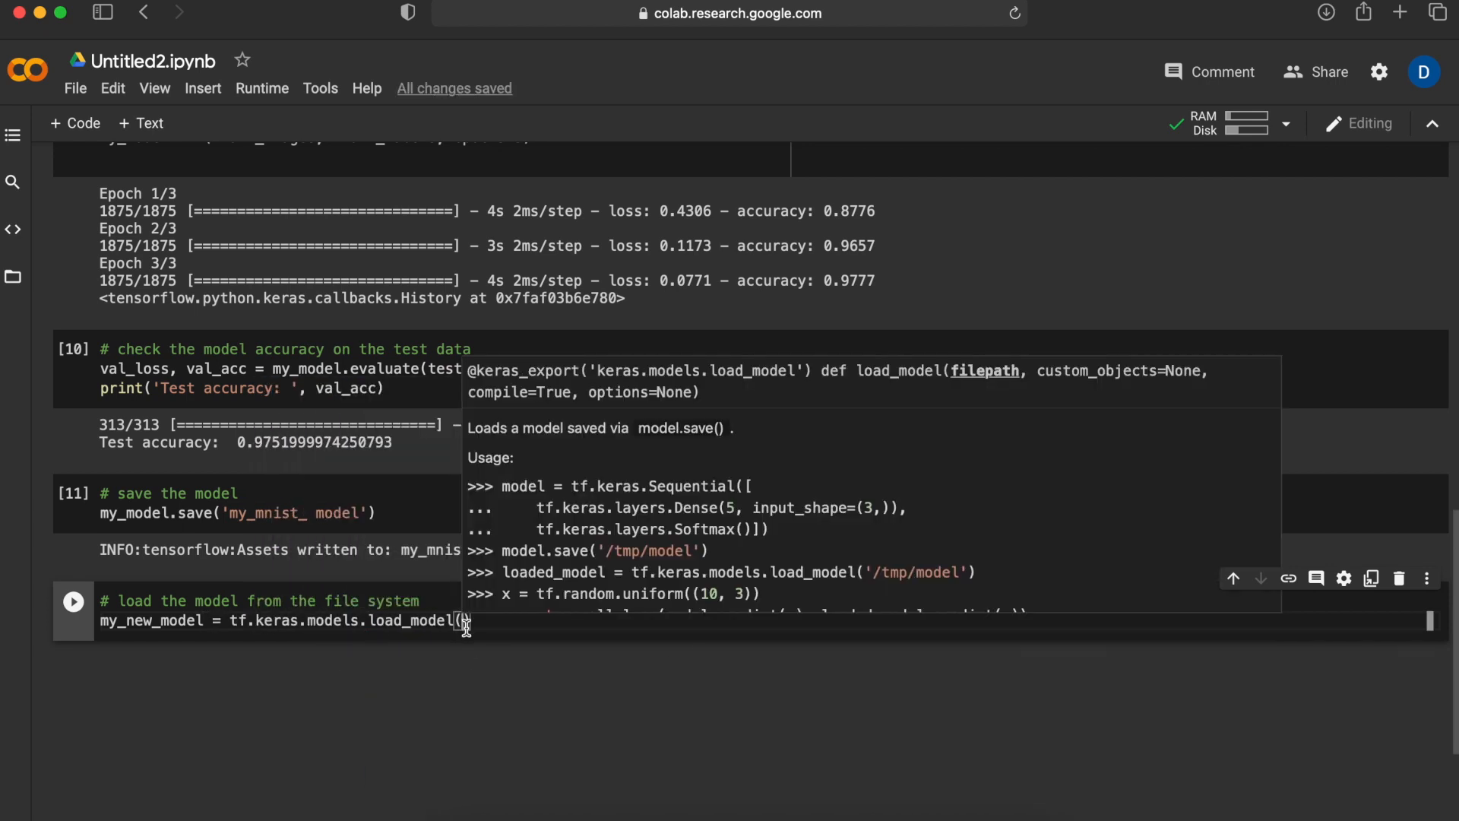
pyautogui.moveTo(443, 646)
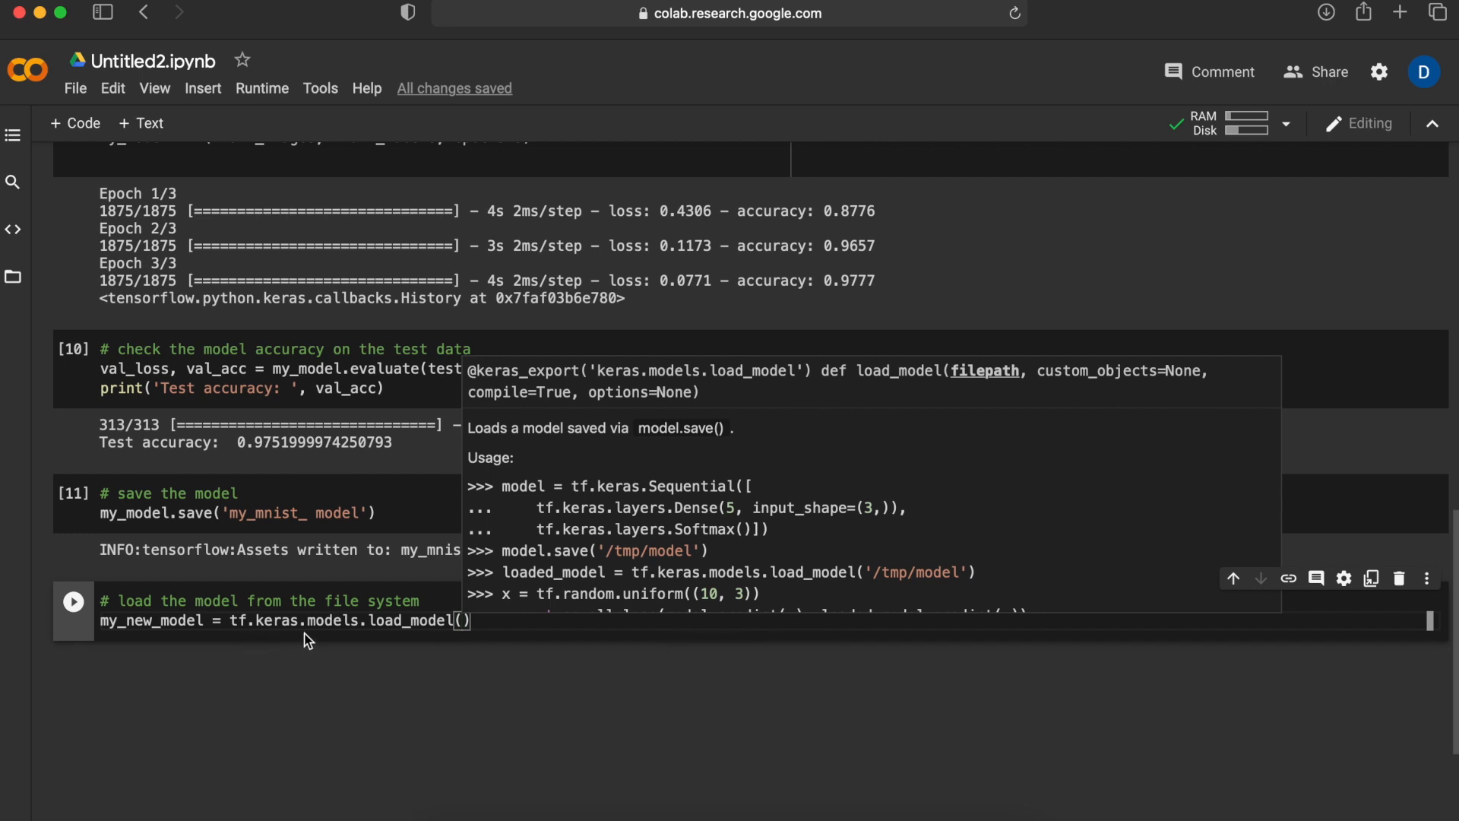
pyautogui.moveTo(468, 638)
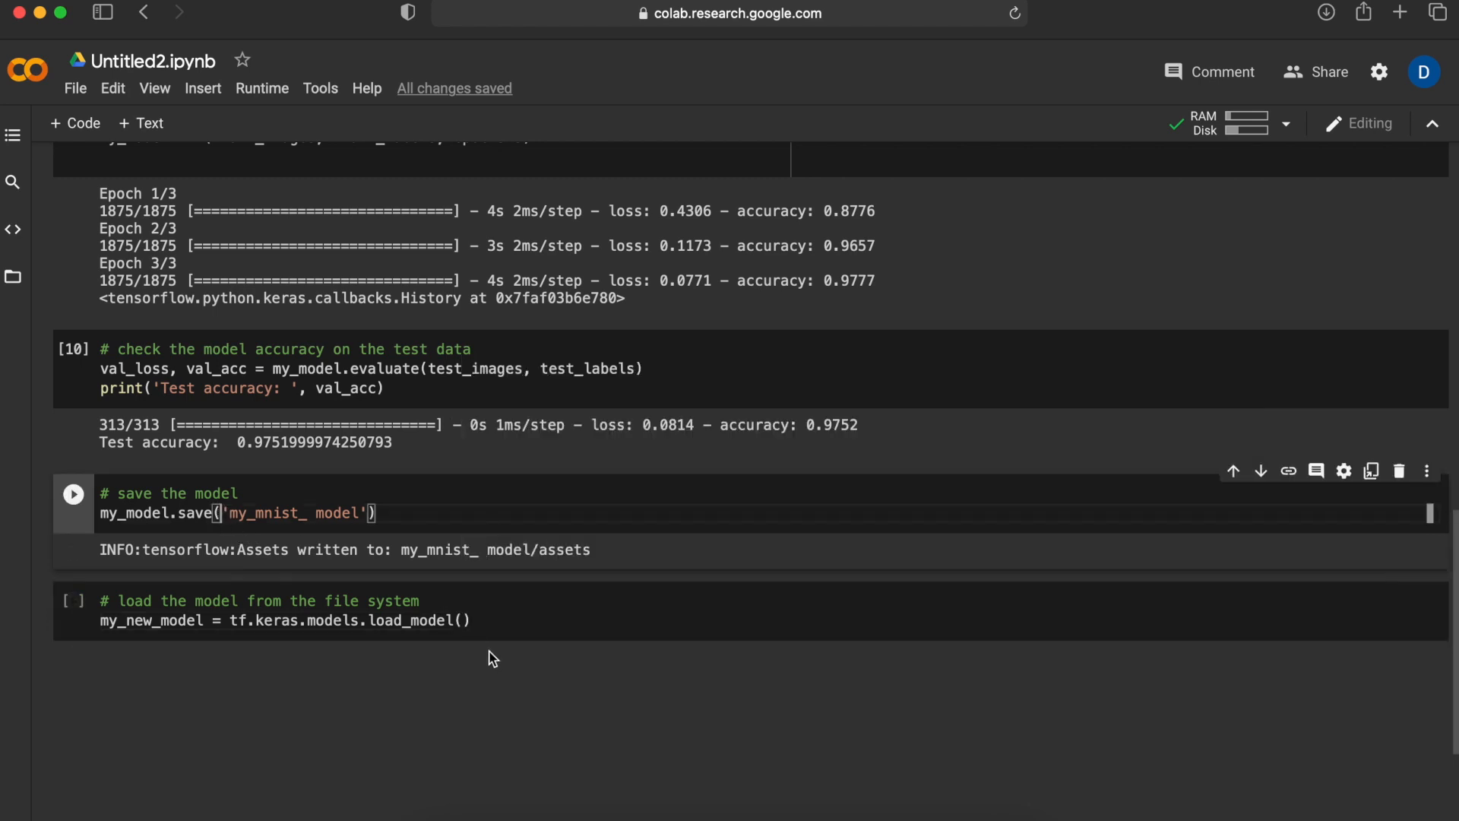
pyautogui.click(460, 621)
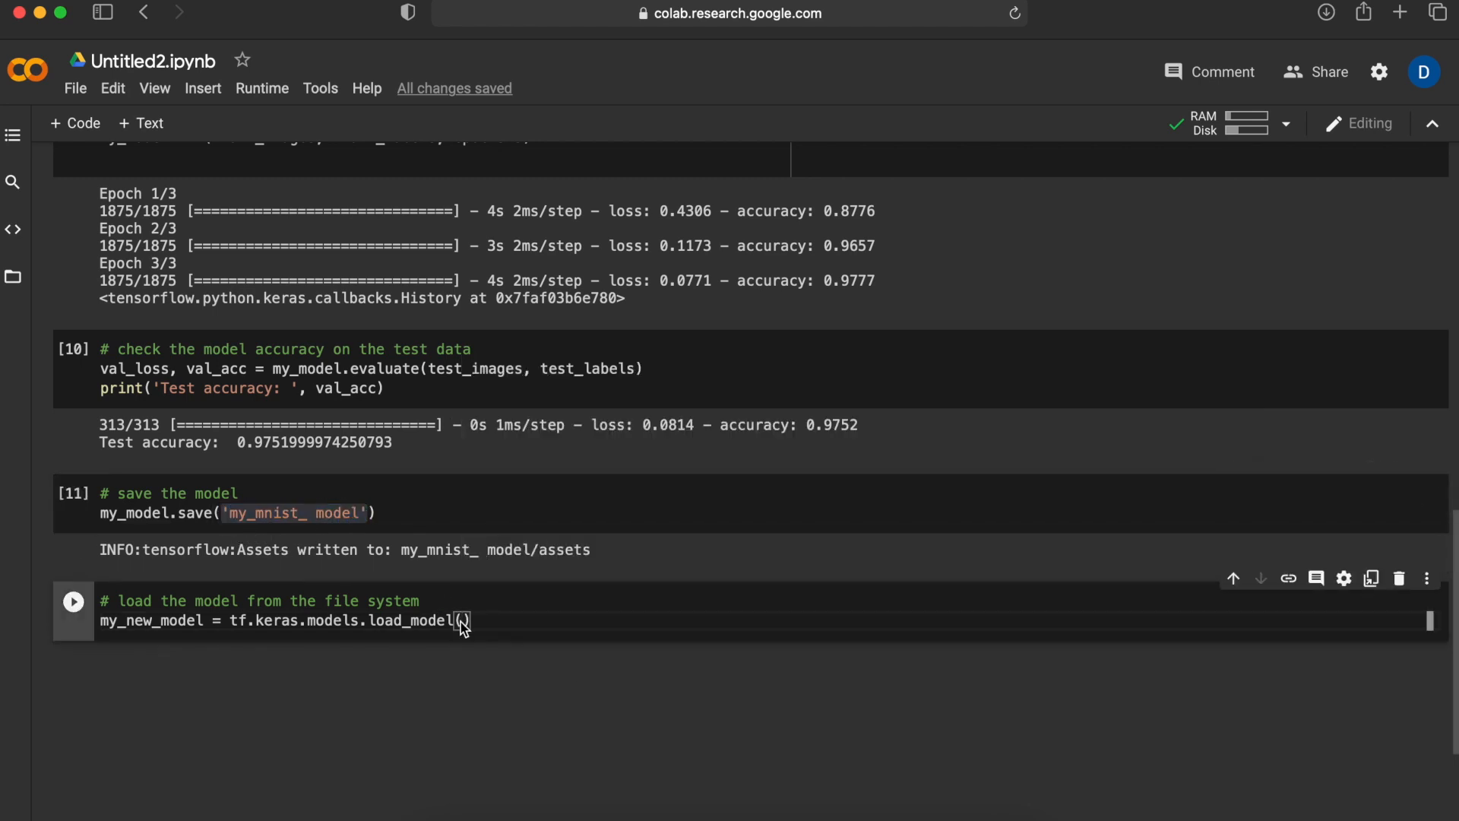
pyautogui.write("'my_mnist_ model'")
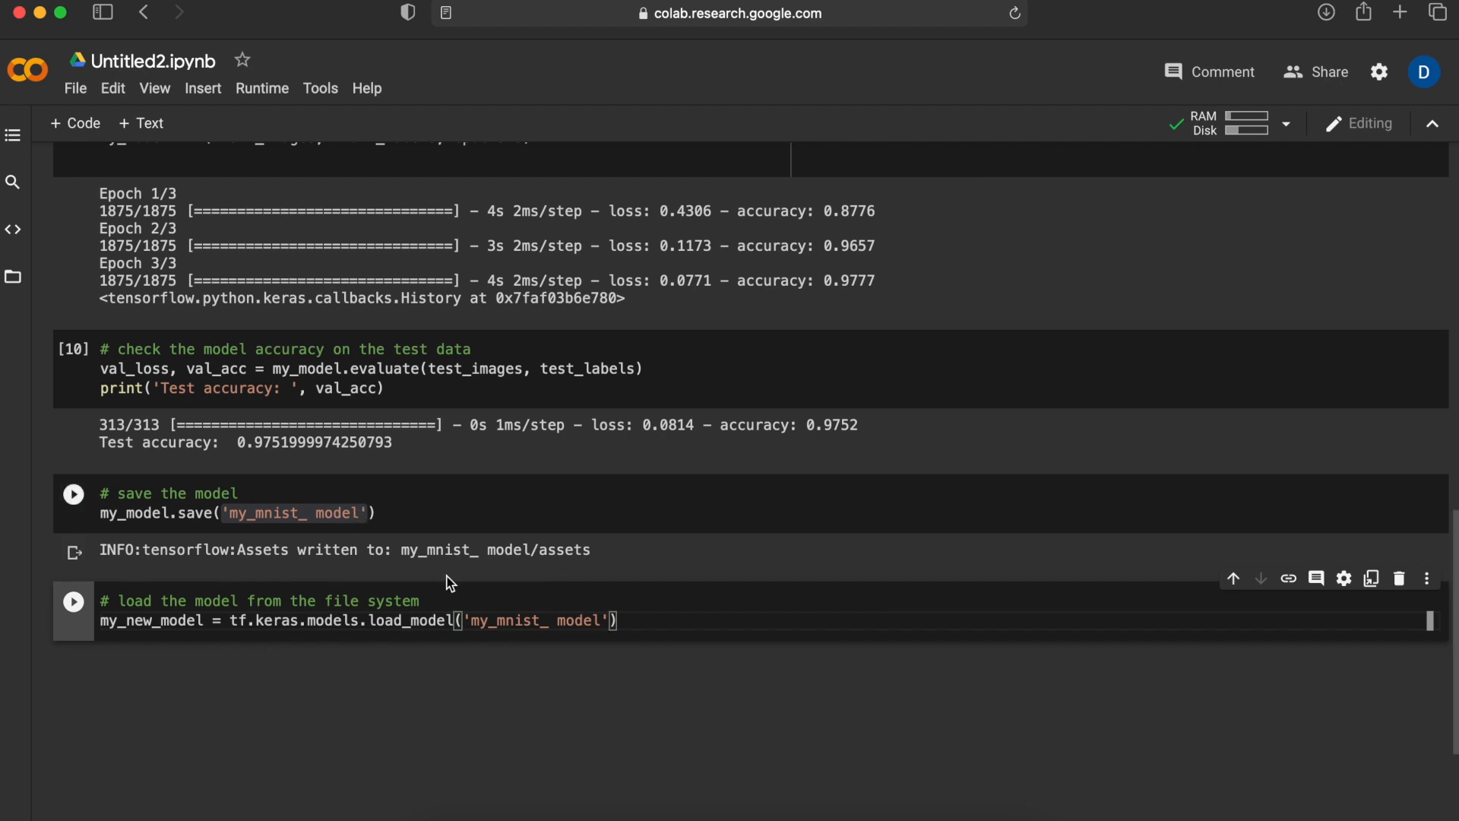
pyautogui.click(73, 494)
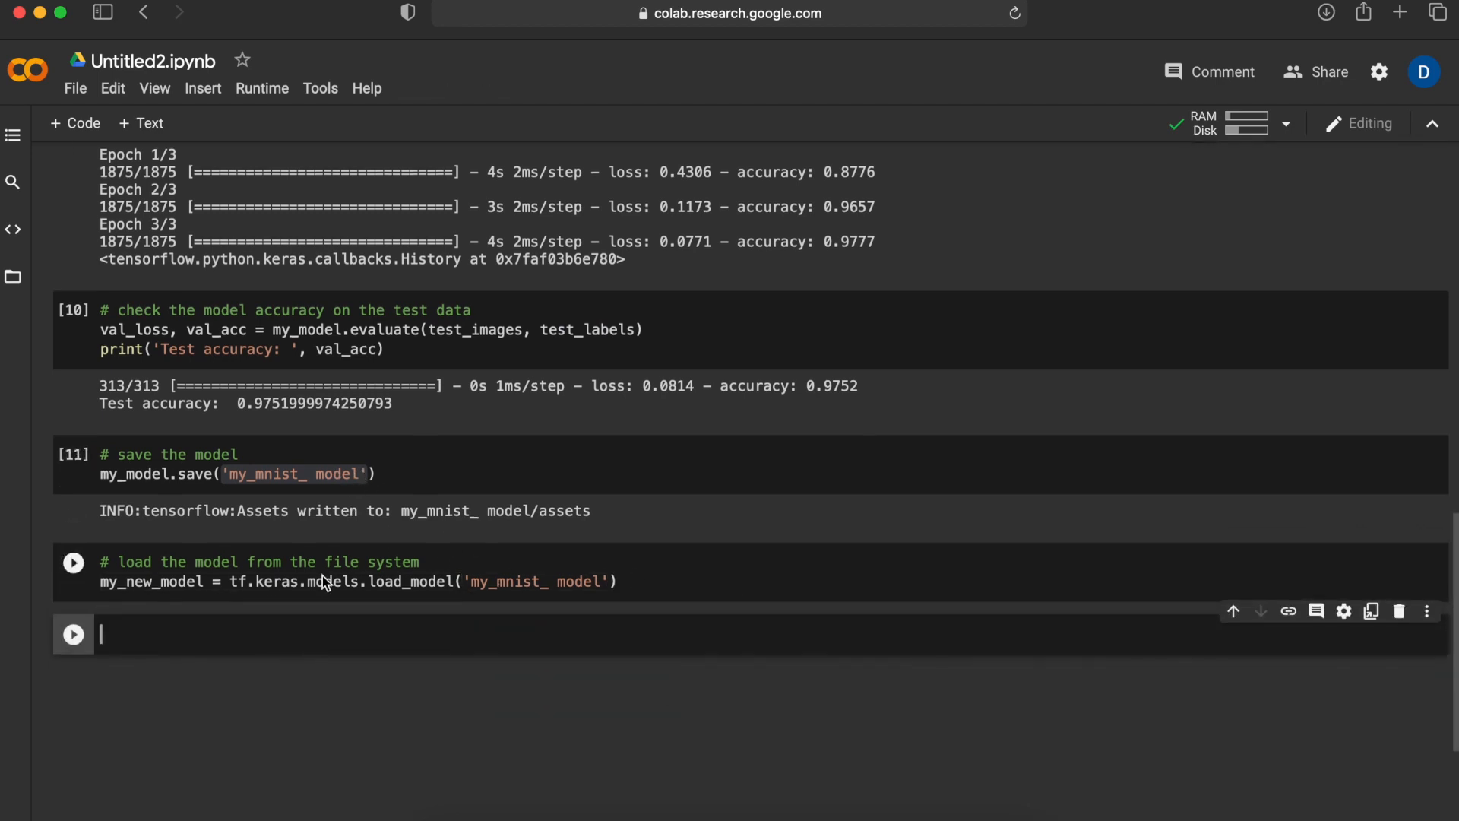
pyautogui.moveTo(338, 555)
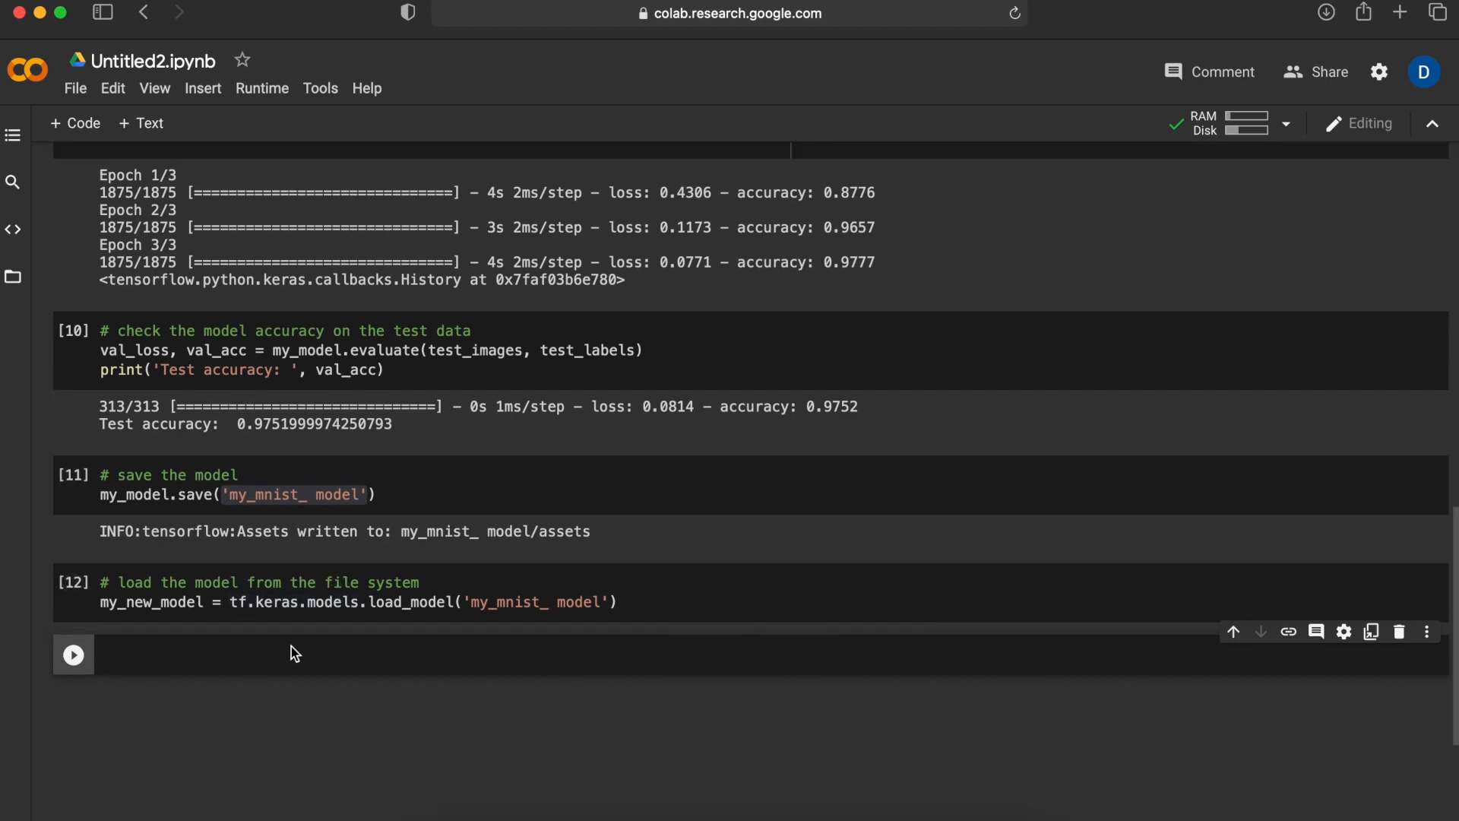
# - Evaluate my_new_model on the test data and print 'New Test accuracy' (0.9752)
pyautogui.write('# check the')
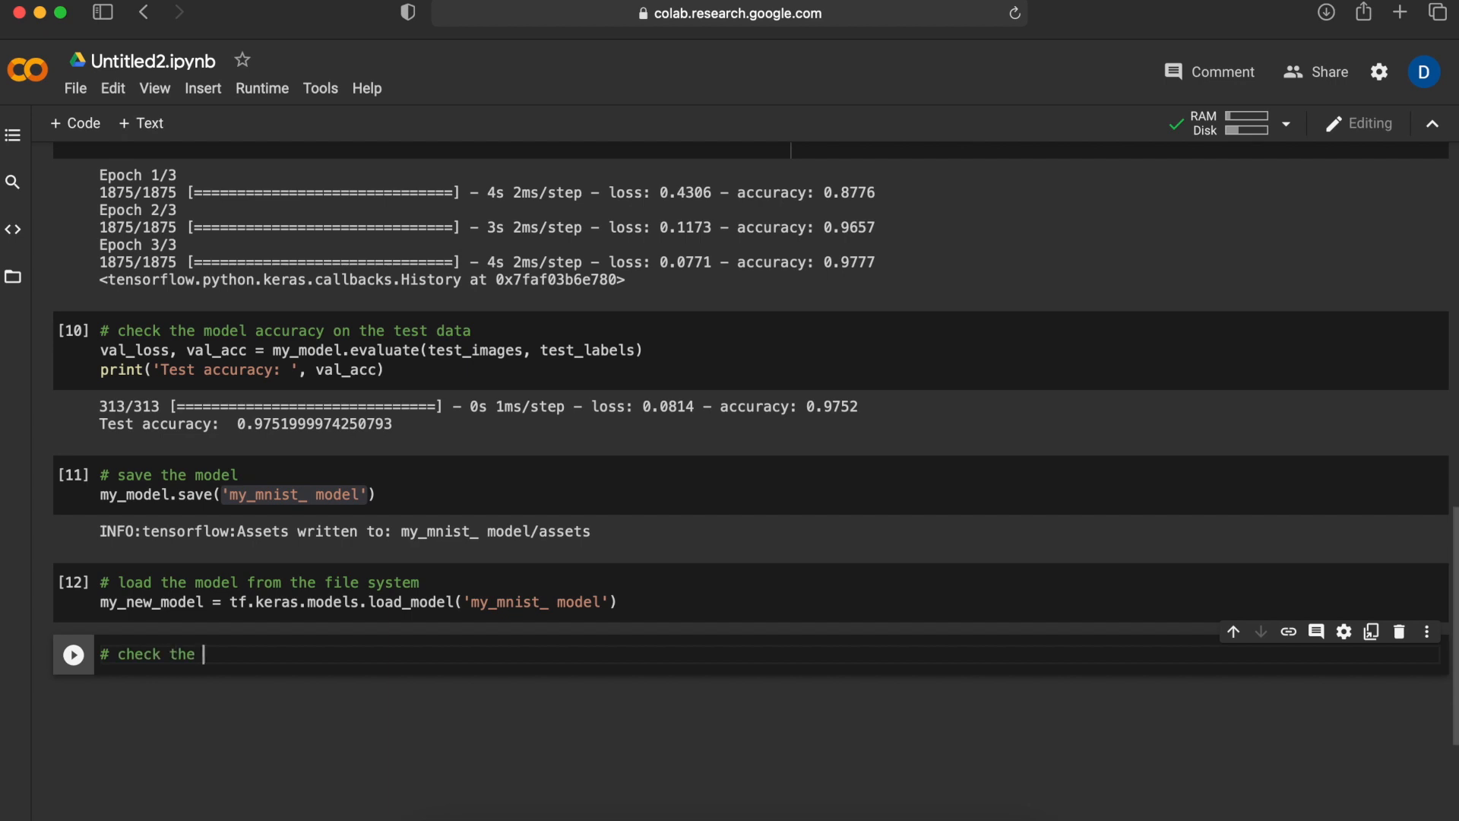
pyautogui.write('new model for accuracy on the test data')
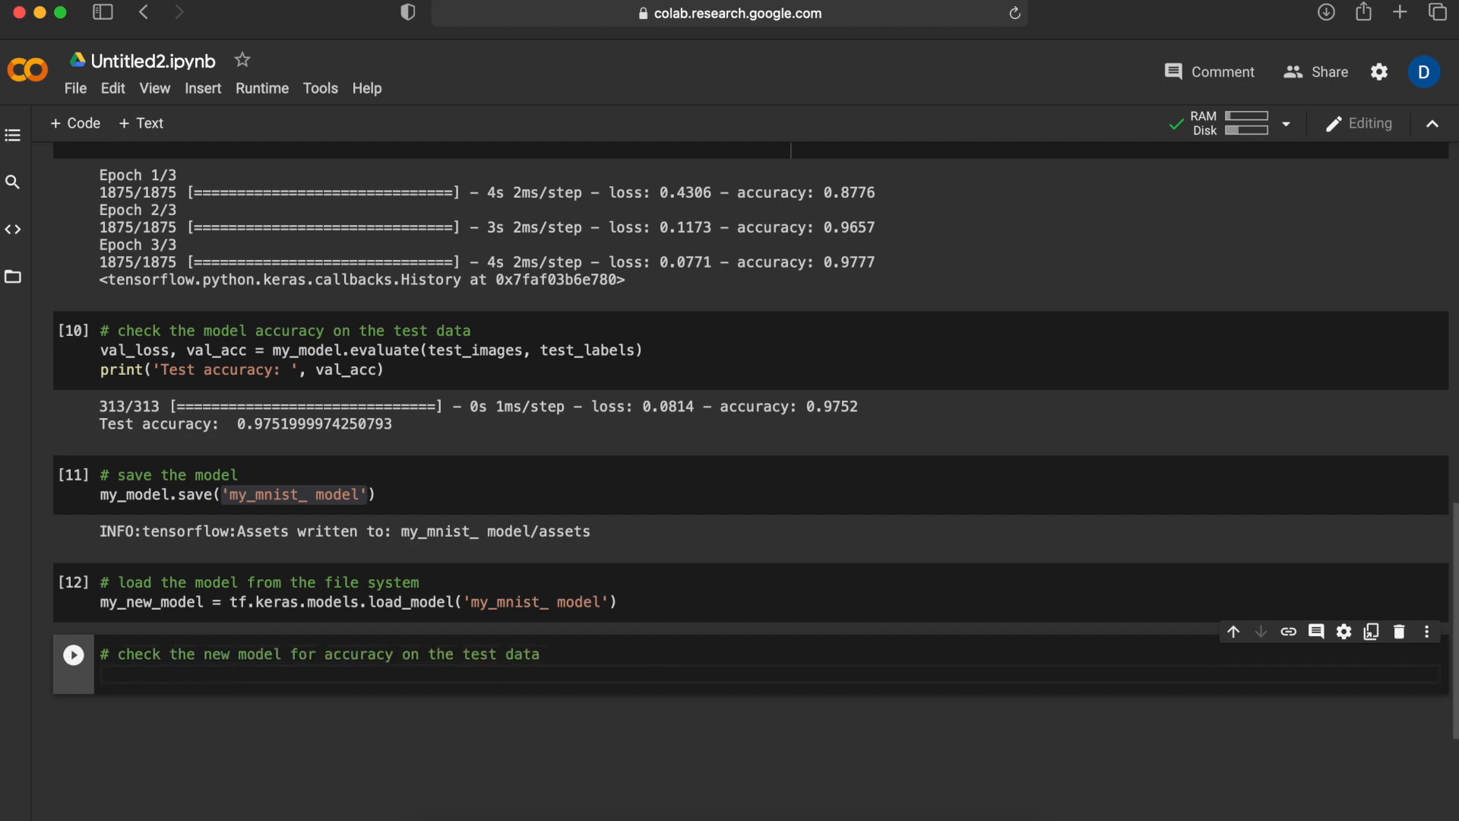
pyautogui.write('new_val_loss, new_val_acc = my_new_model.evaluate(test_images, test_labels')
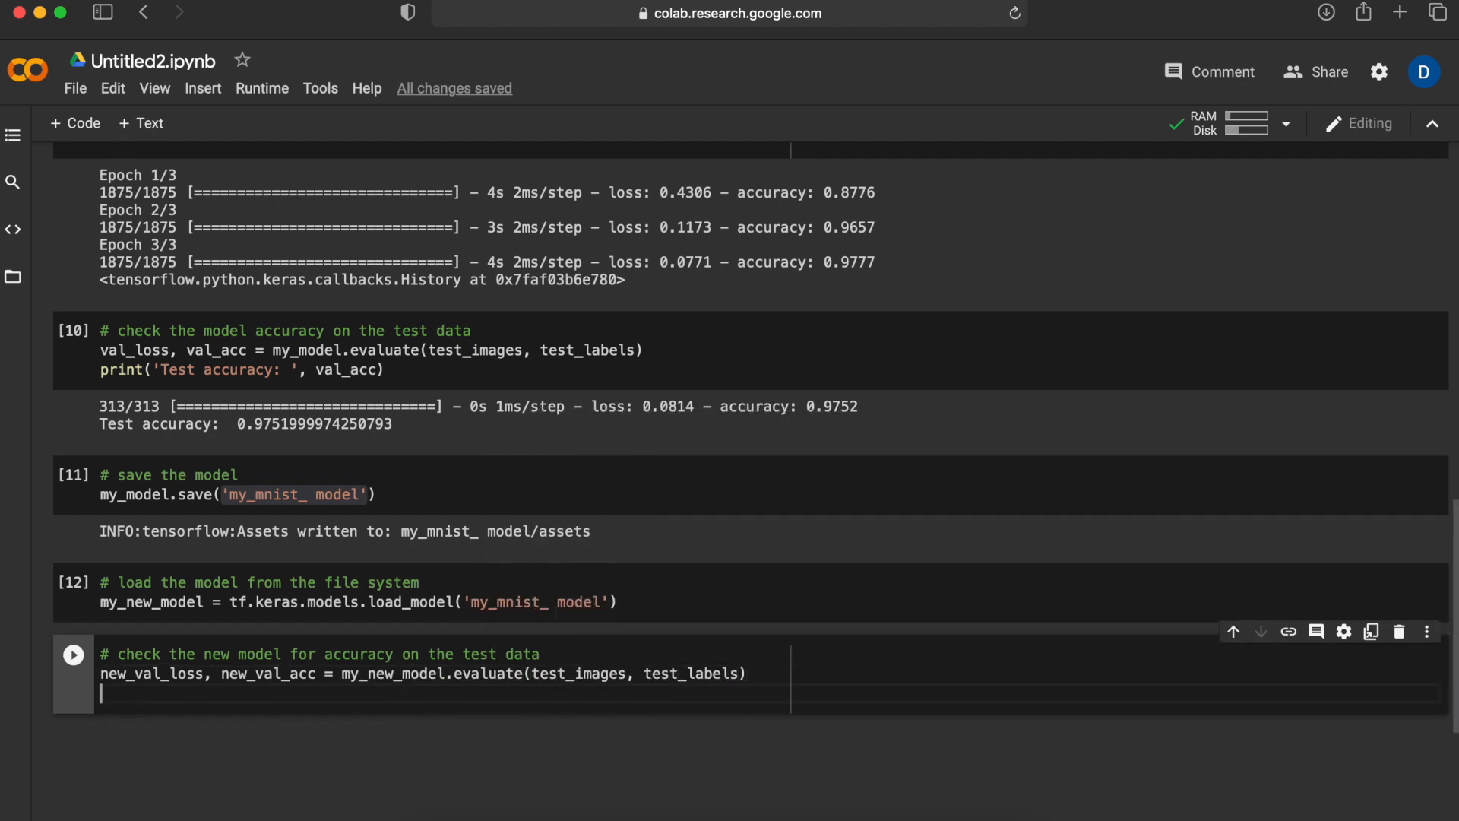
pyautogui.write("print('New Test accuracy')")
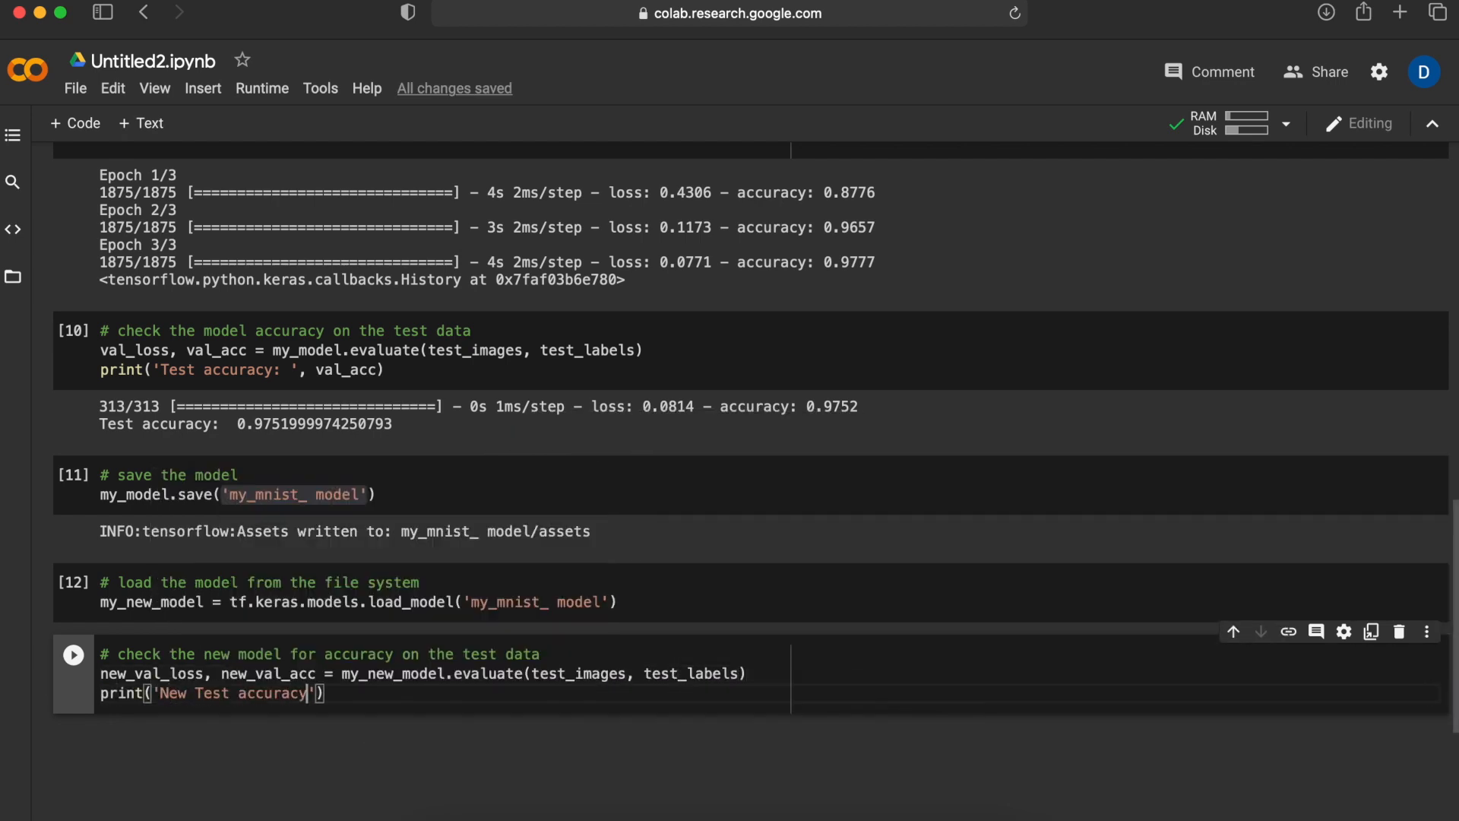
pyautogui.write(": ', new_val_acc")
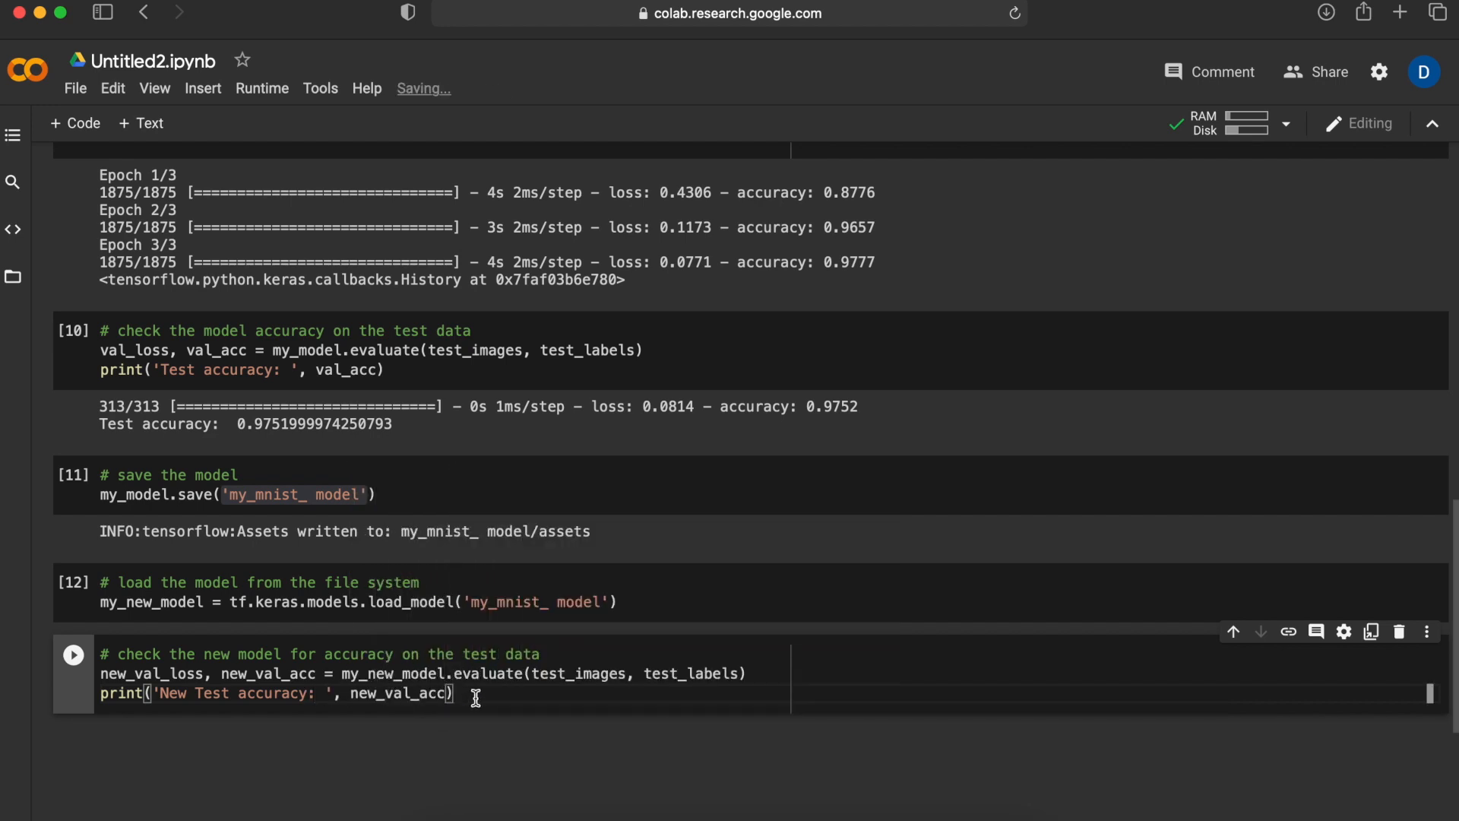
pyautogui.click(73, 654)
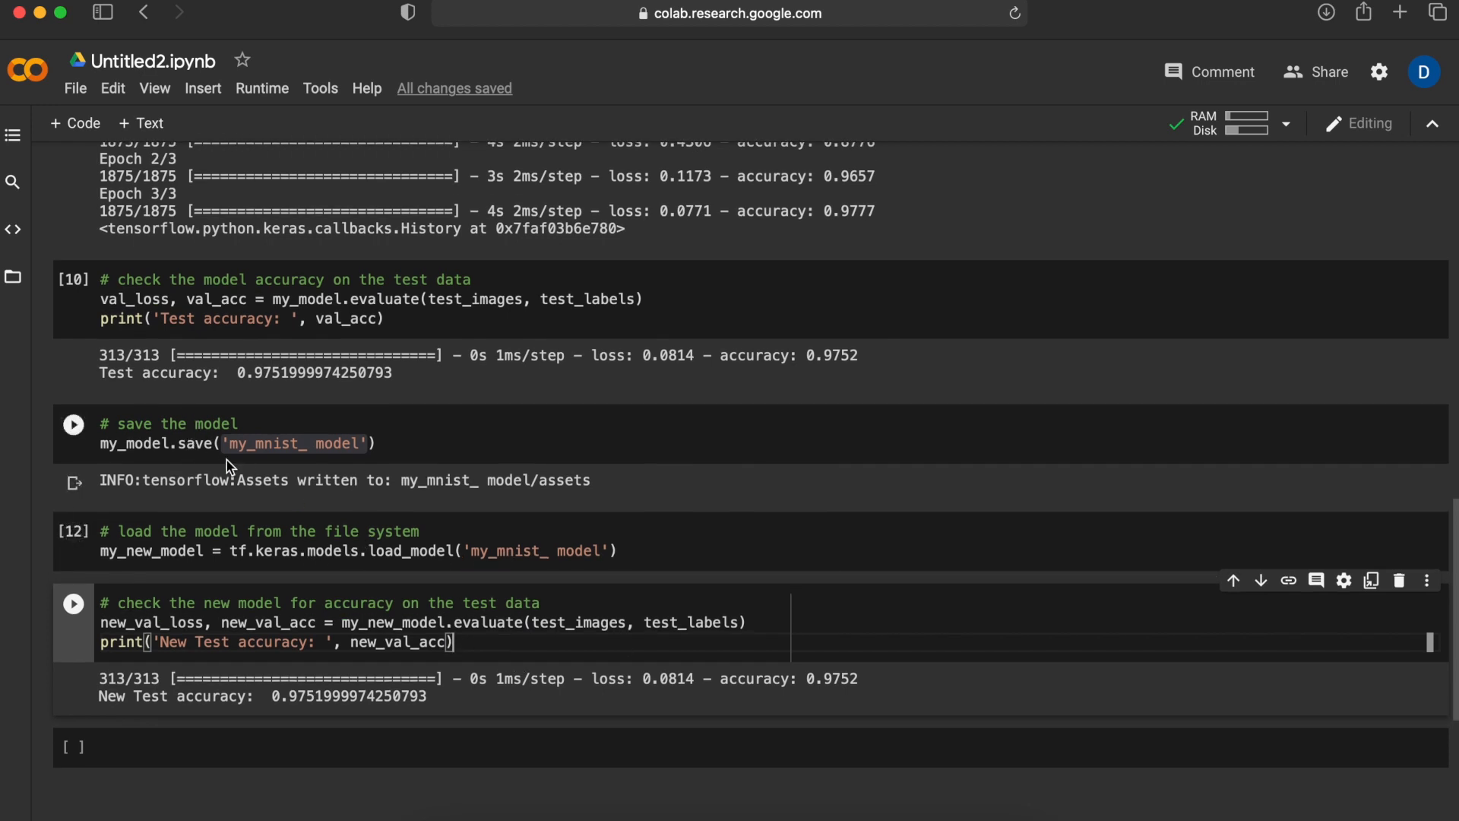
pyautogui.click(73, 424)
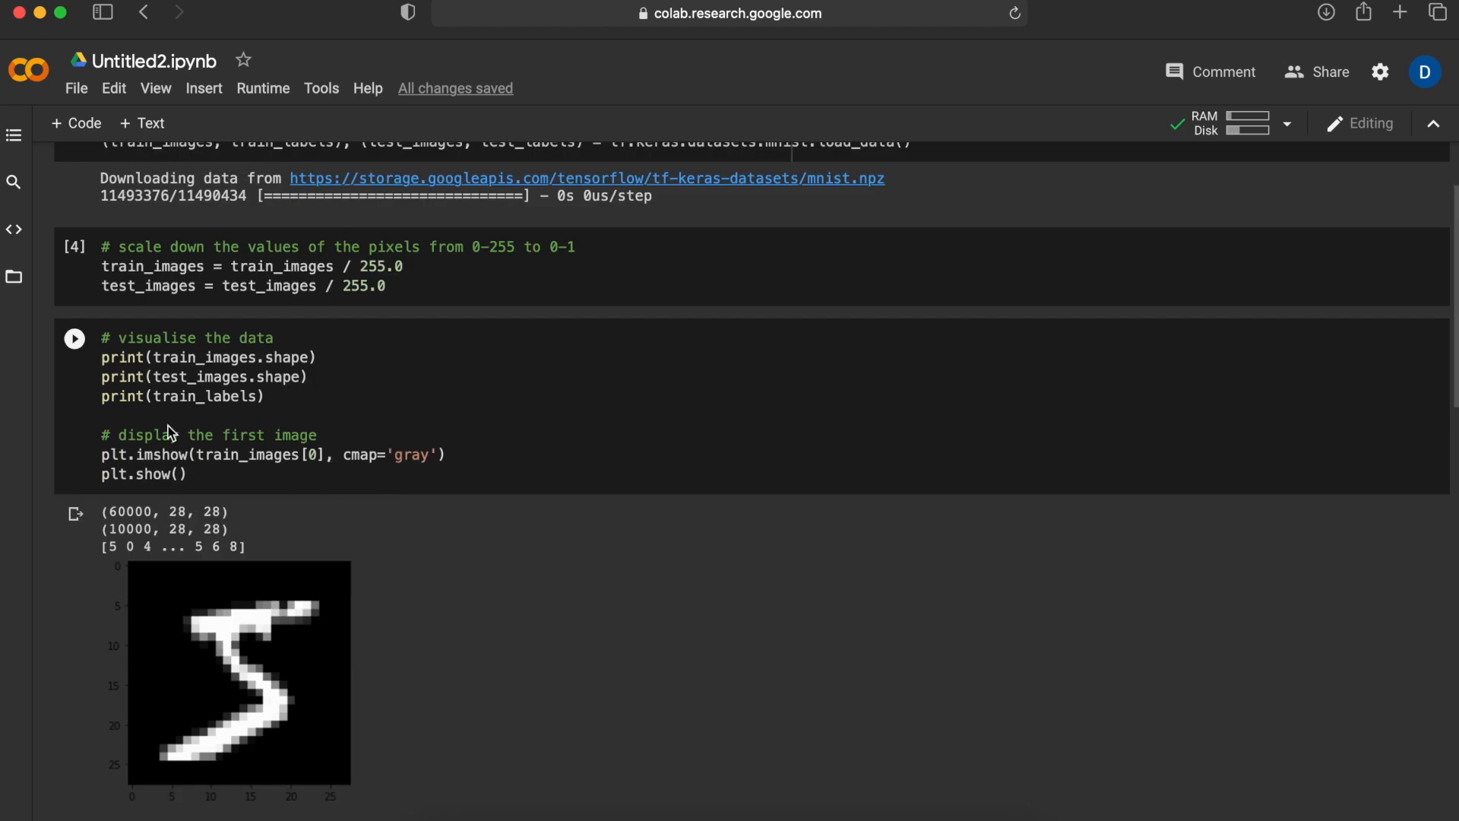
pyautogui.scroll(-3)
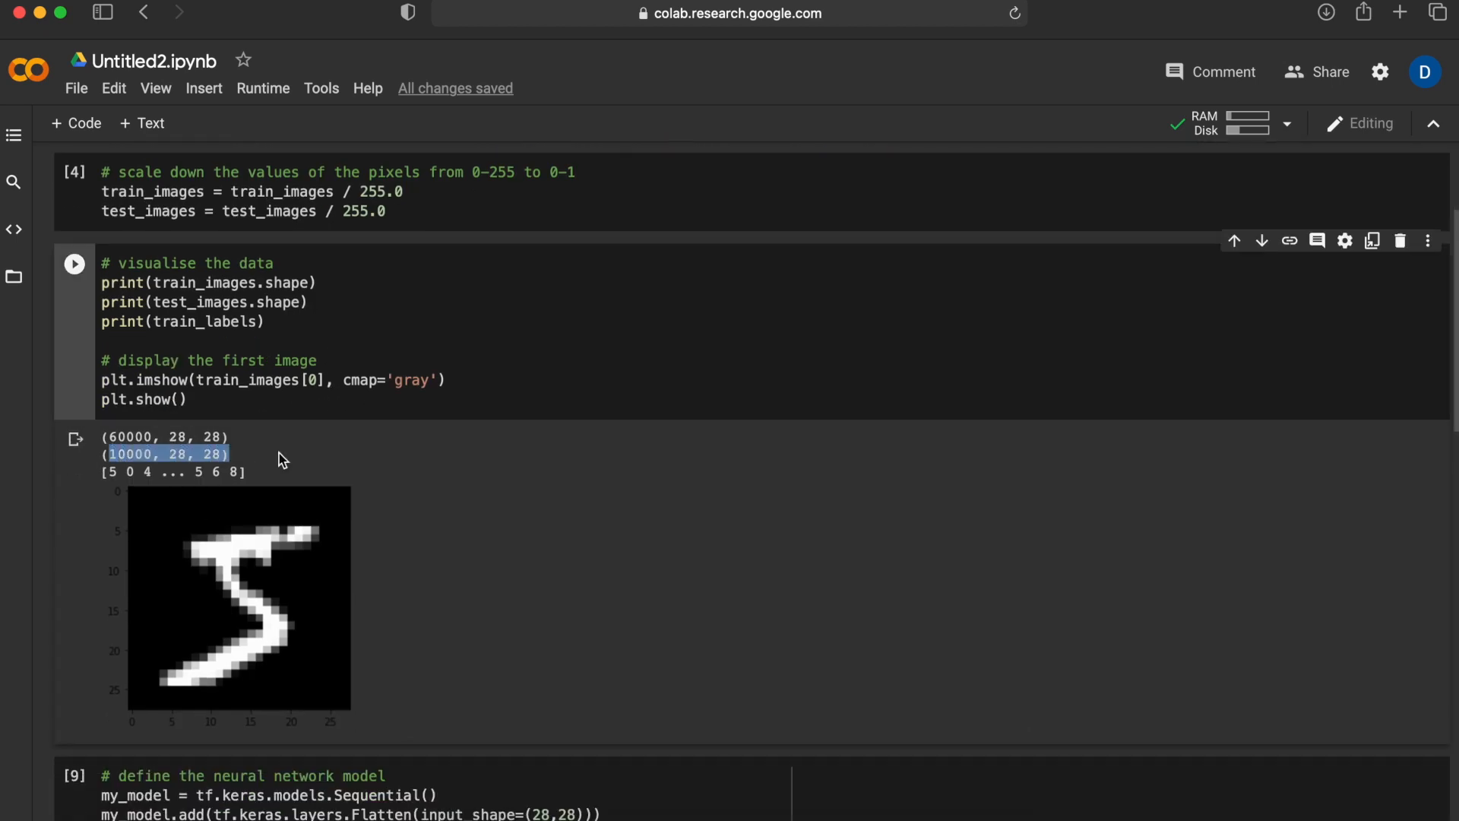
pyautogui.scroll(-3)
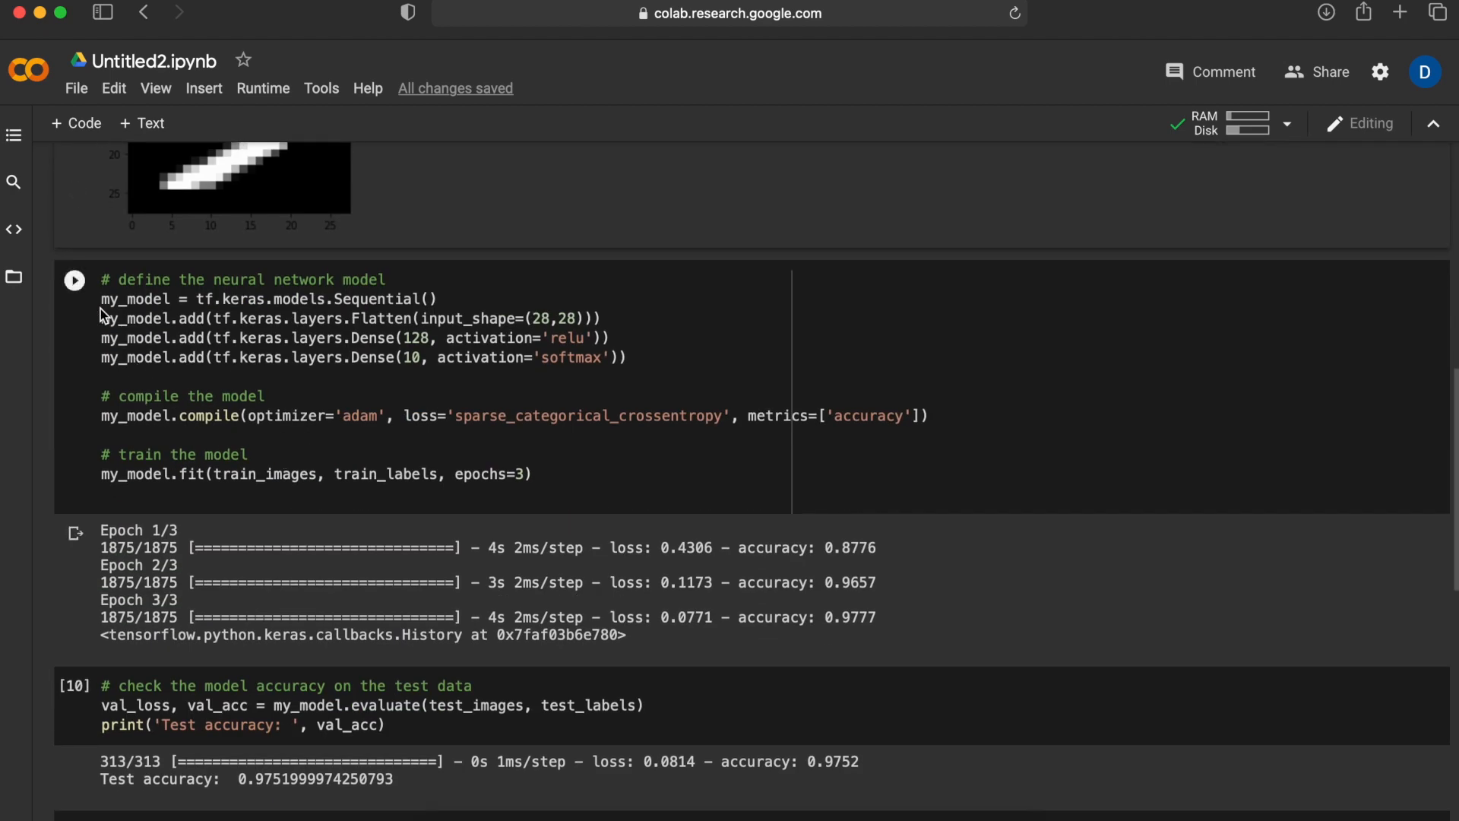
pyautogui.click(210, 427)
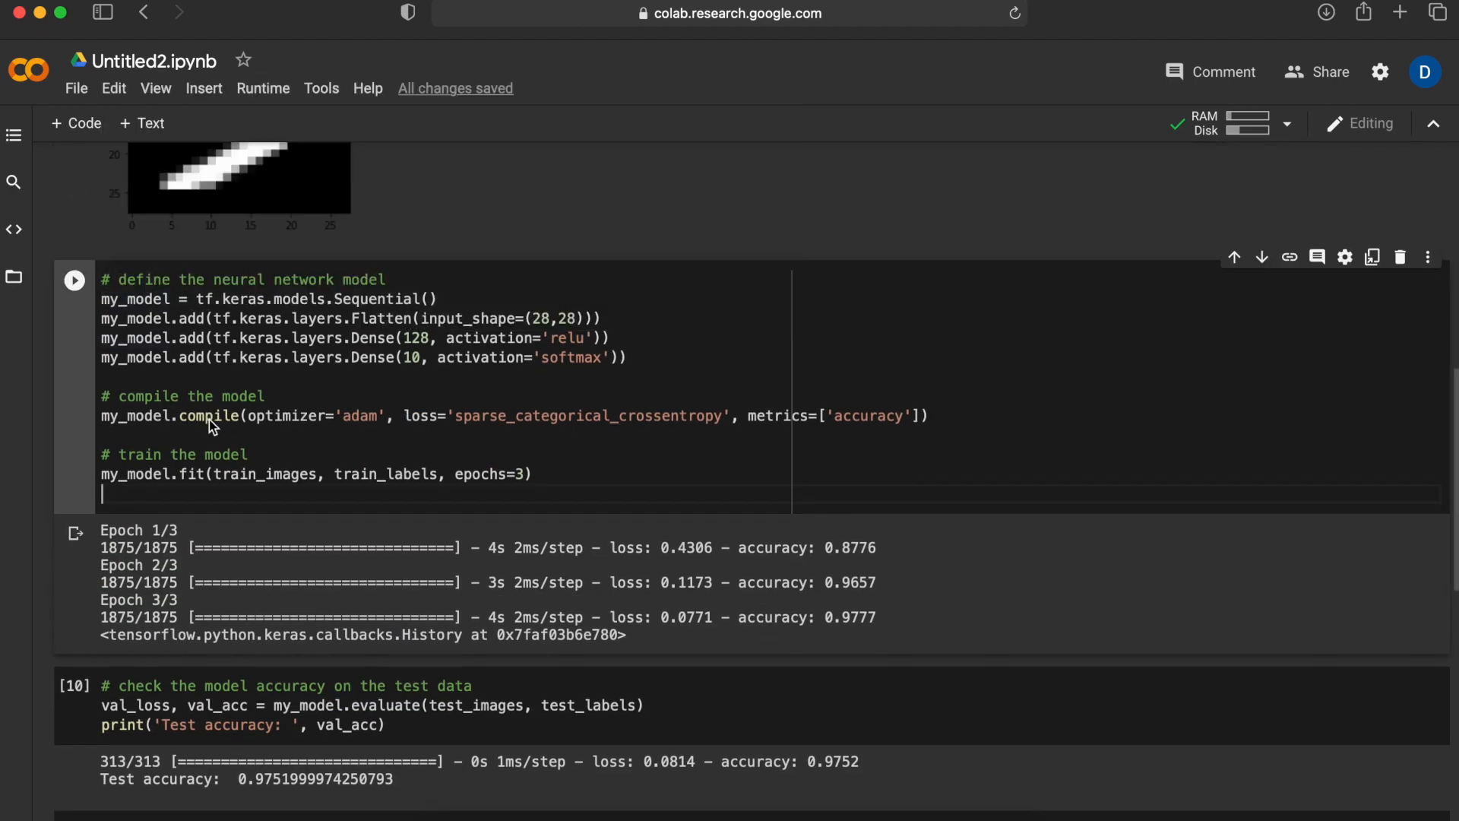
pyautogui.scroll(-3)
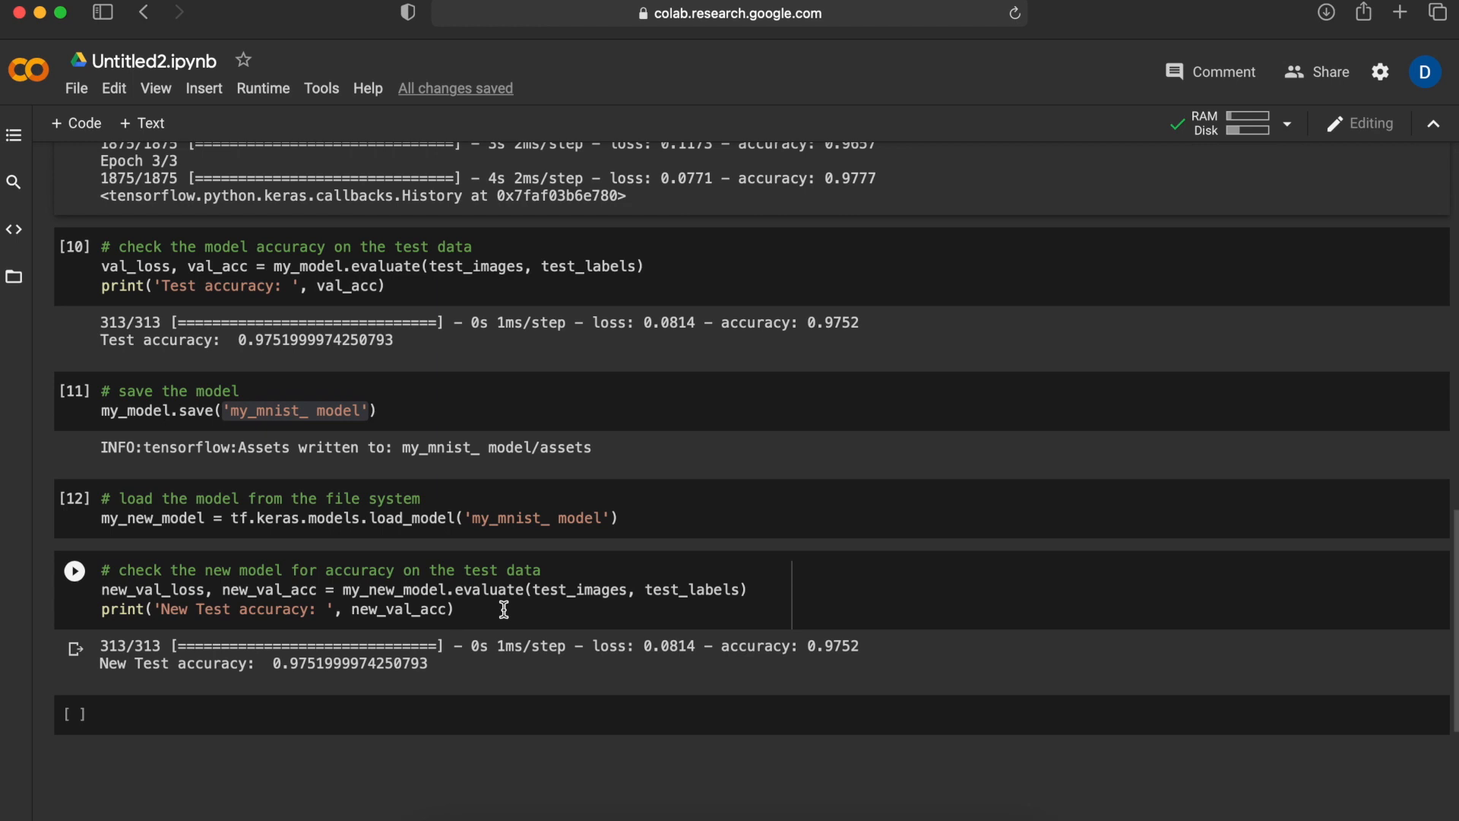
pyautogui.moveTo(480, 622)
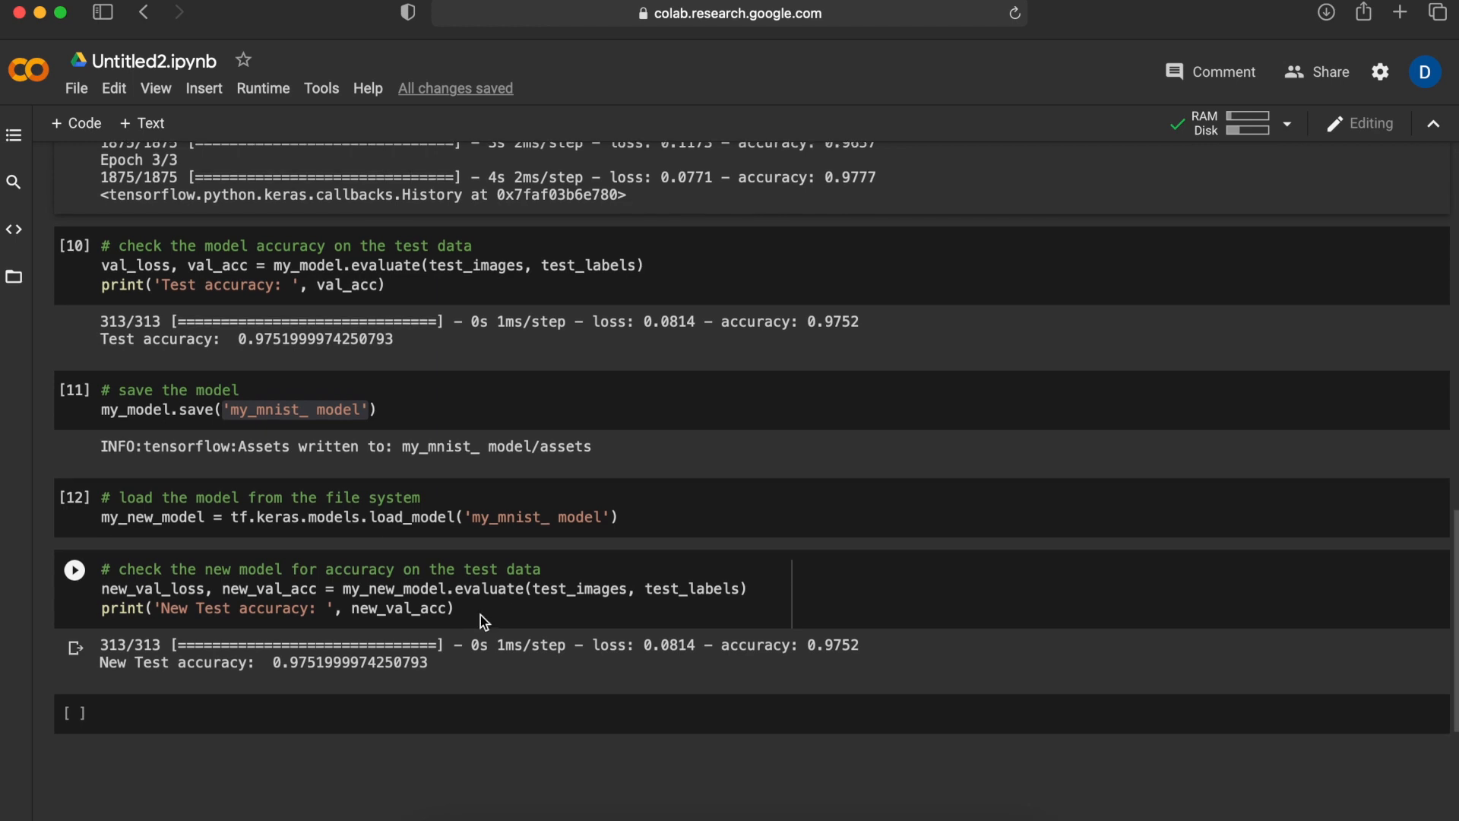